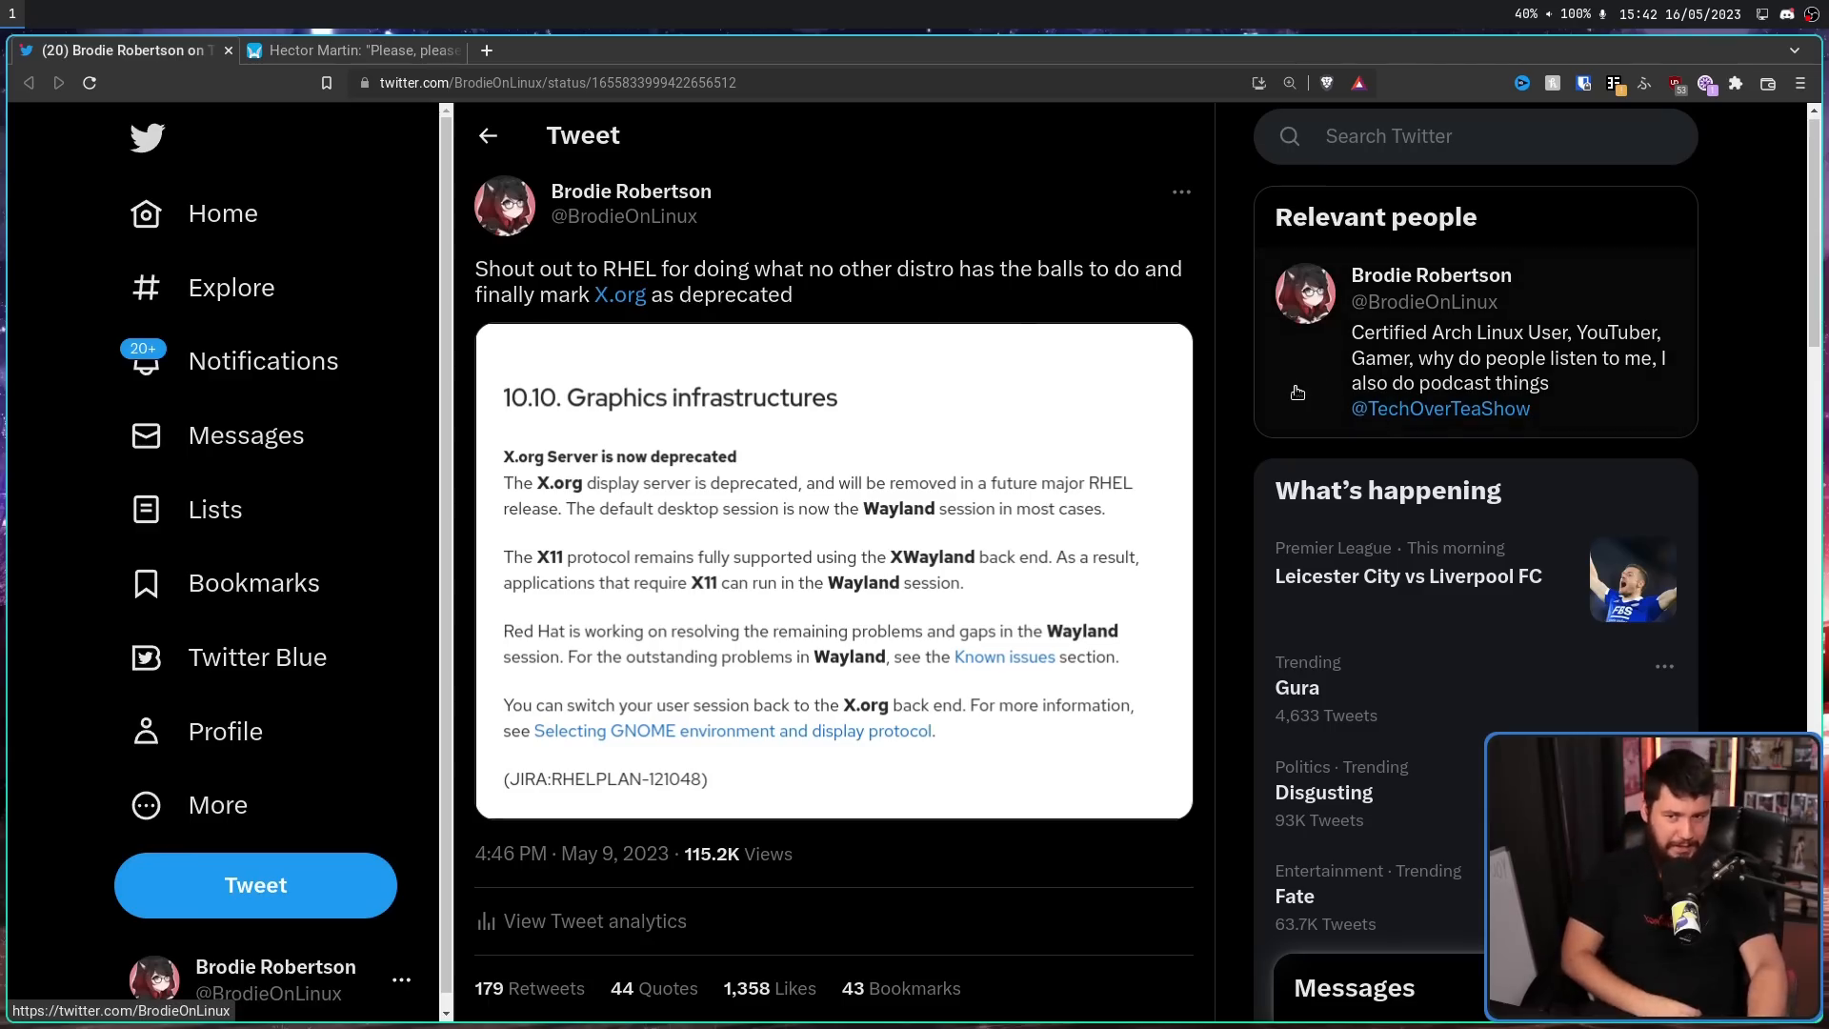
pyautogui.moveTo(1279, 352)
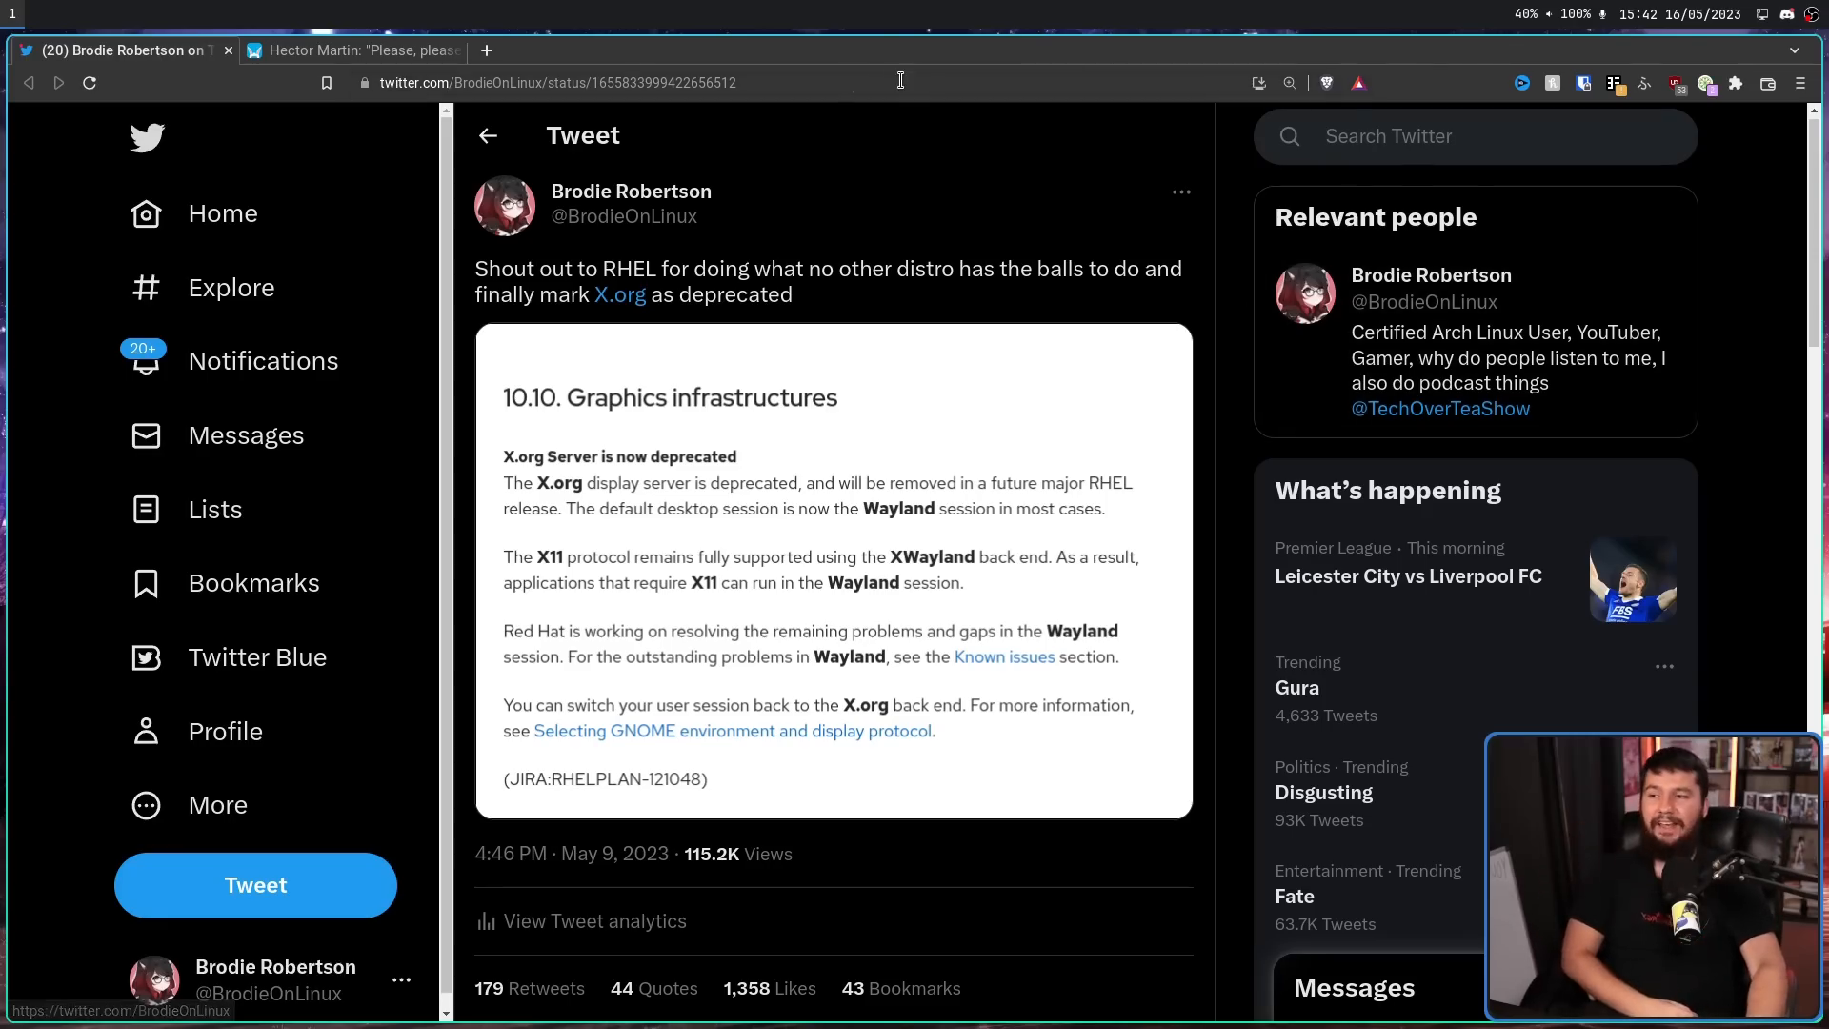
# Switch to Hector Martin's Mastodon tab showing his 'please stop using Xorg' post.
pyautogui.click(360, 50)
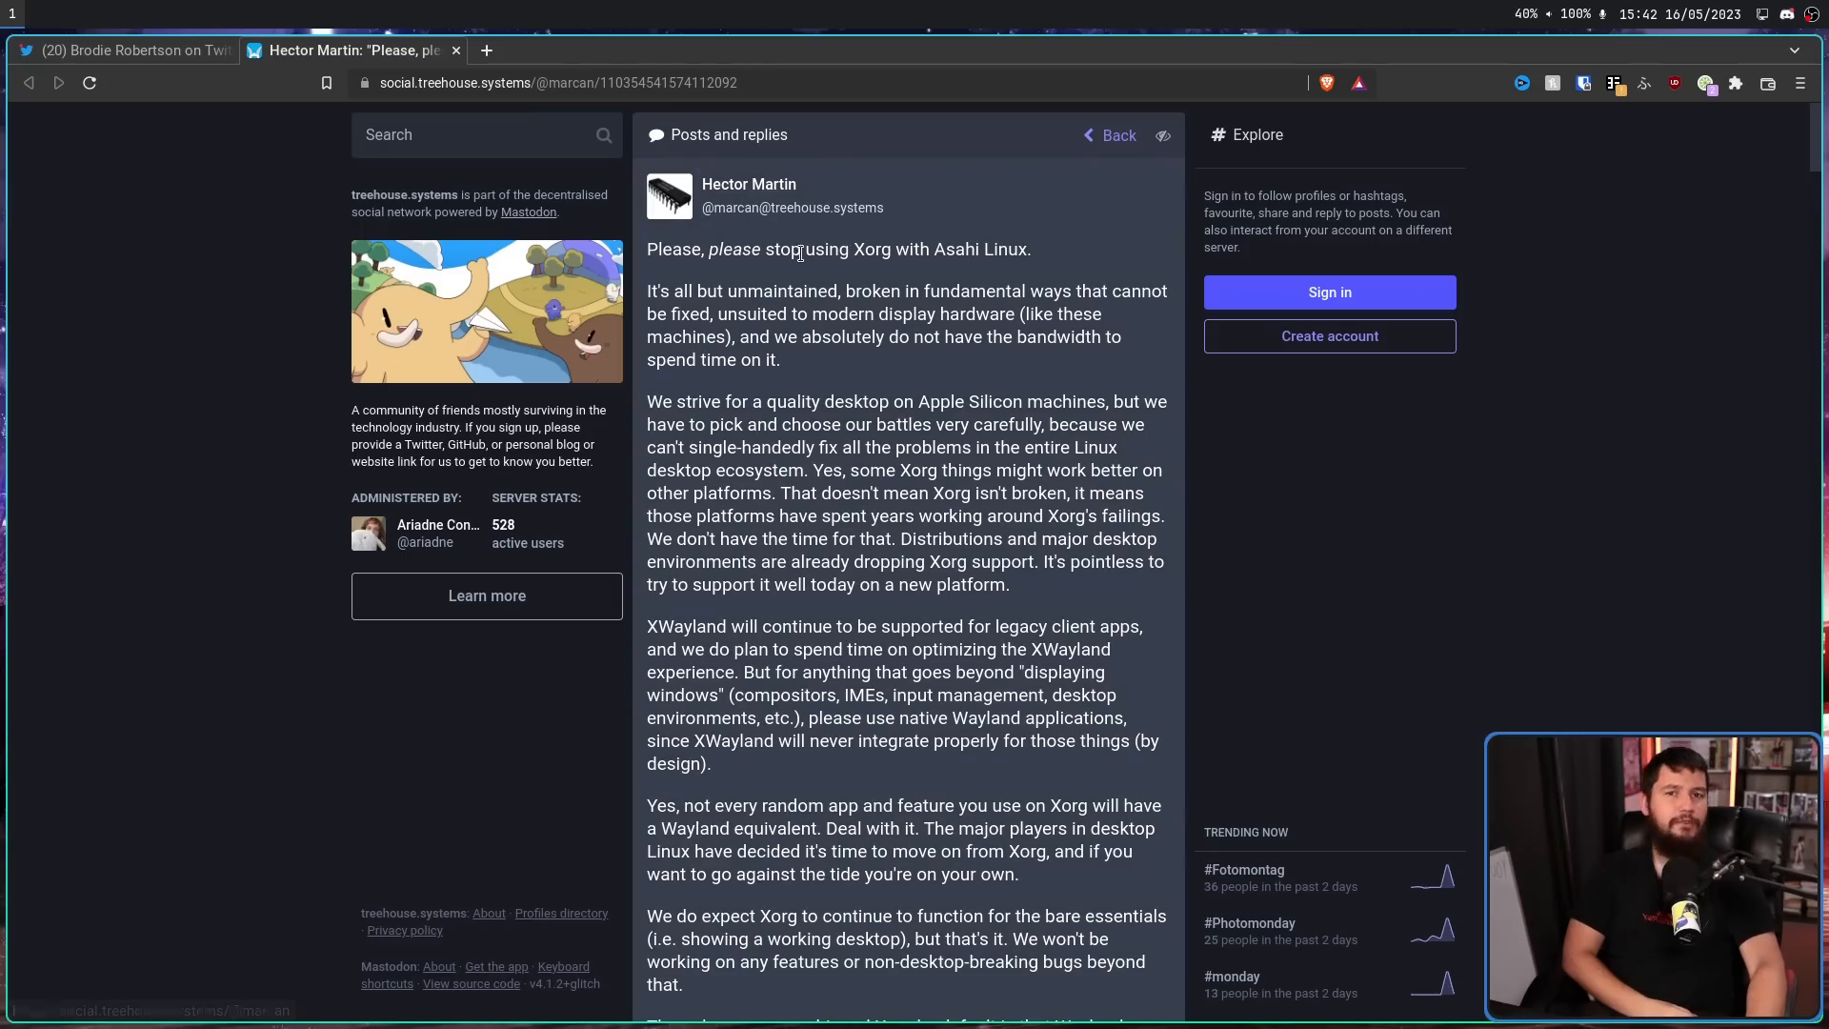
pyautogui.moveTo(809, 281)
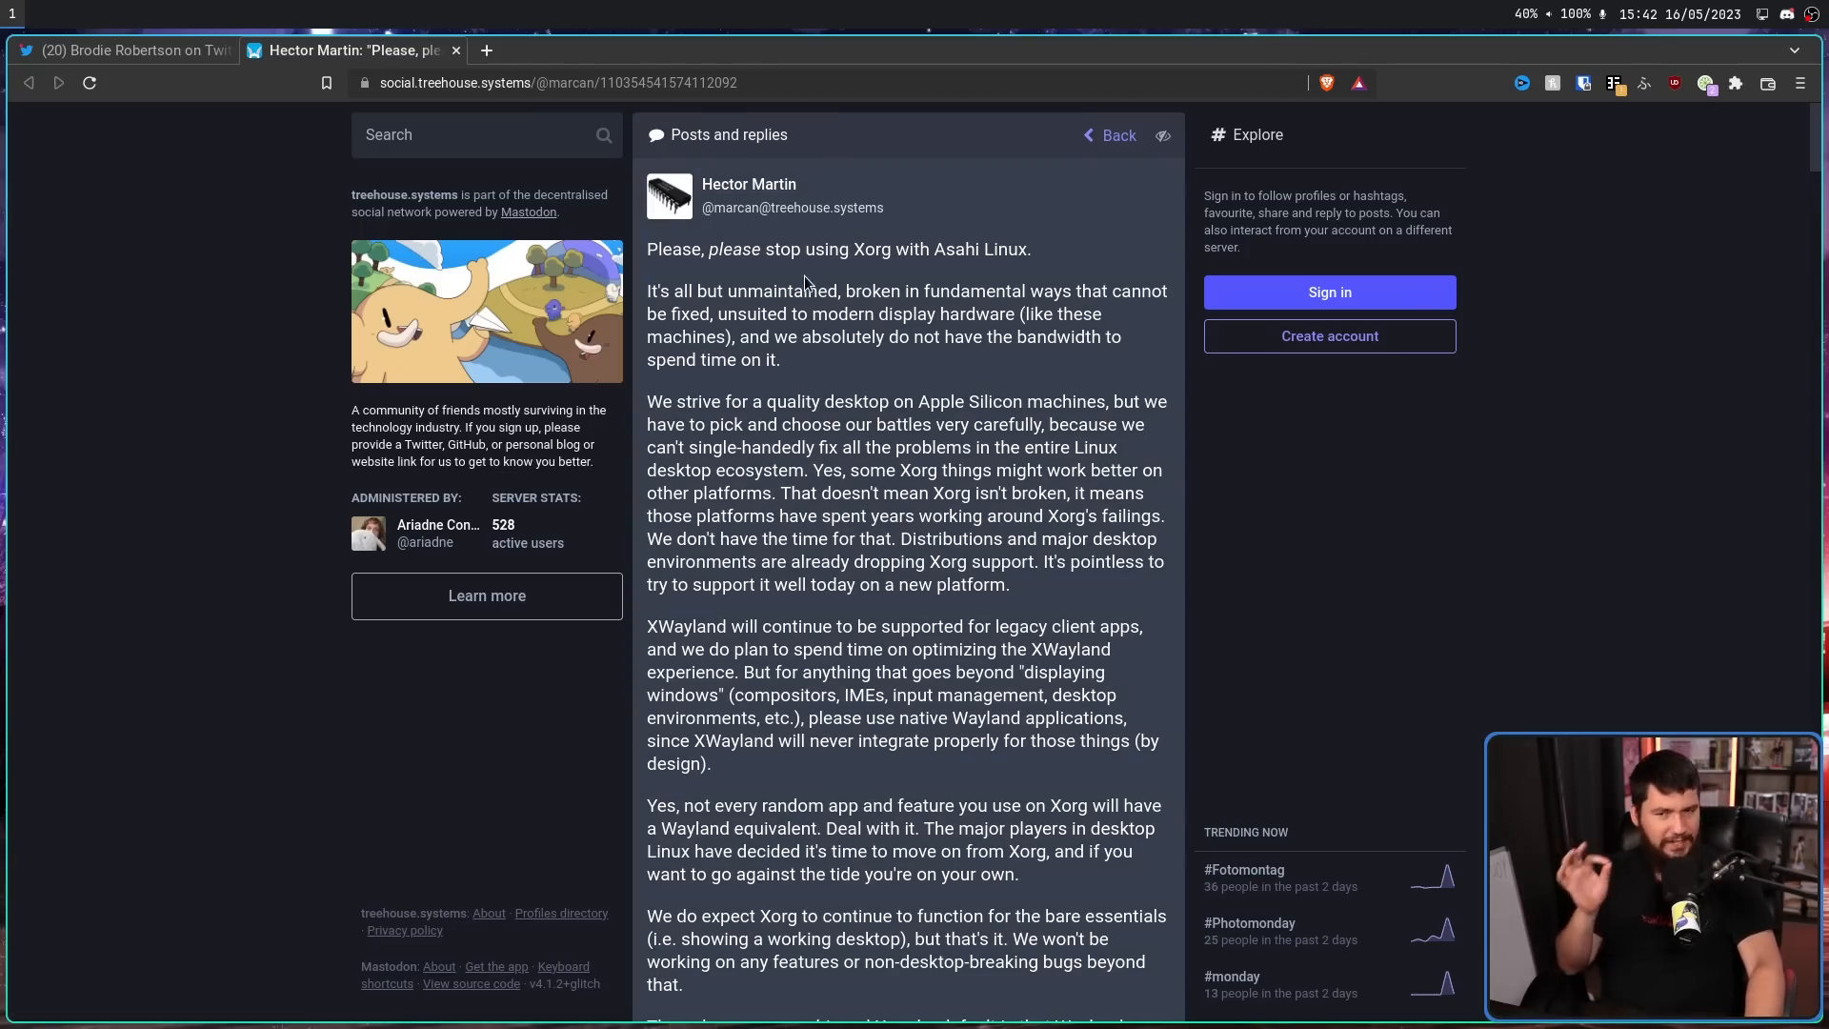
pyautogui.moveTo(777, 265)
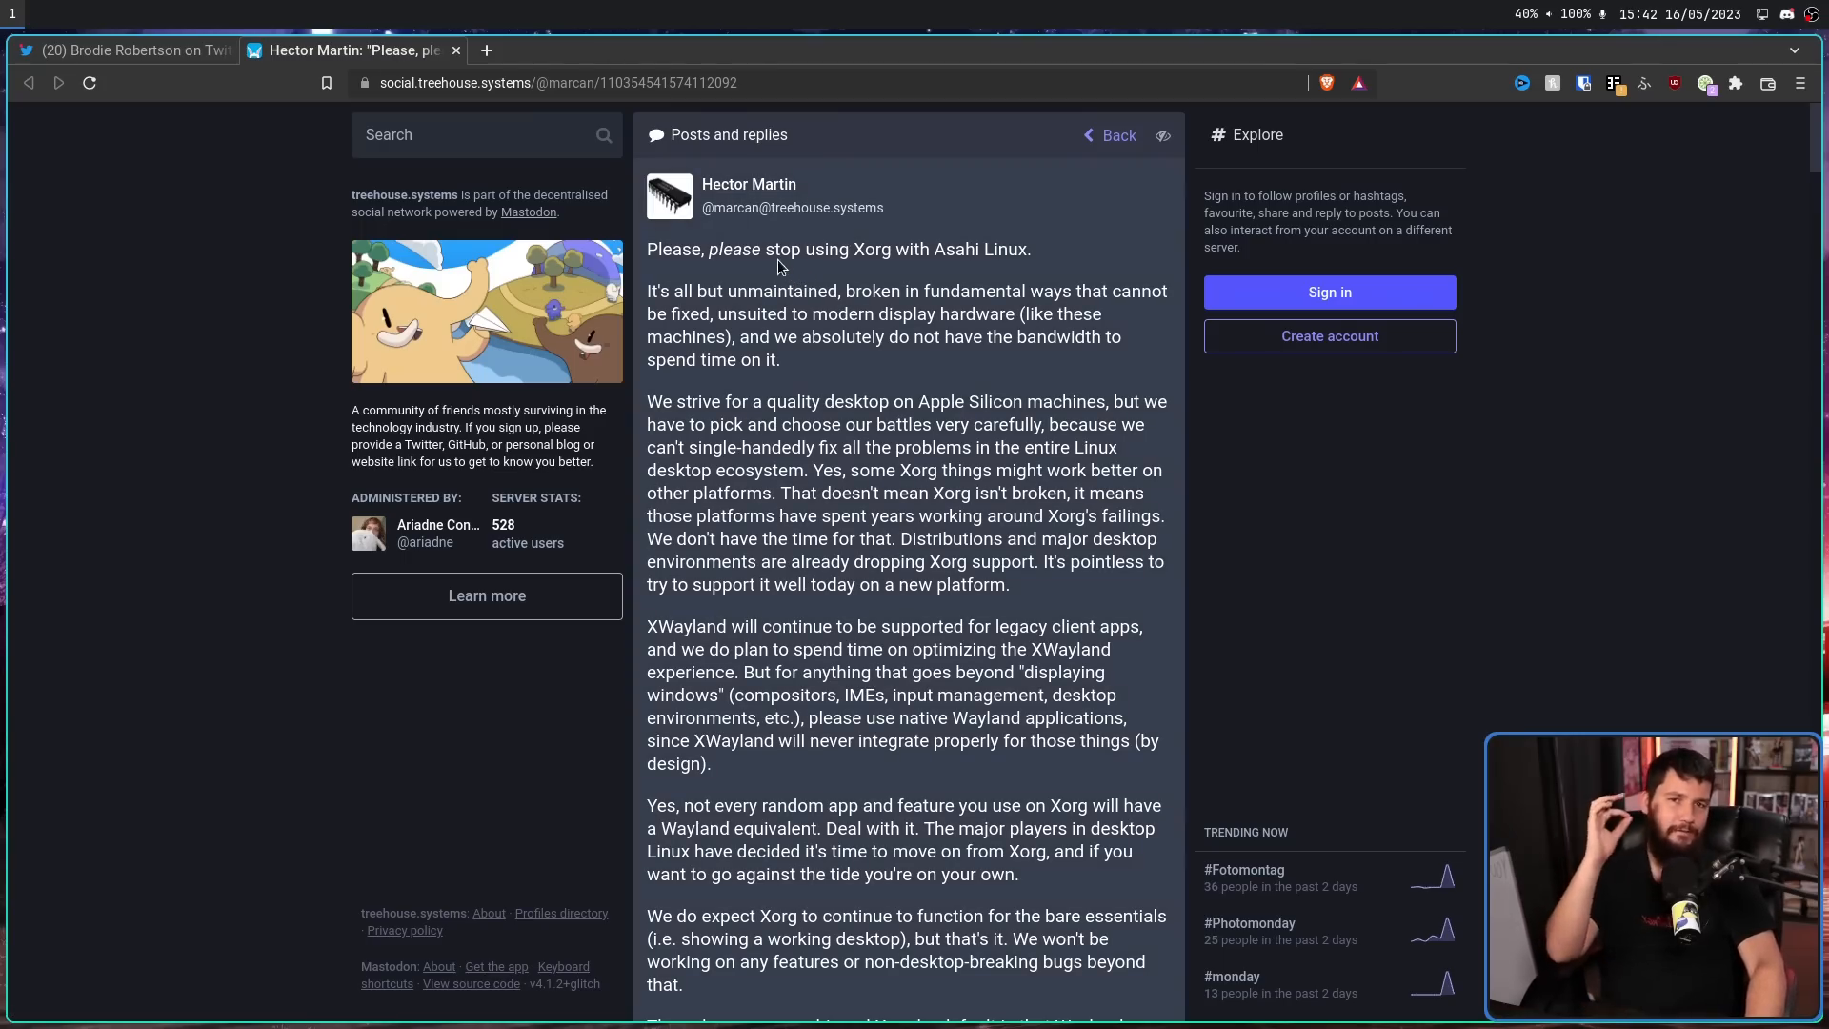
pyautogui.moveTo(1050, 214)
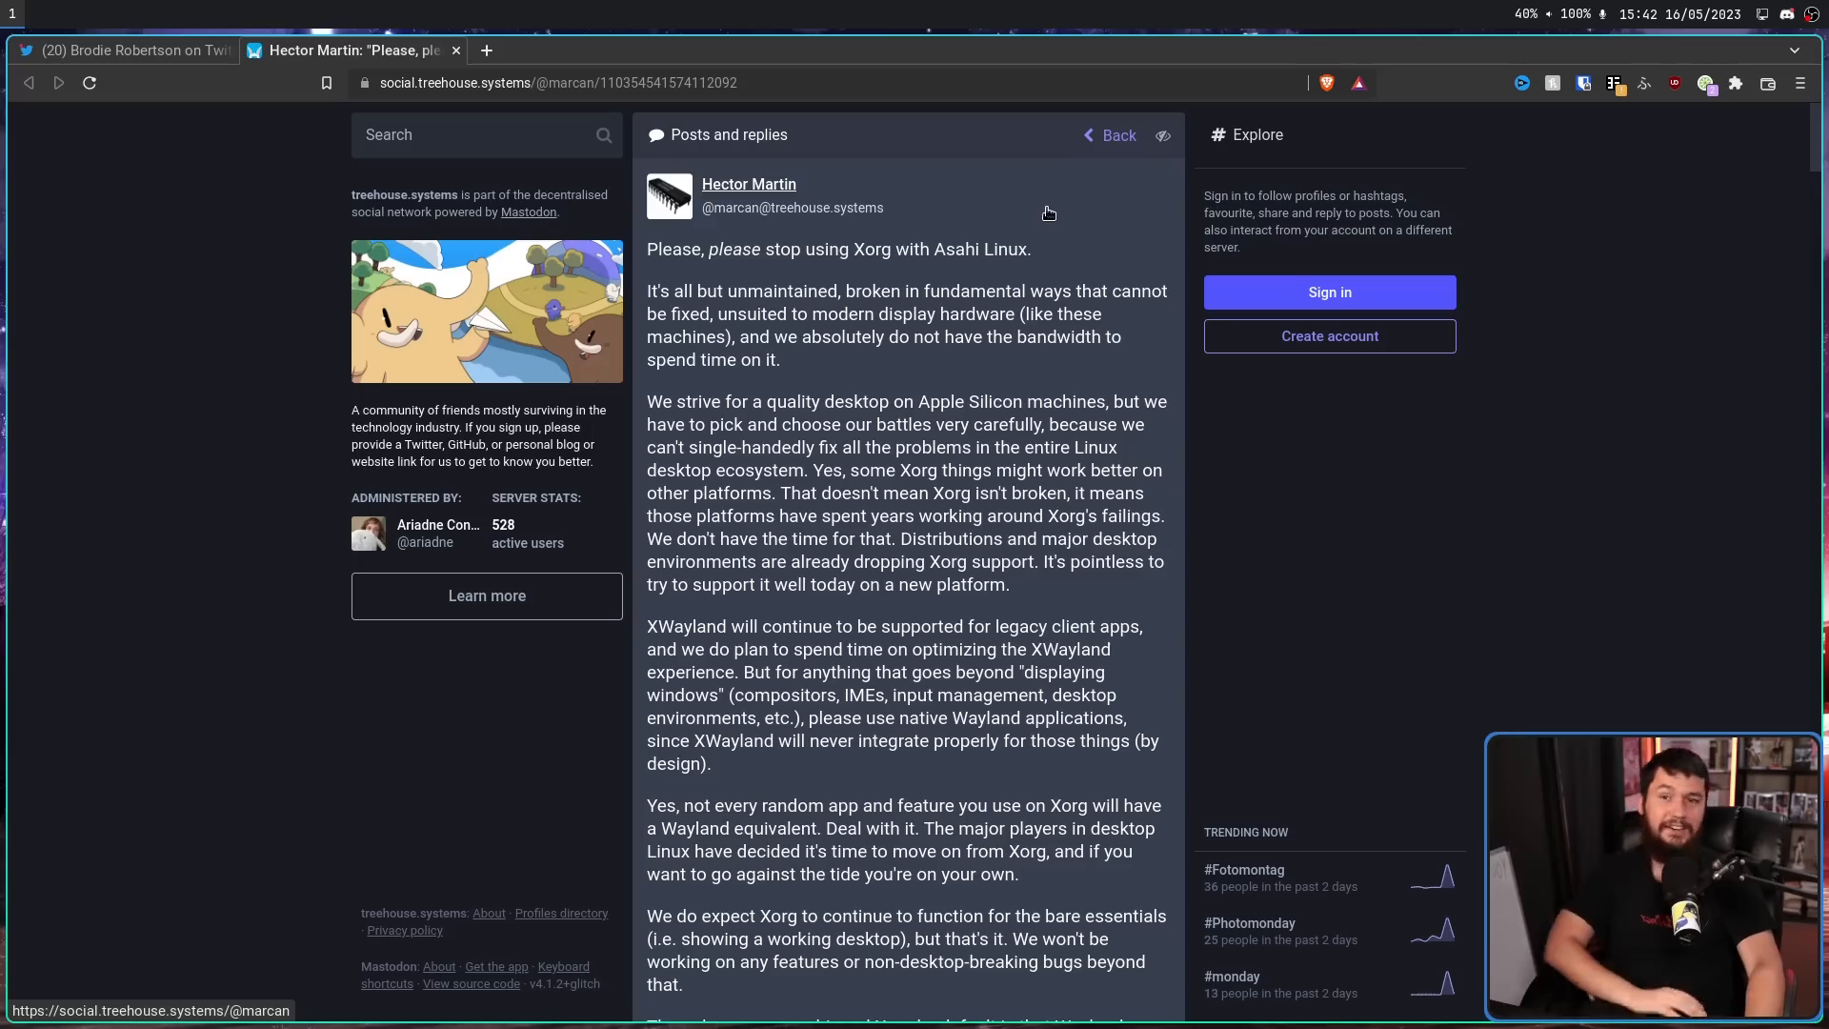
pyautogui.moveTo(1448, 187)
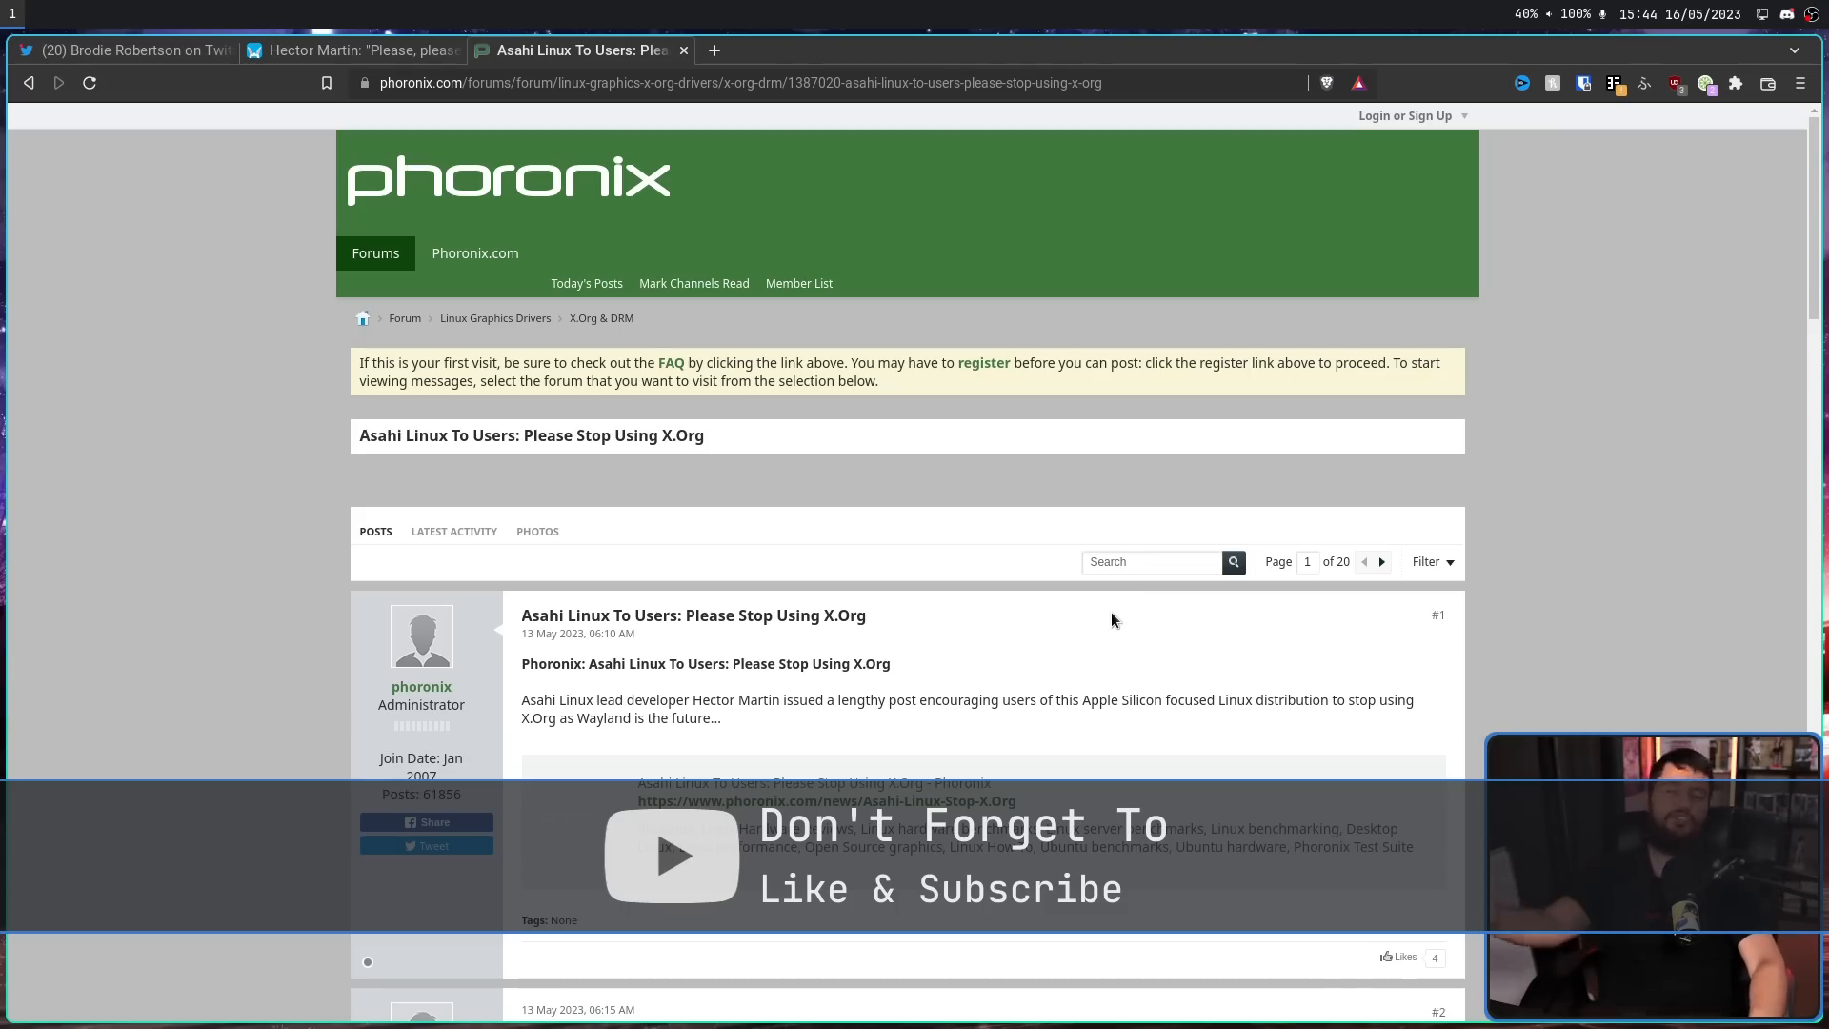
# Scroll down the Phoronix thread and go to page 2 of the comments.
pyautogui.scroll(-3)
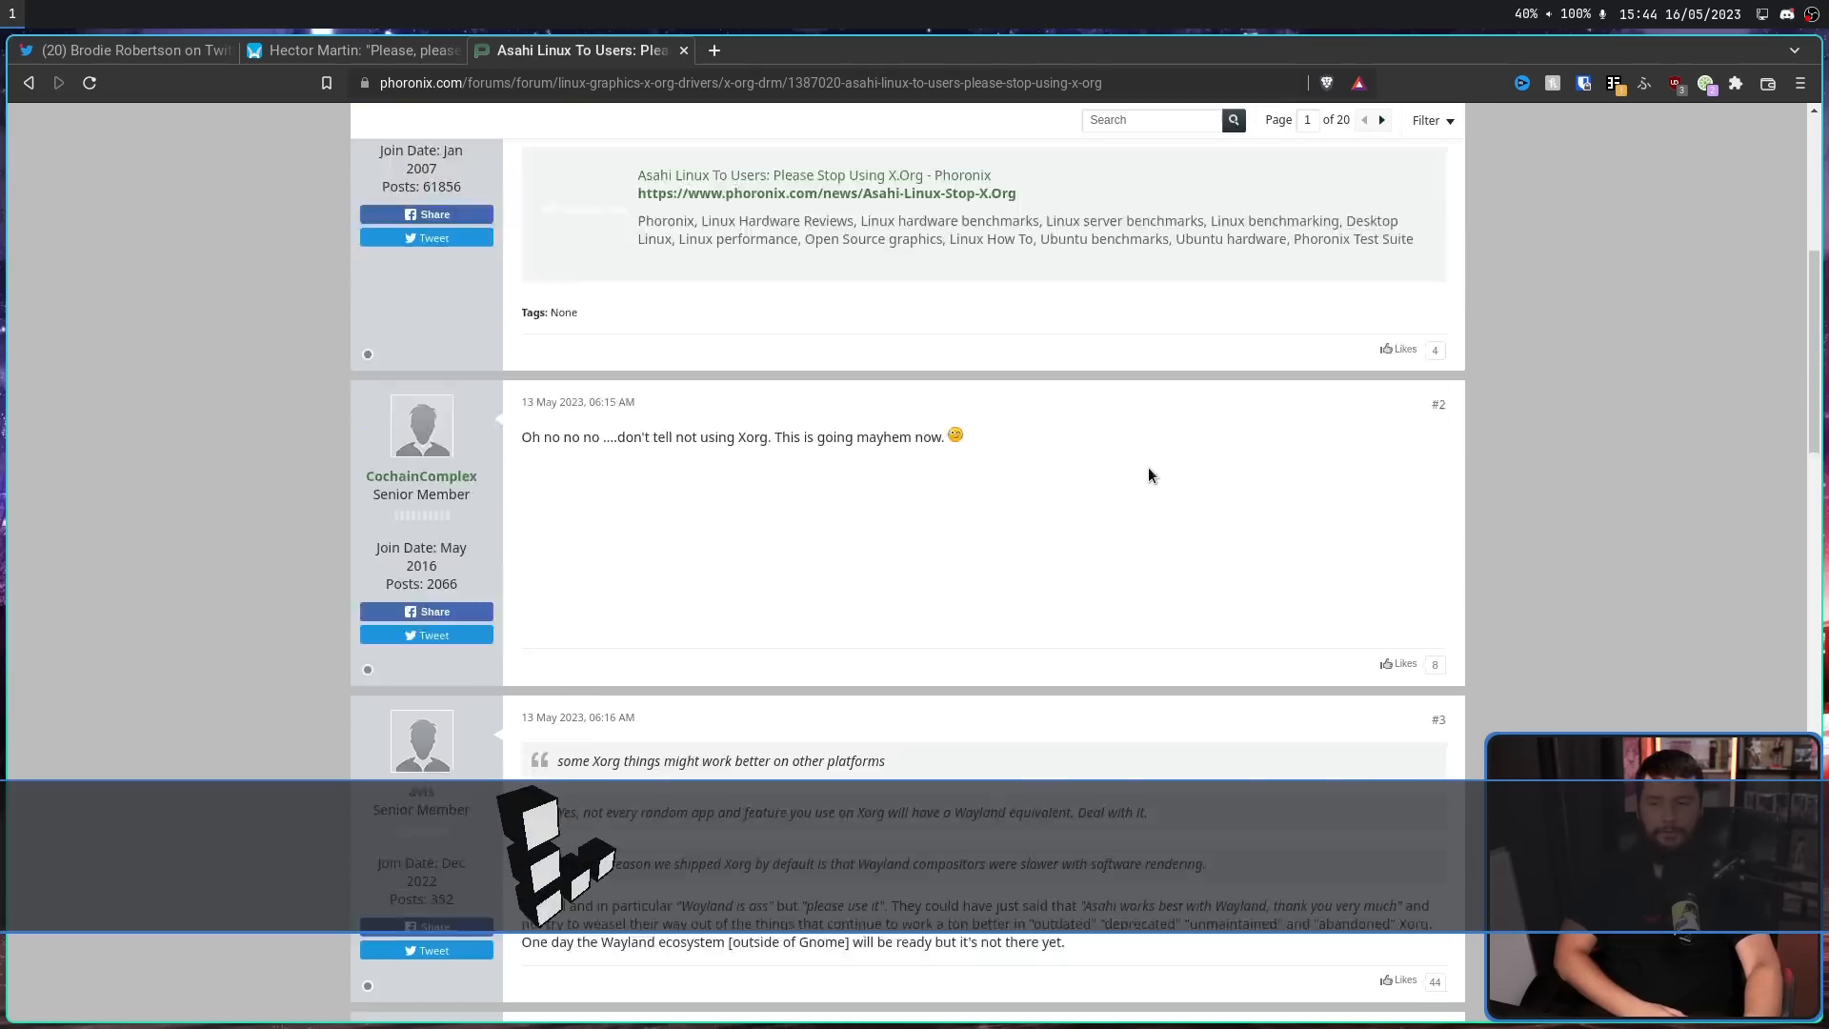
pyautogui.scroll(-3)
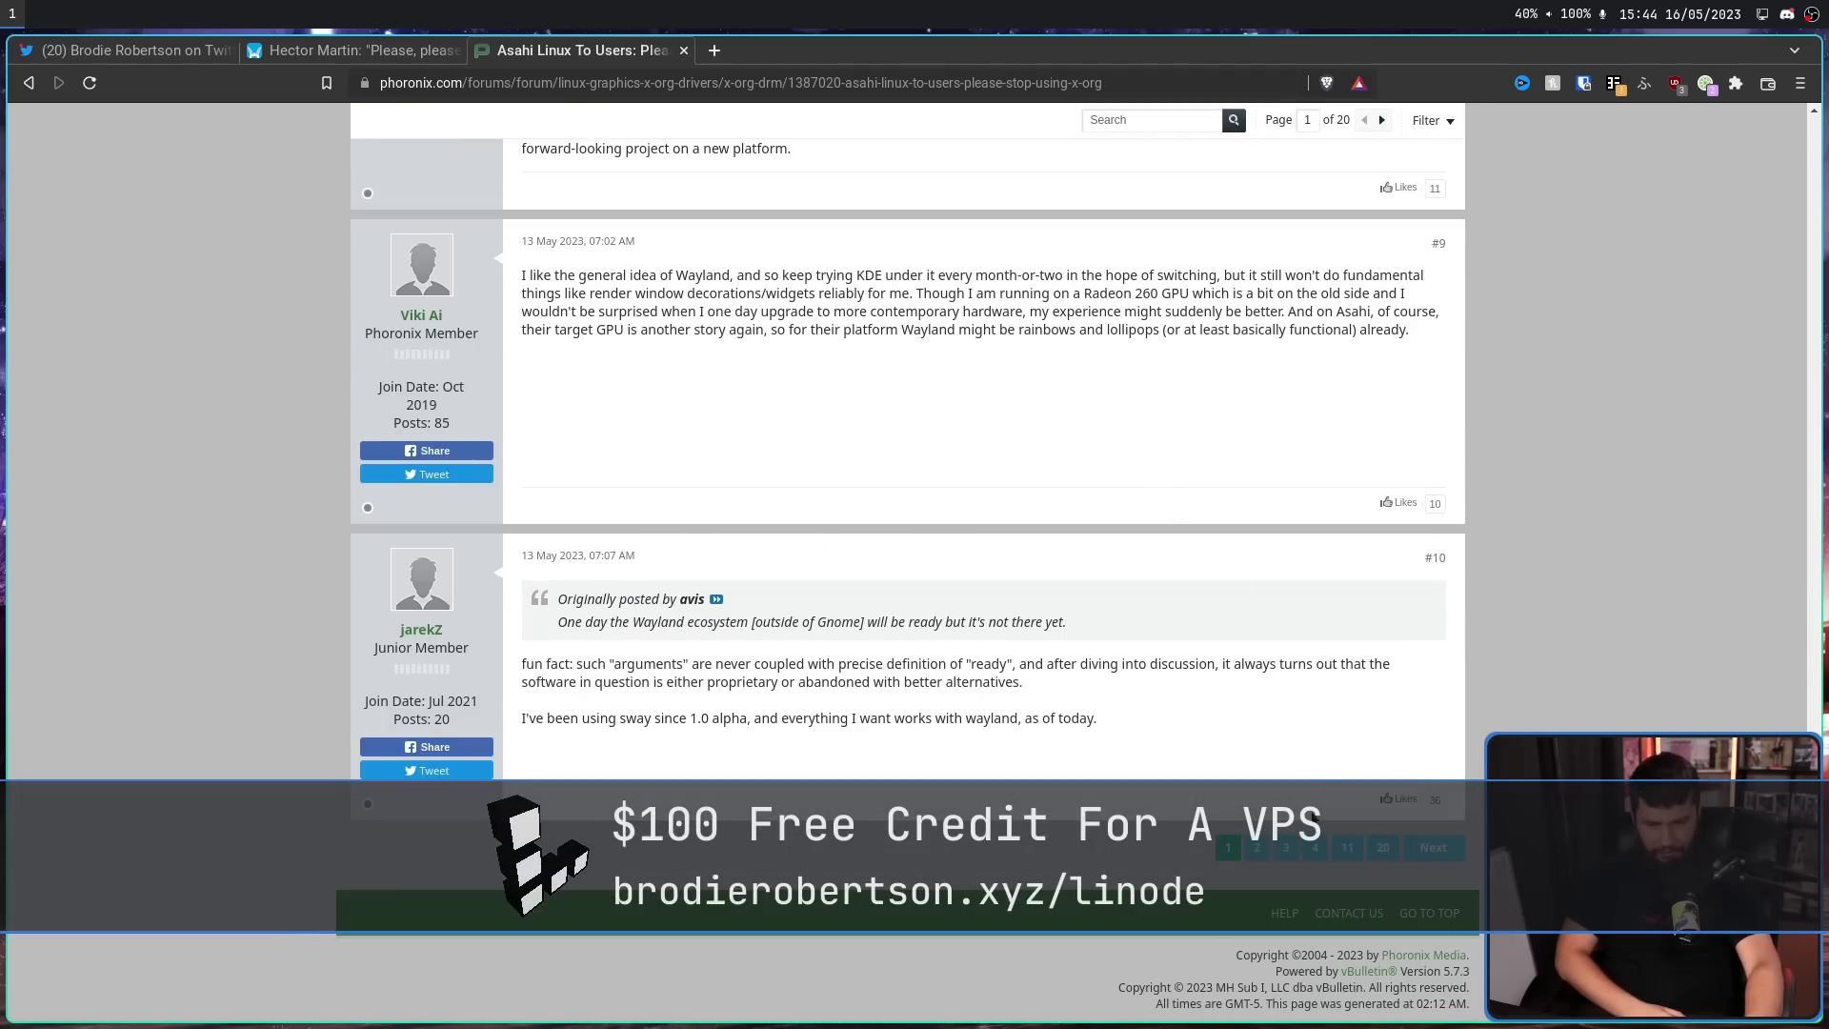
pyautogui.click(1257, 847)
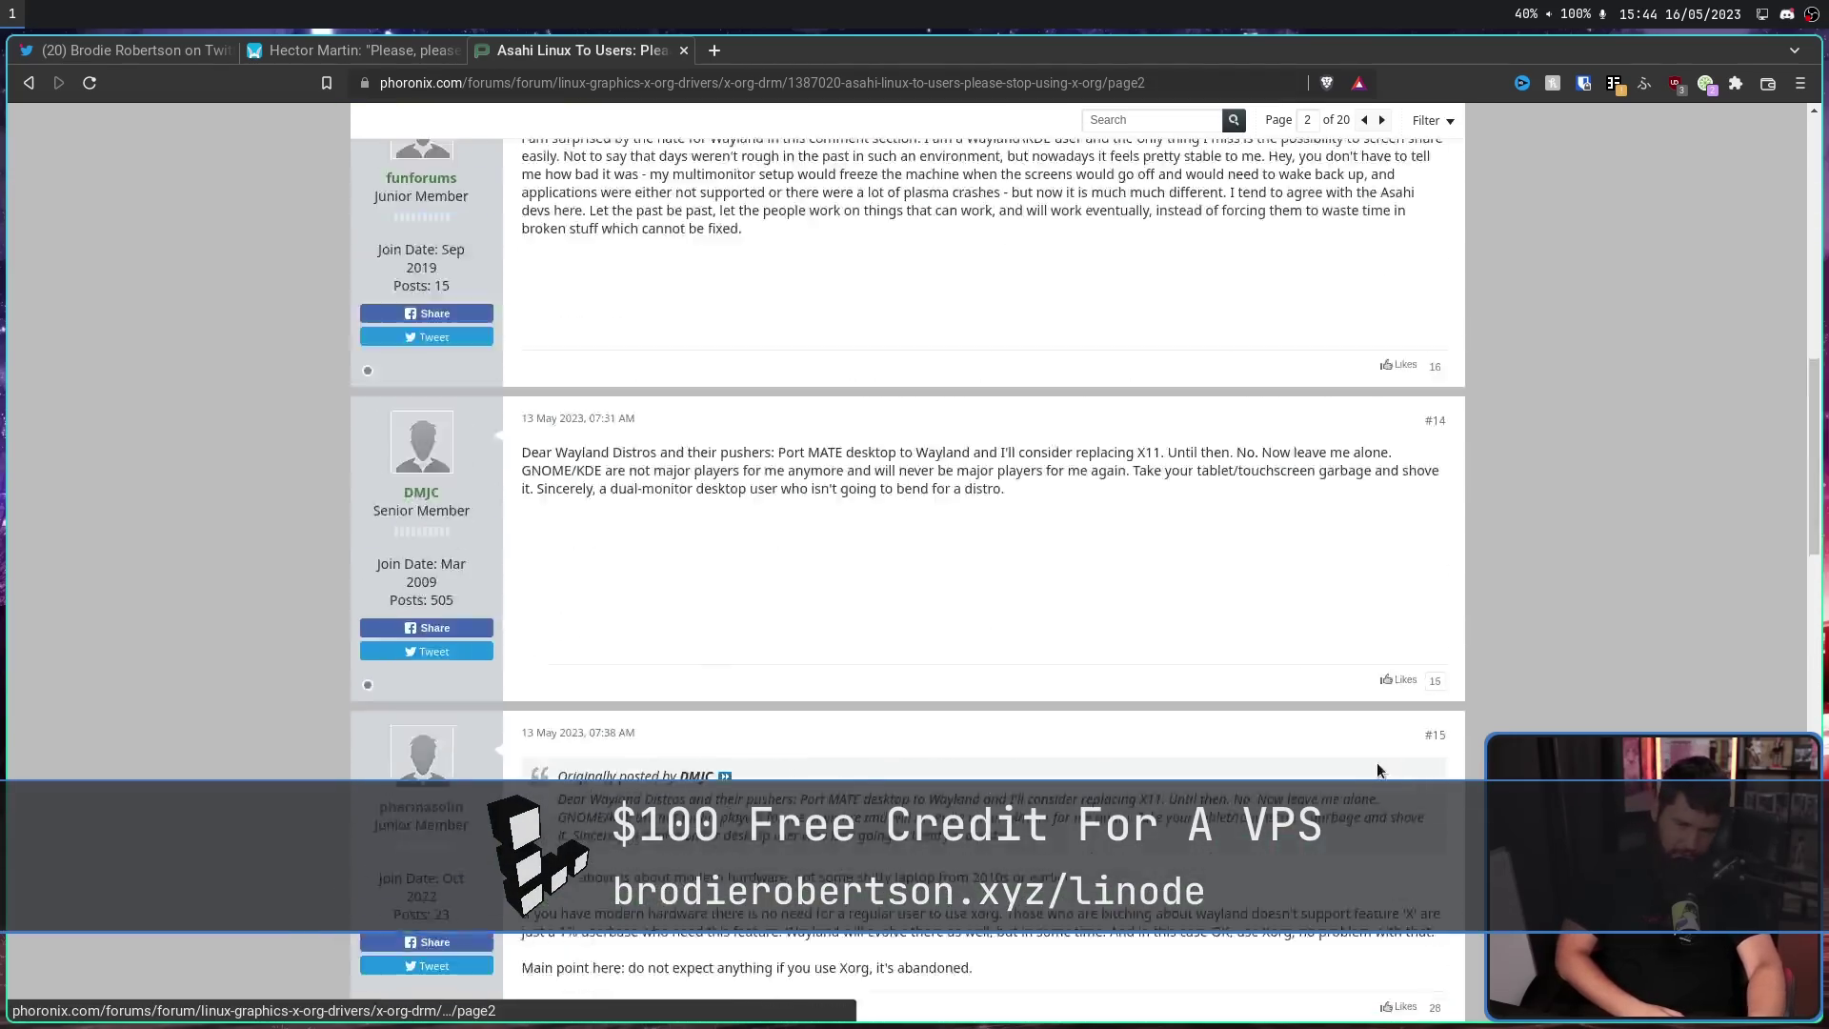
pyautogui.scroll(3)
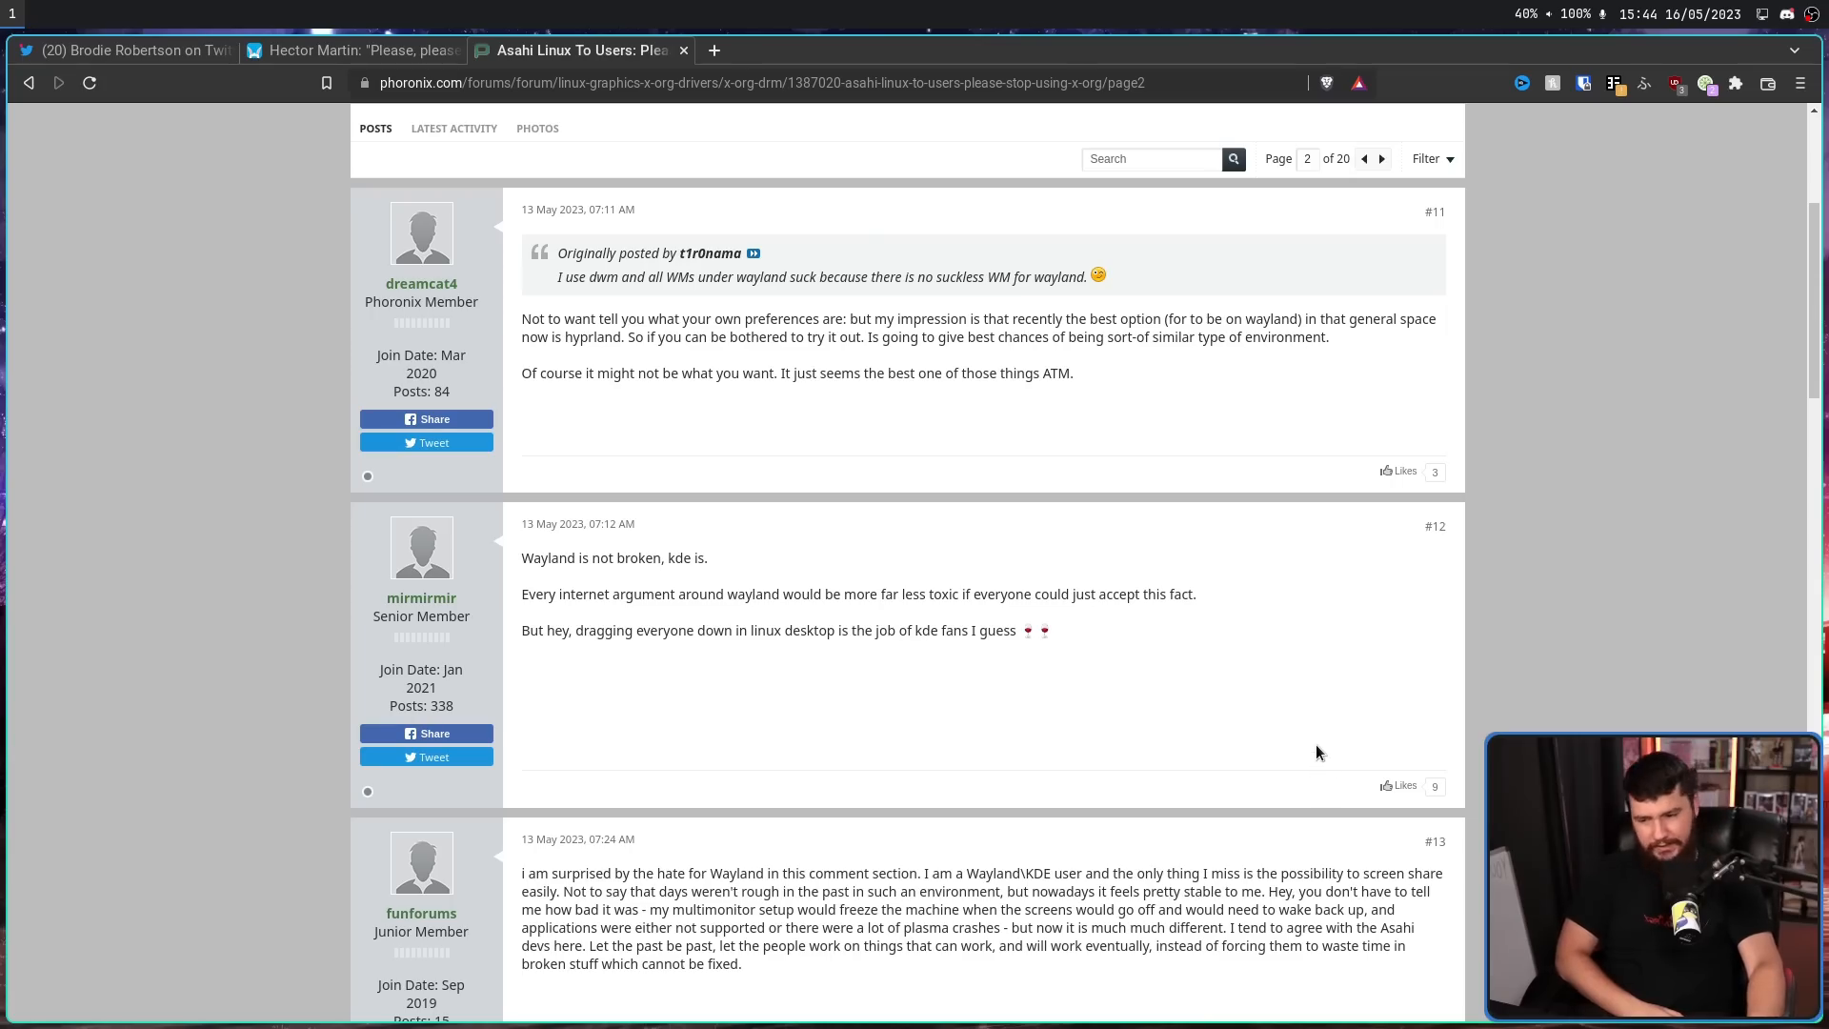
pyautogui.moveTo(1315, 609)
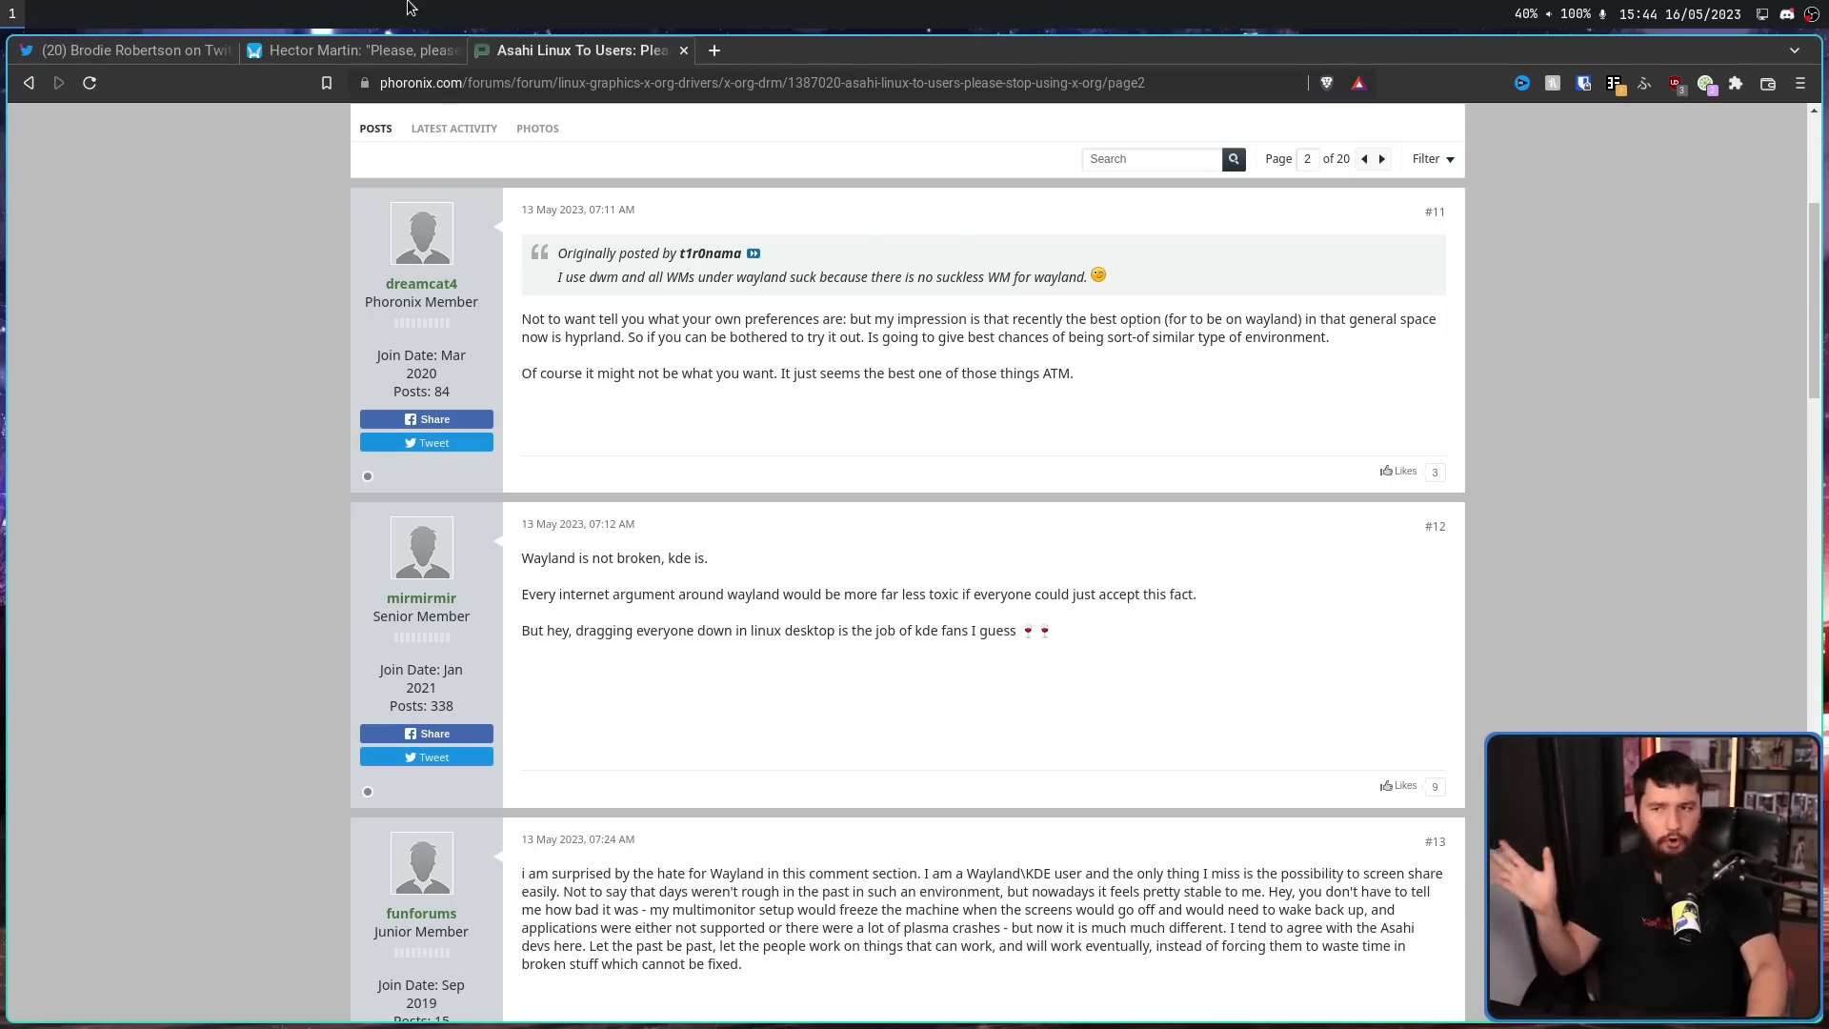
# Return to the Hector Martin Mastodon tab with the stop-using-Xorg post.
pyautogui.click(359, 51)
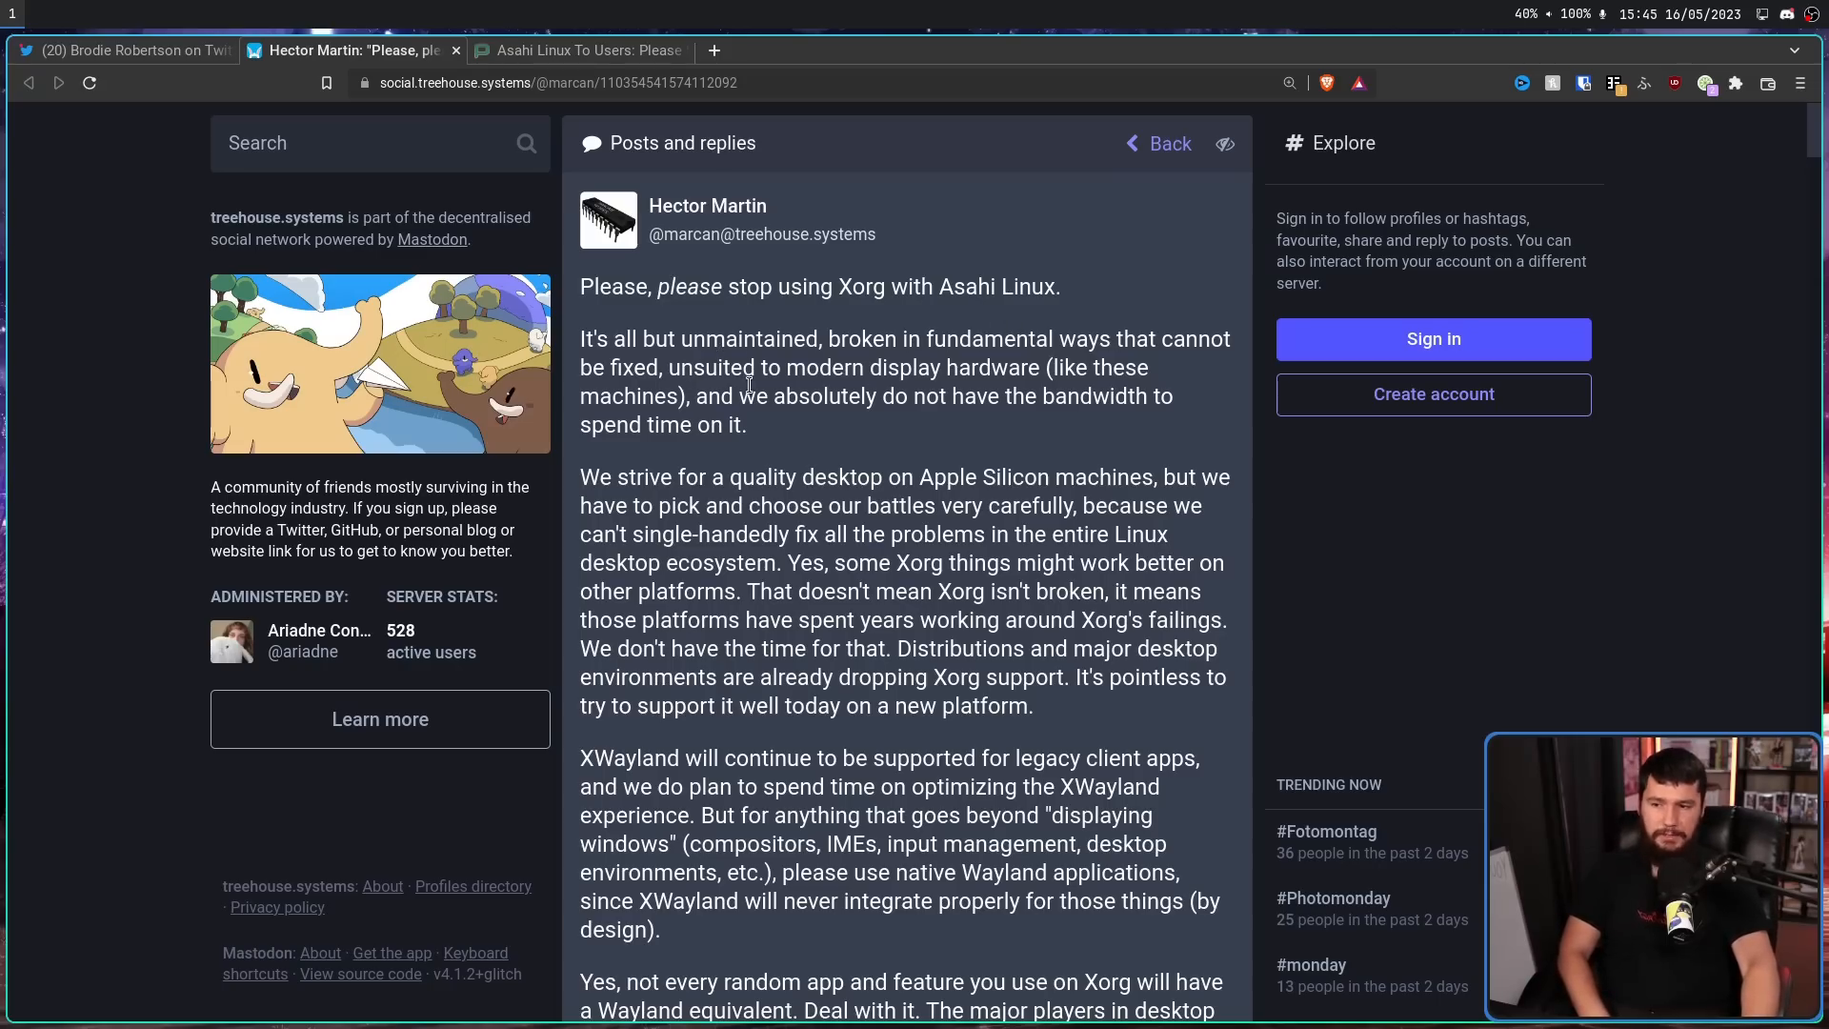
pyautogui.moveTo(744, 389)
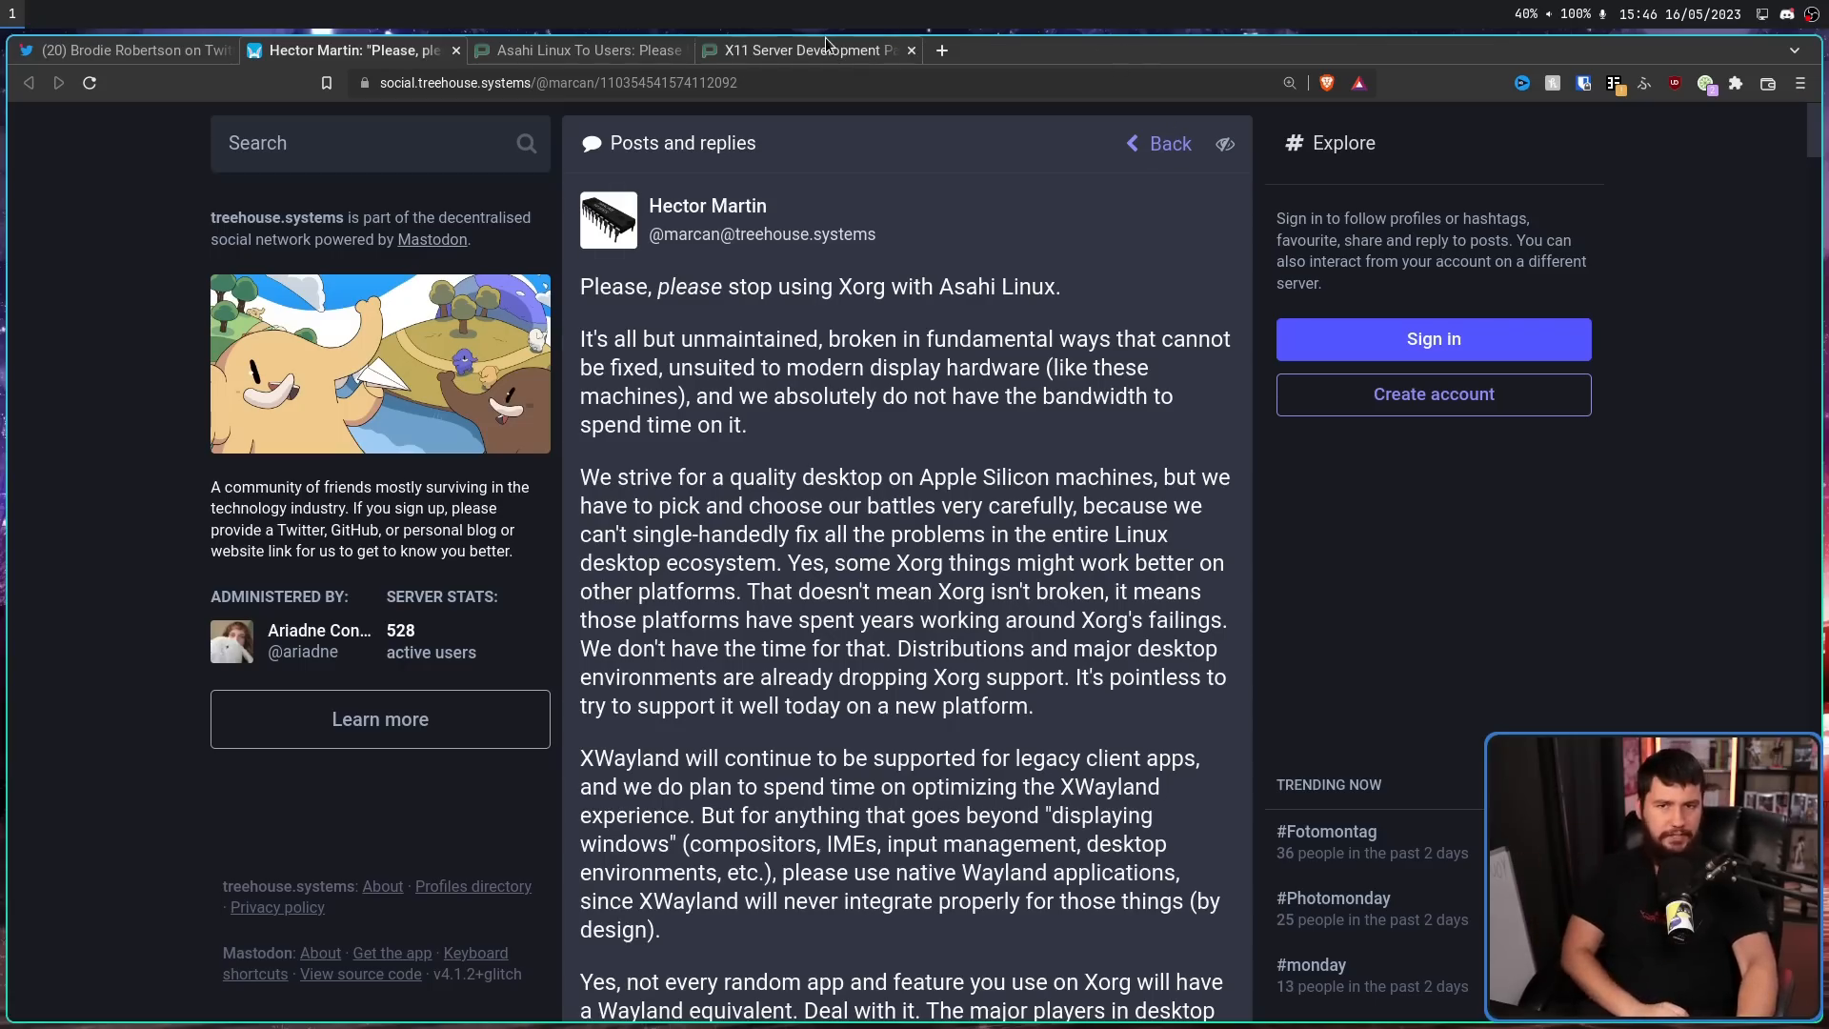
# Open the X11 Server Development article and view its commits-per-year chart alone.
pyautogui.click(804, 51)
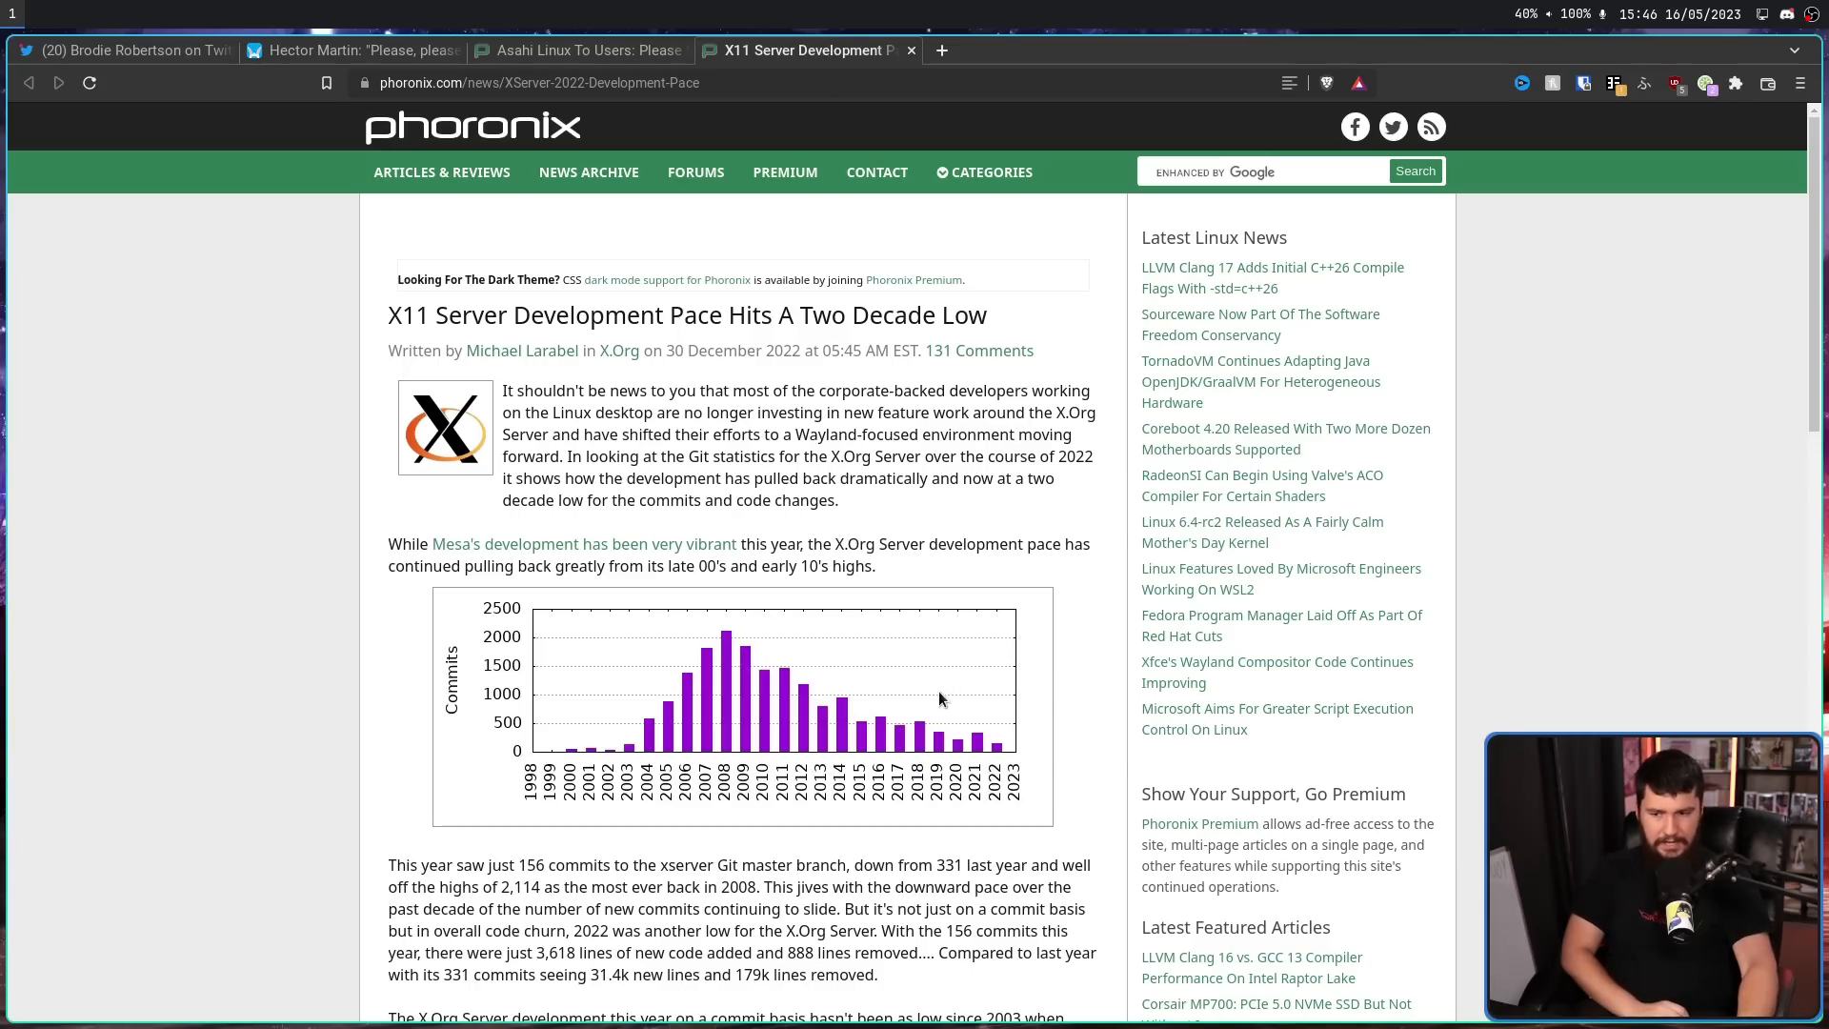
pyautogui.click(941, 698)
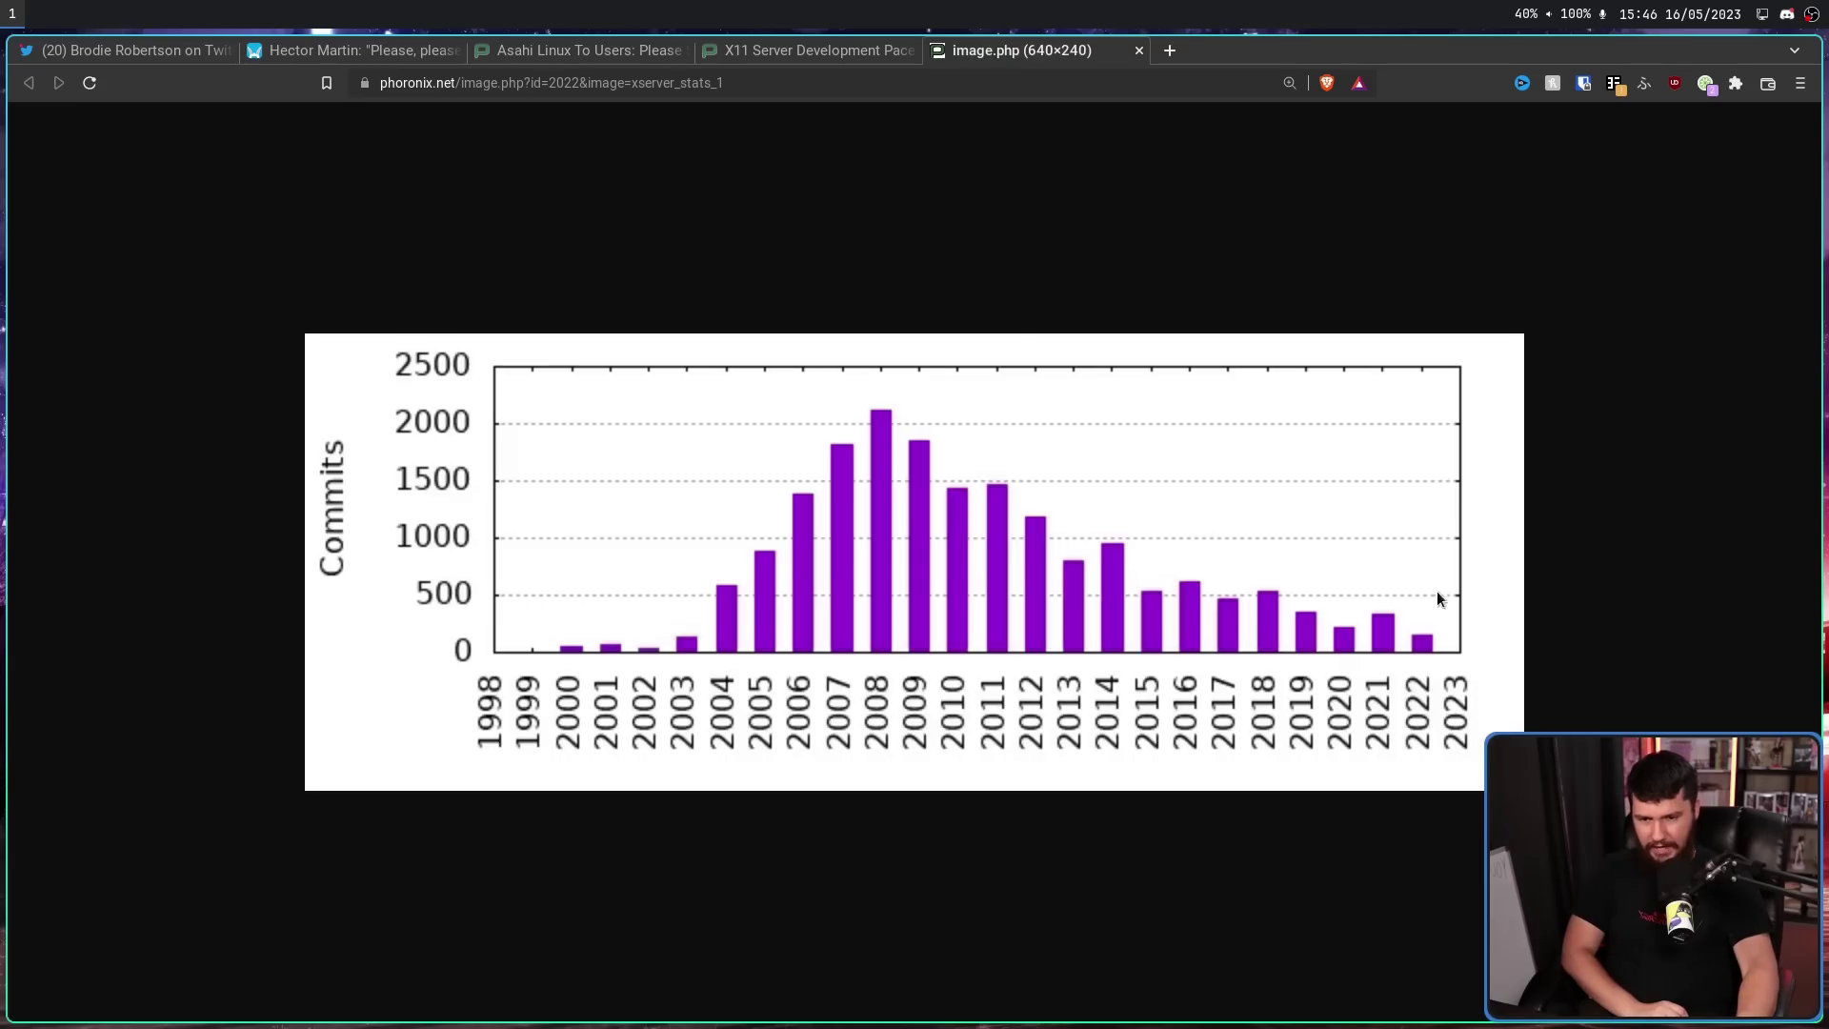
pyautogui.moveTo(1586, 713)
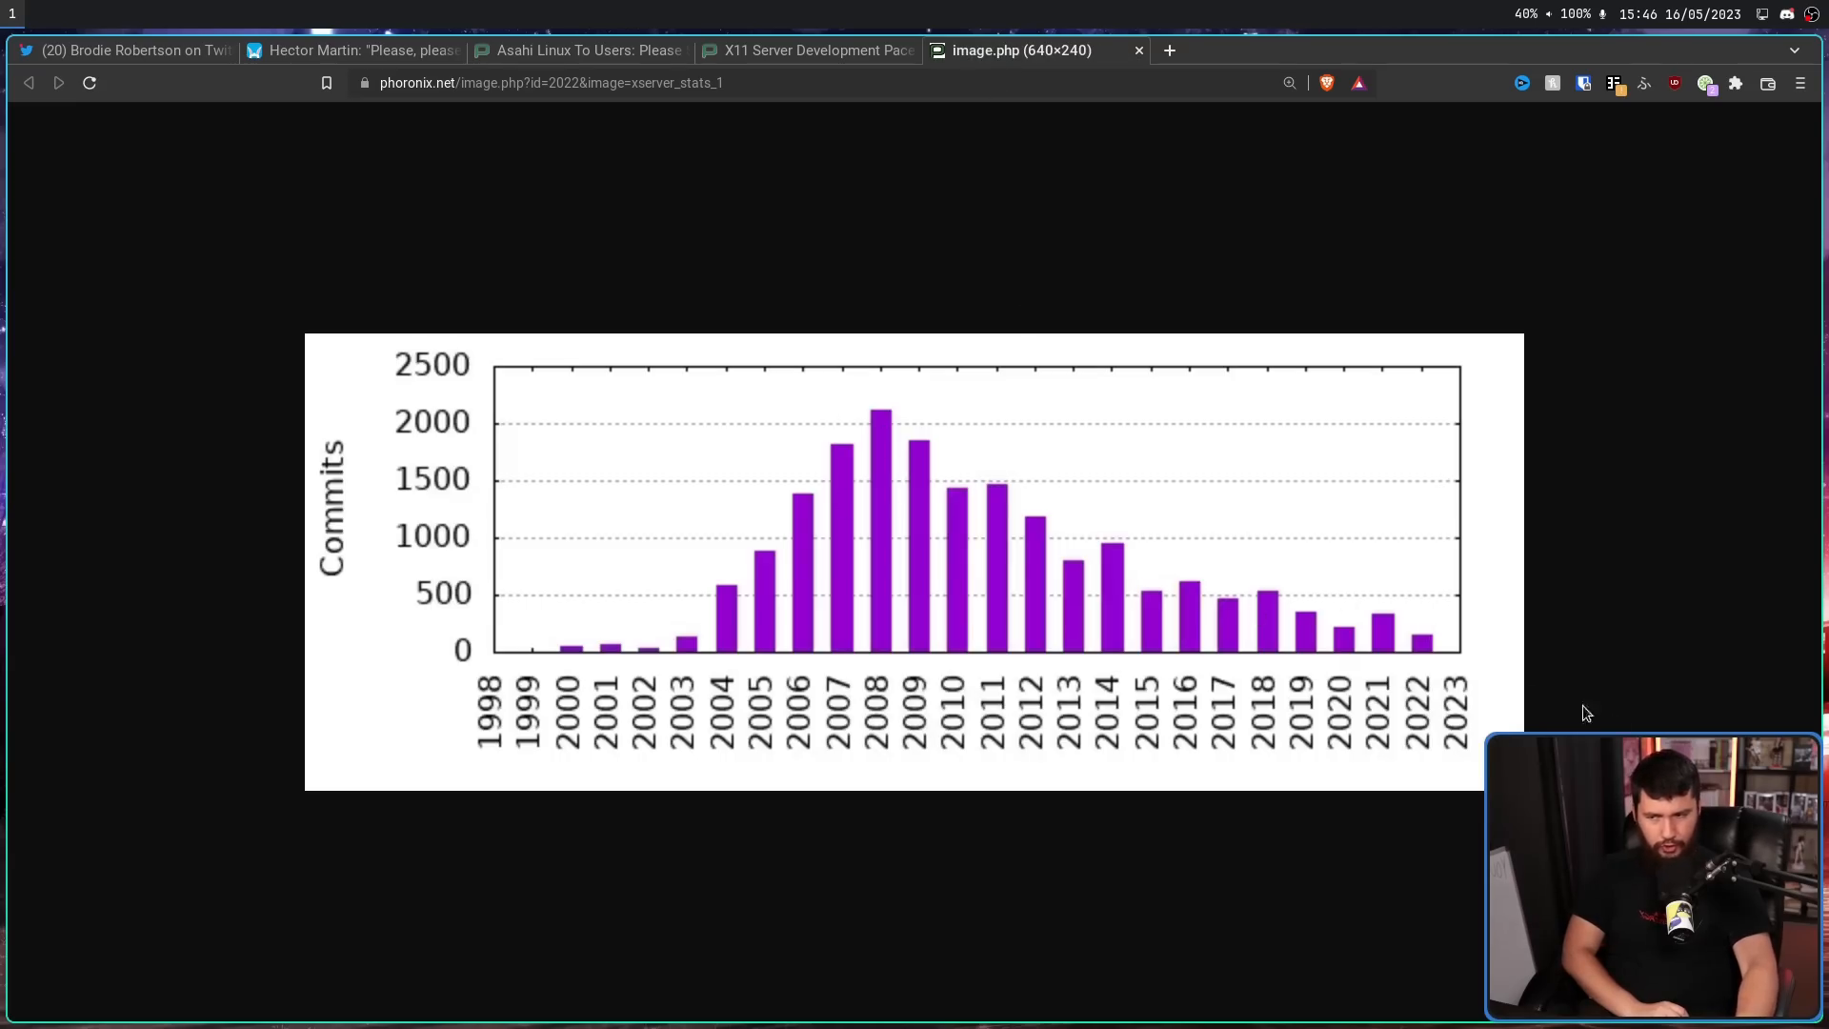
pyautogui.moveTo(1461, 639)
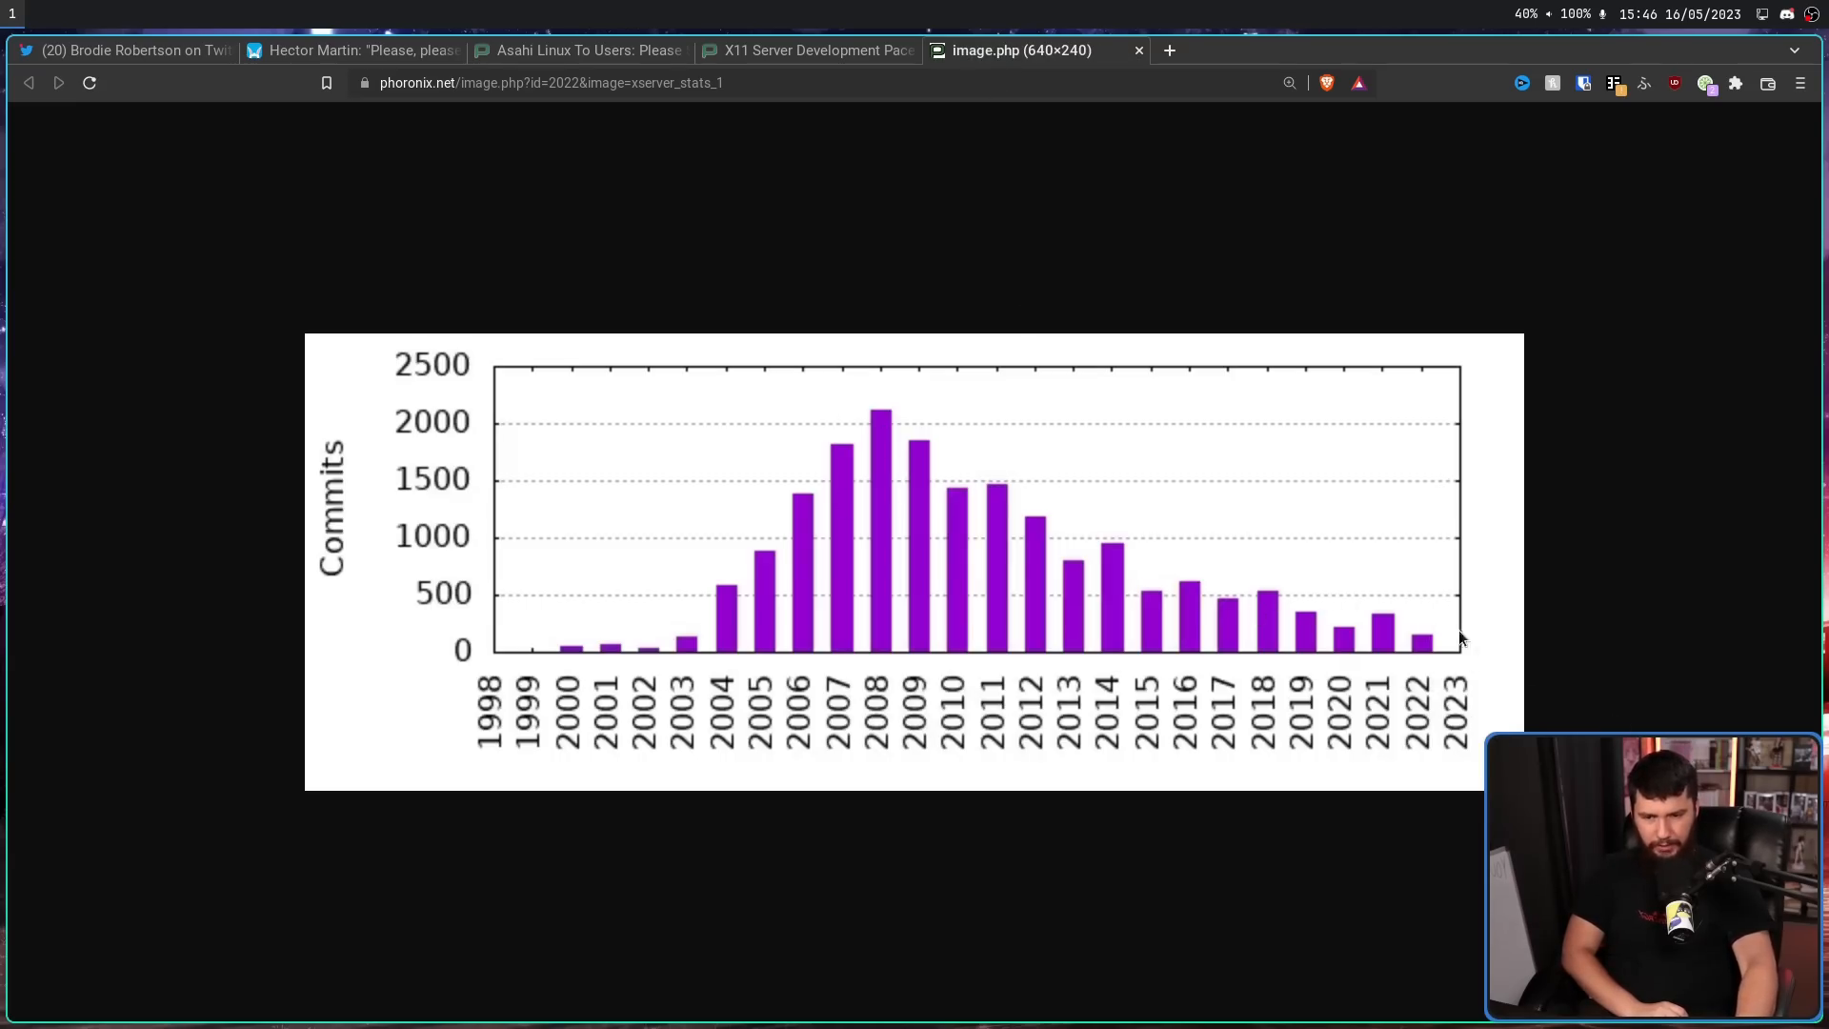
pyautogui.moveTo(1445, 577)
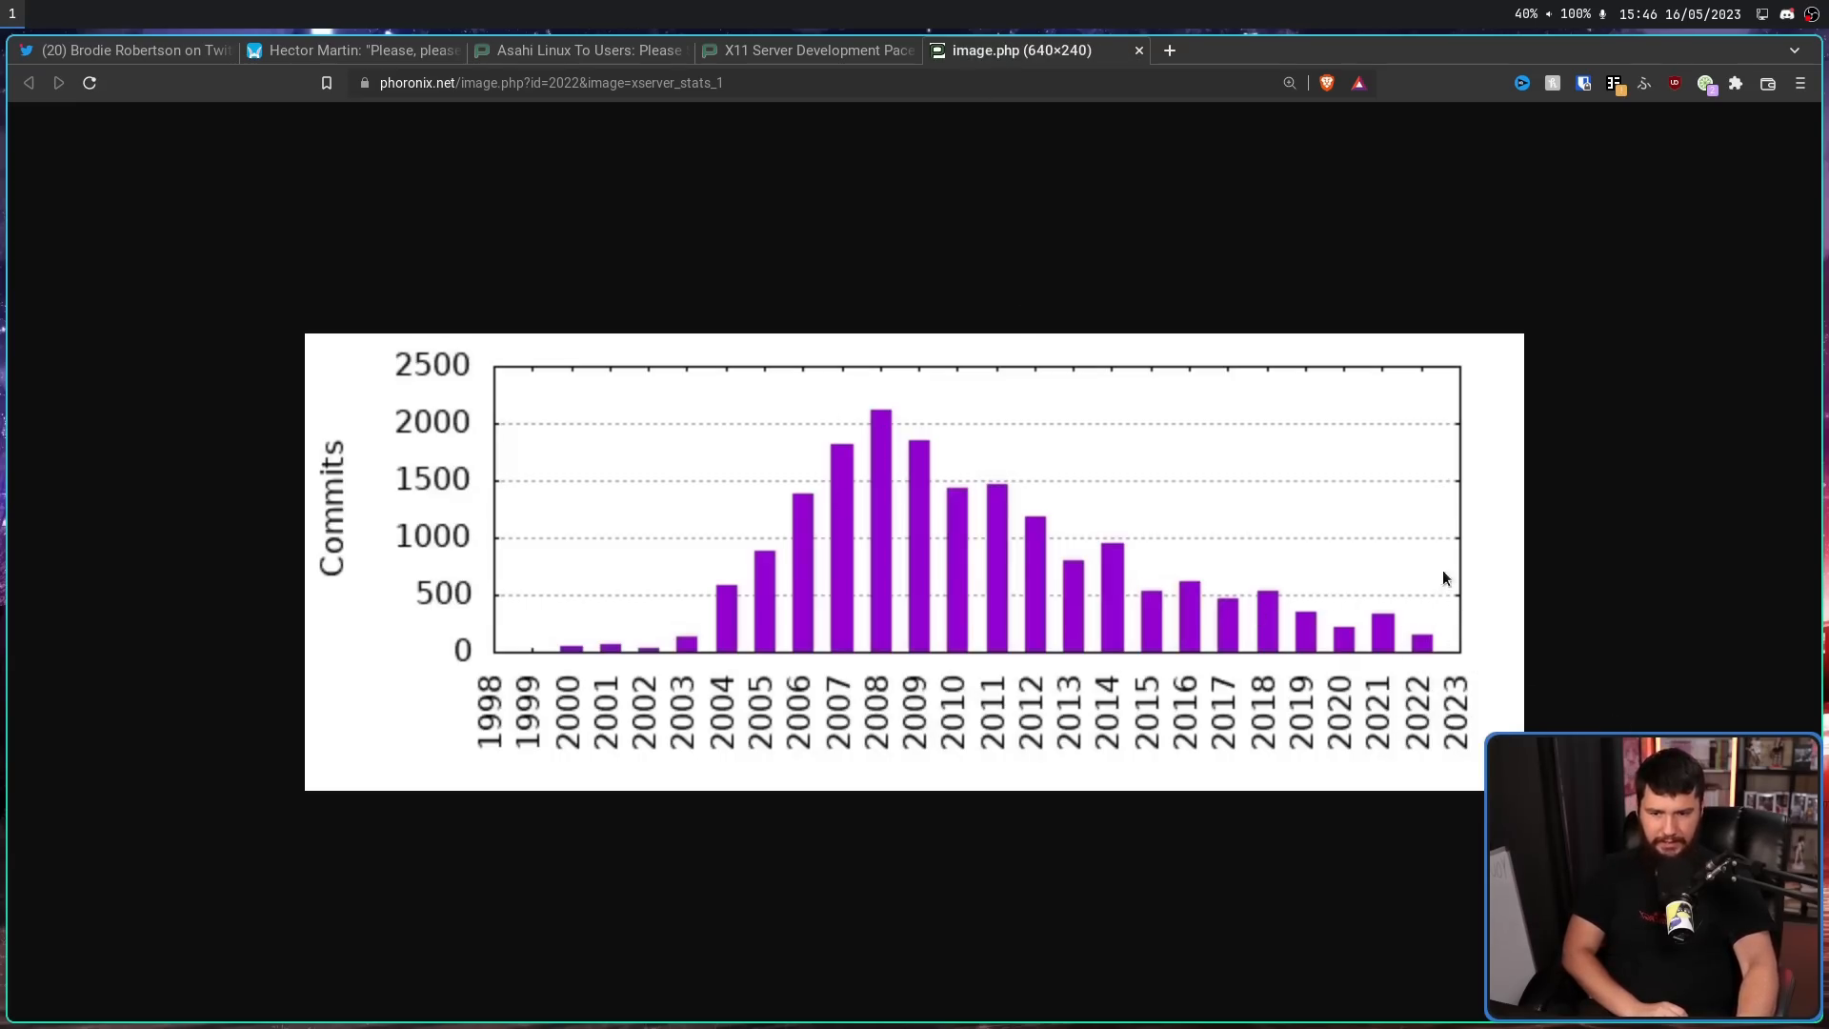
pyautogui.moveTo(1422, 657)
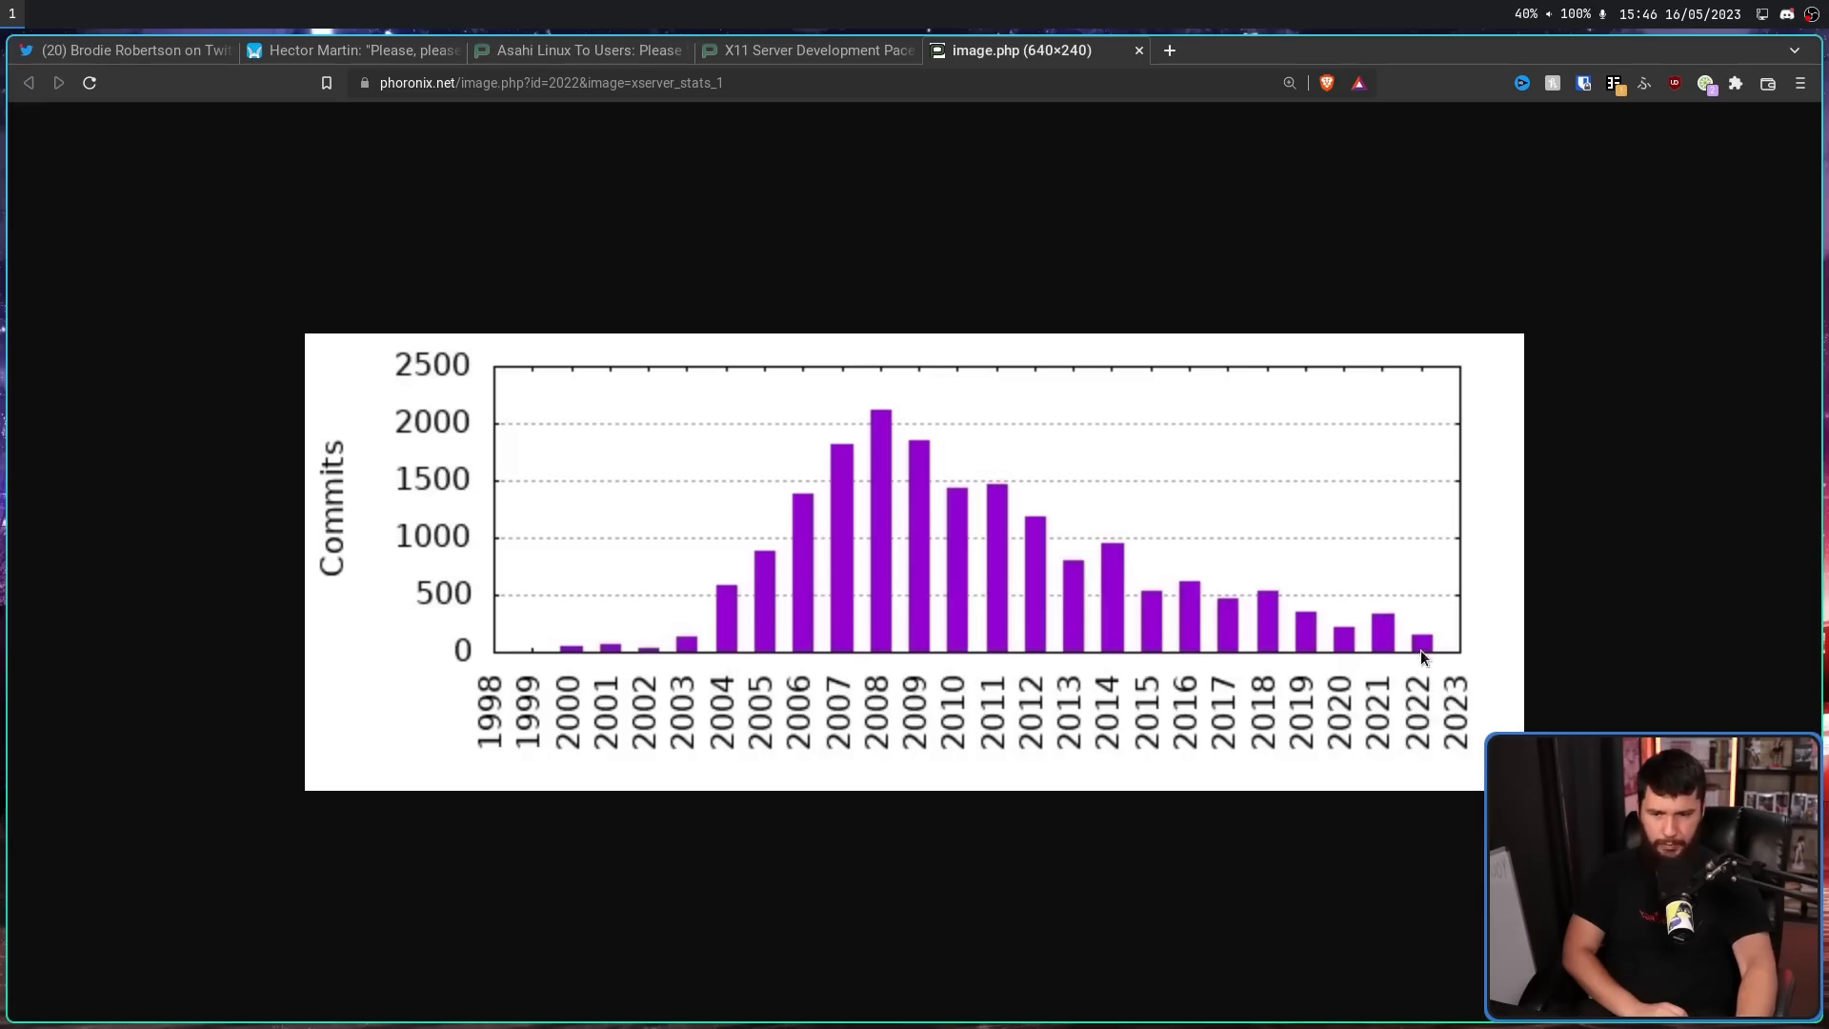
pyautogui.moveTo(571, 669)
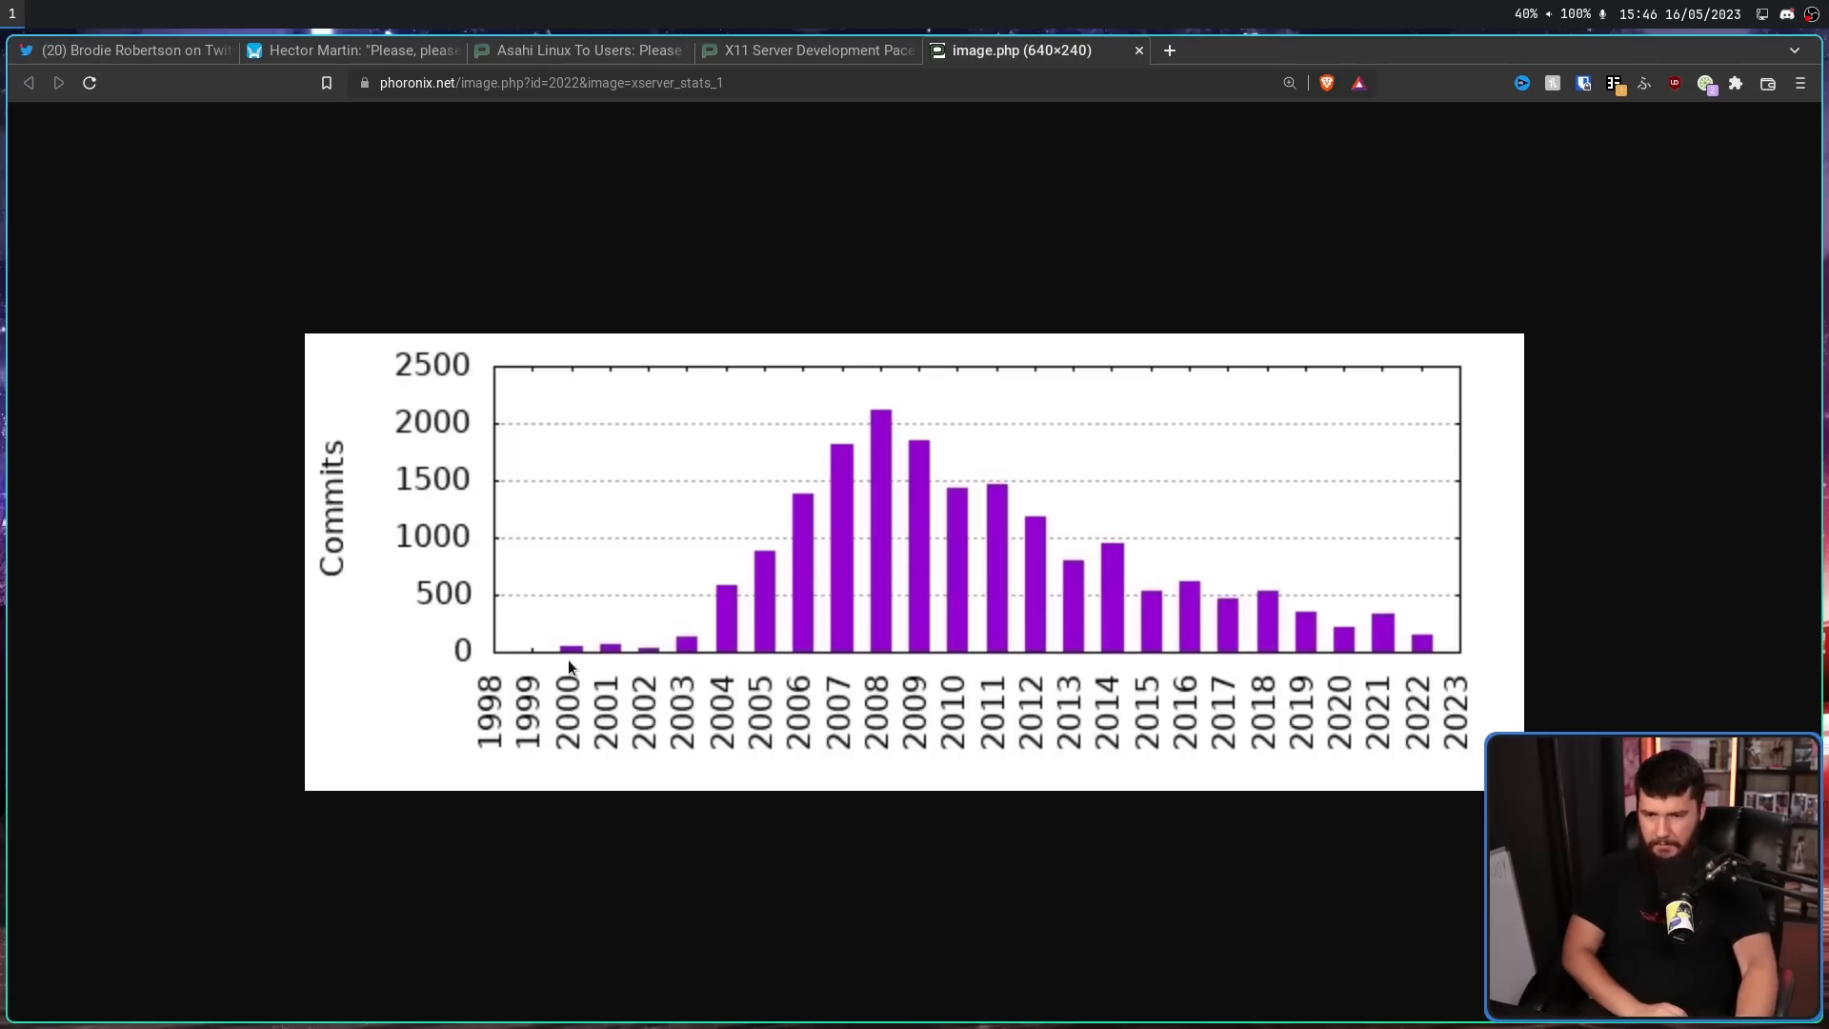
pyautogui.moveTo(1383, 621)
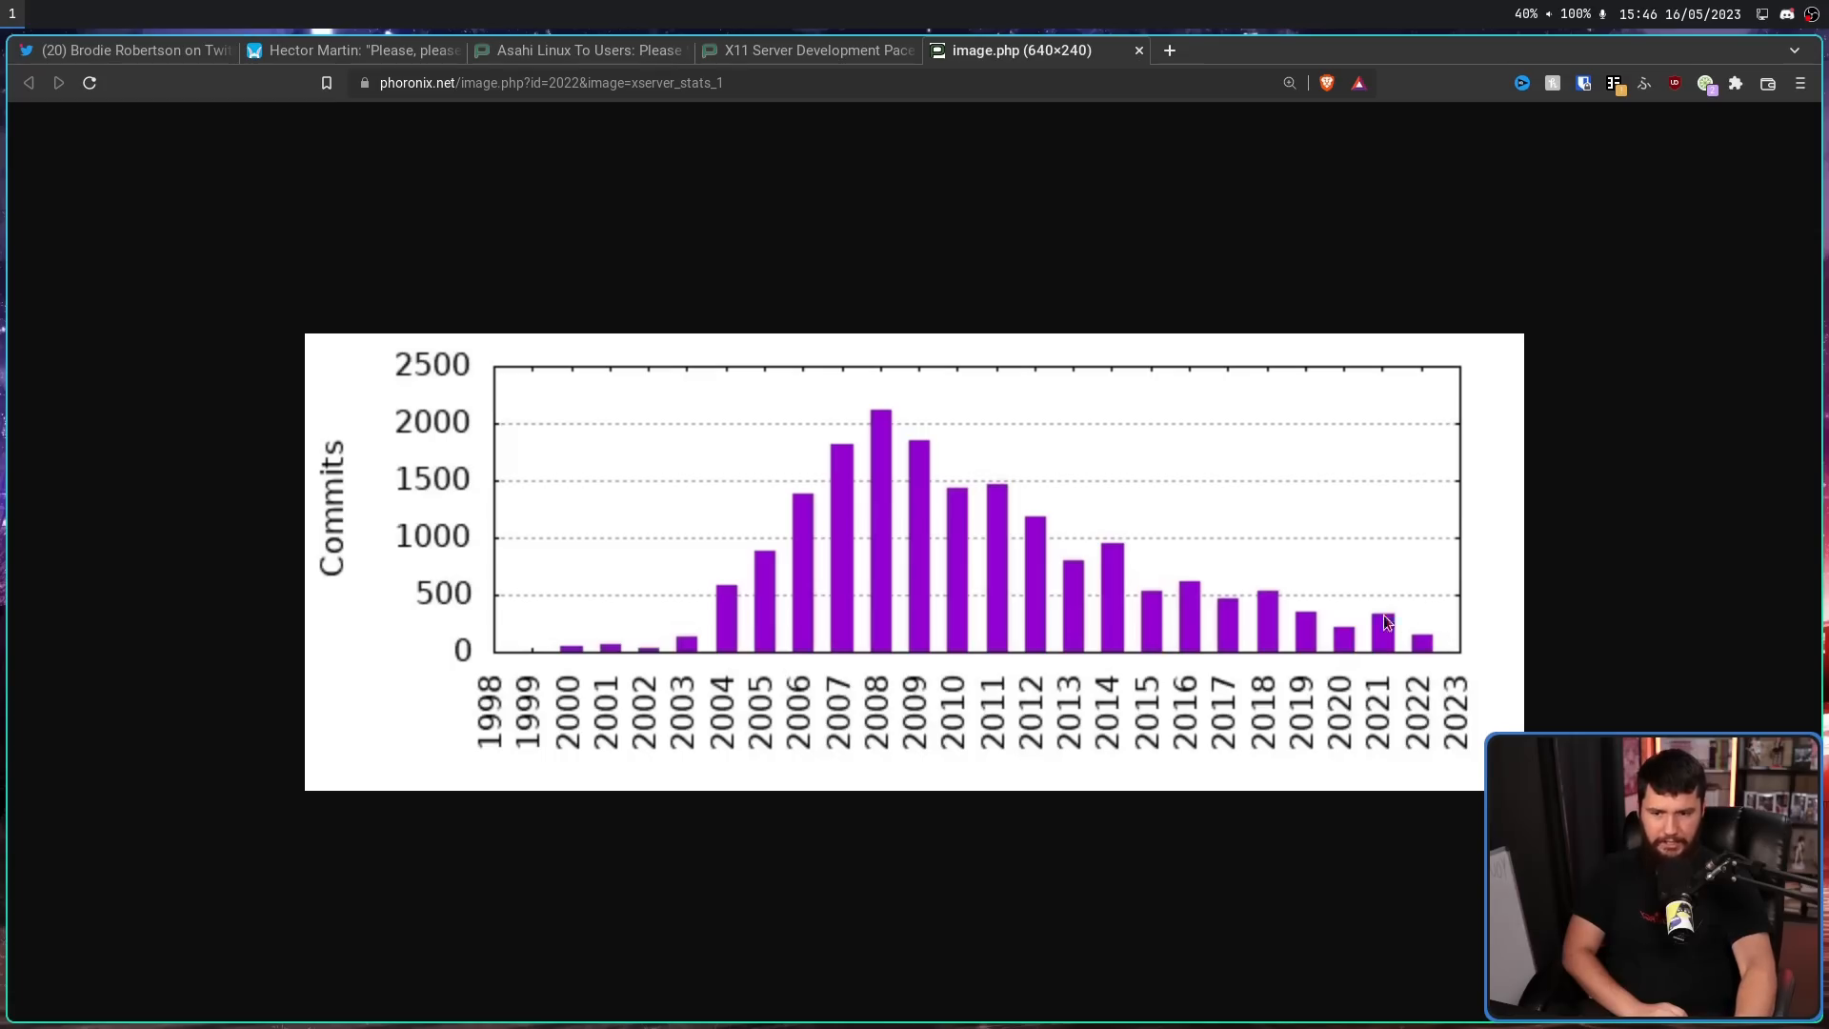
# Switch back to Hector Martin's stop-using-Xorg Mastodon post tab.
pyautogui.click(349, 51)
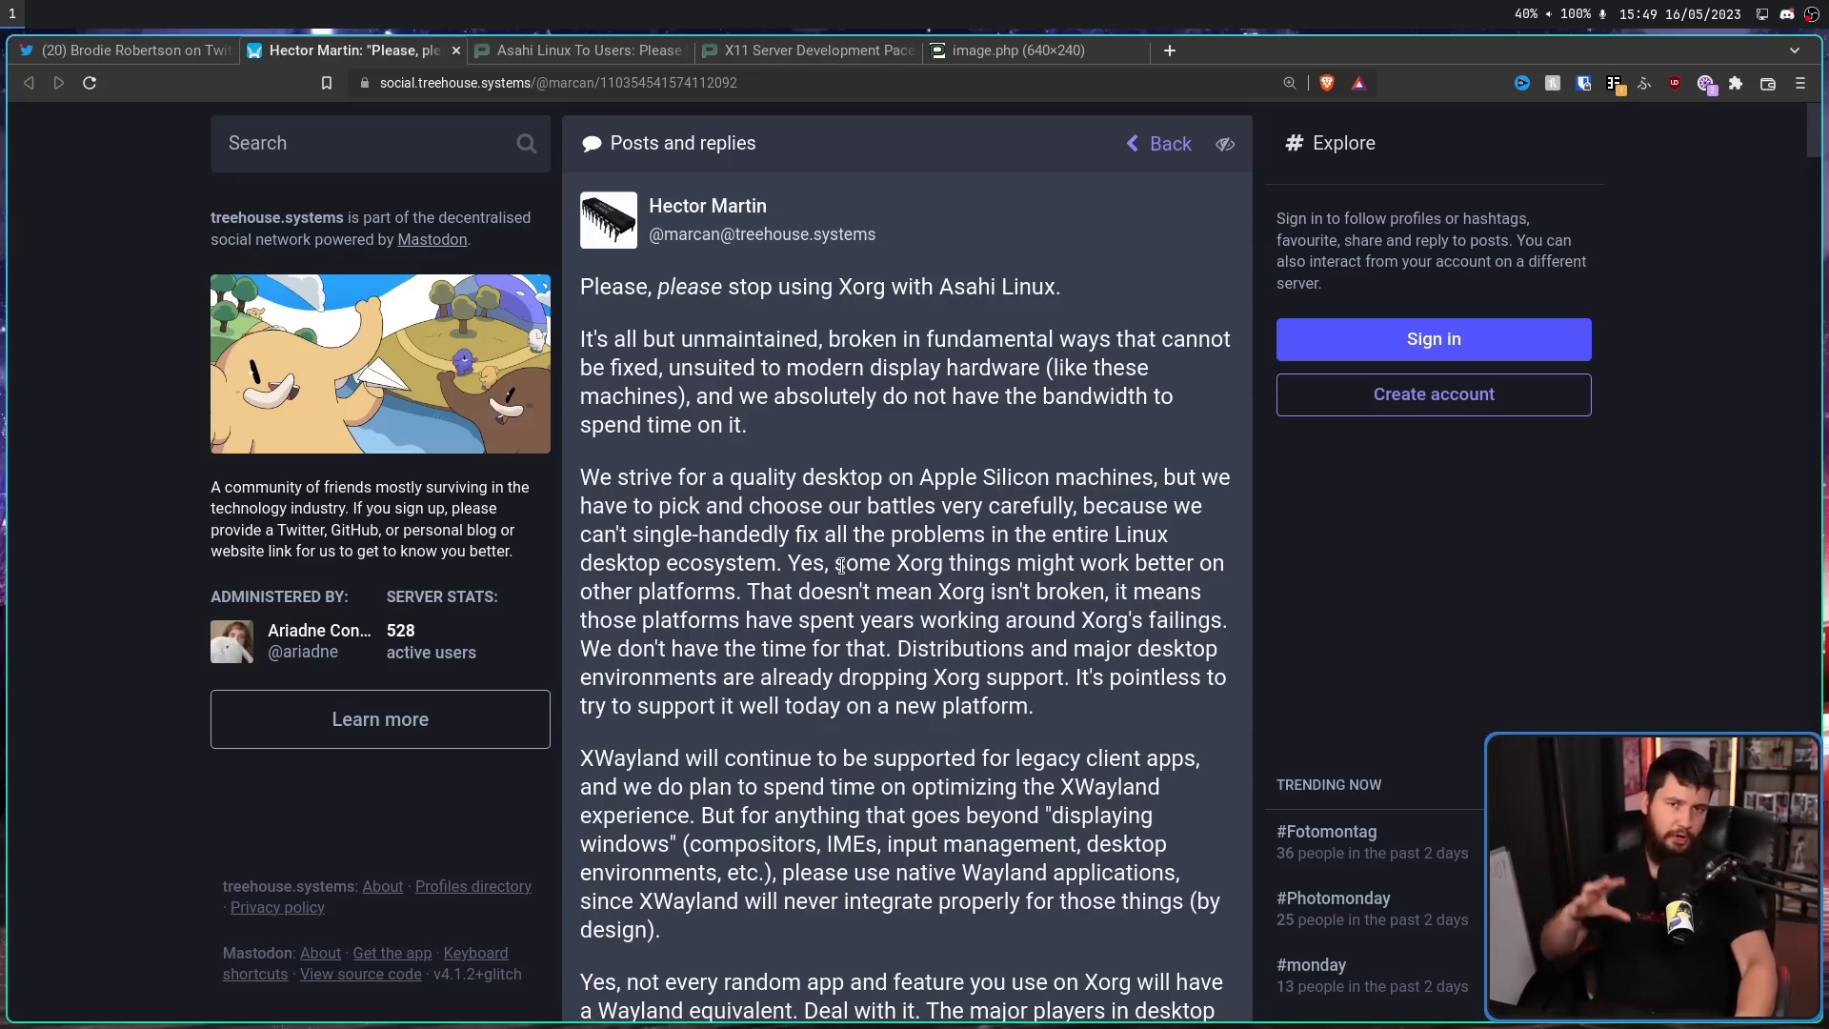
pyautogui.moveTo(843, 583)
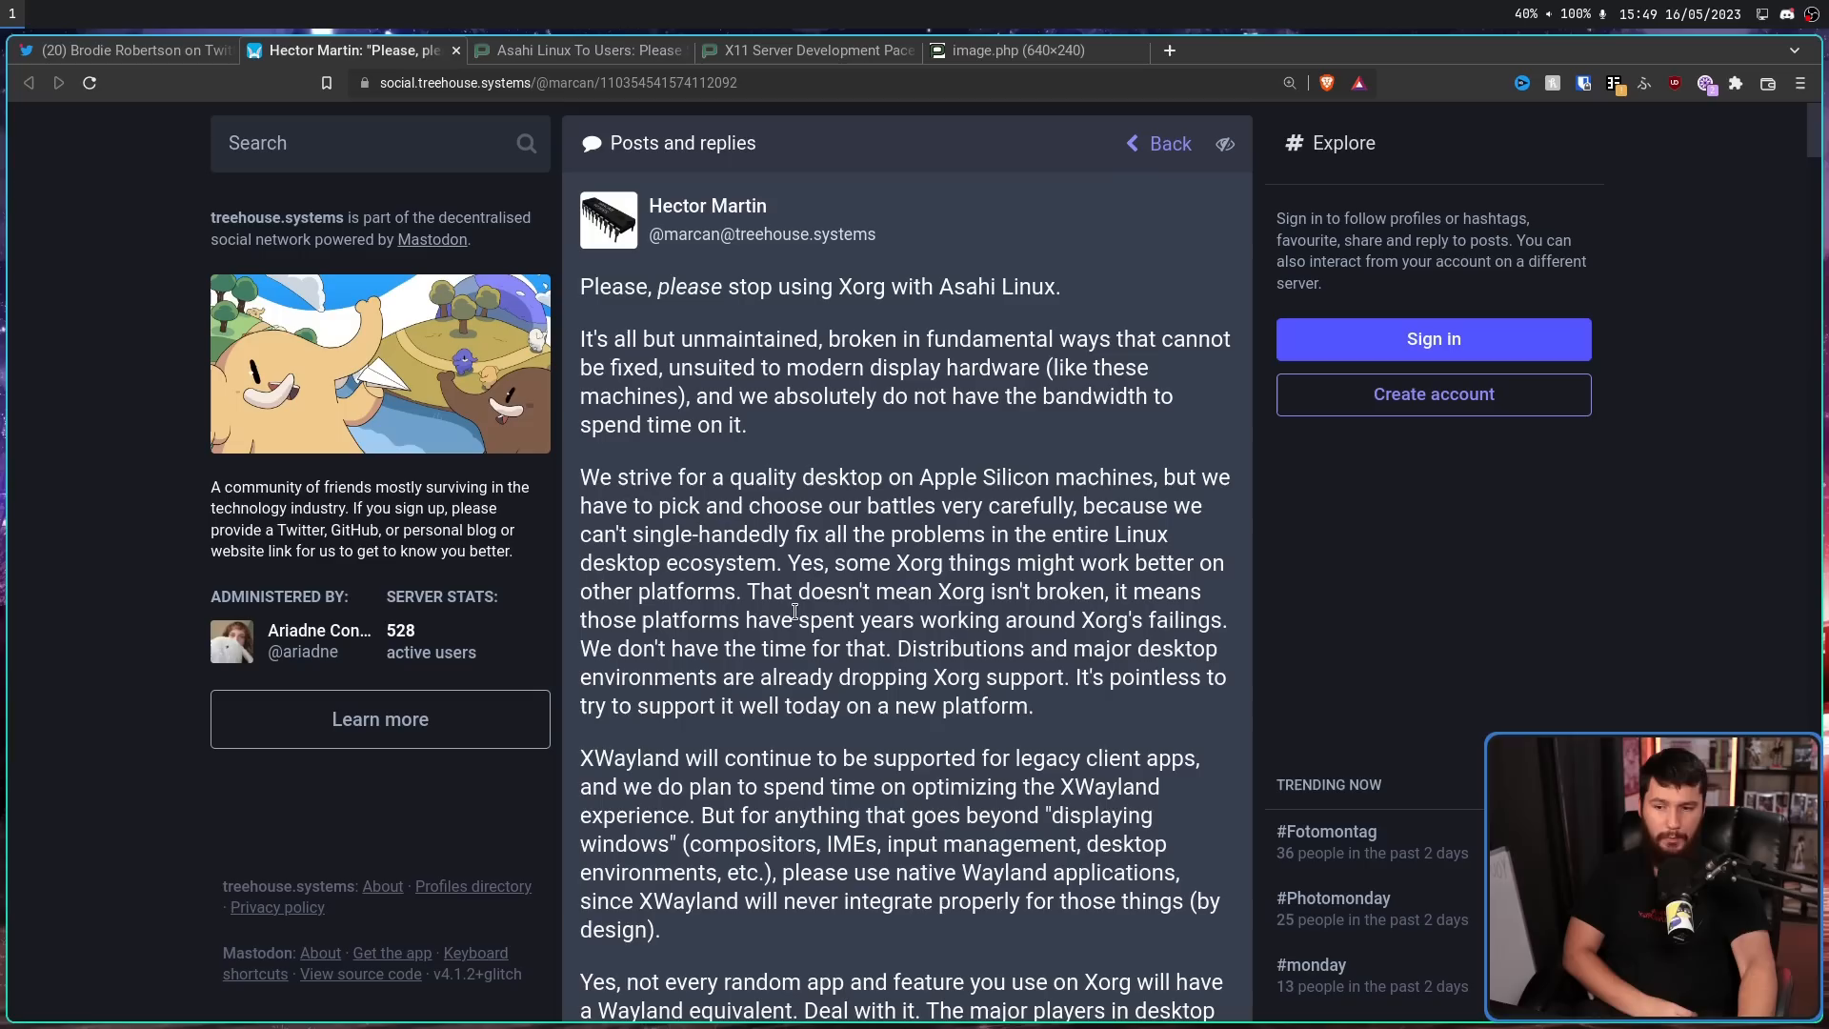
pyautogui.moveTo(738, 651)
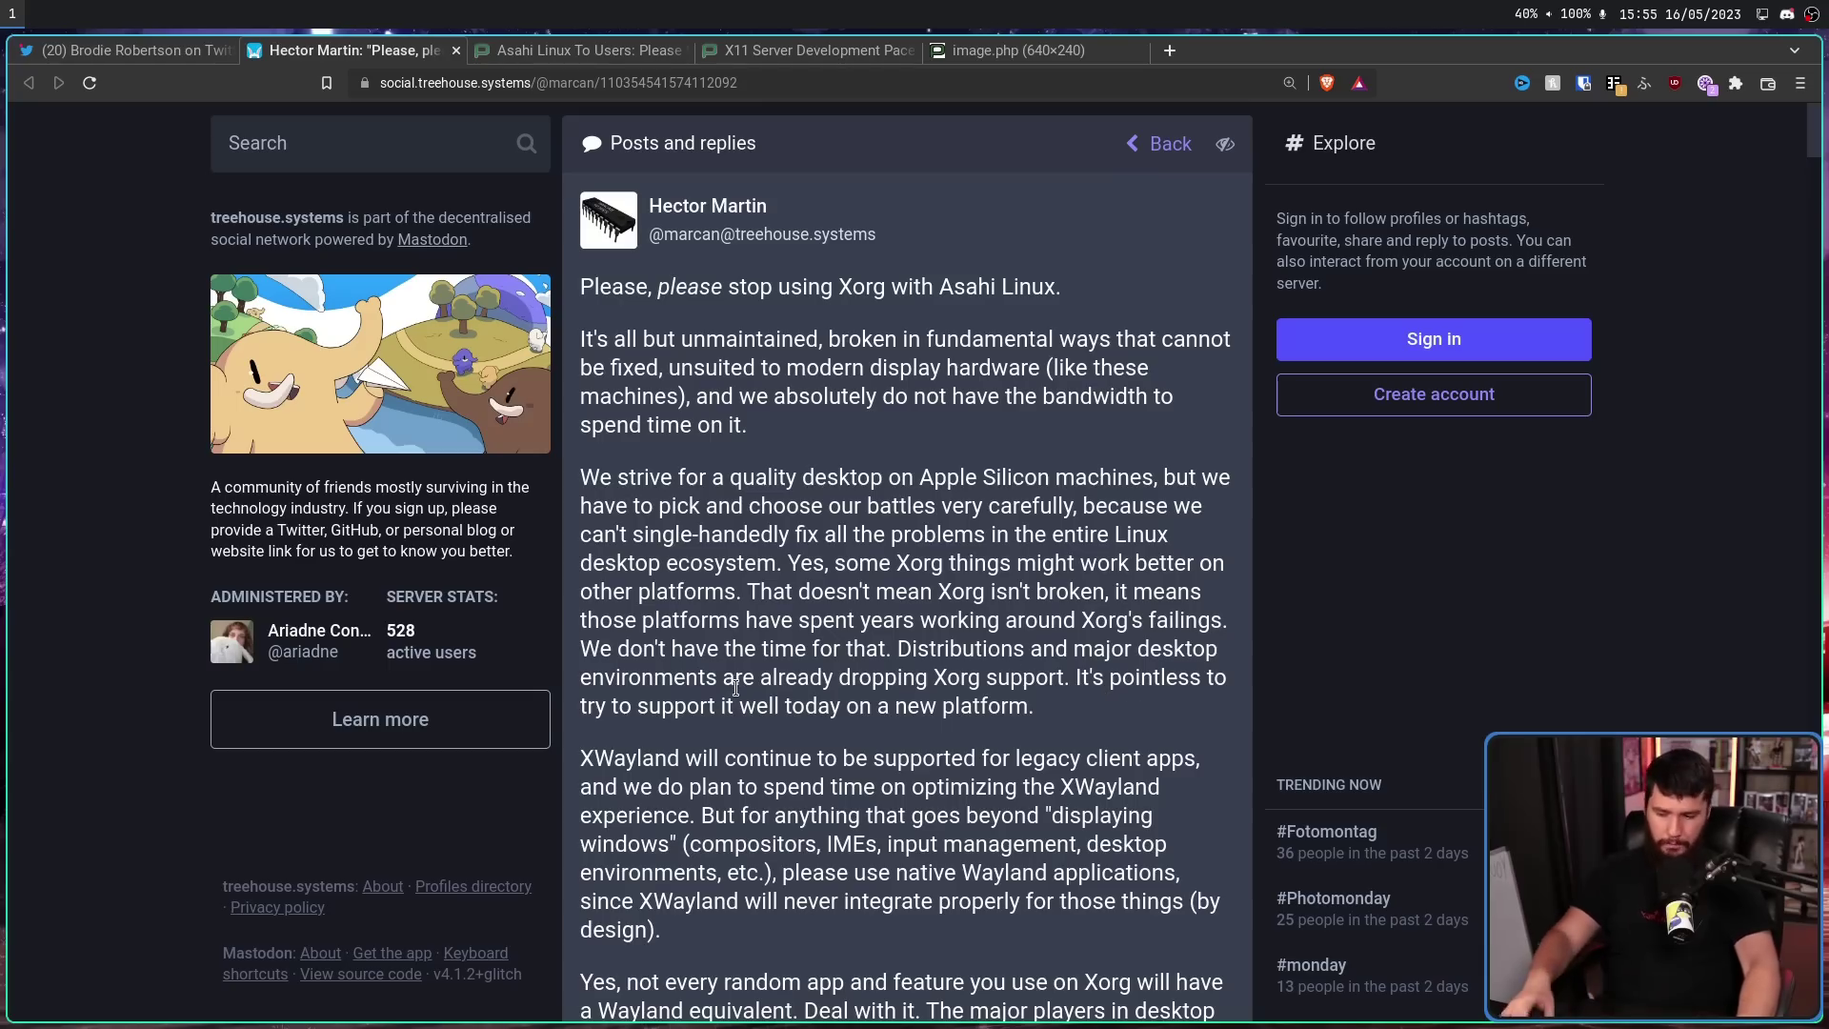
pyautogui.moveTo(901, 649); pyautogui.dragTo(1062, 677)
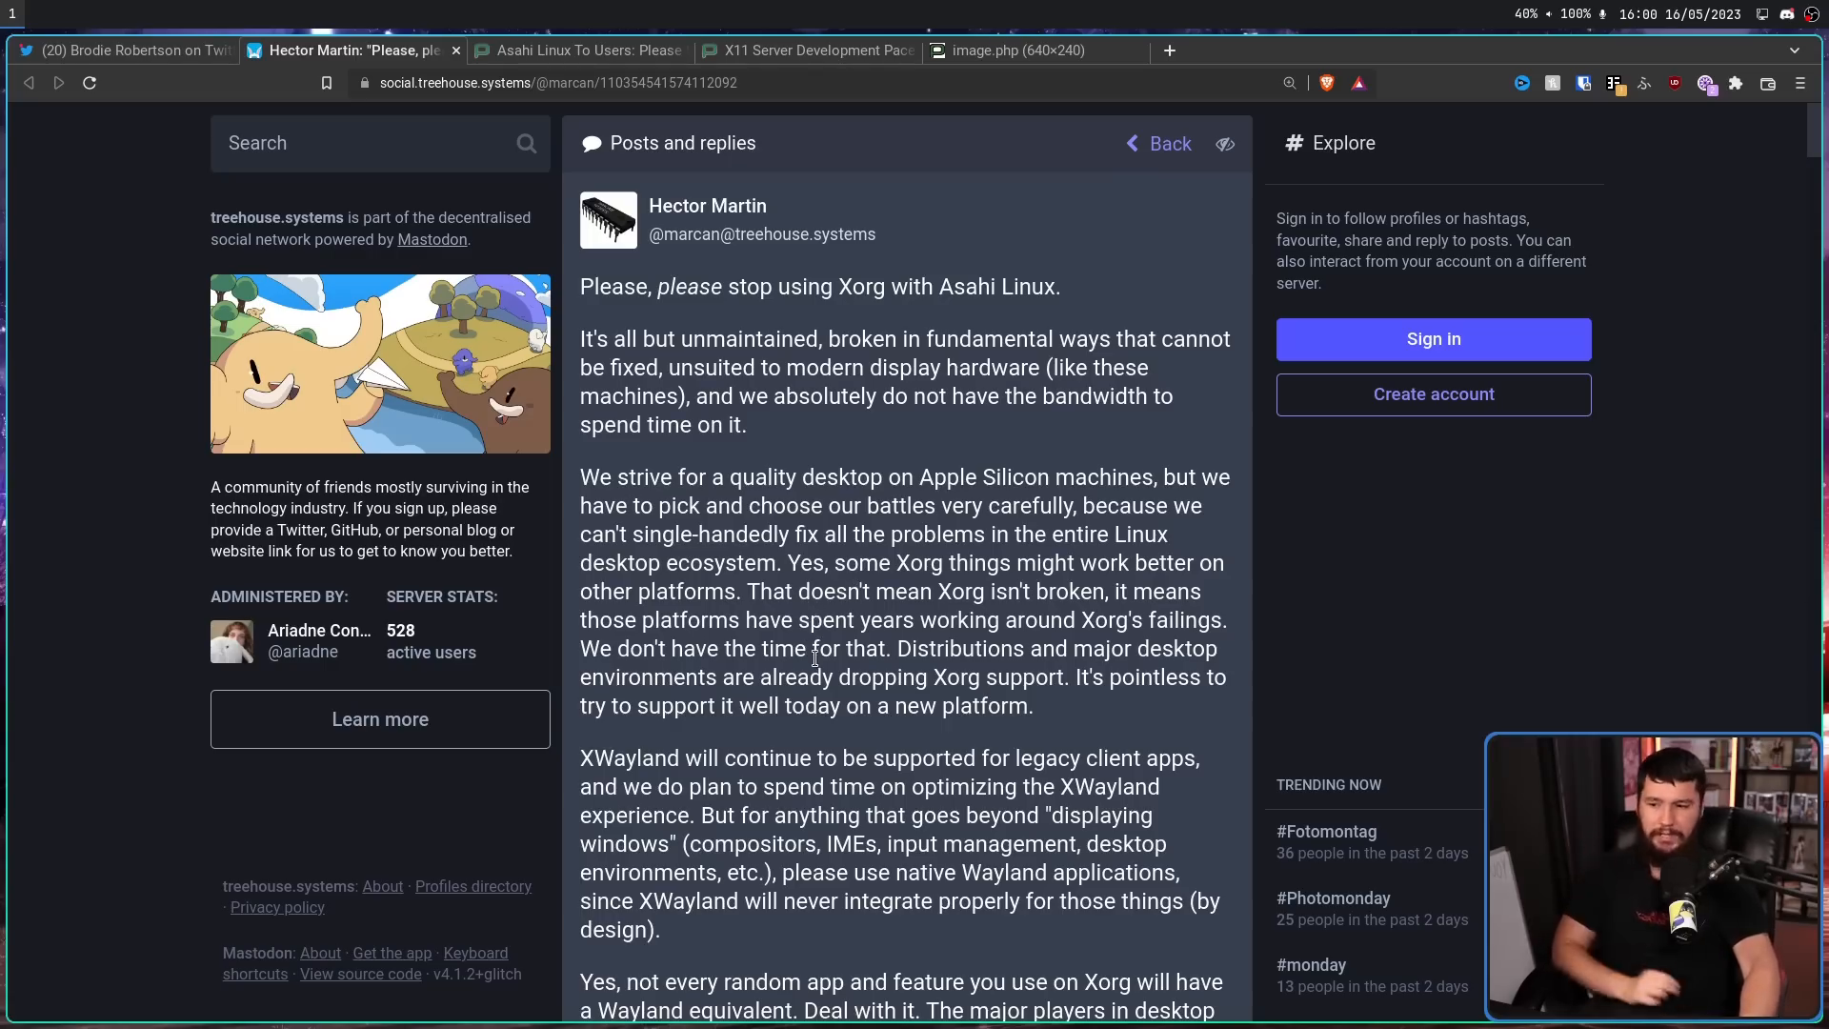
pyautogui.scroll(-3)
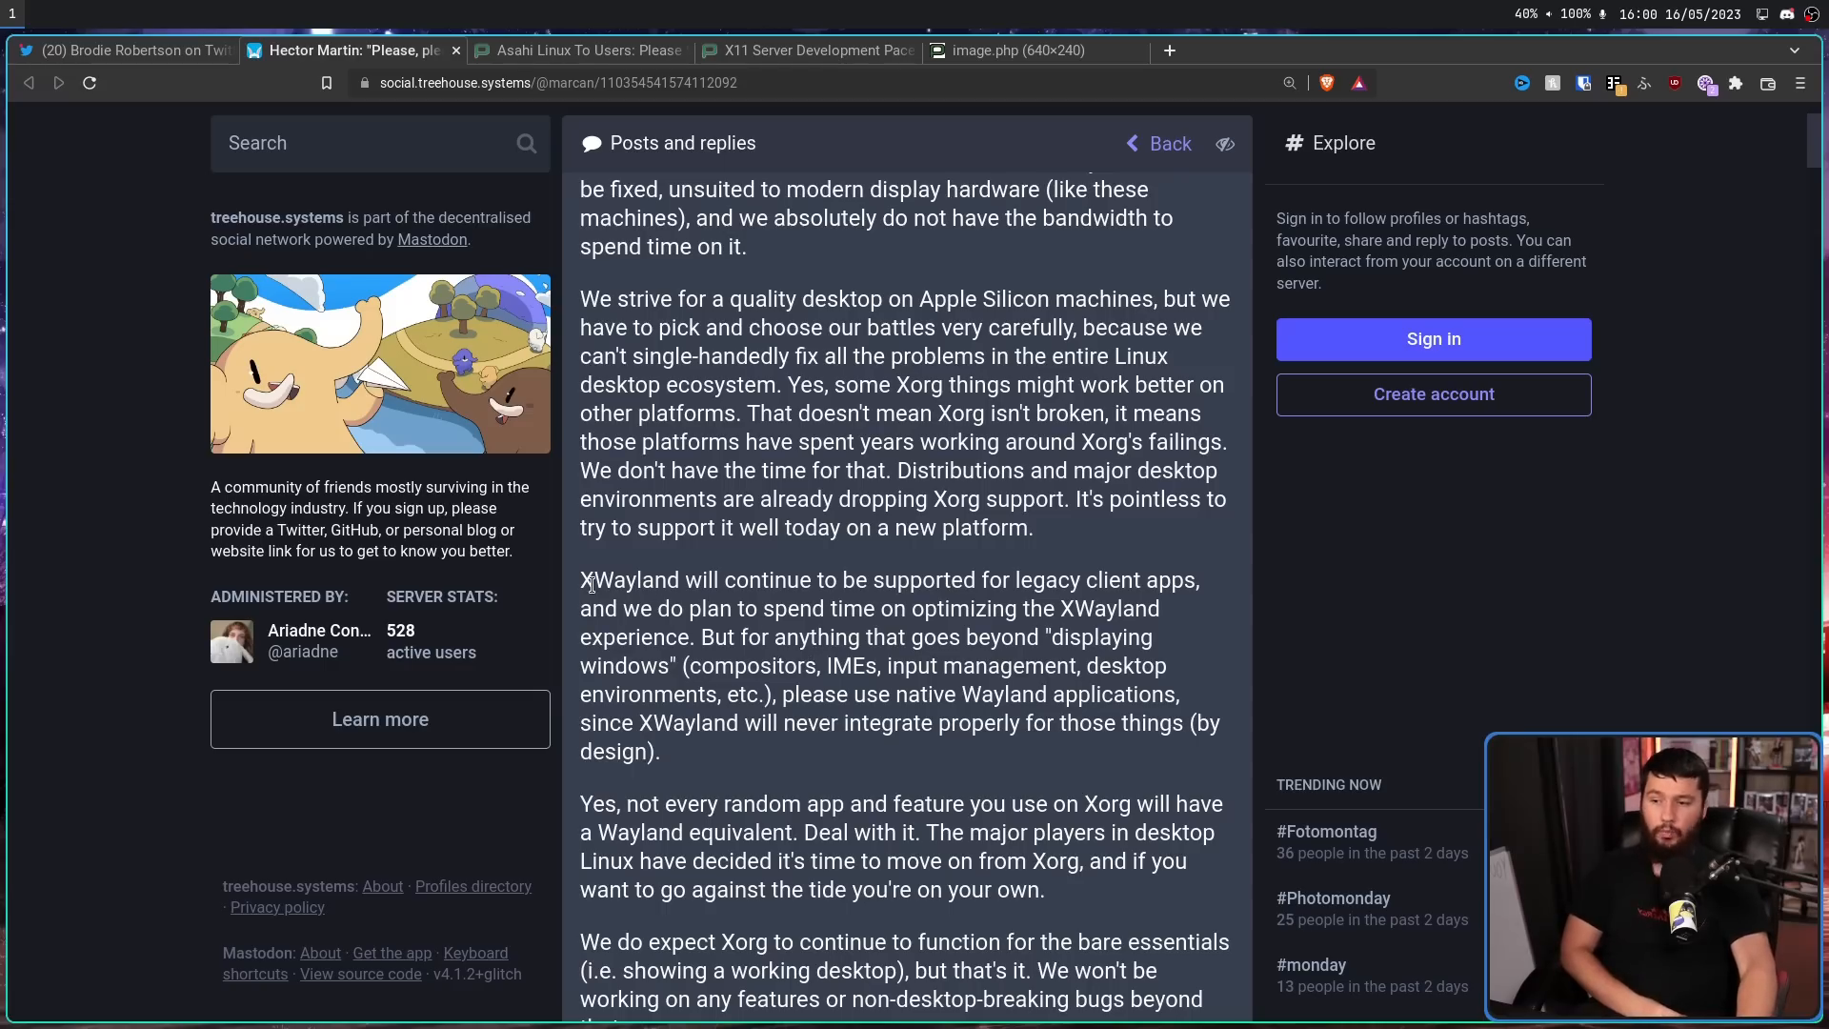
pyautogui.moveTo(607, 568)
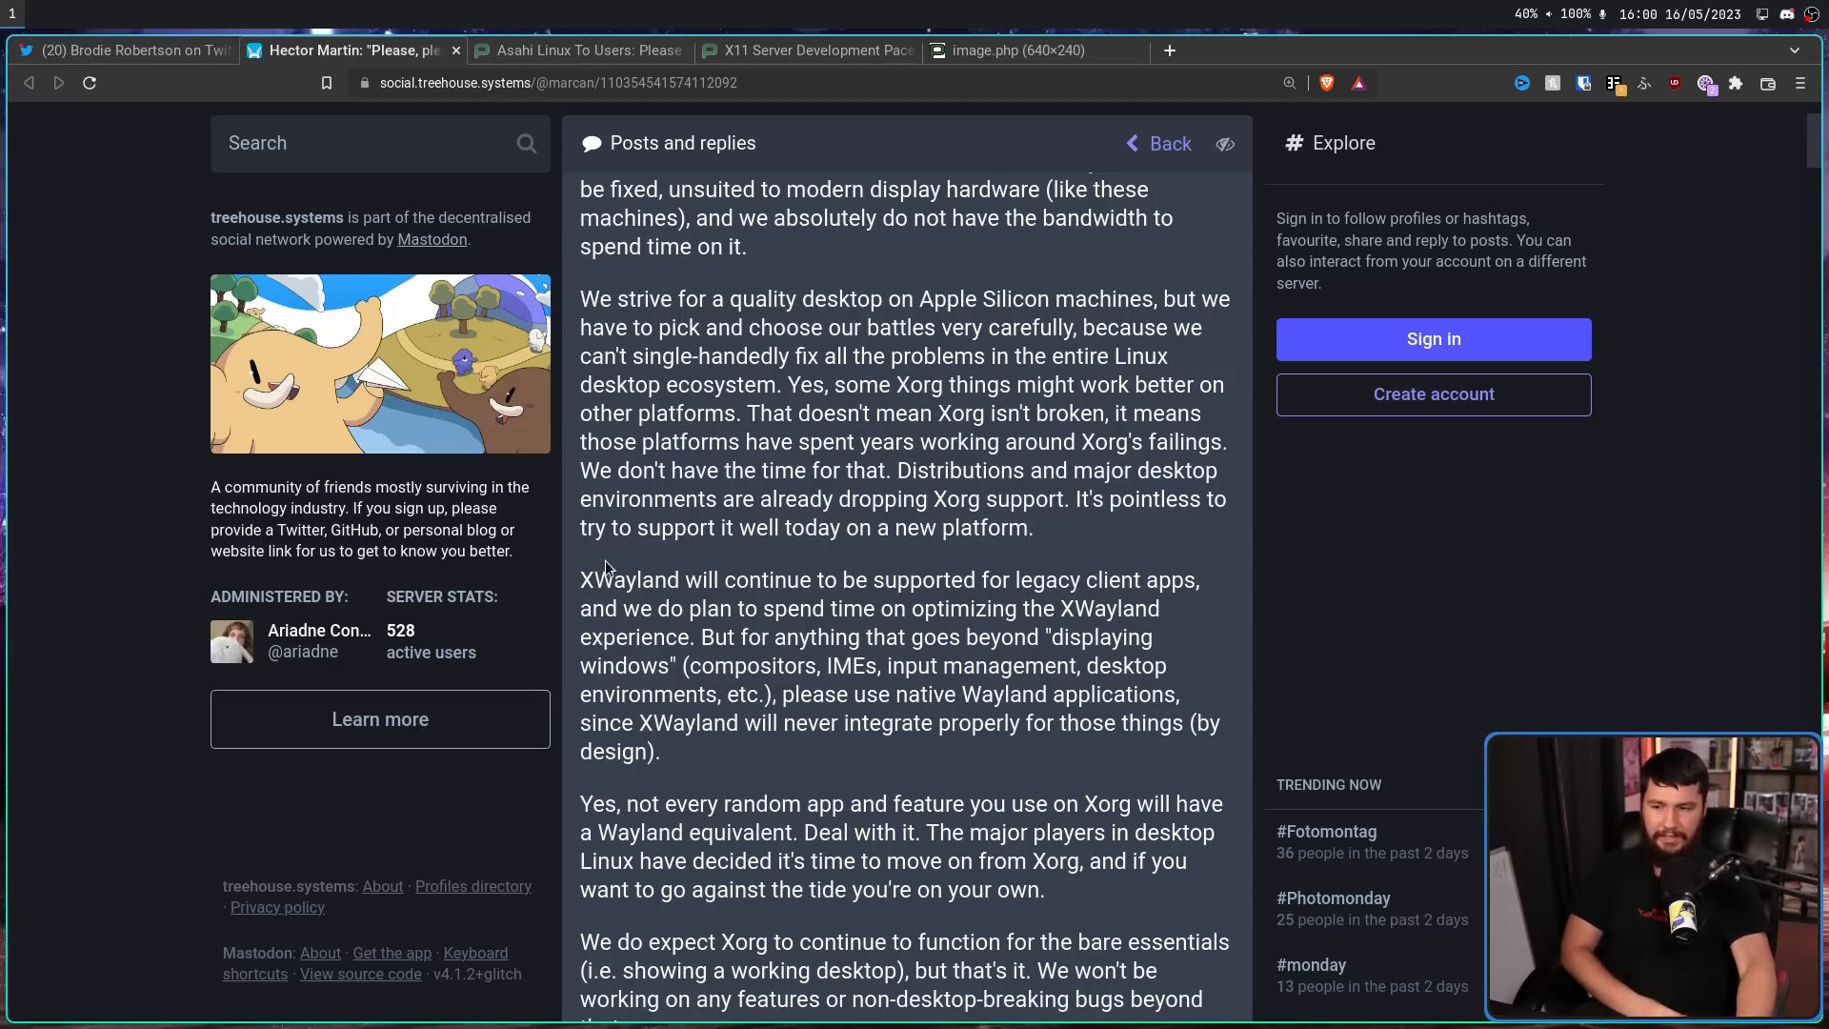
pyautogui.moveTo(810, 599)
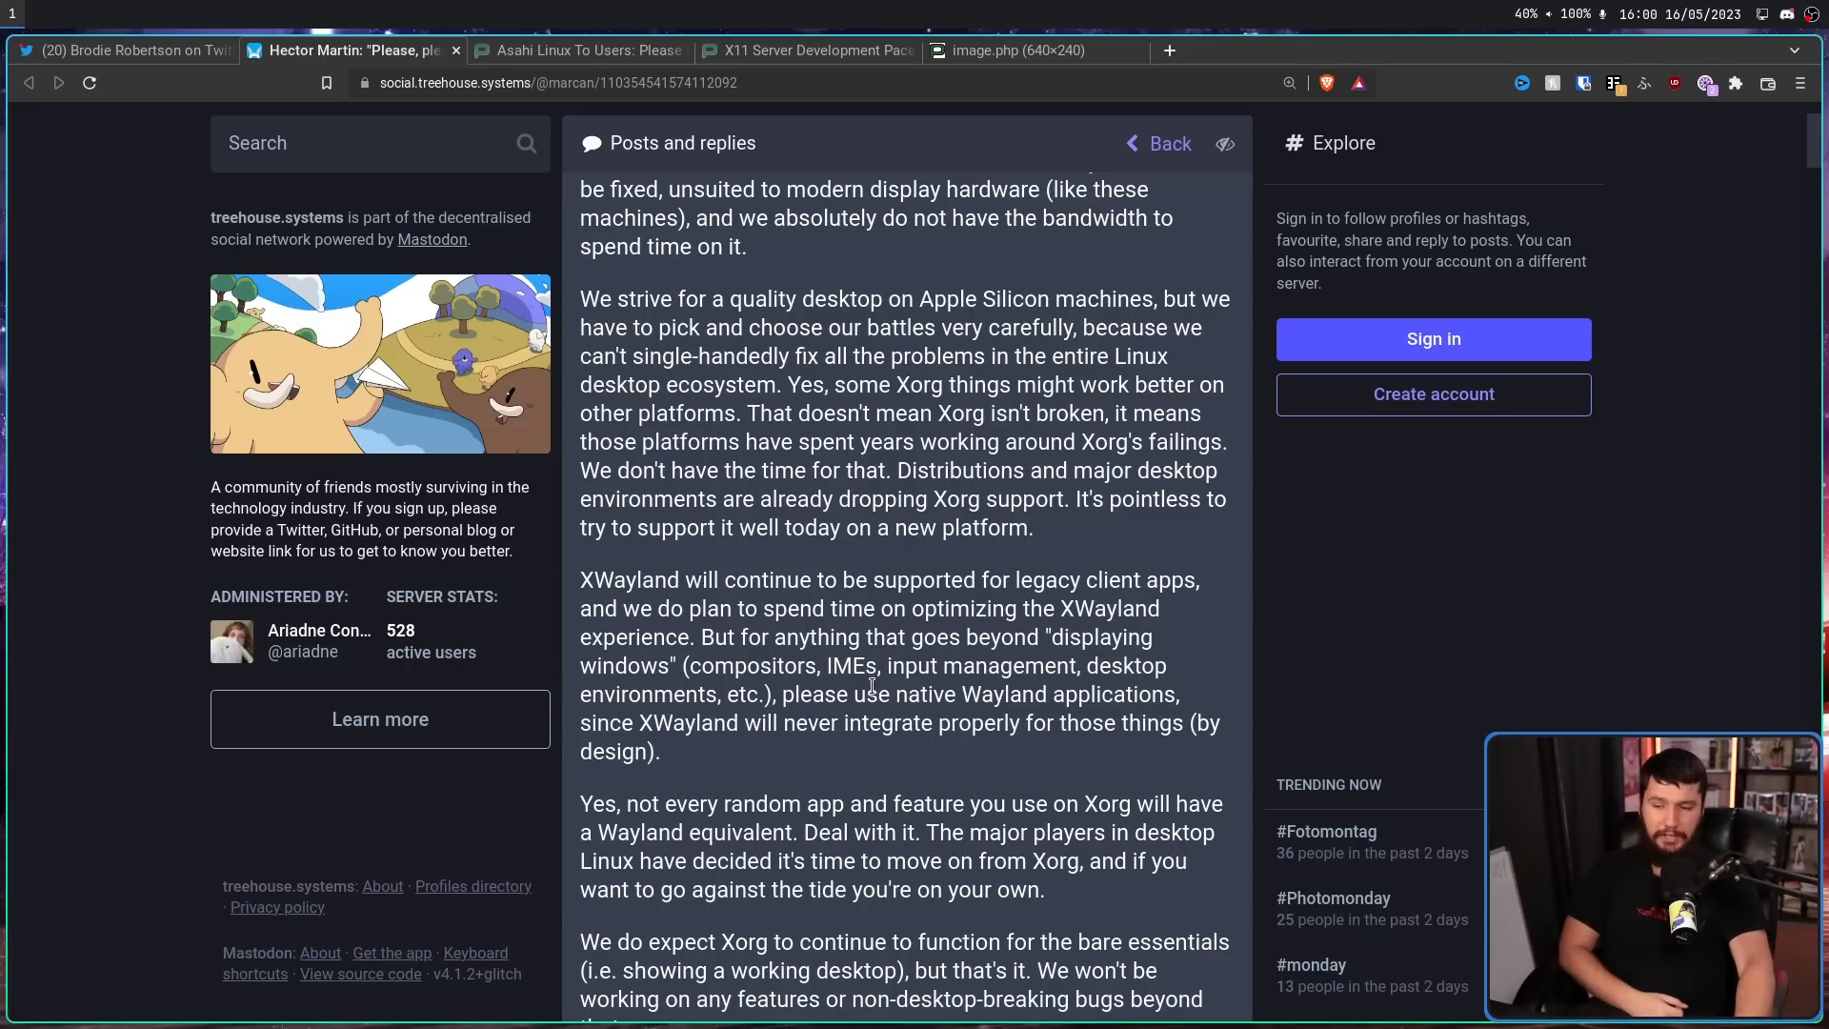
pyautogui.moveTo(1006, 698)
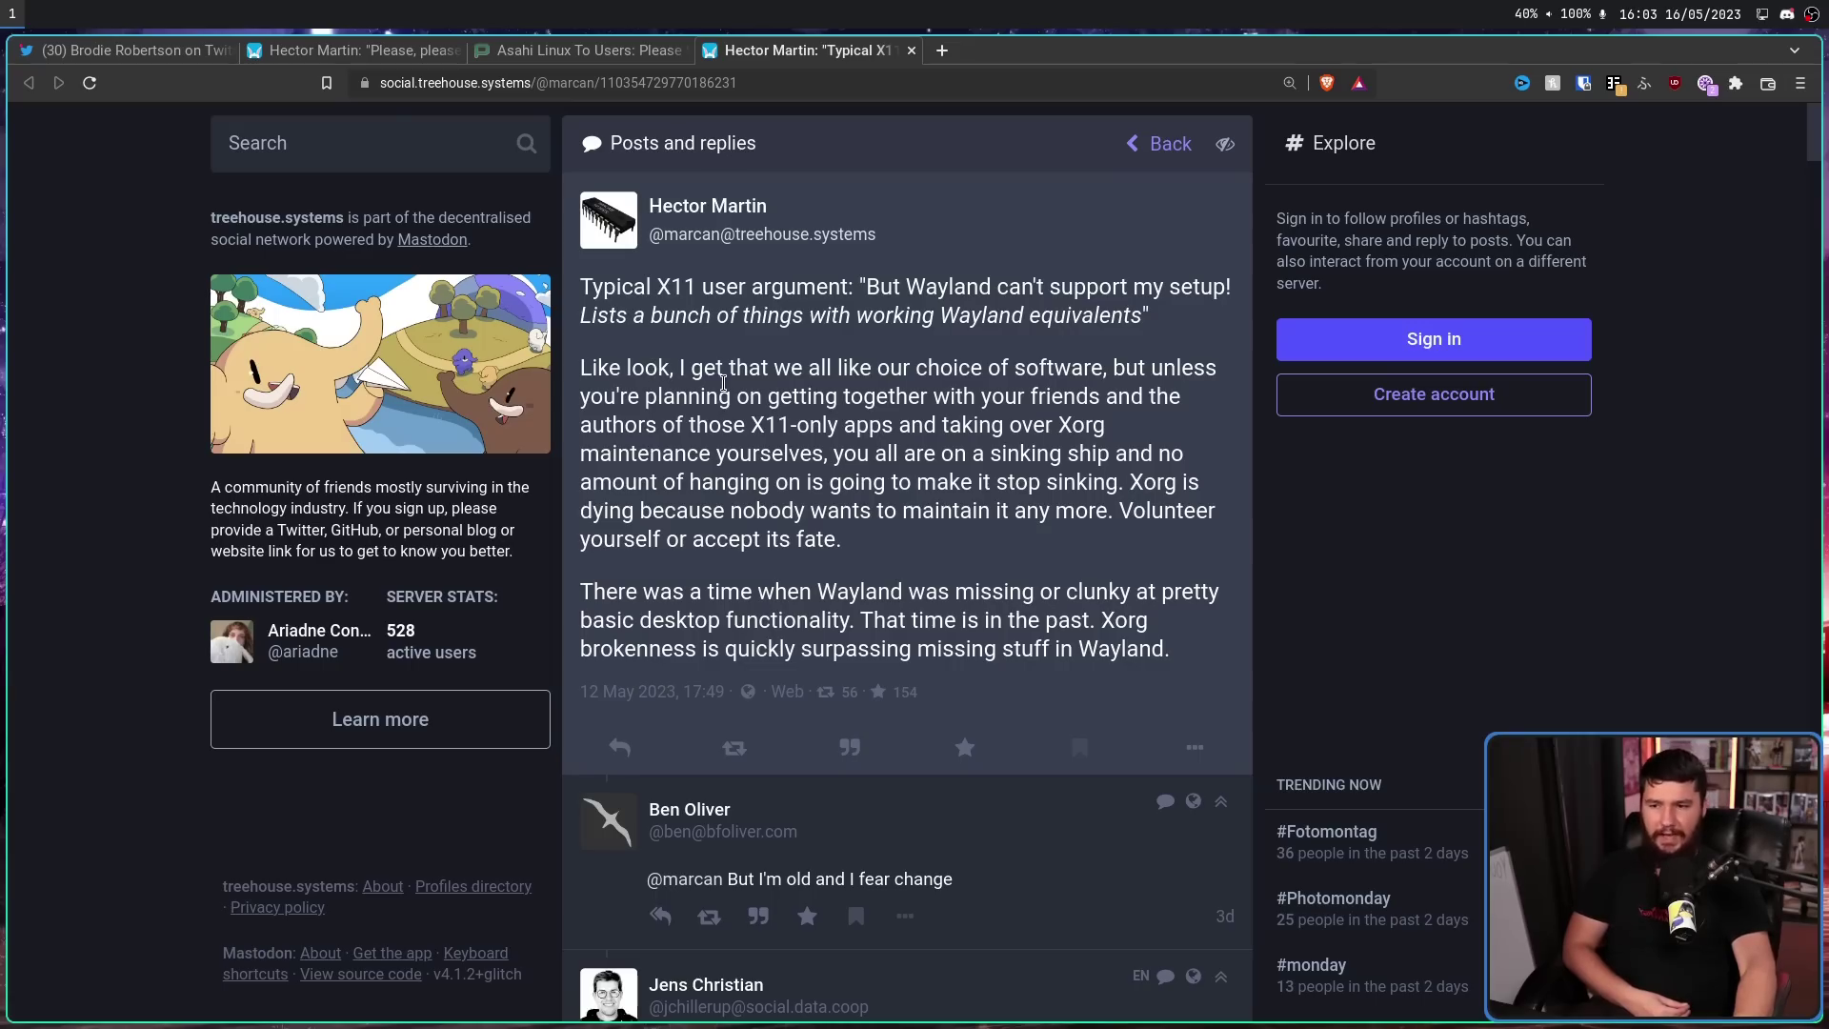
pyautogui.moveTo(849, 454)
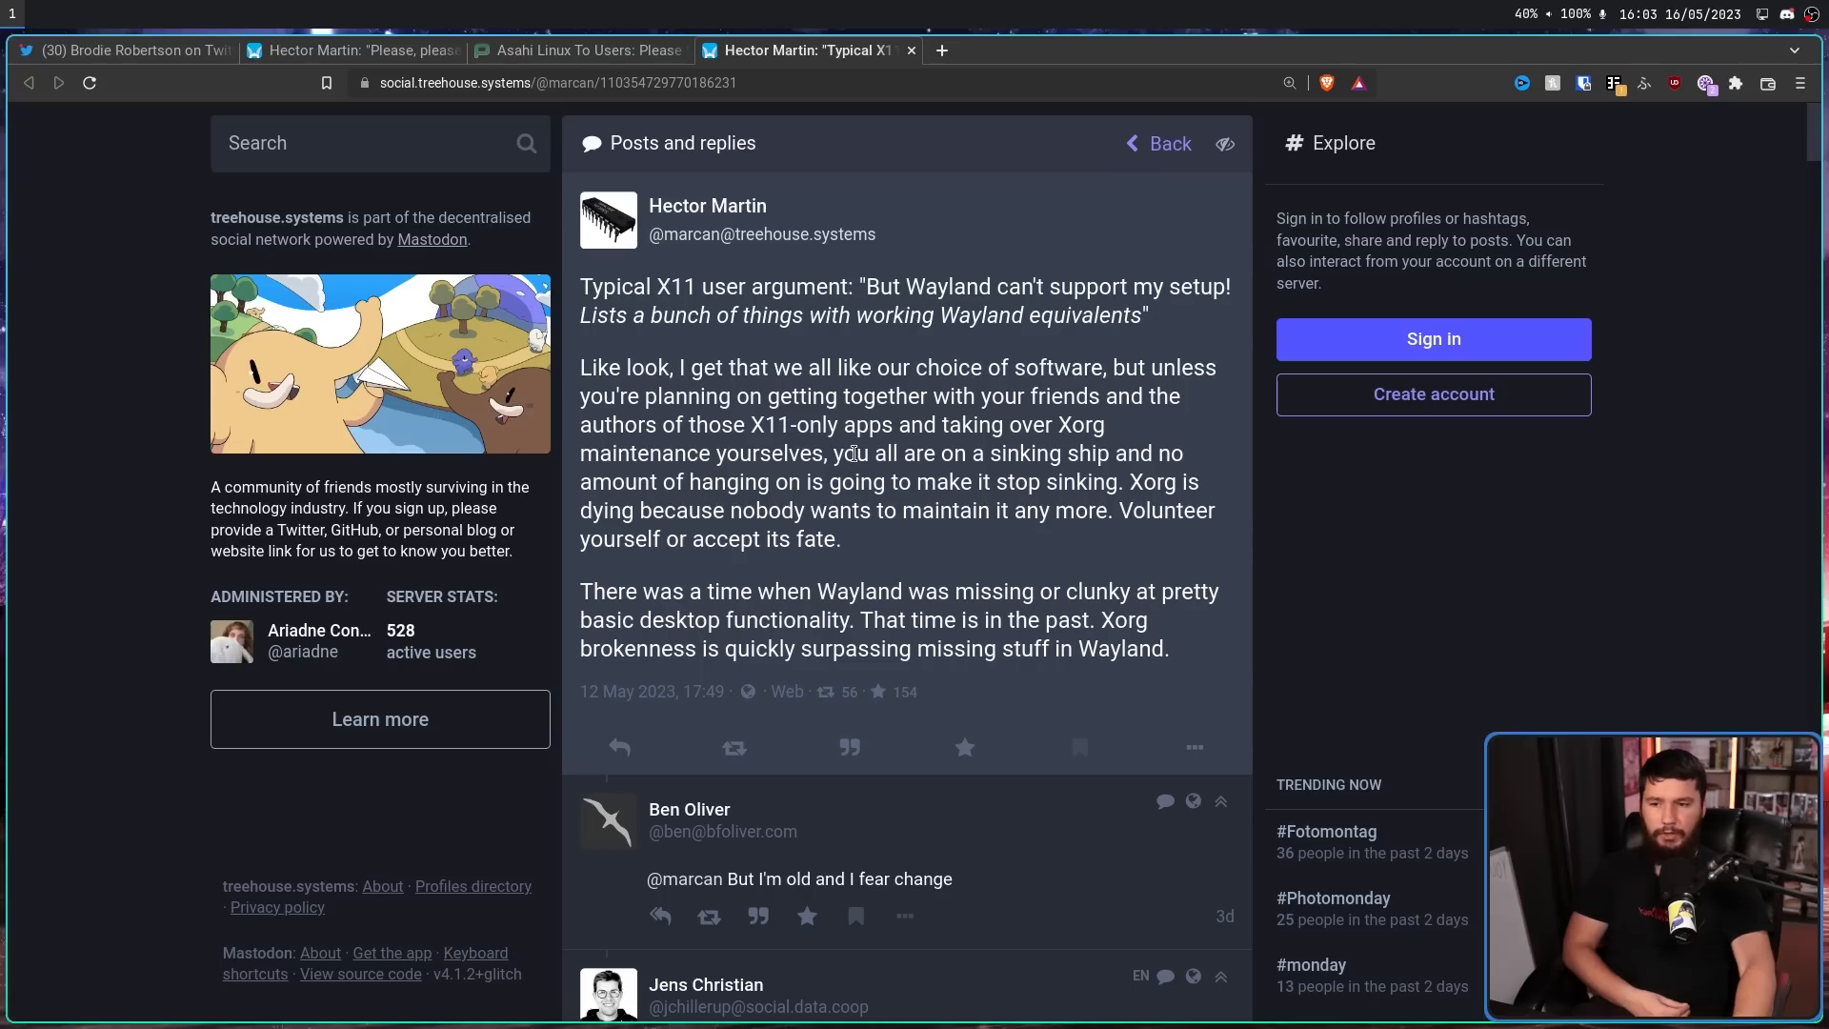
pyautogui.moveTo(1106, 474)
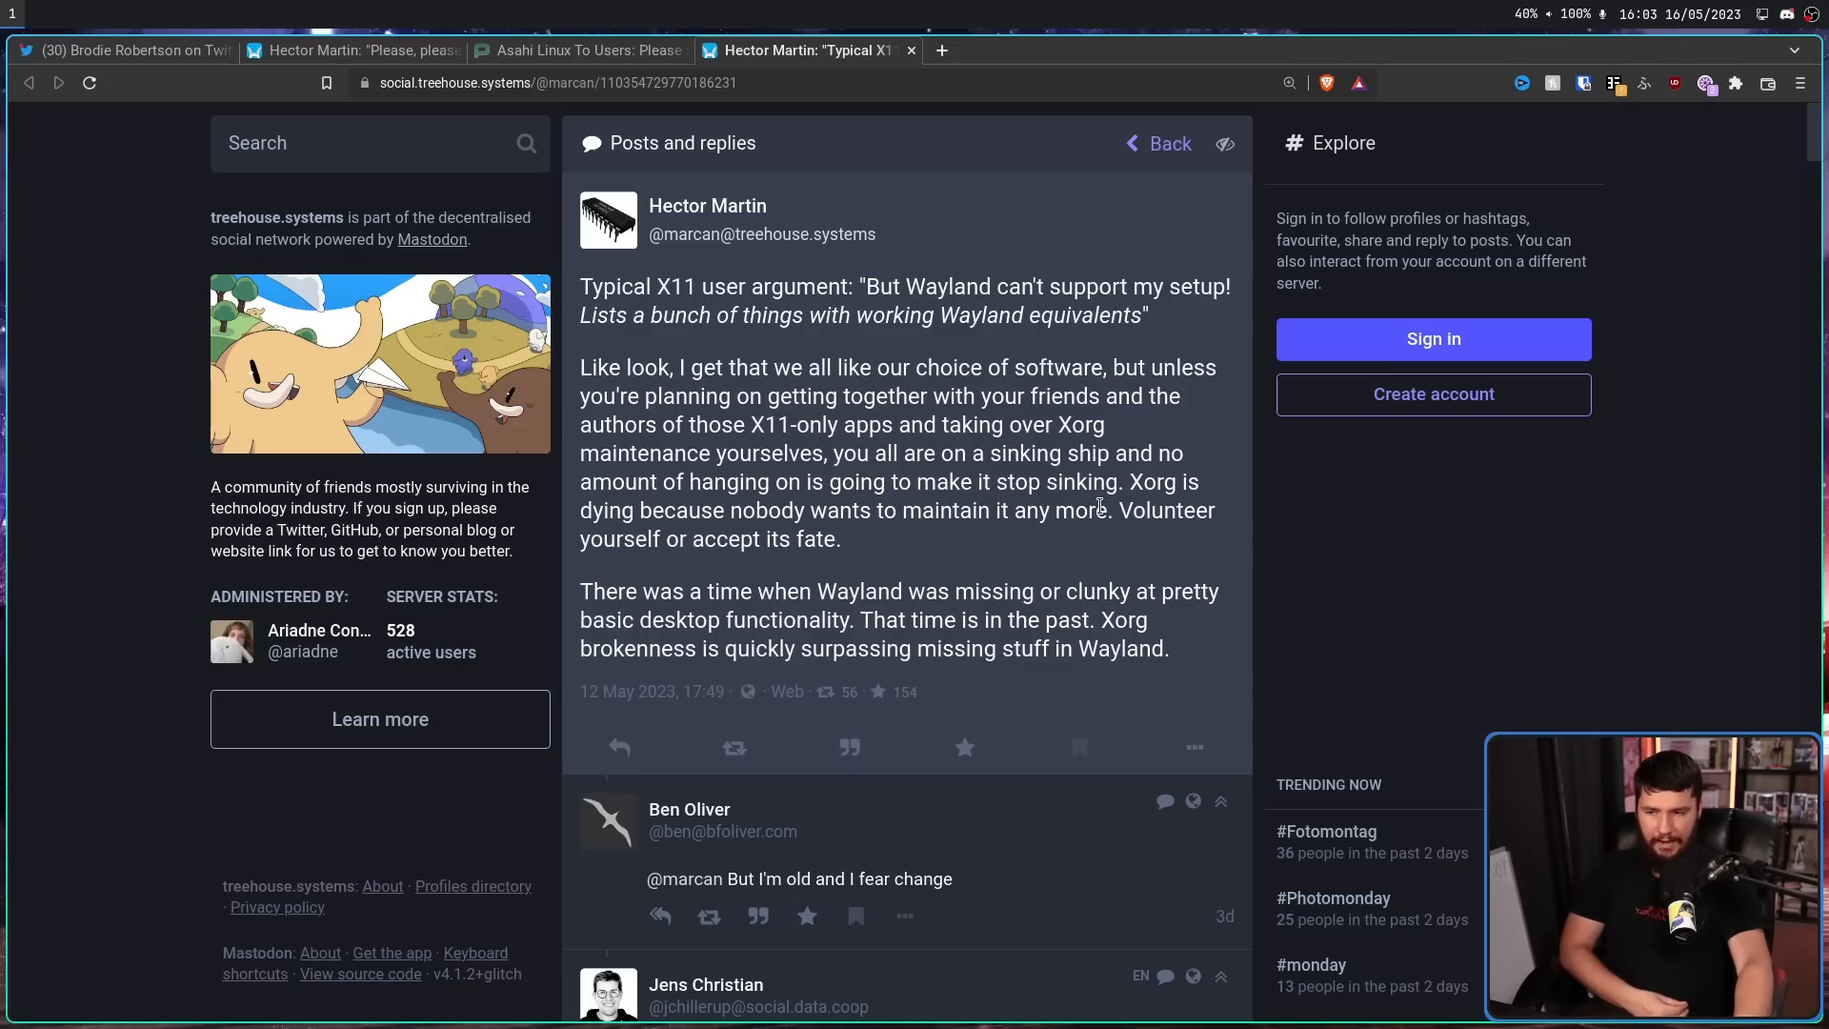
pyautogui.moveTo(777, 505)
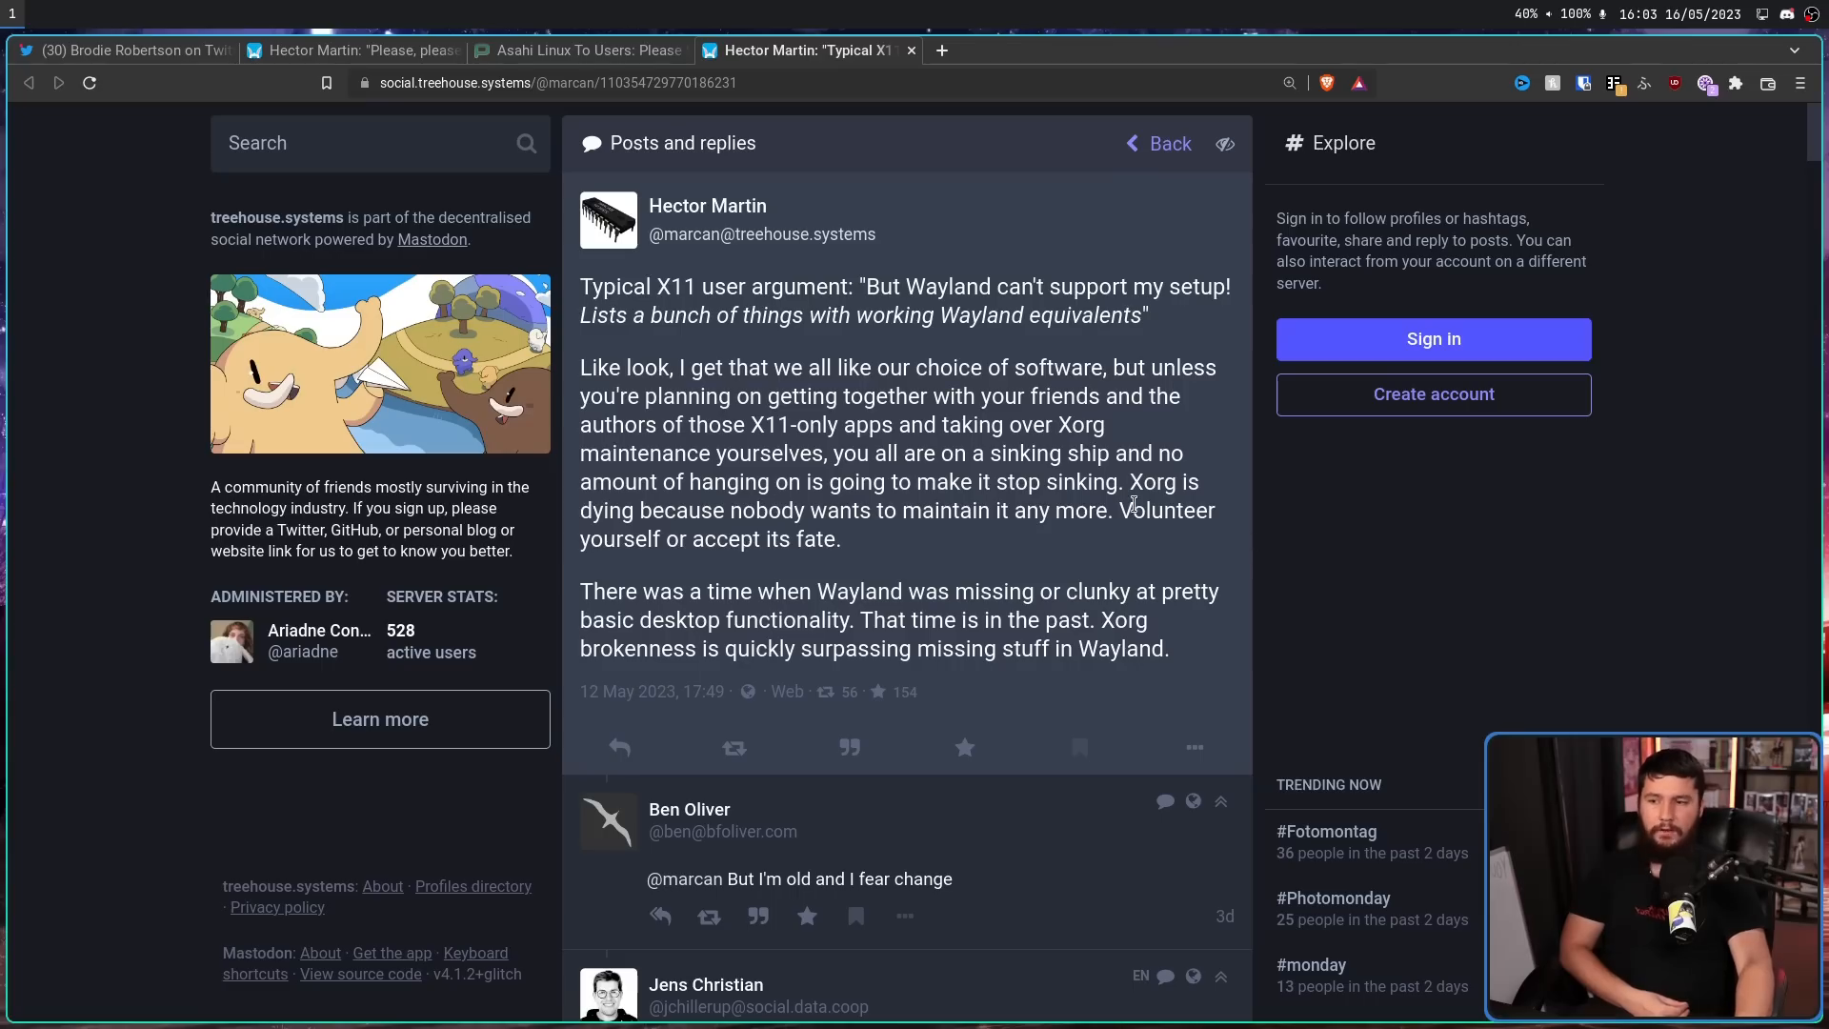
pyautogui.moveTo(853, 548)
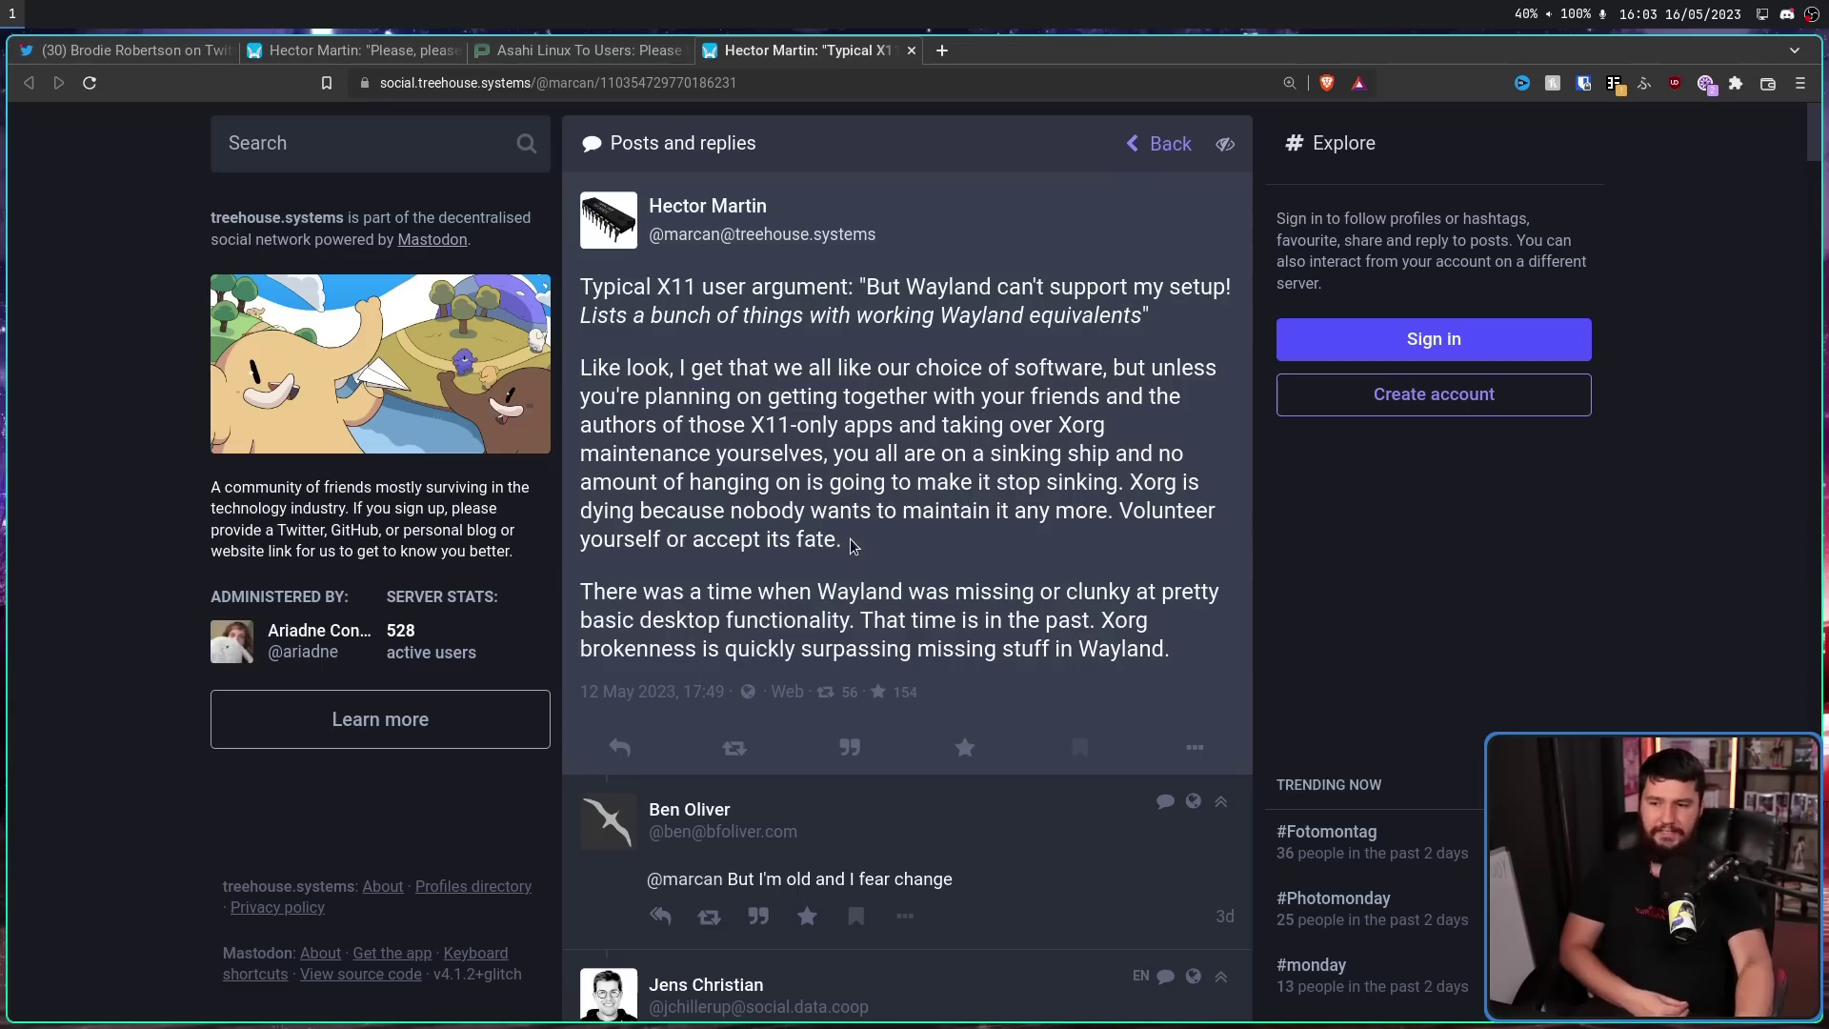
# Highlight 'Volunteer yourself or accept its fate.' in the Xorg-dying post.
pyautogui.moveTo(1128, 510); pyautogui.dragTo(838, 539)
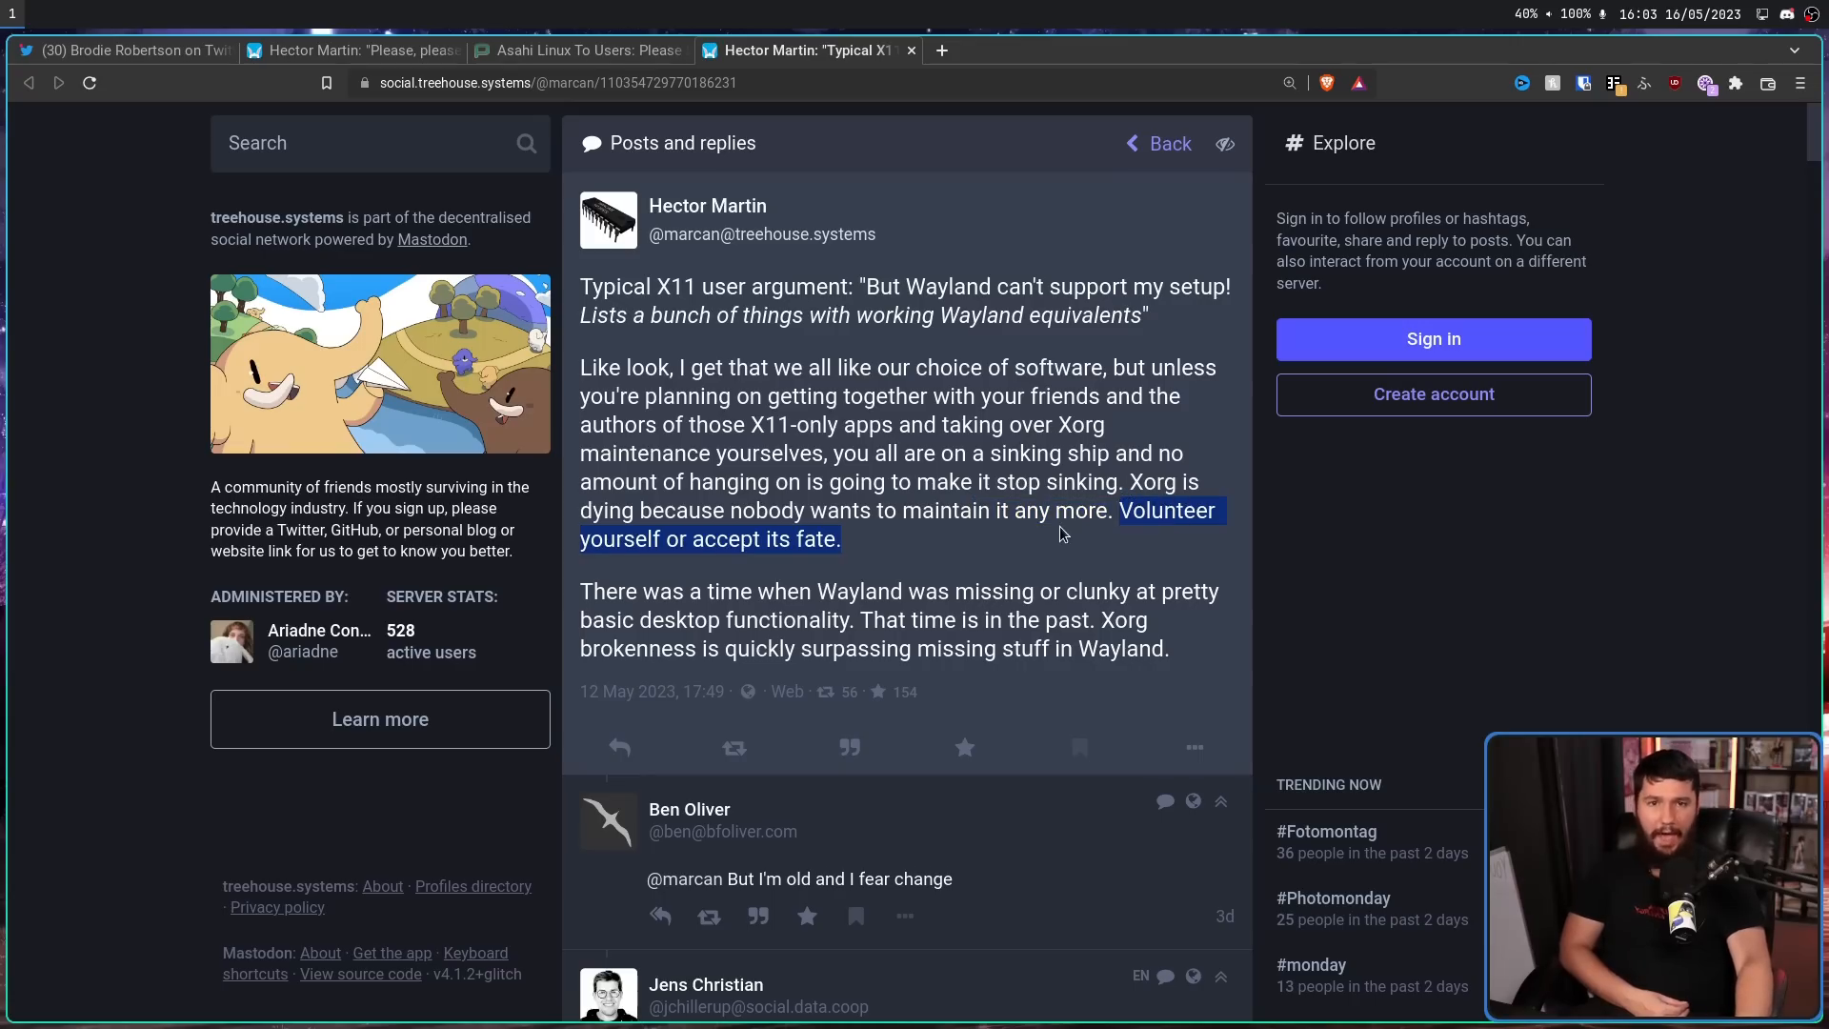
pyautogui.moveTo(1034, 550)
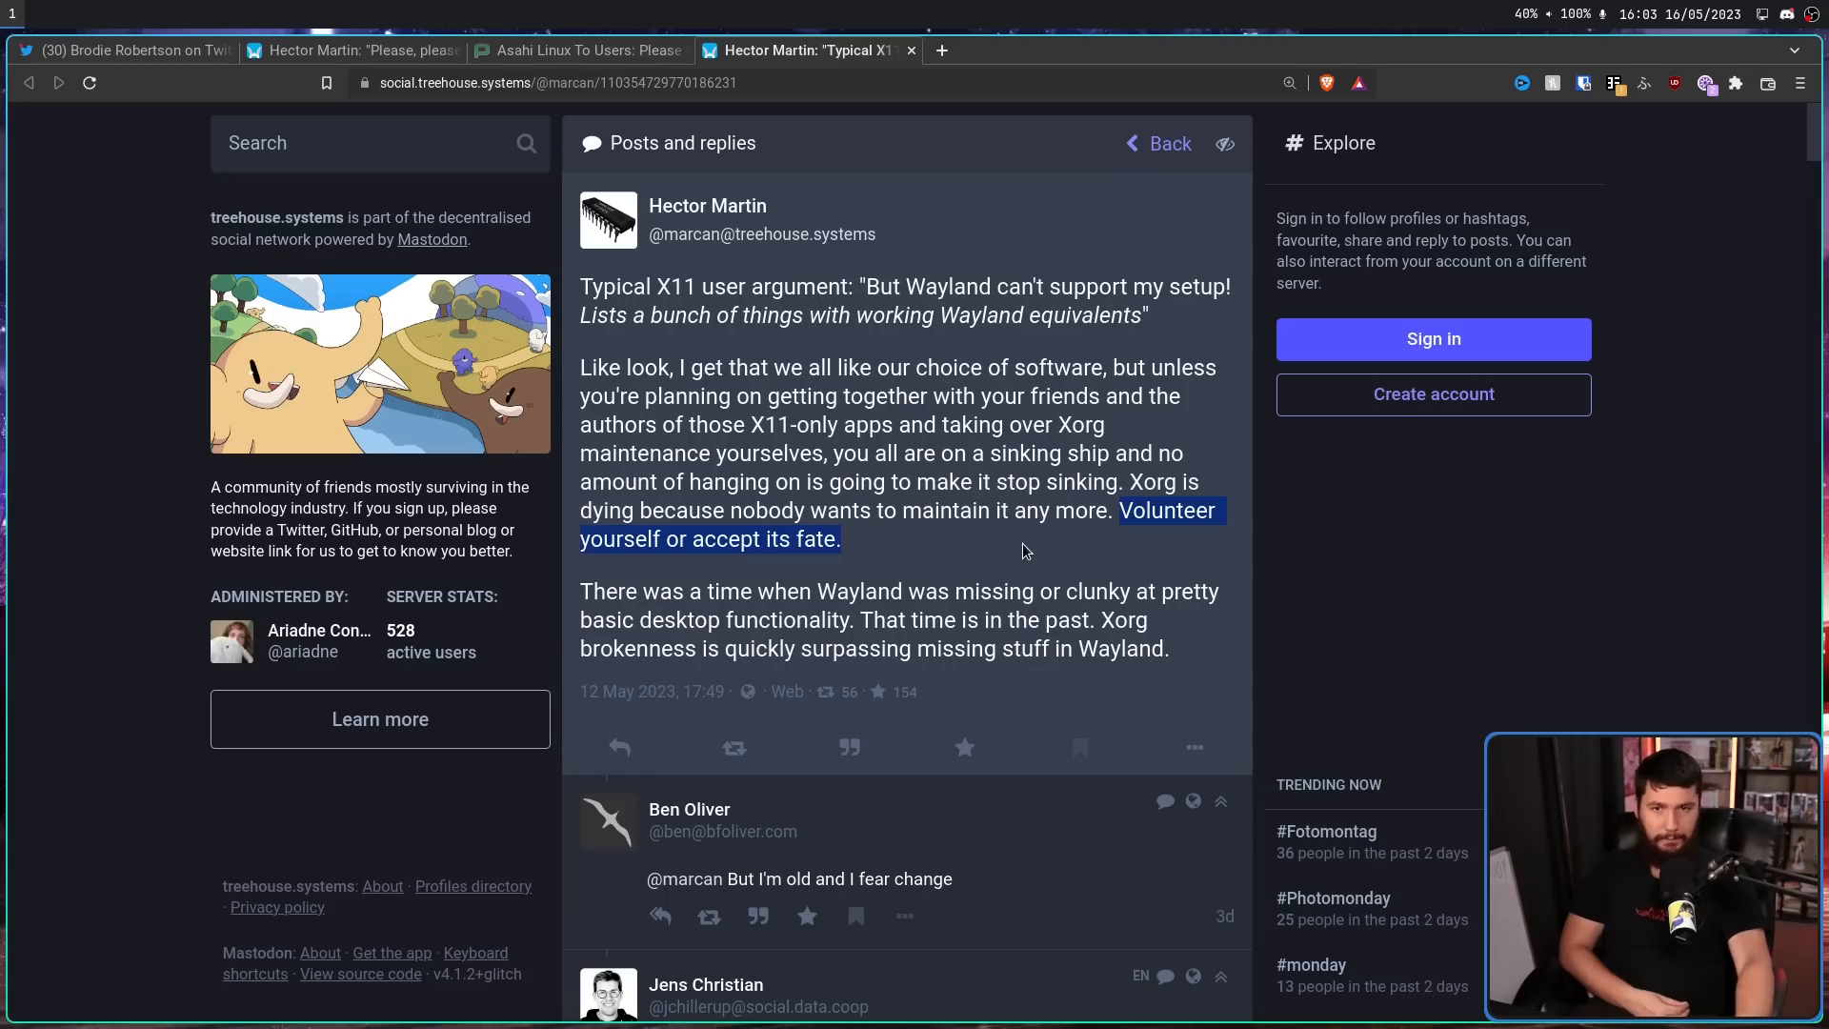
pyautogui.click(1027, 536)
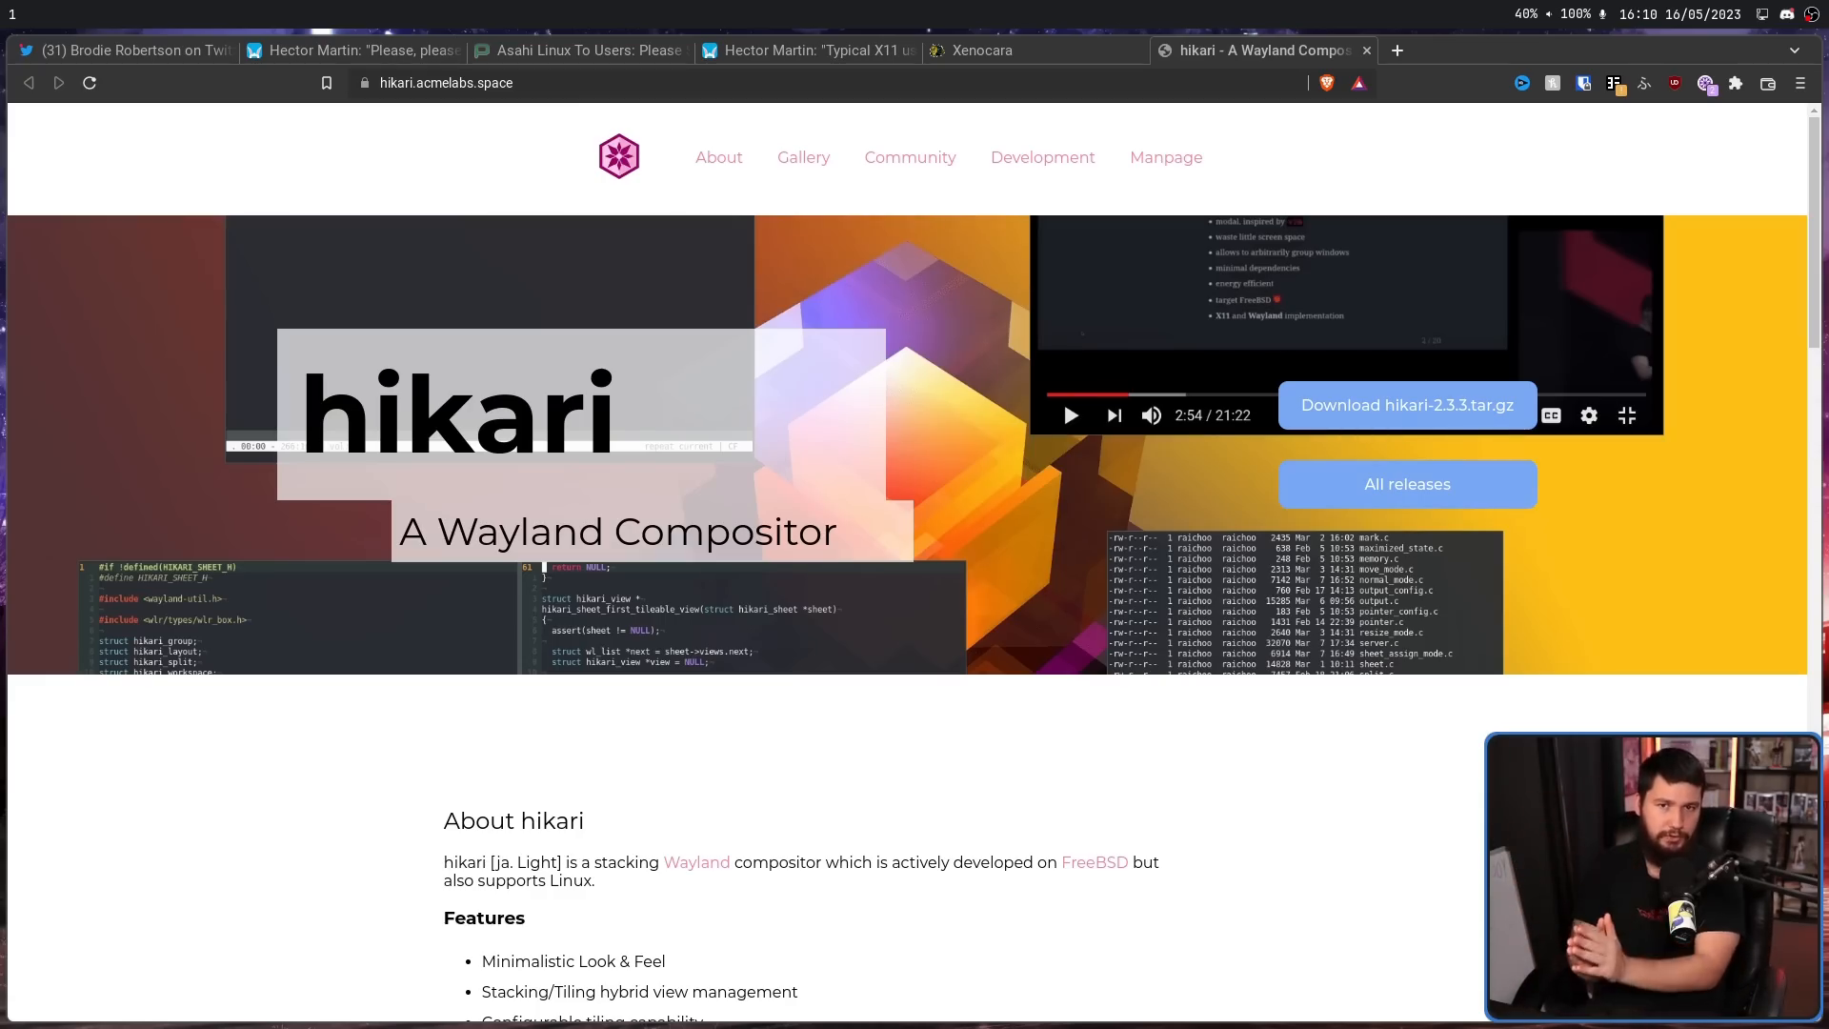
# Switch tabs between the hikari homepage and Hector Martin's Xorg-dying post.
pyautogui.click(813, 50)
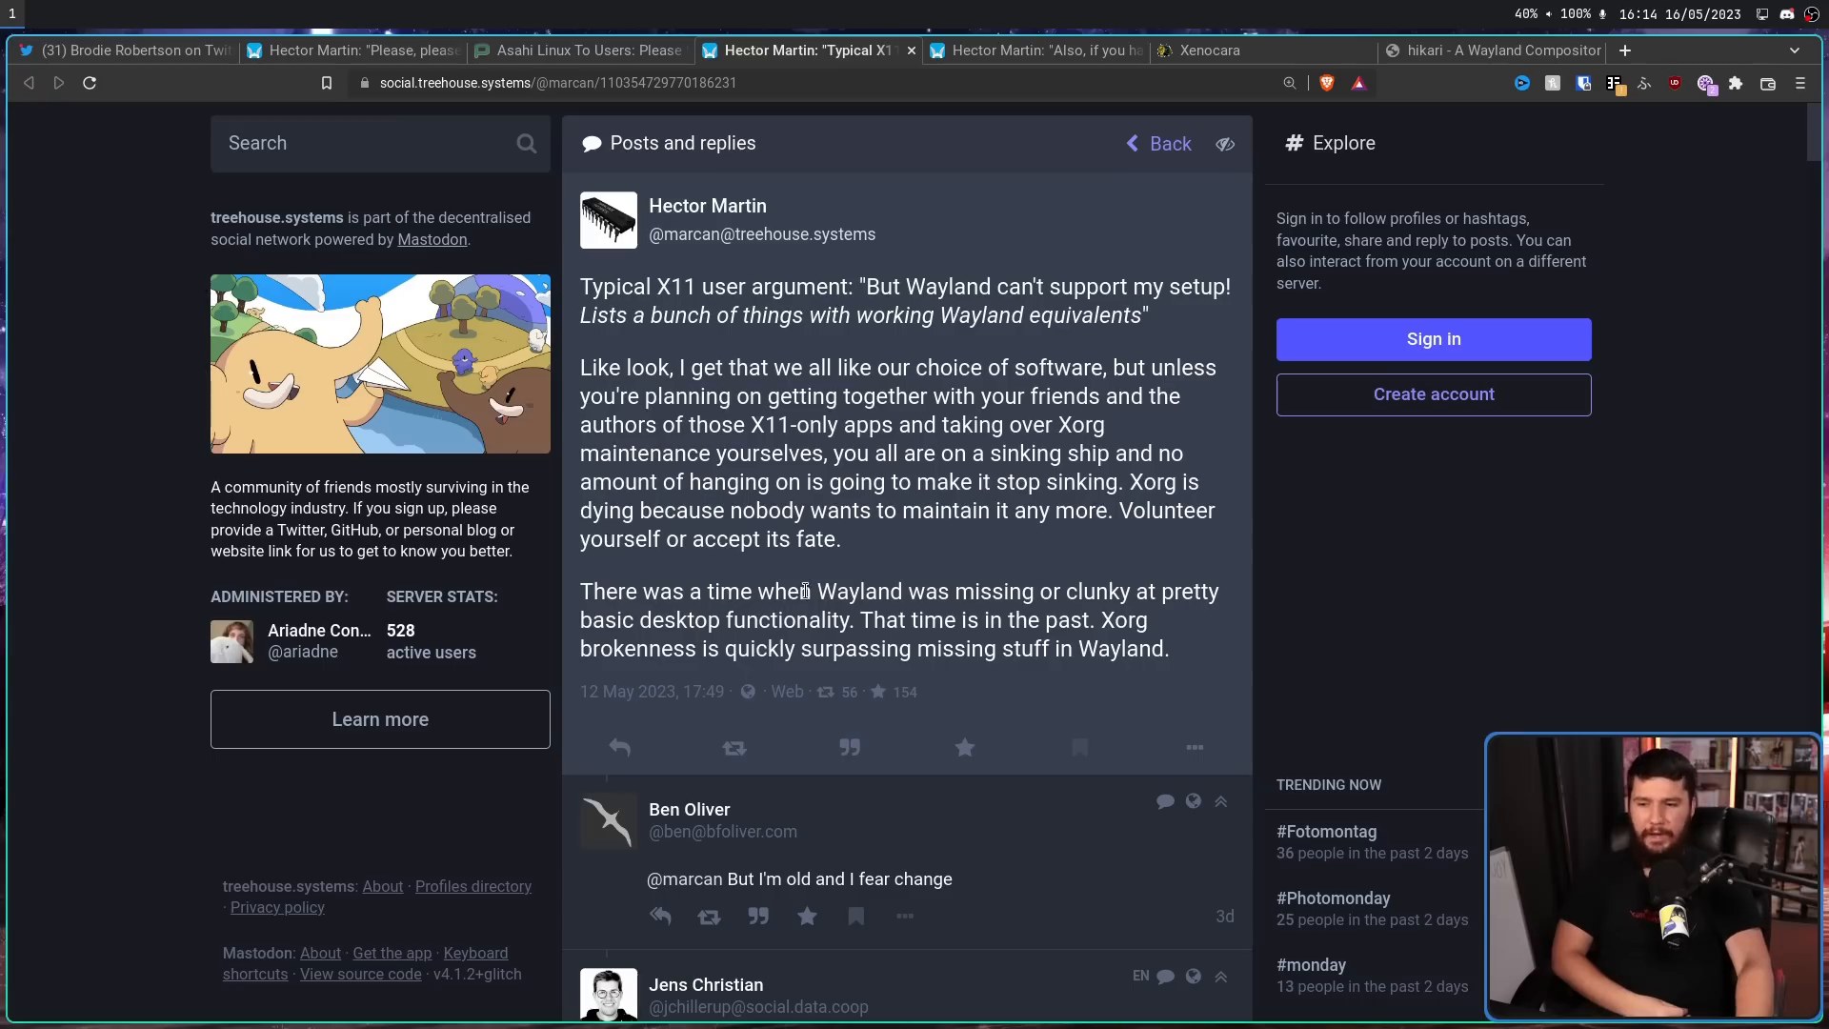
pyautogui.moveTo(929, 583)
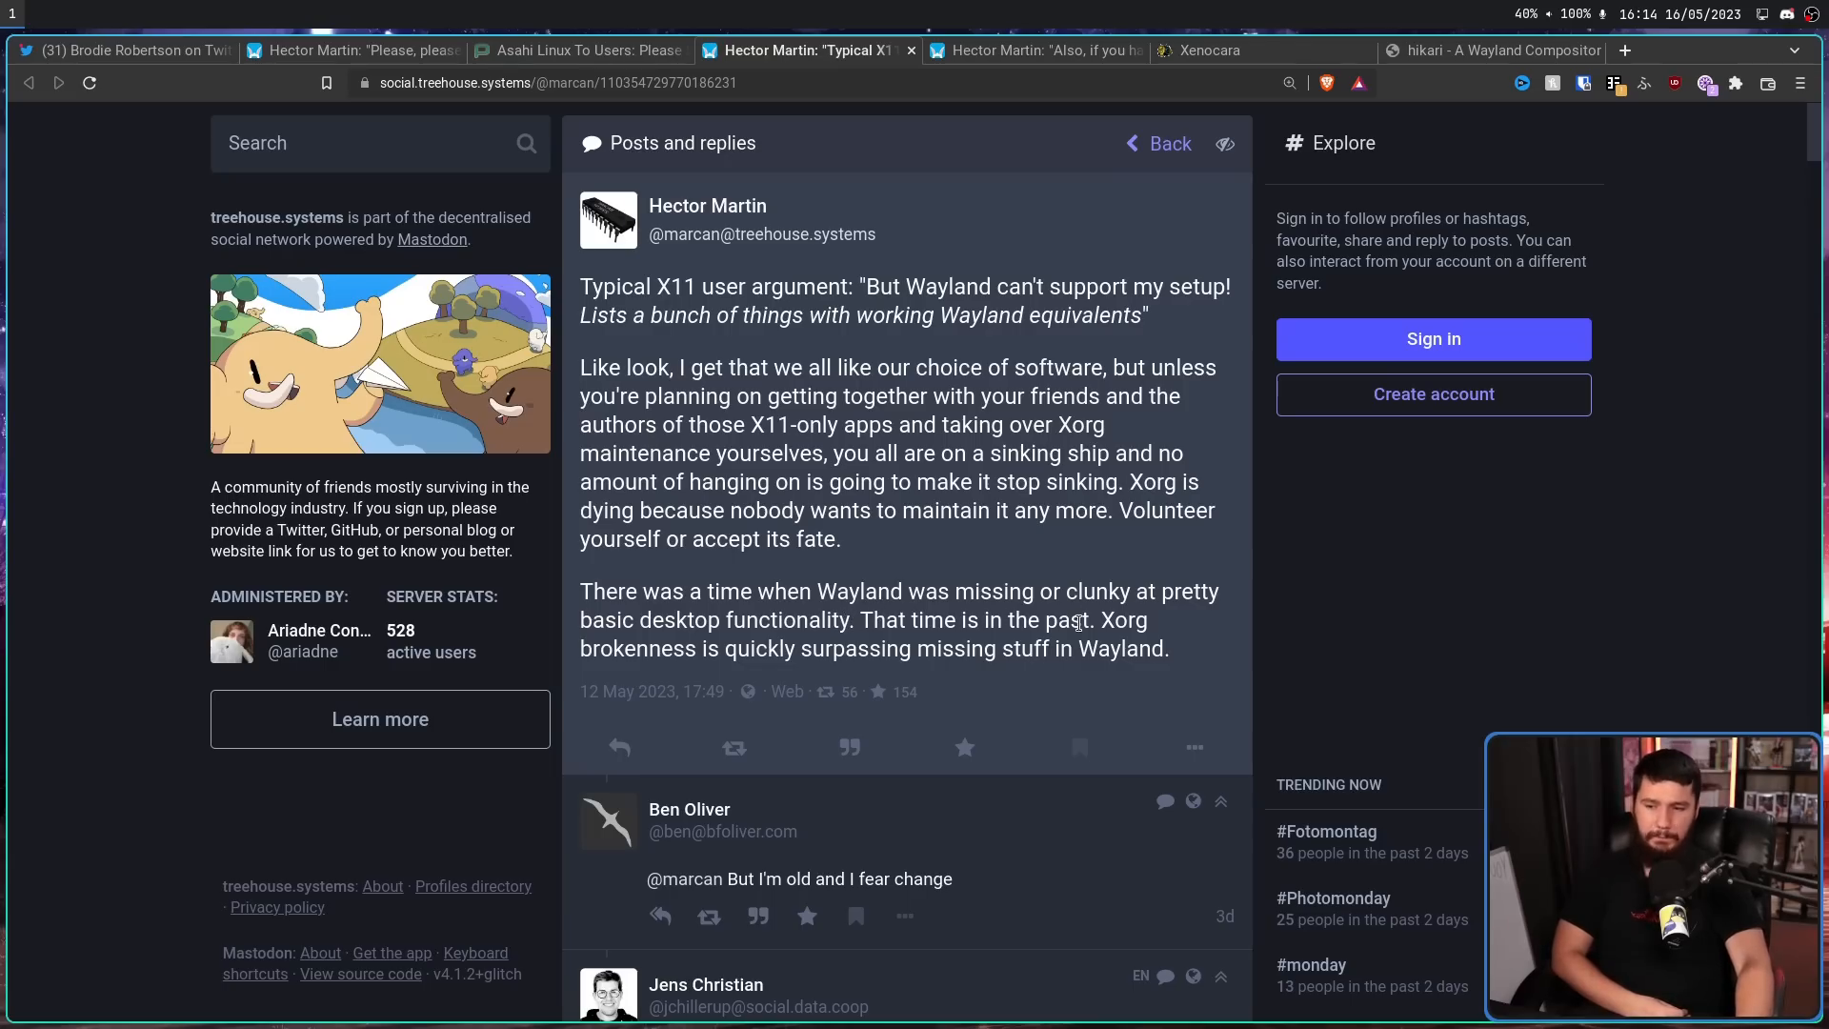
# Switch to the 'Also, if you have...' tab about Wayland improving this past year.
pyautogui.moveTo(858, 619); pyautogui.dragTo(1087, 619)
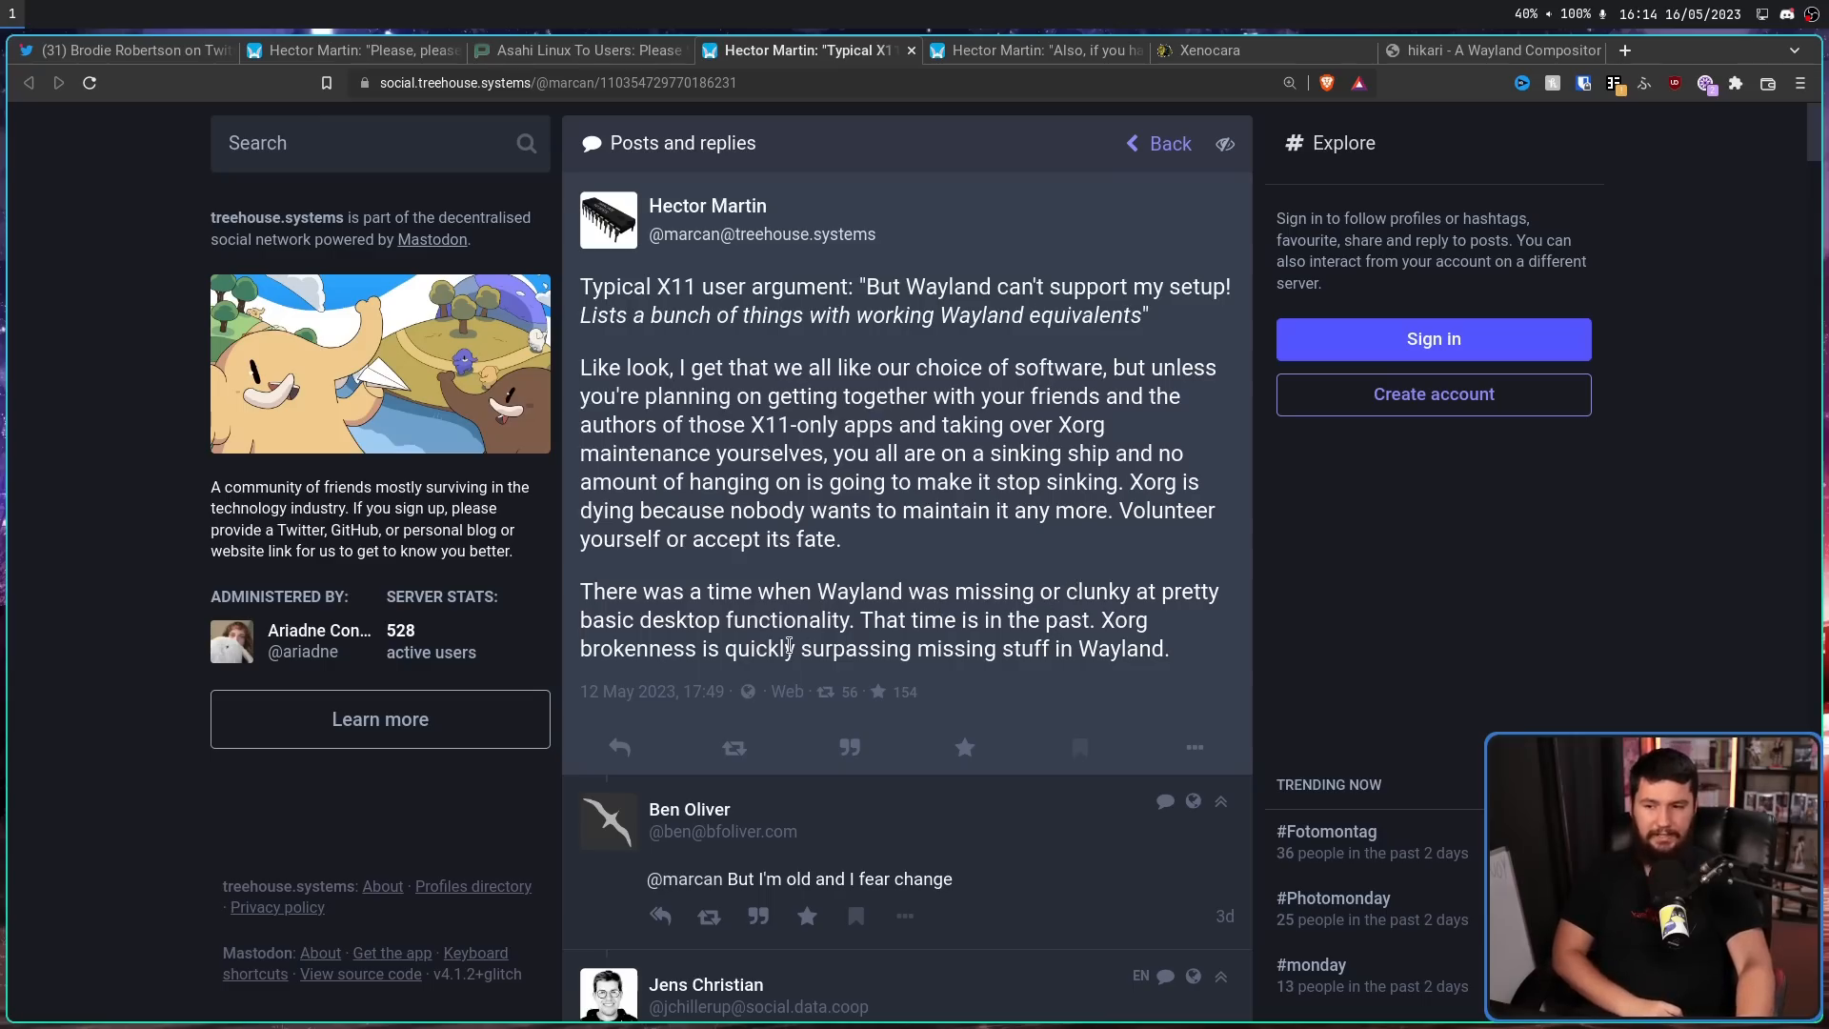
pyautogui.click(1046, 50)
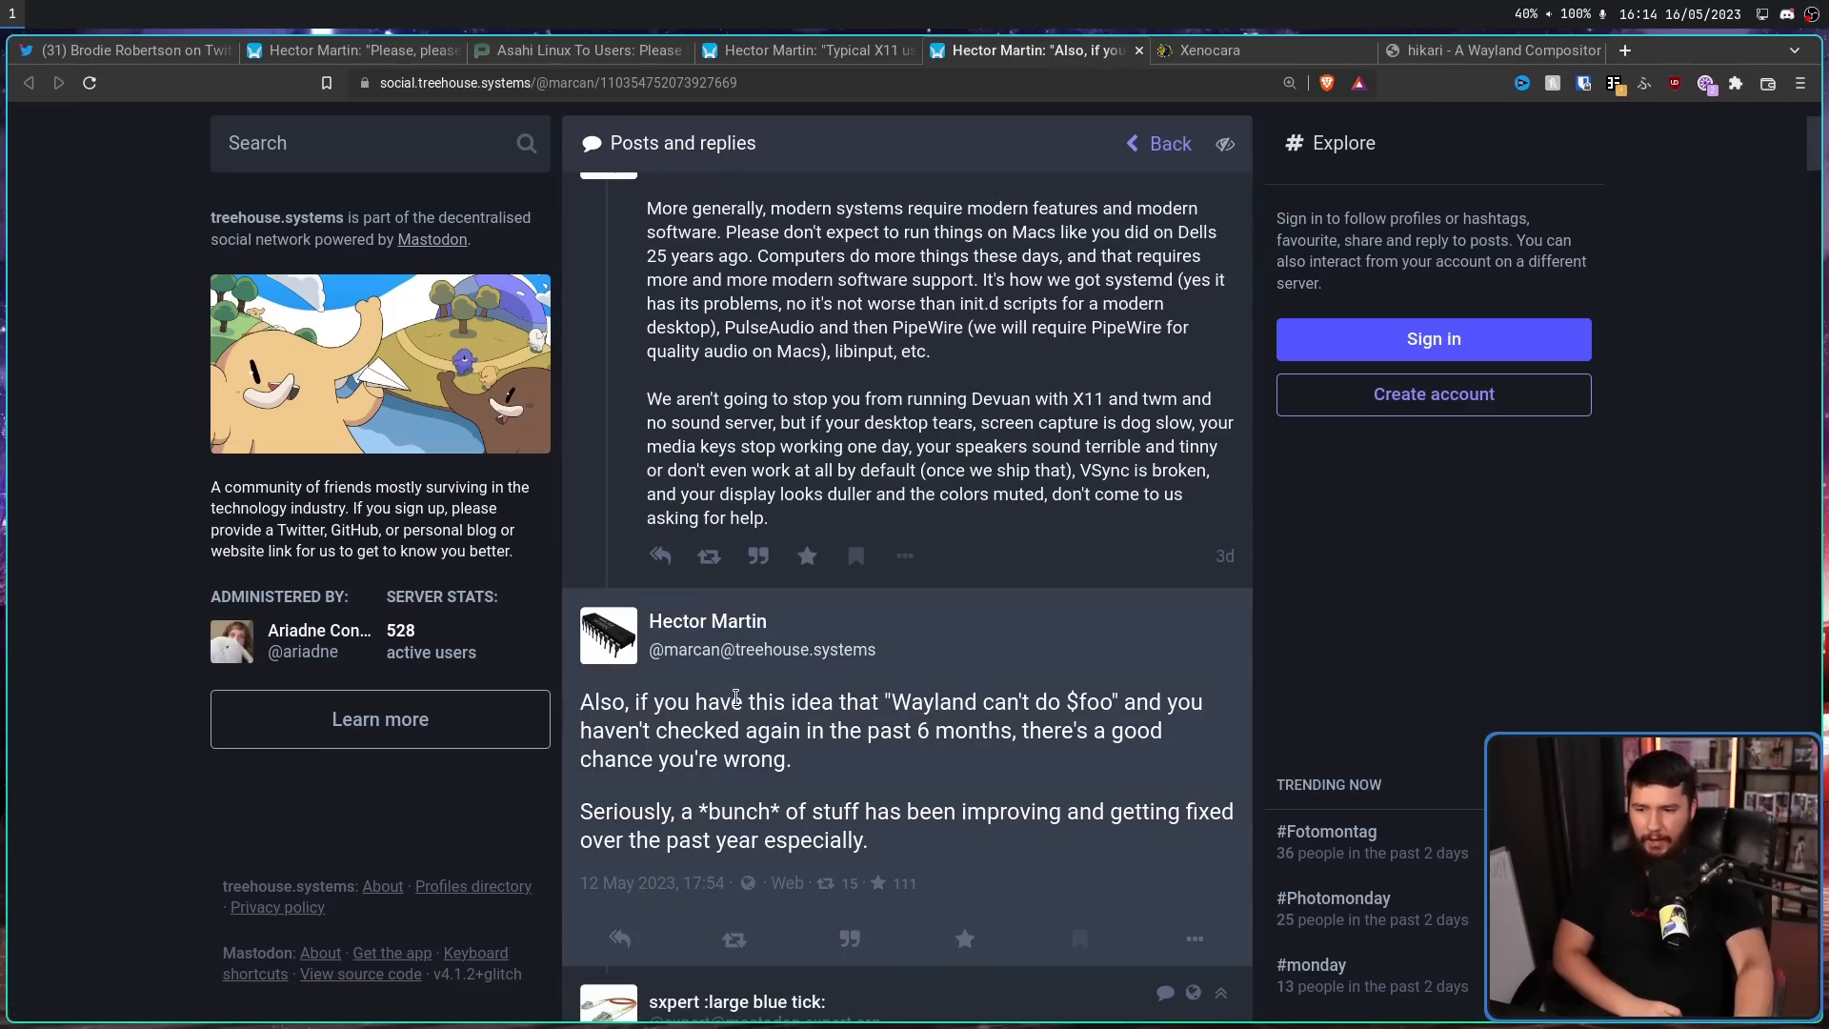
pyautogui.moveTo(818, 700)
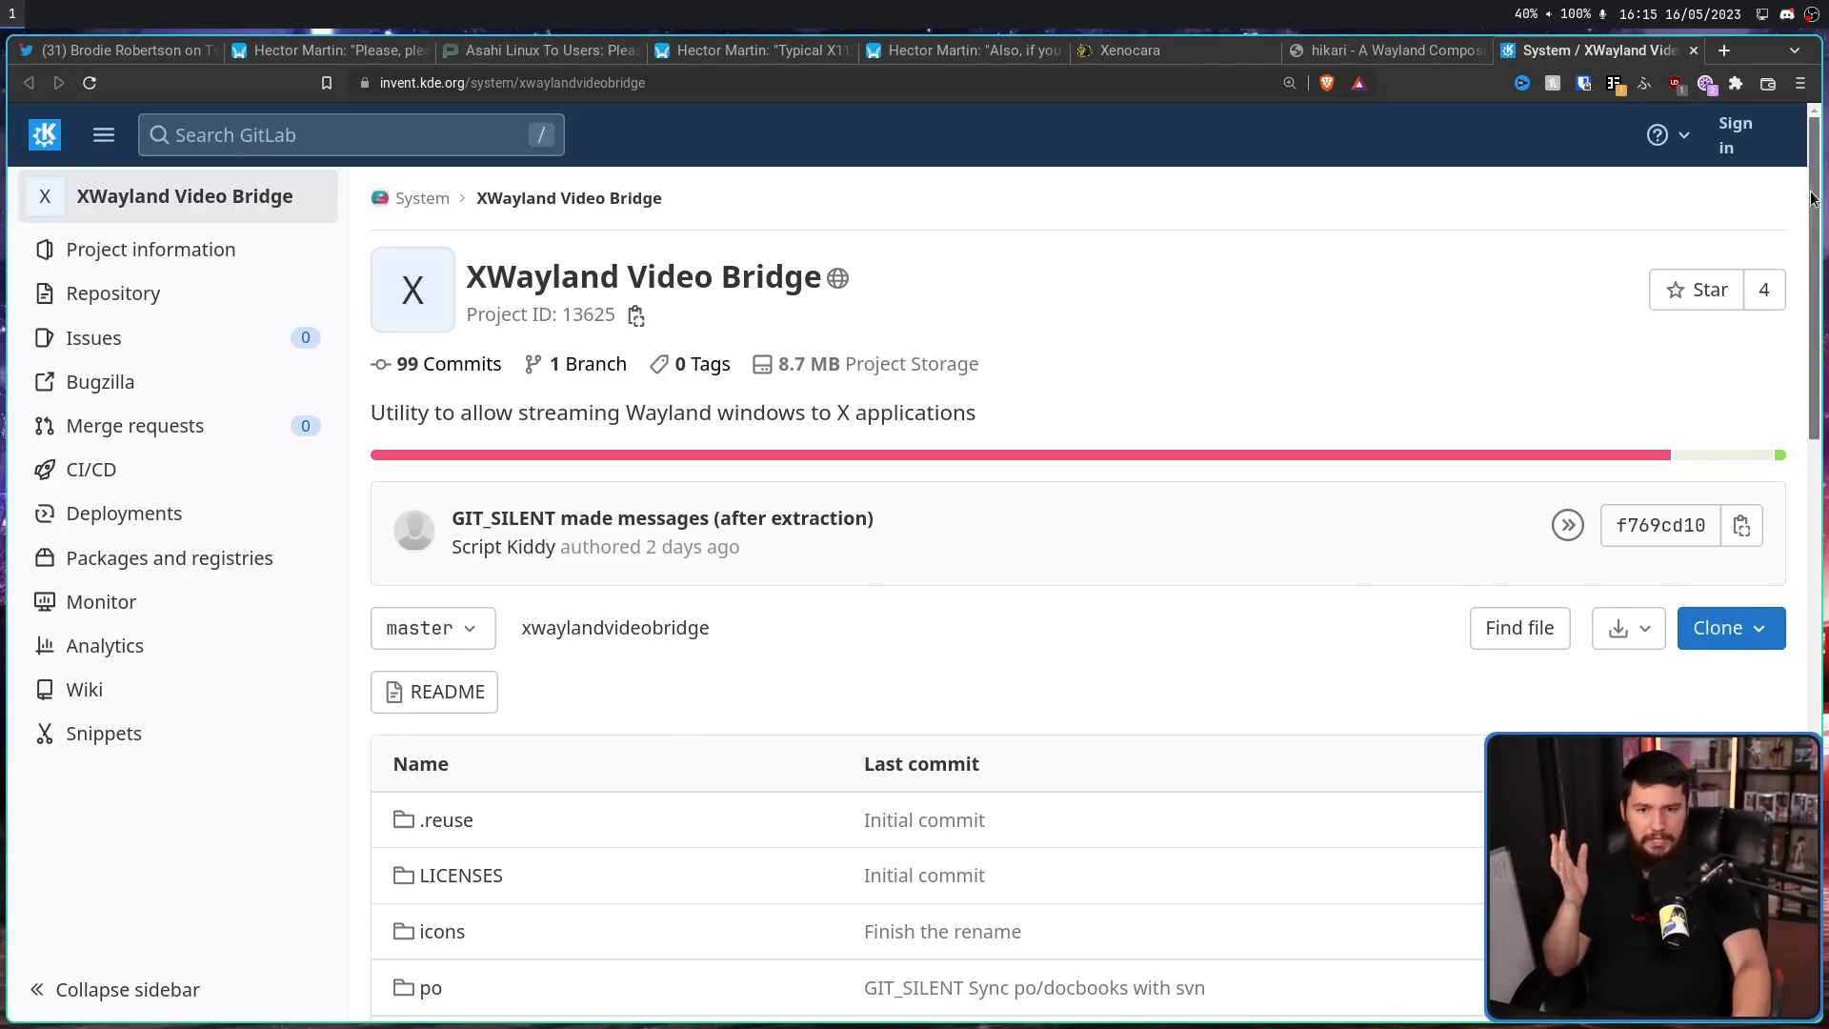
# Scroll down the 'OBS Studio on Wayland' blog post.
pyautogui.scroll(-3)
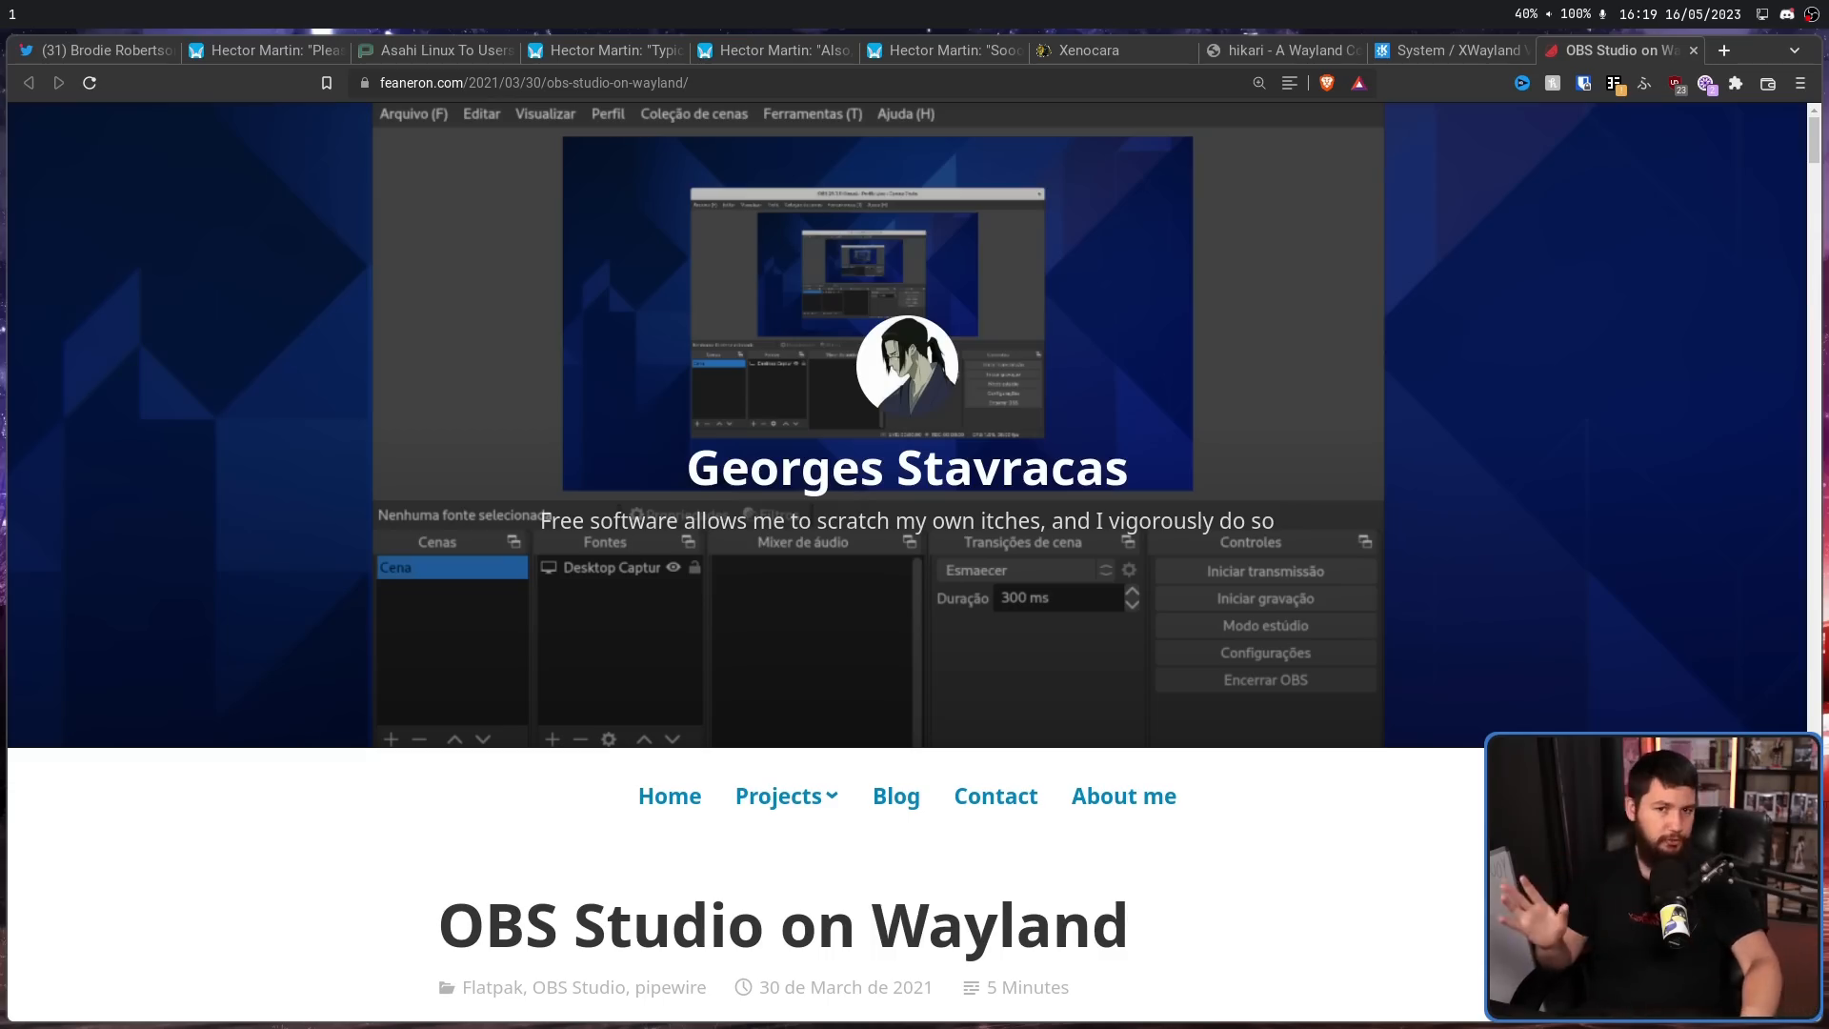
pyautogui.moveTo(1177, 136)
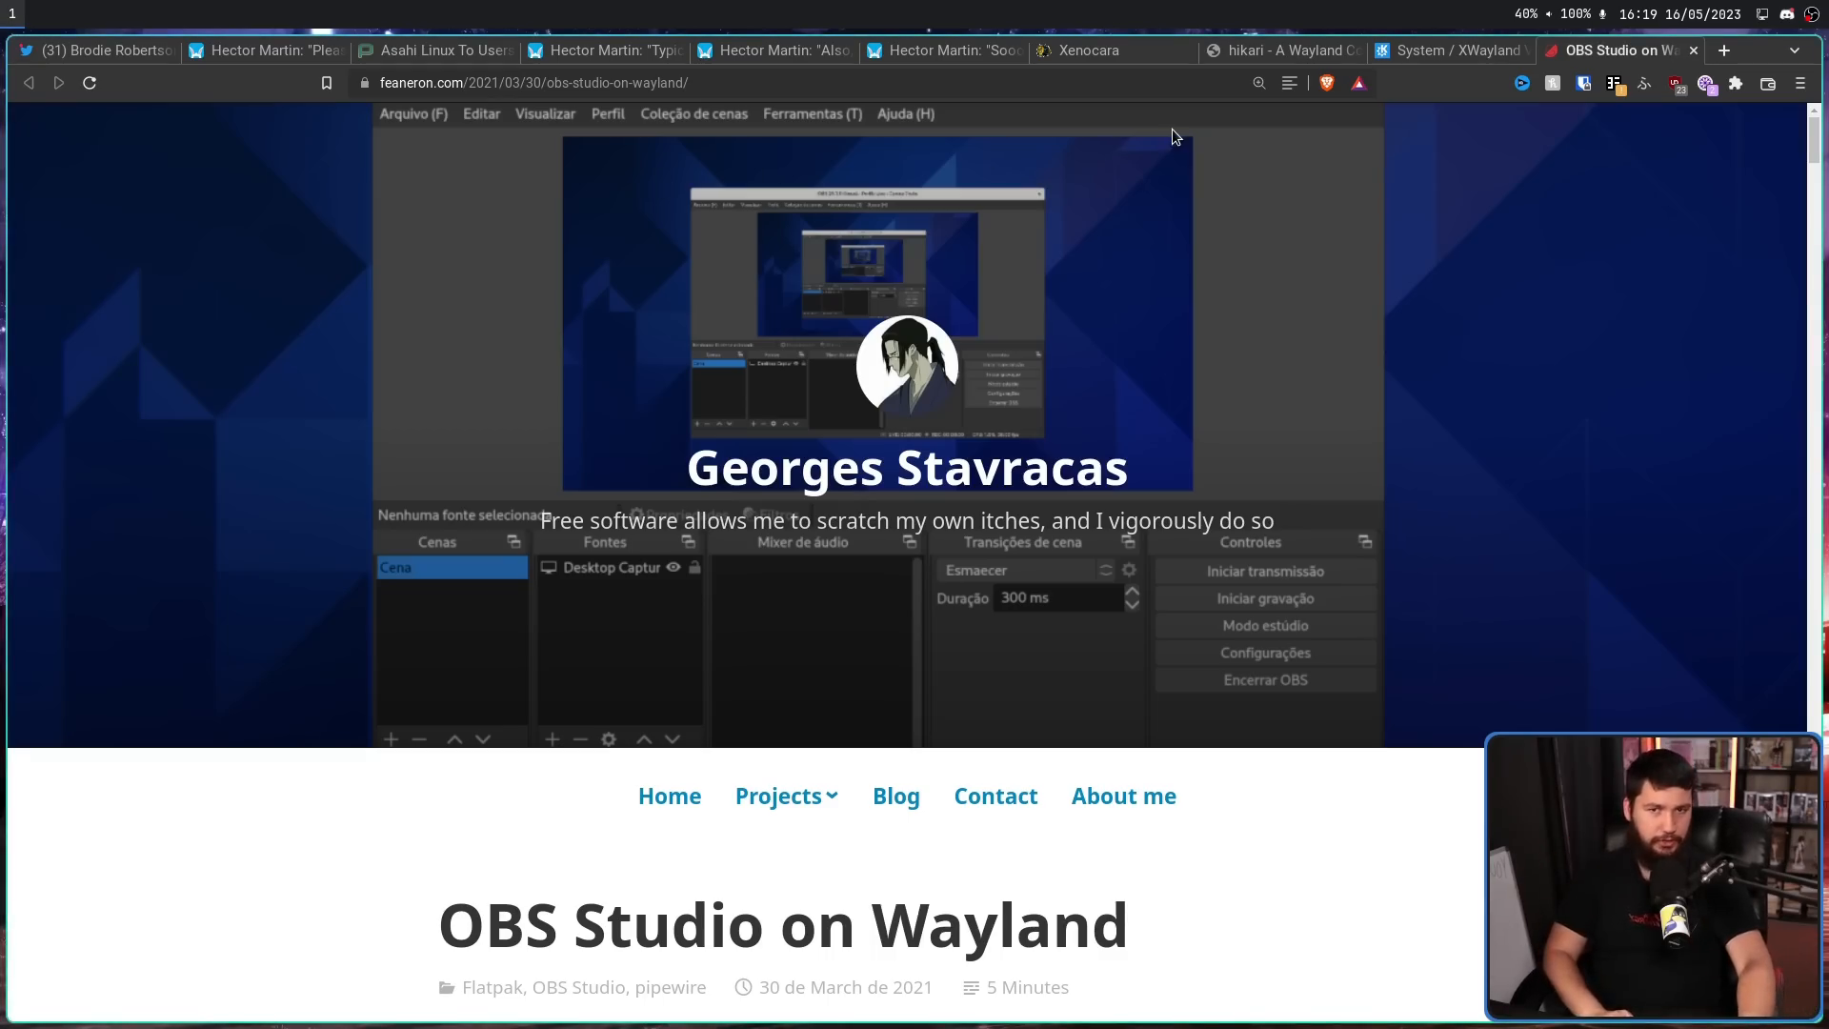
pyautogui.click(943, 51)
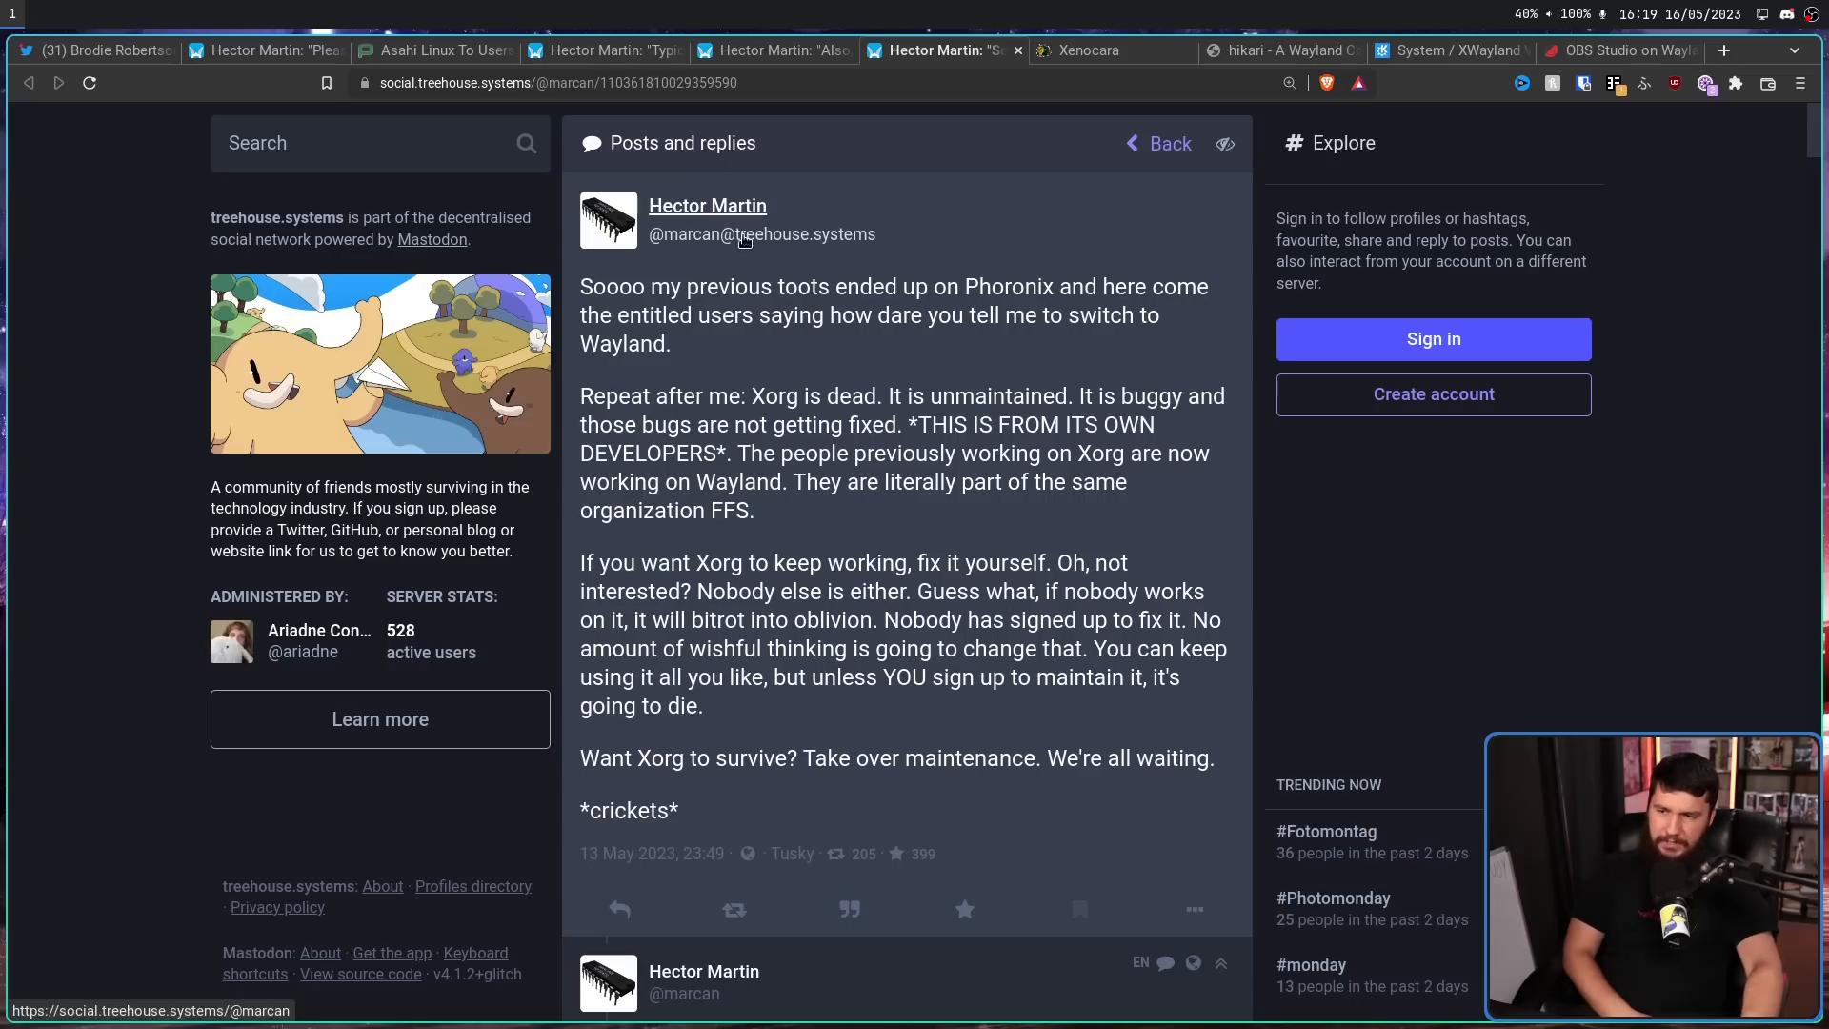
pyautogui.moveTo(767, 278)
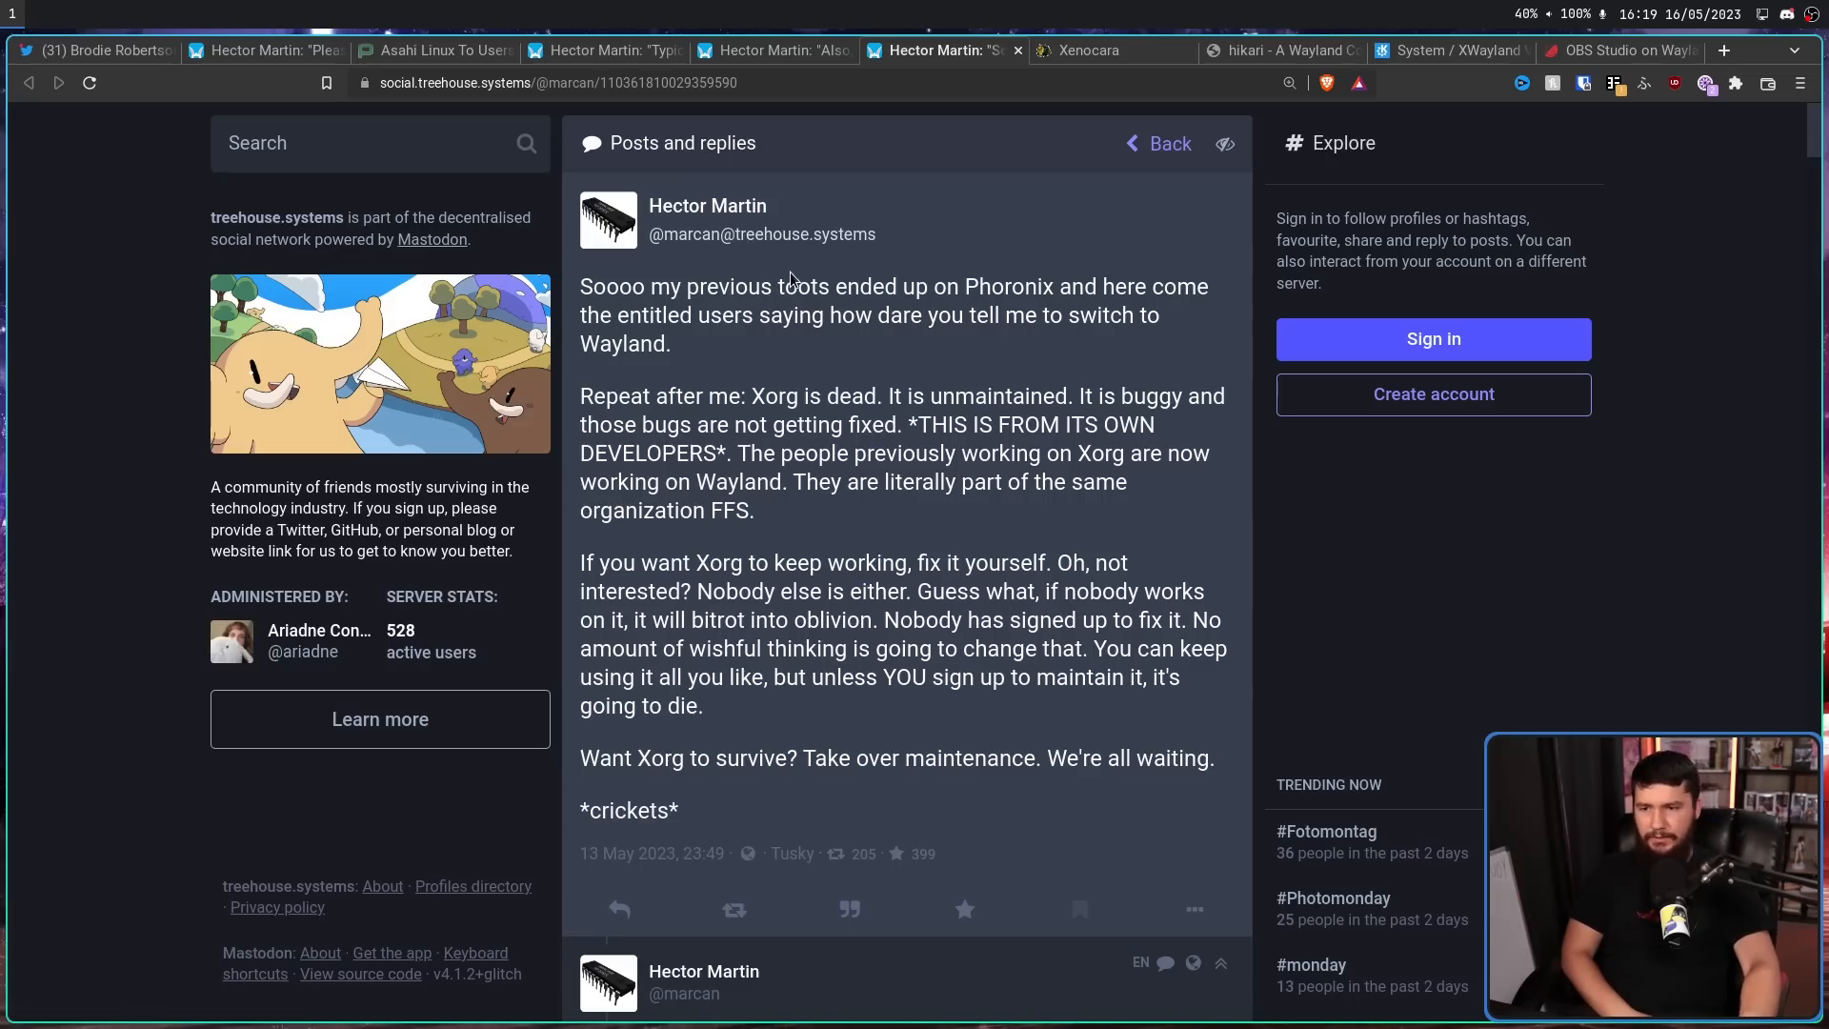
pyautogui.moveTo(815, 315)
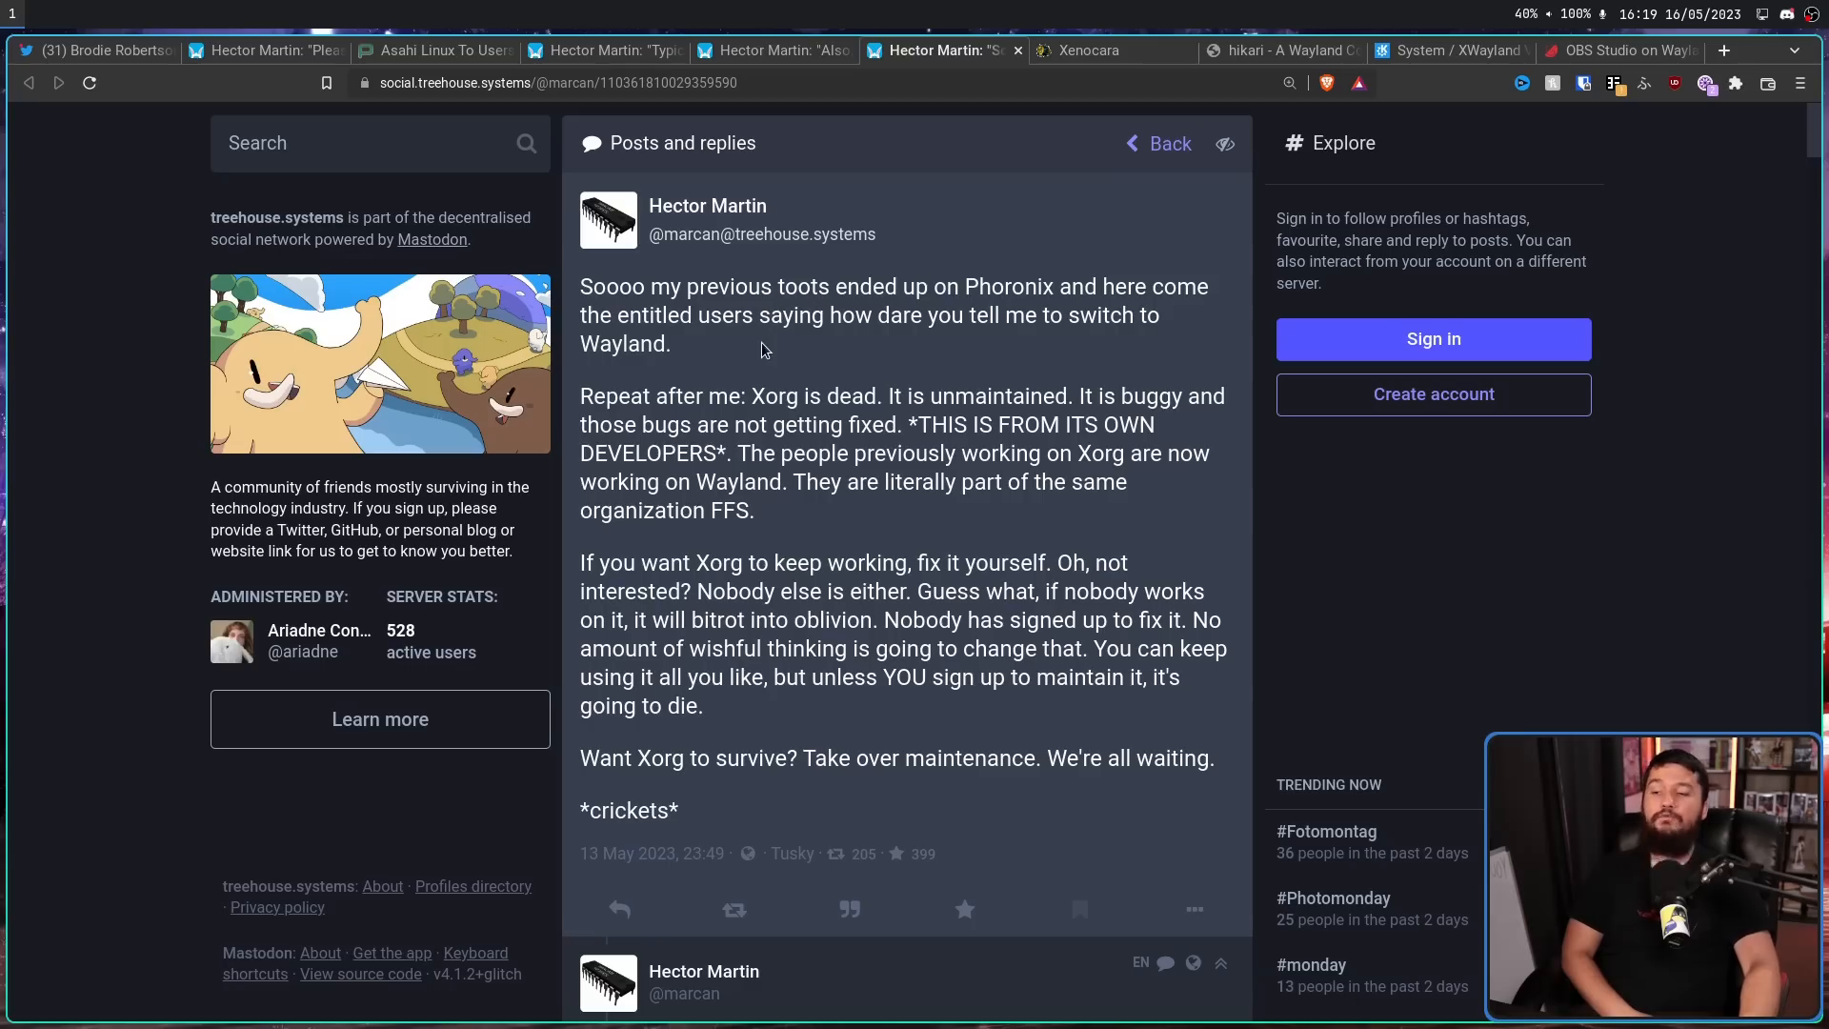
pyautogui.moveTo(767, 377)
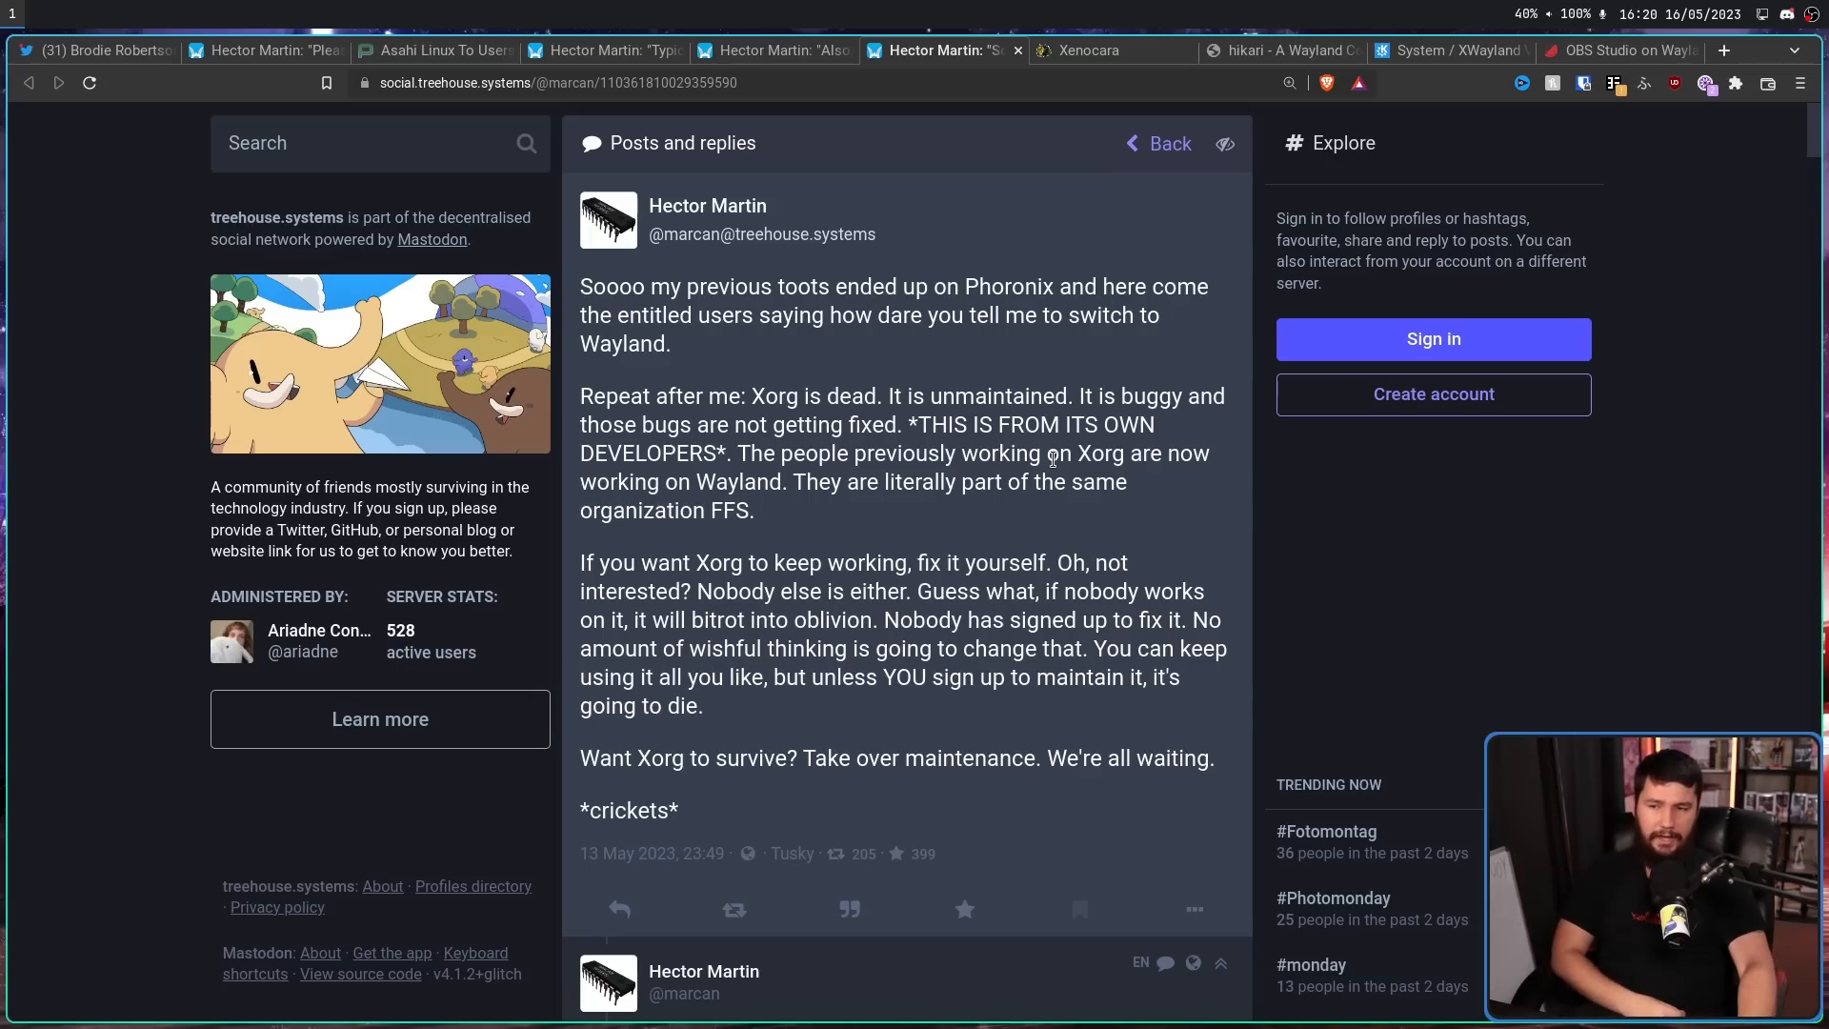
pyautogui.moveTo(732, 453); pyautogui.dragTo(788, 482)
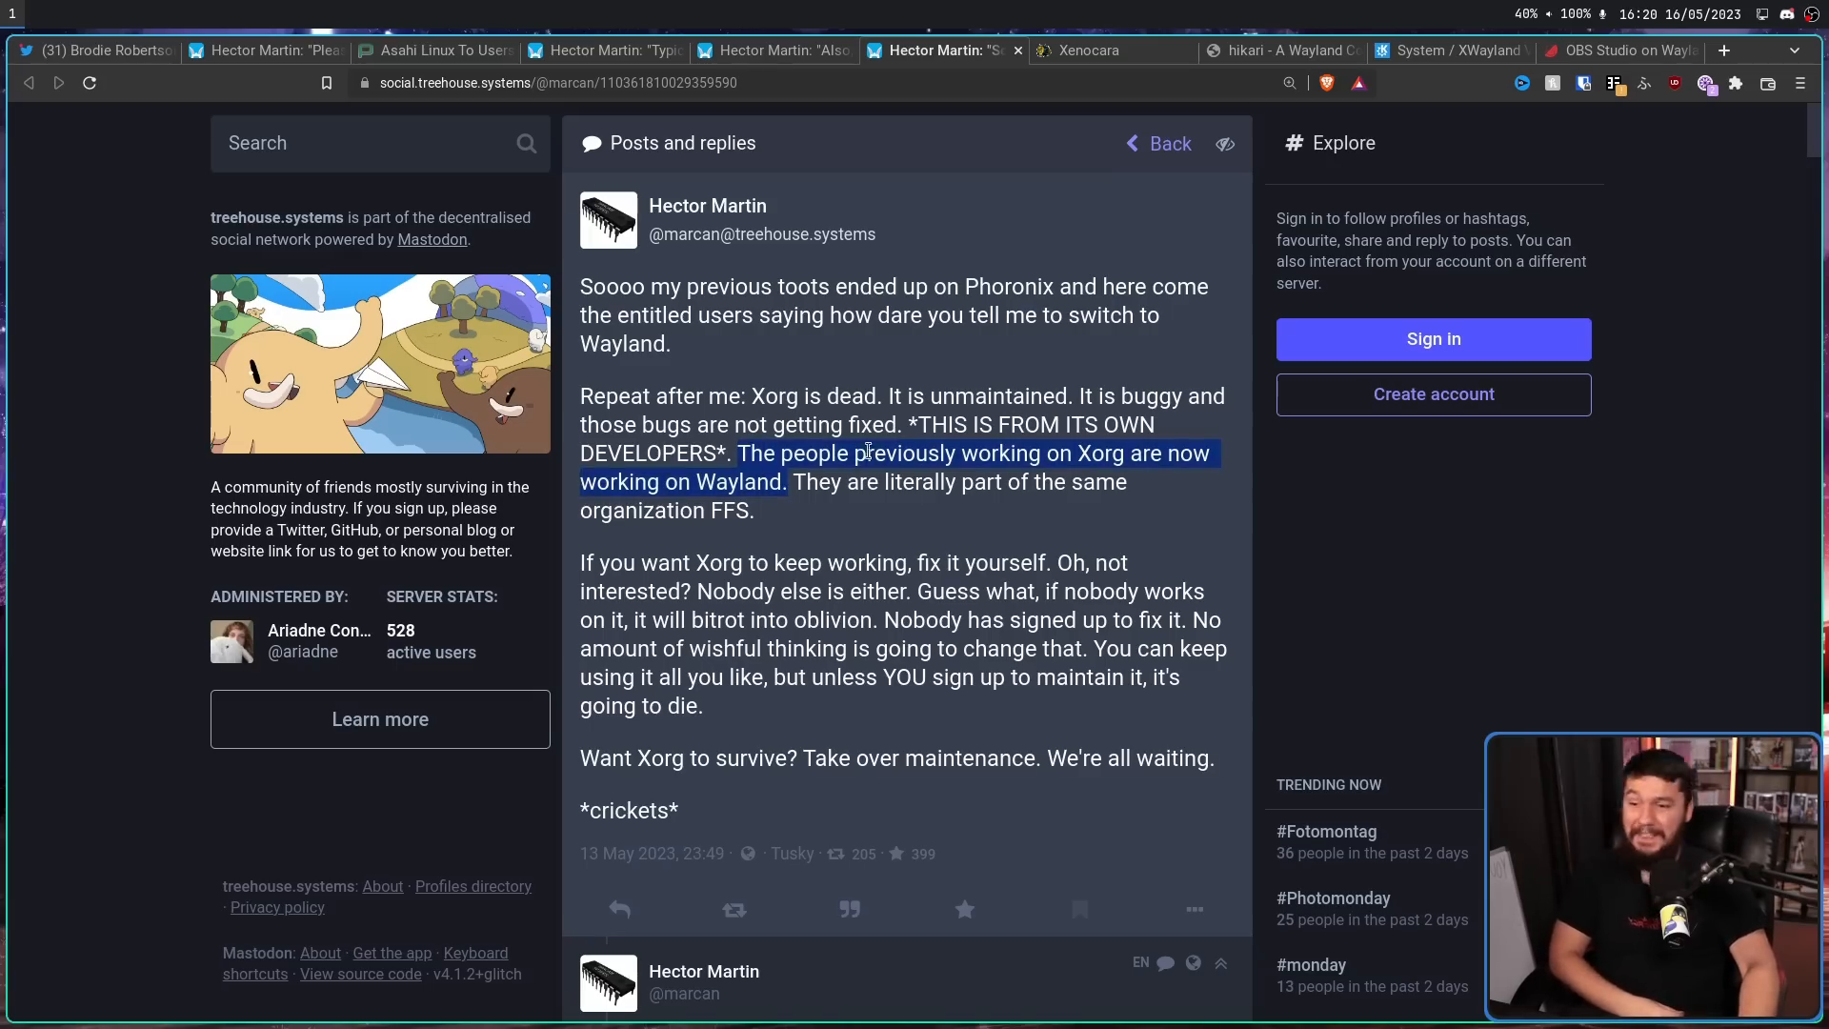
pyautogui.click(811, 481)
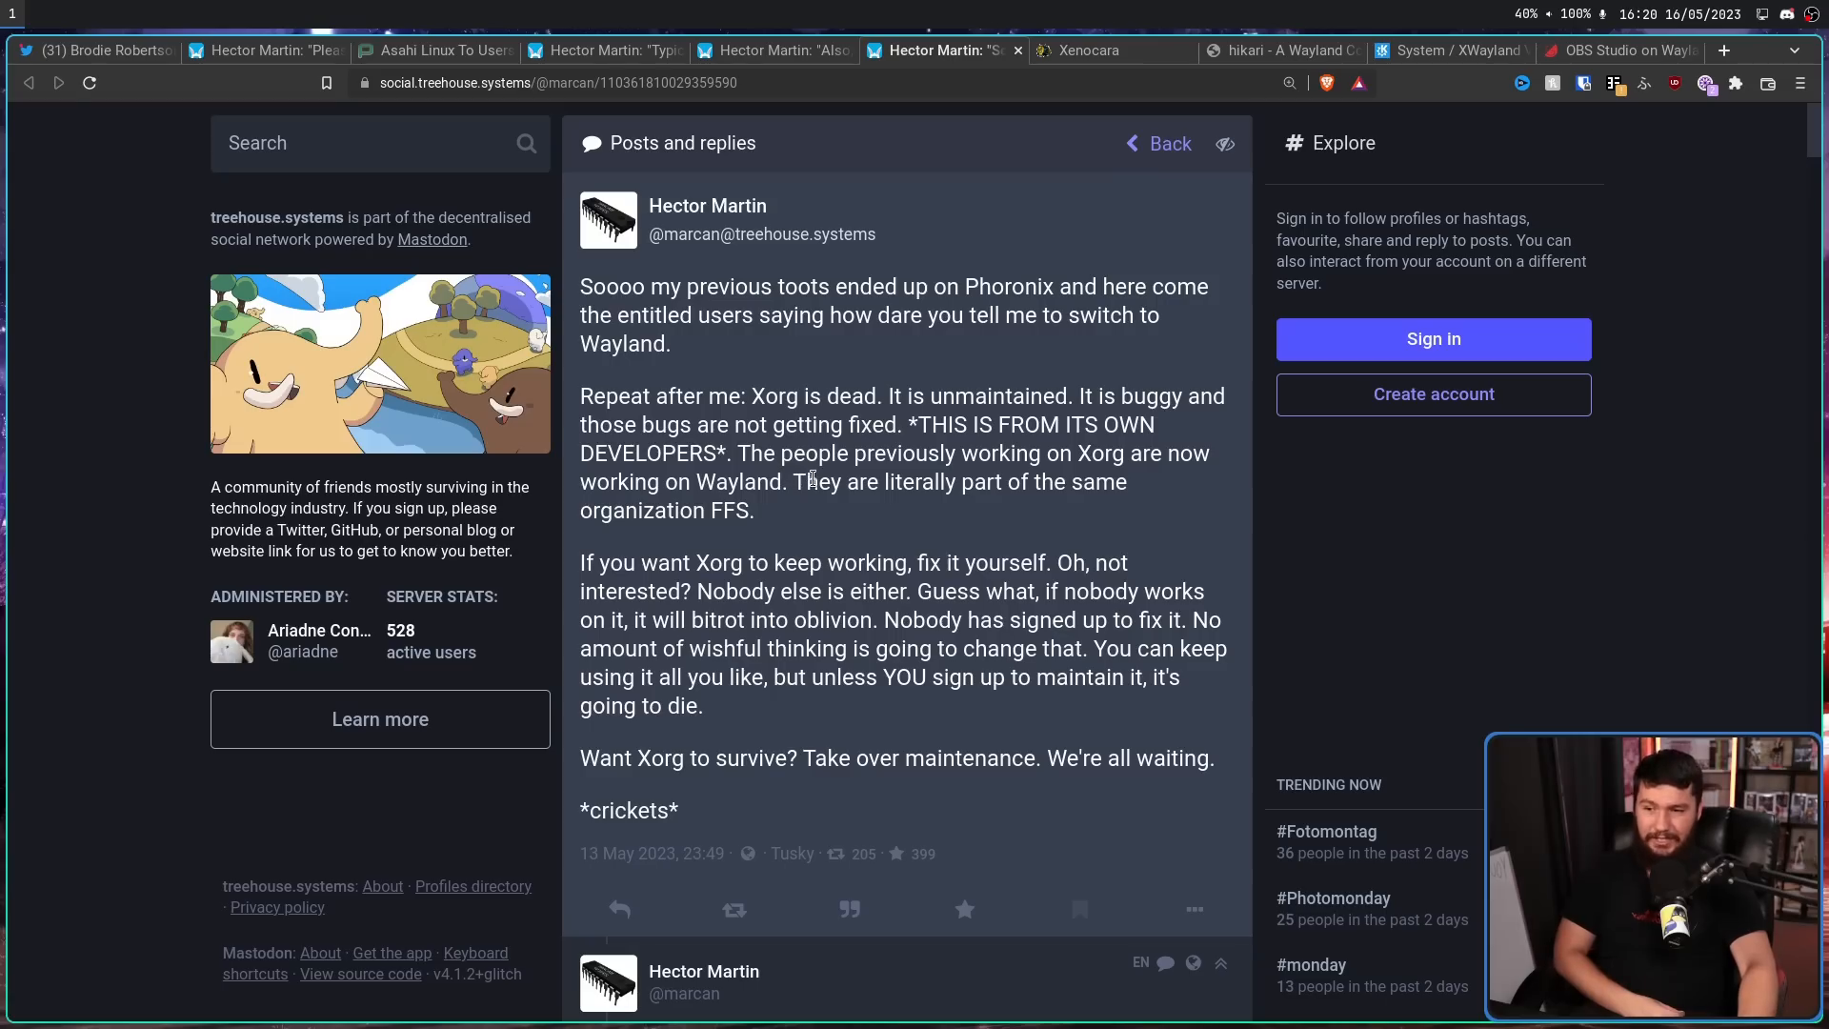
pyautogui.moveTo(765, 513)
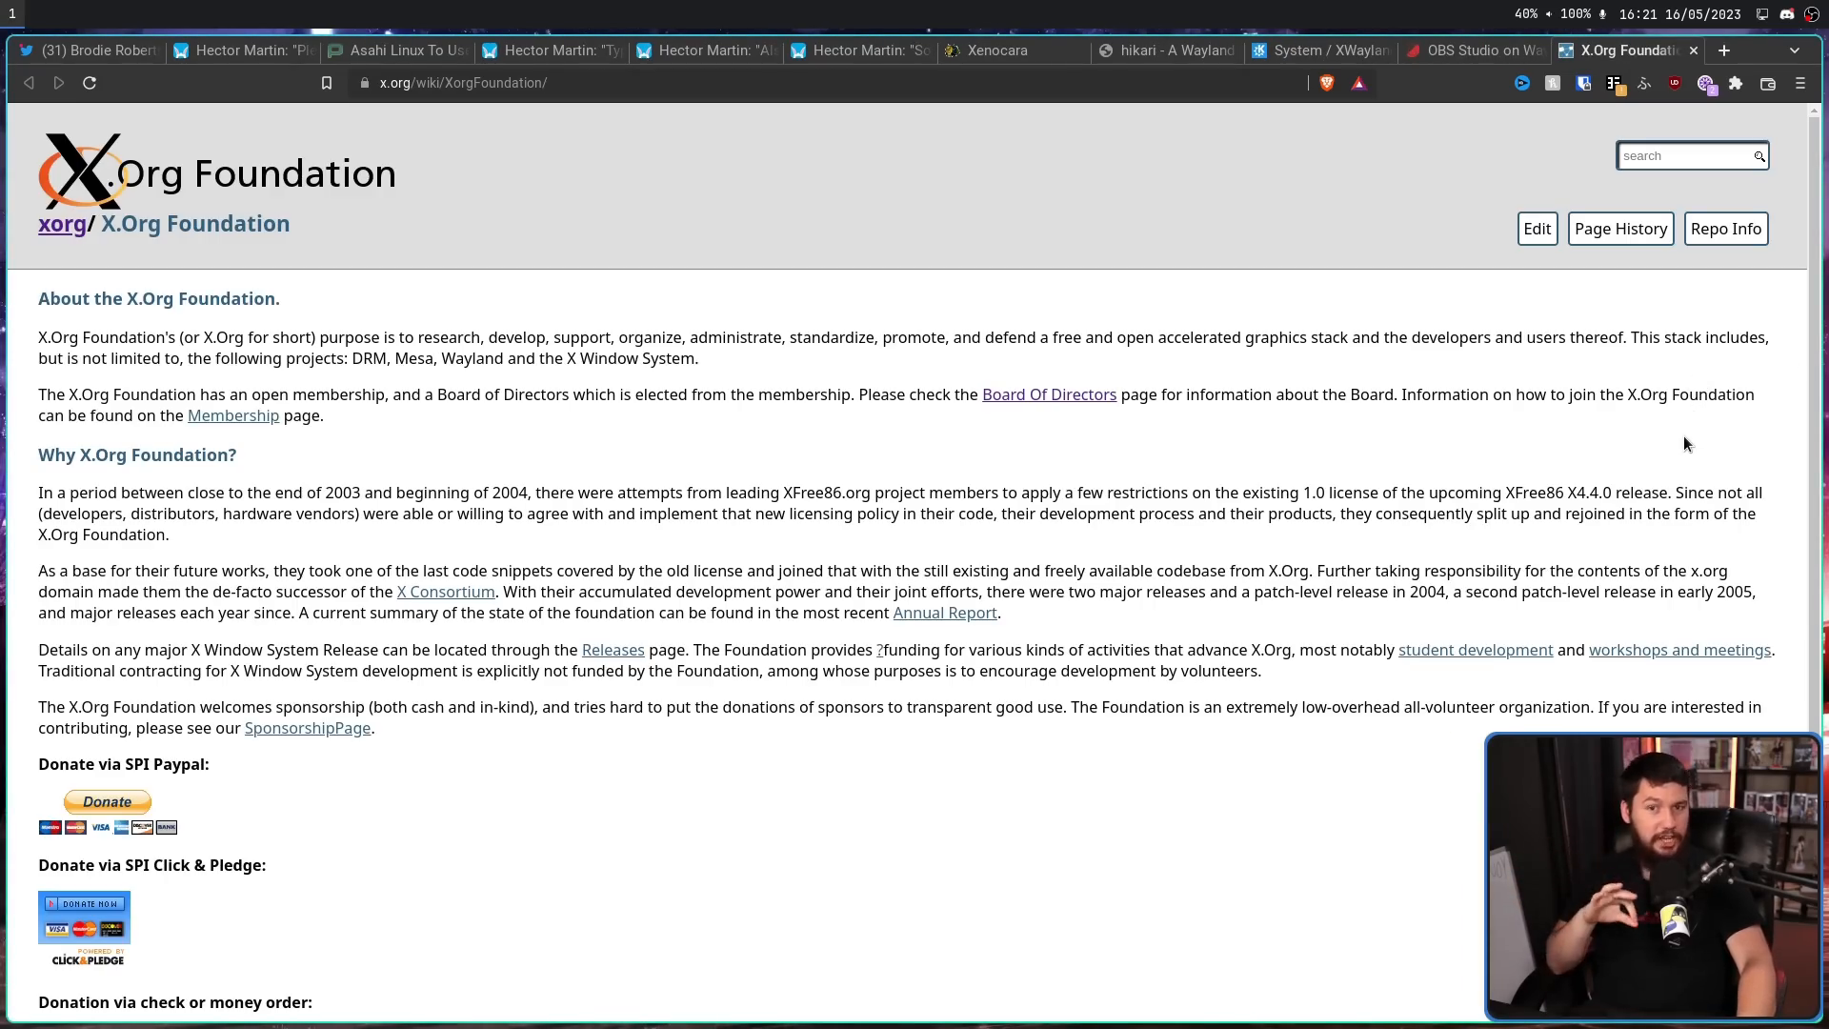
pyautogui.moveTo(1668, 439)
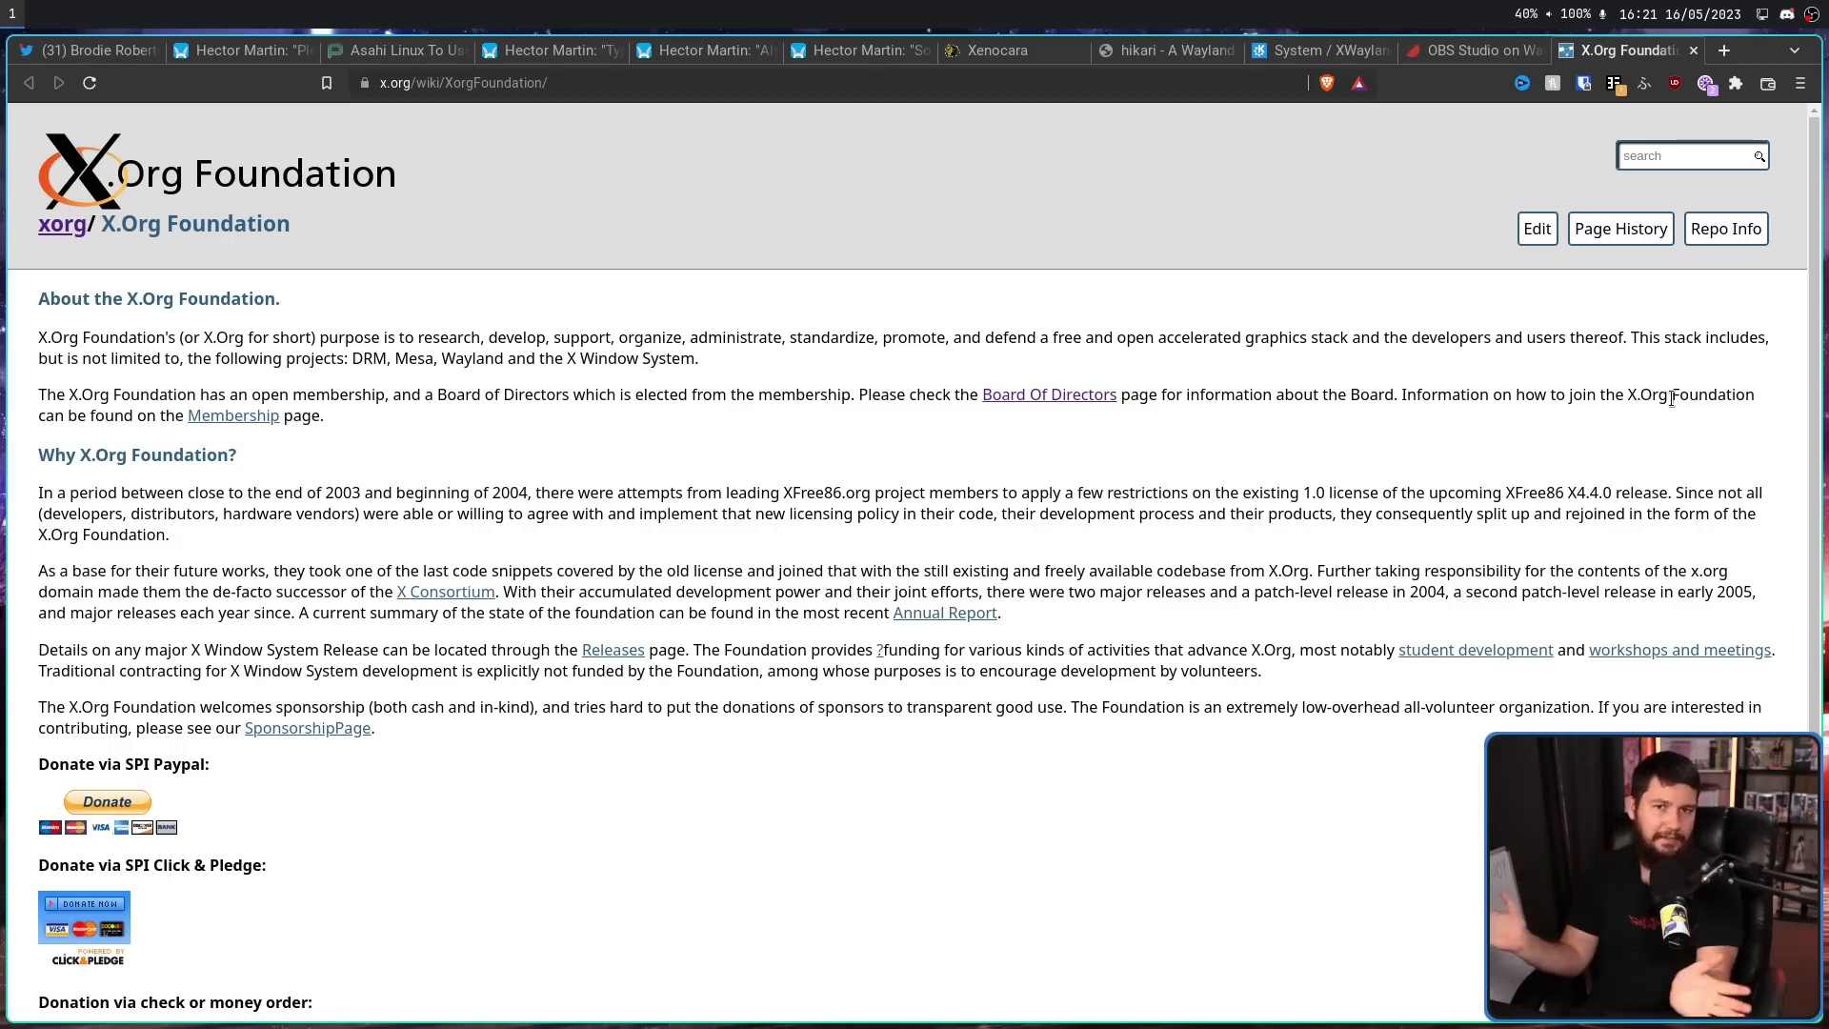
# Highlight the sentence on using XWayland where better, then scroll to the closing paragraph.
pyautogui.click(1635, 51)
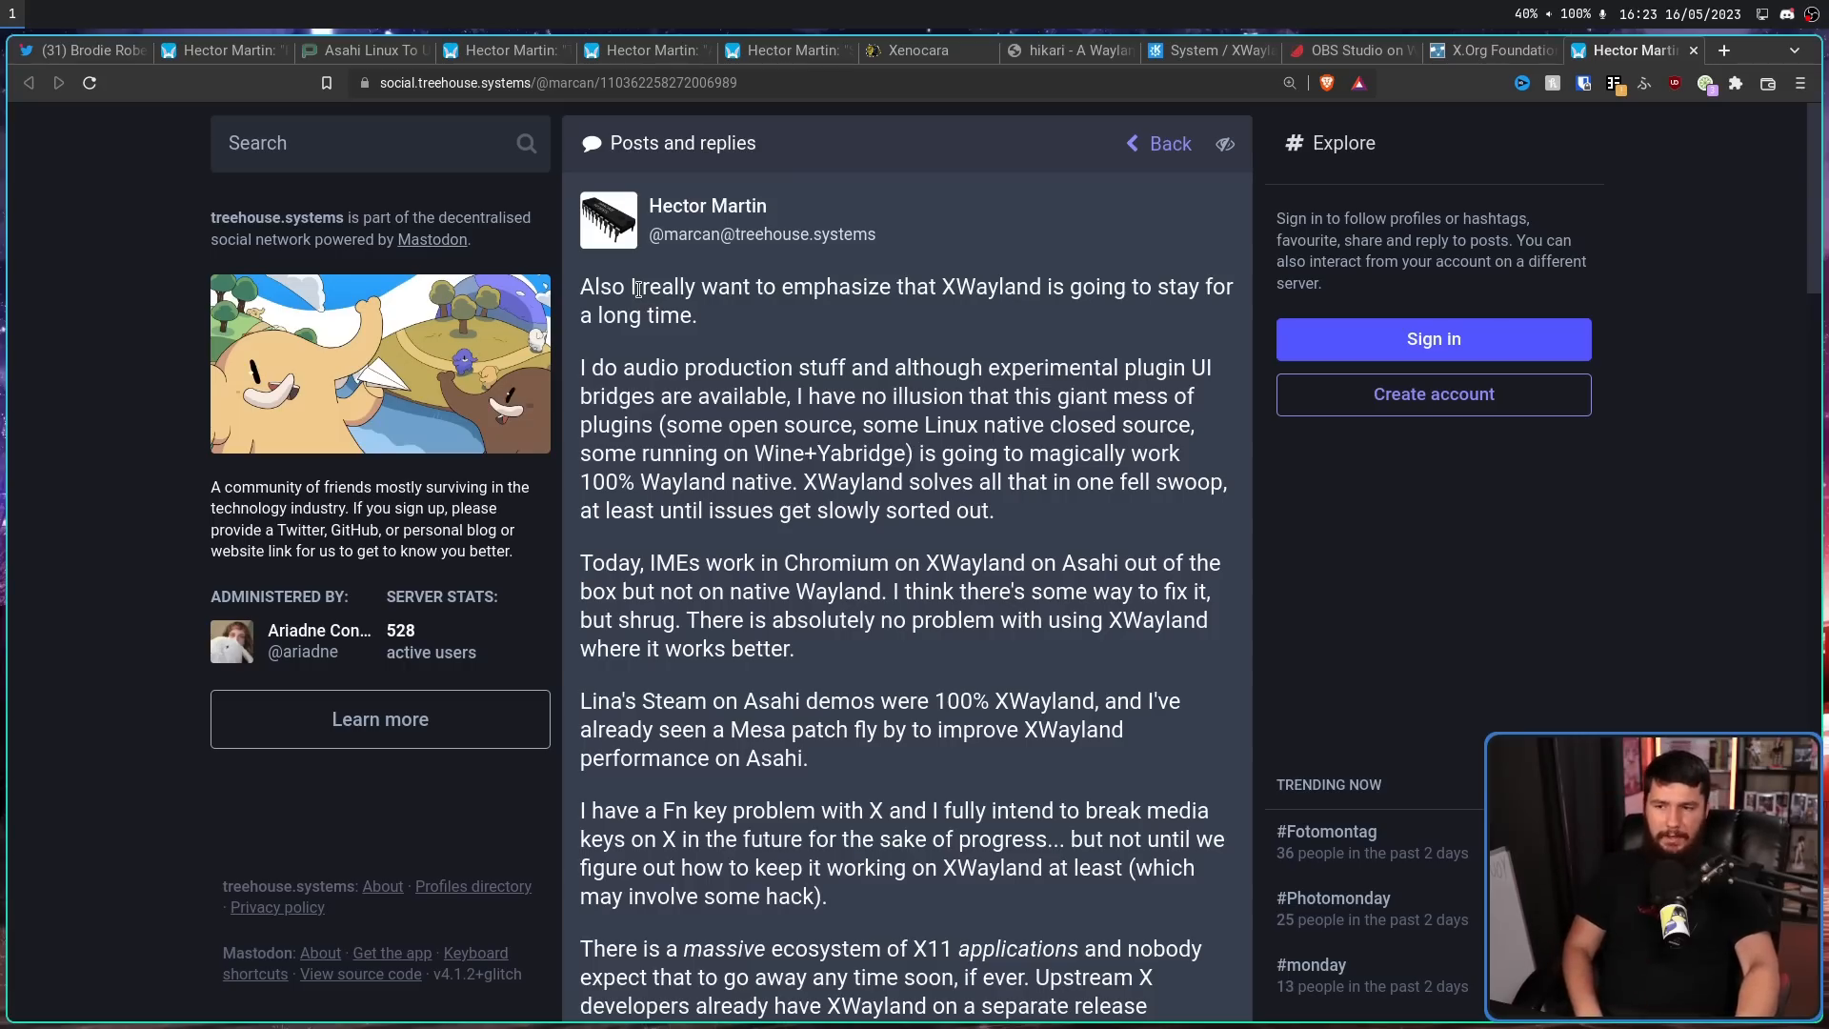
pyautogui.moveTo(869, 263)
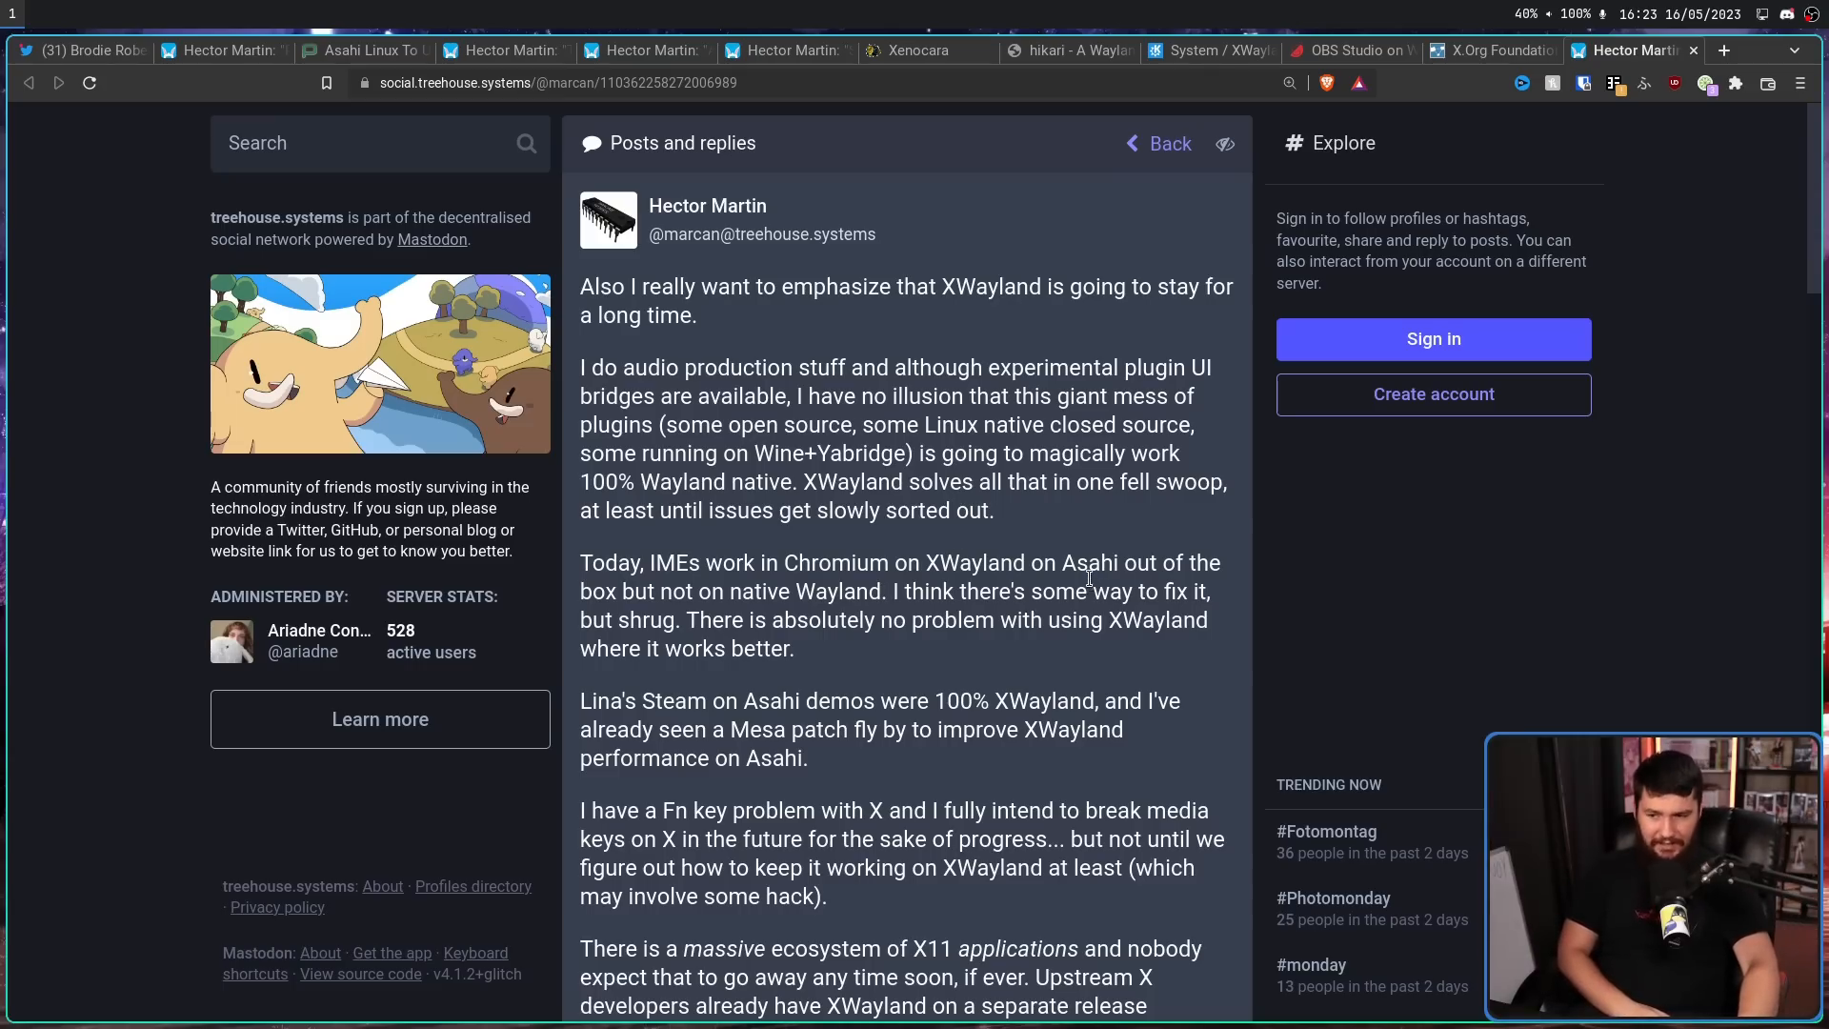
pyautogui.moveTo(685, 619); pyautogui.dragTo(795, 649)
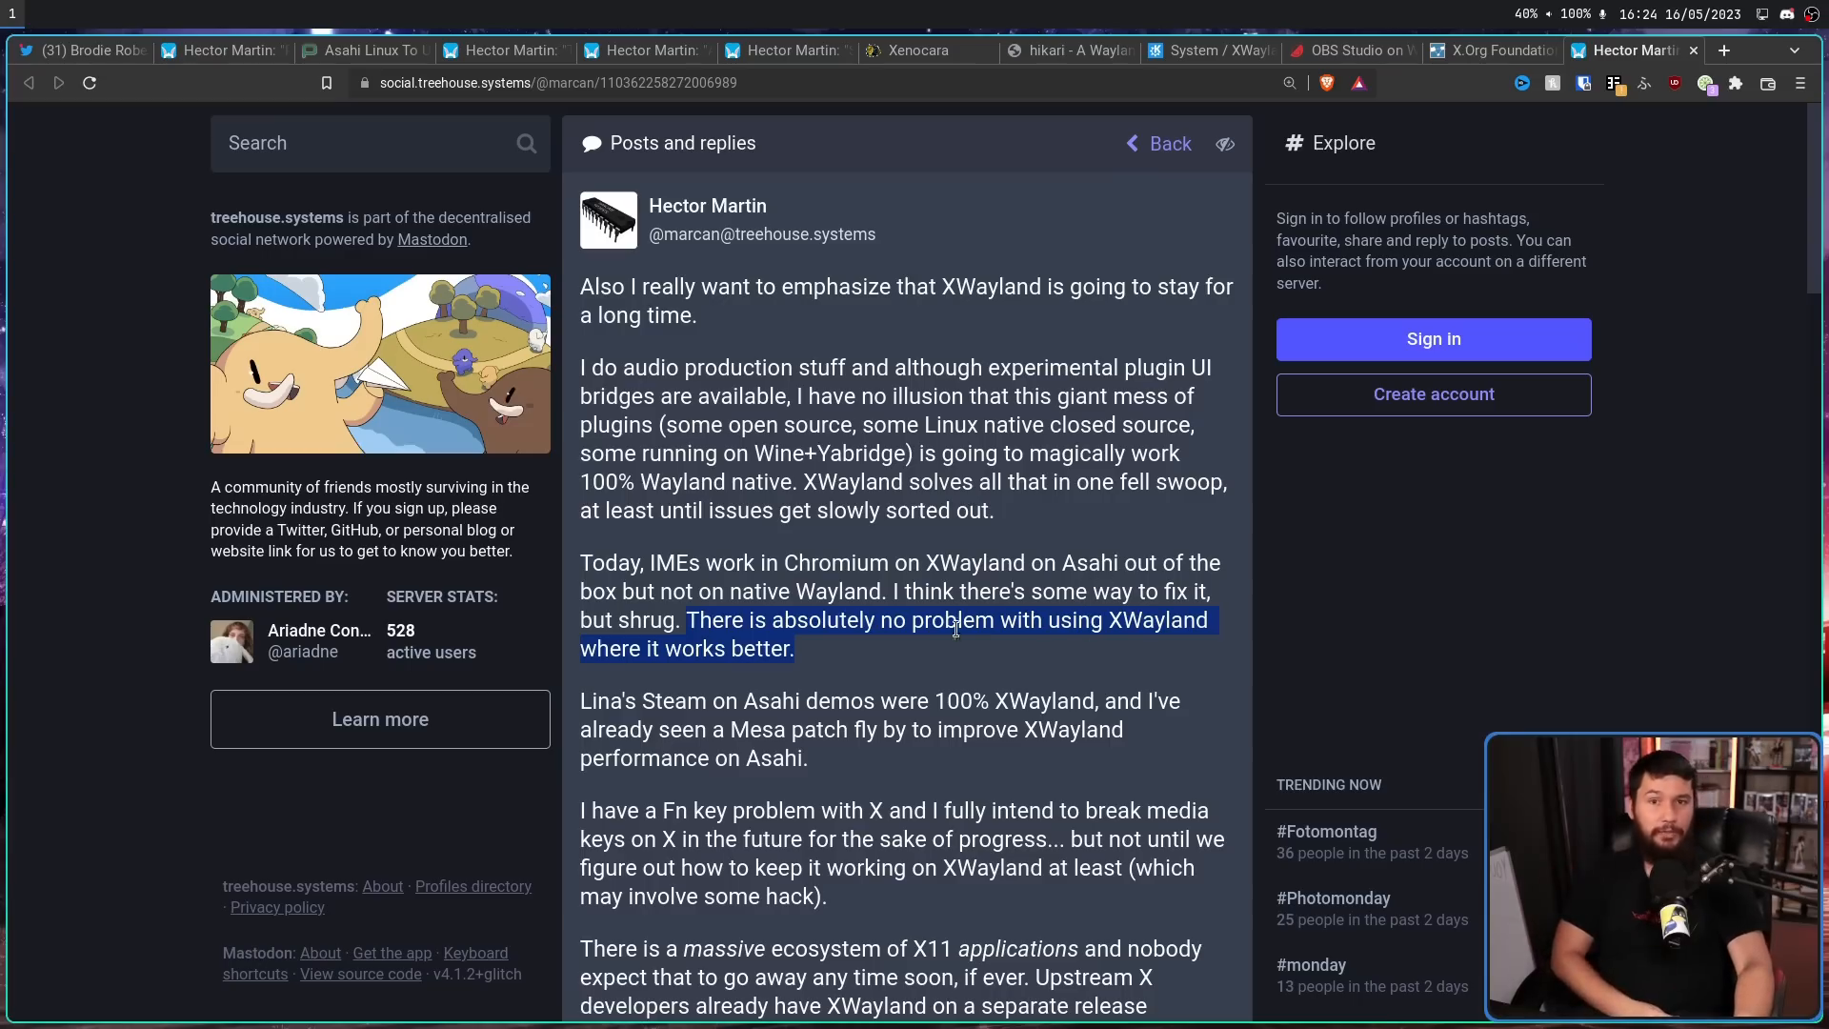
pyautogui.click(1283, 523)
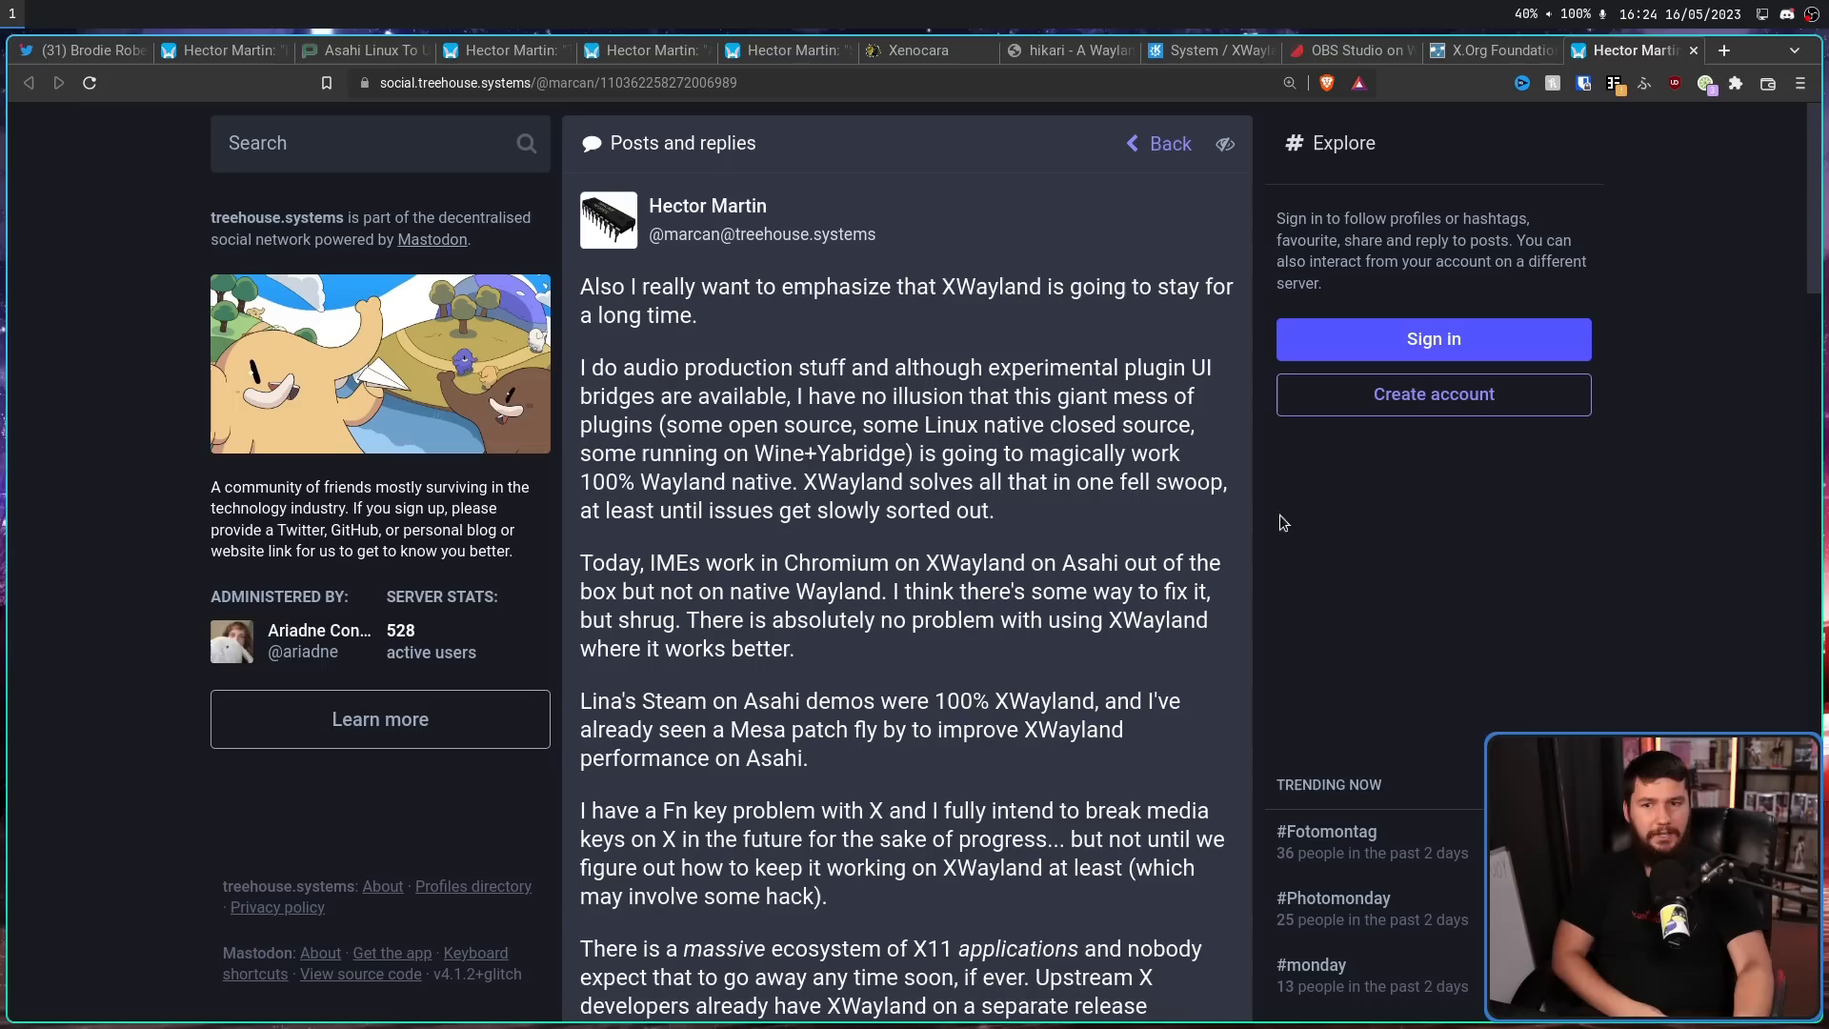
pyautogui.moveTo(1580, 104)
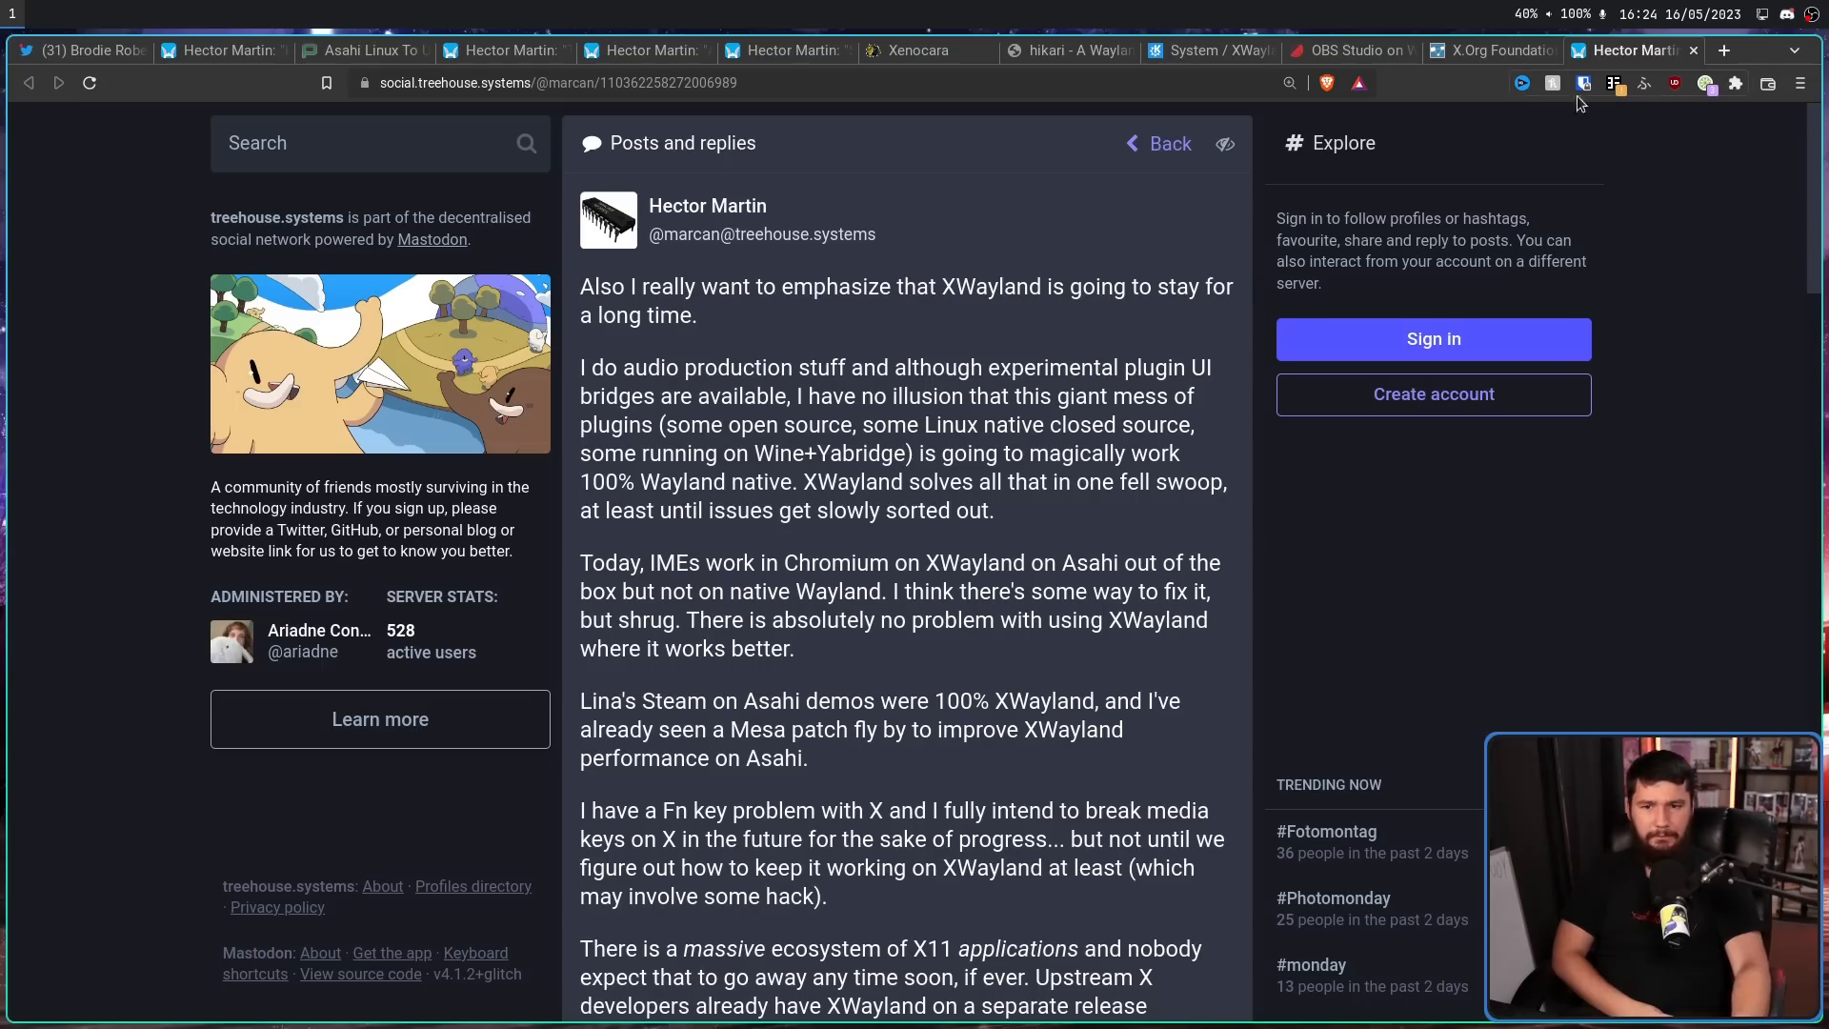
pyautogui.moveTo(1665, 591)
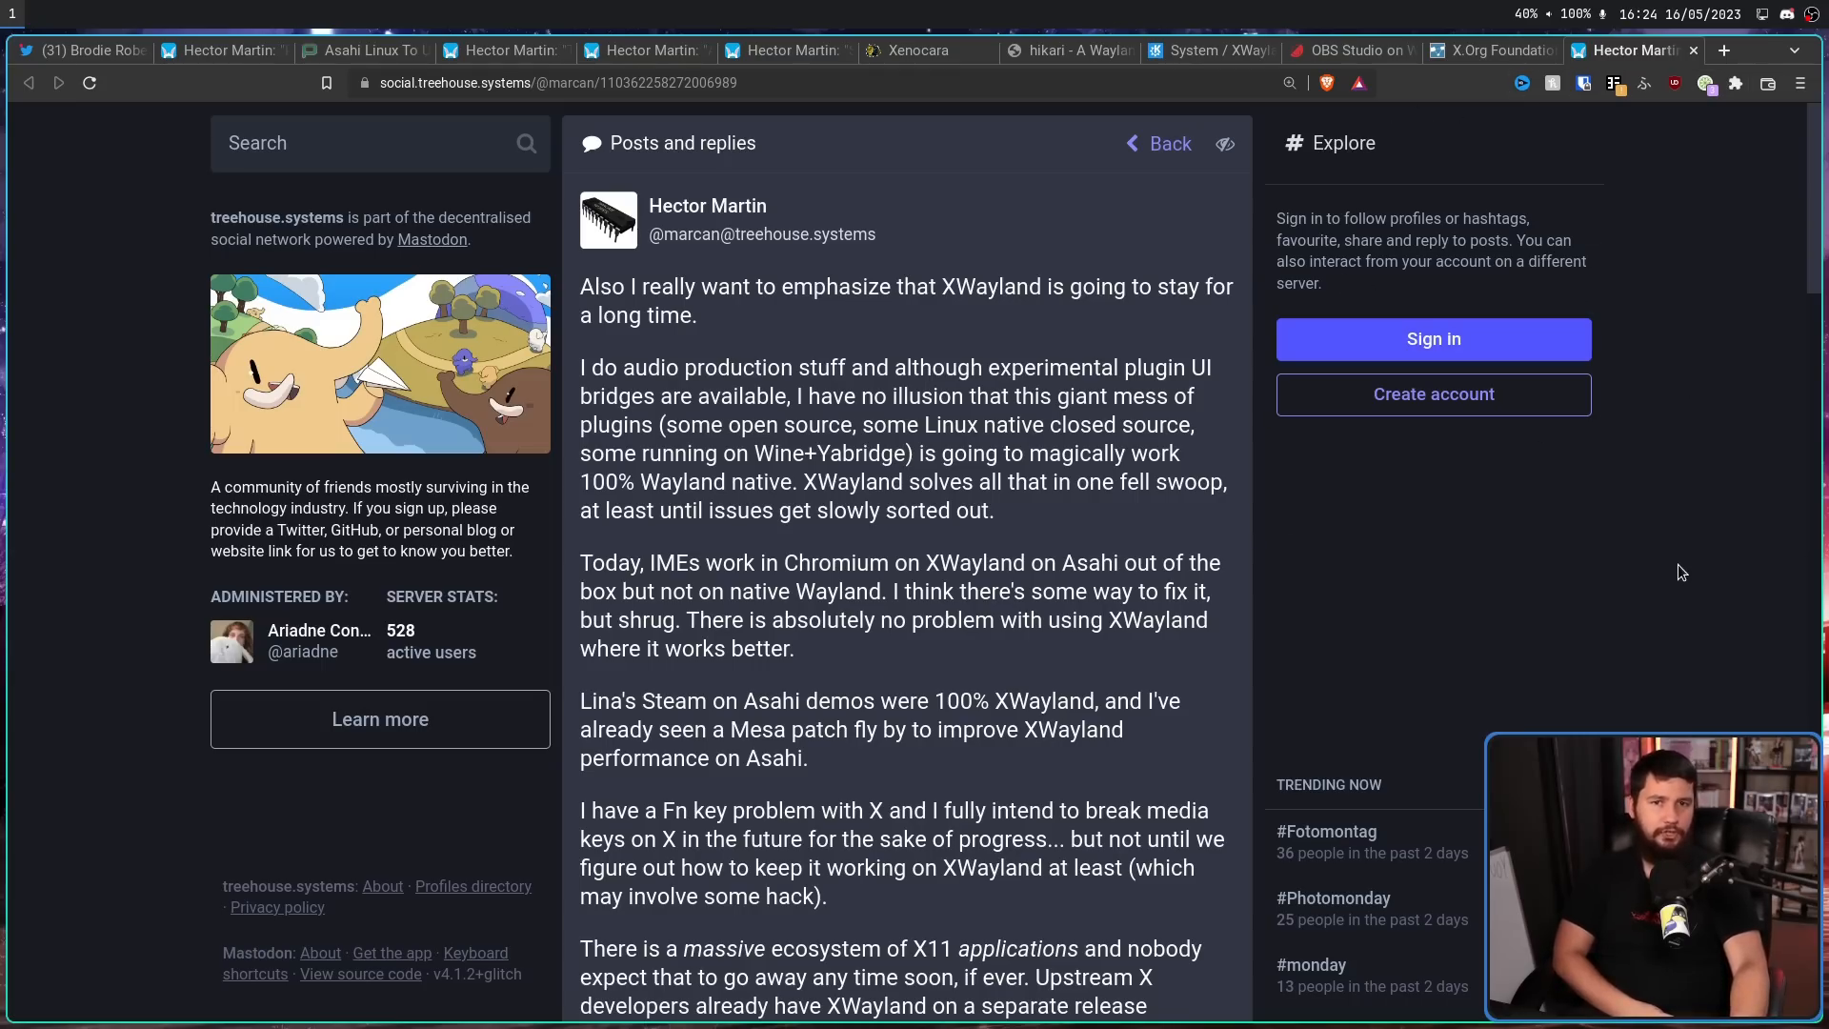
pyautogui.moveTo(1614, 597)
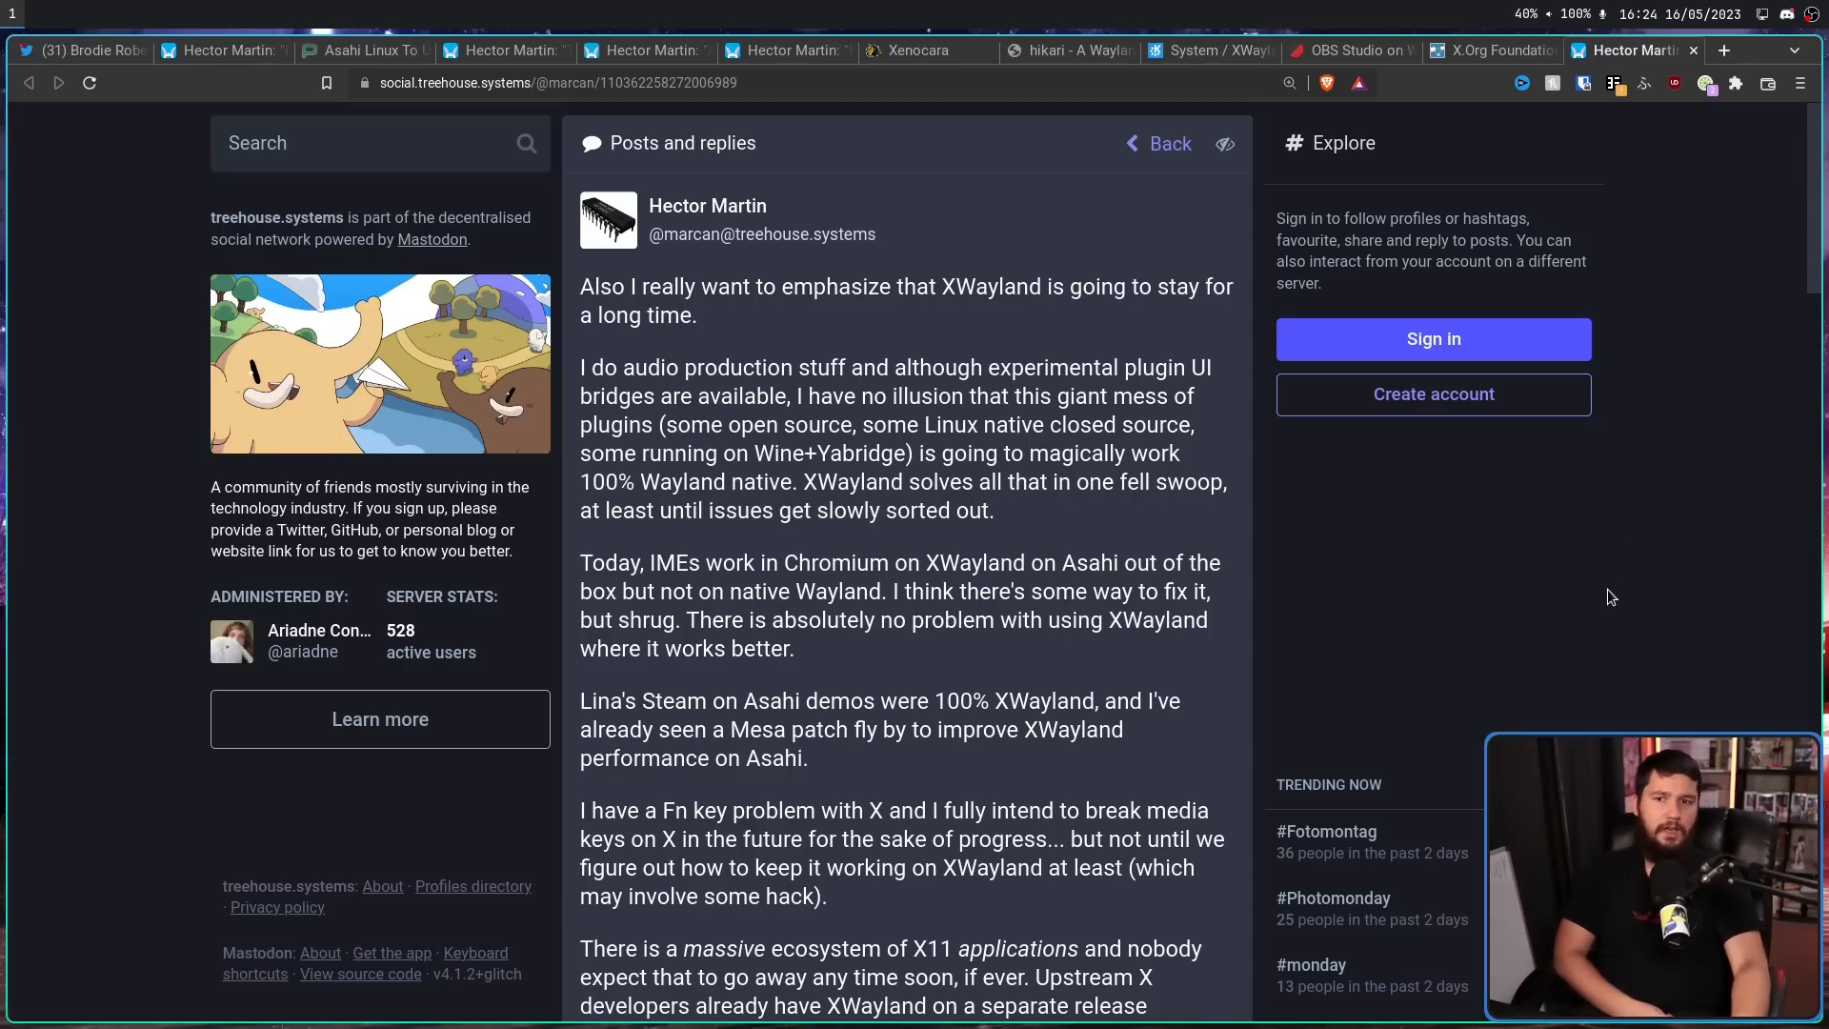
pyautogui.scroll(-3)
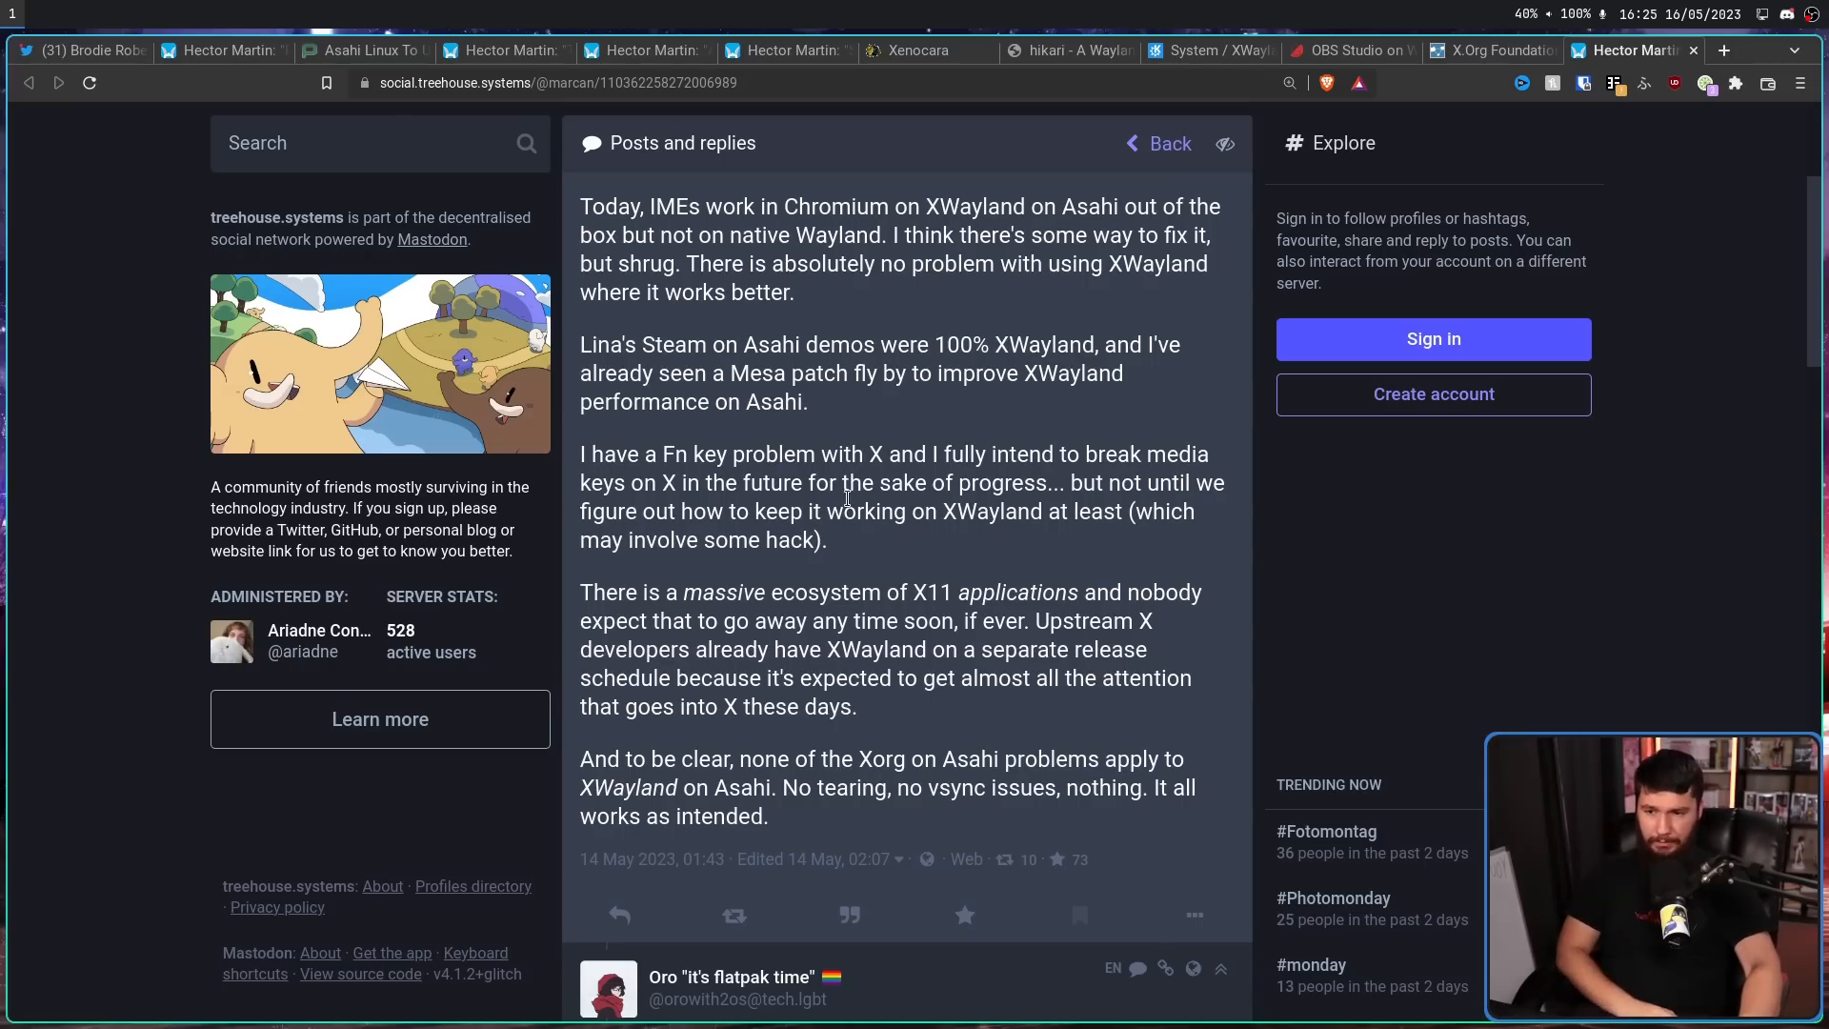
pyautogui.moveTo(881, 564)
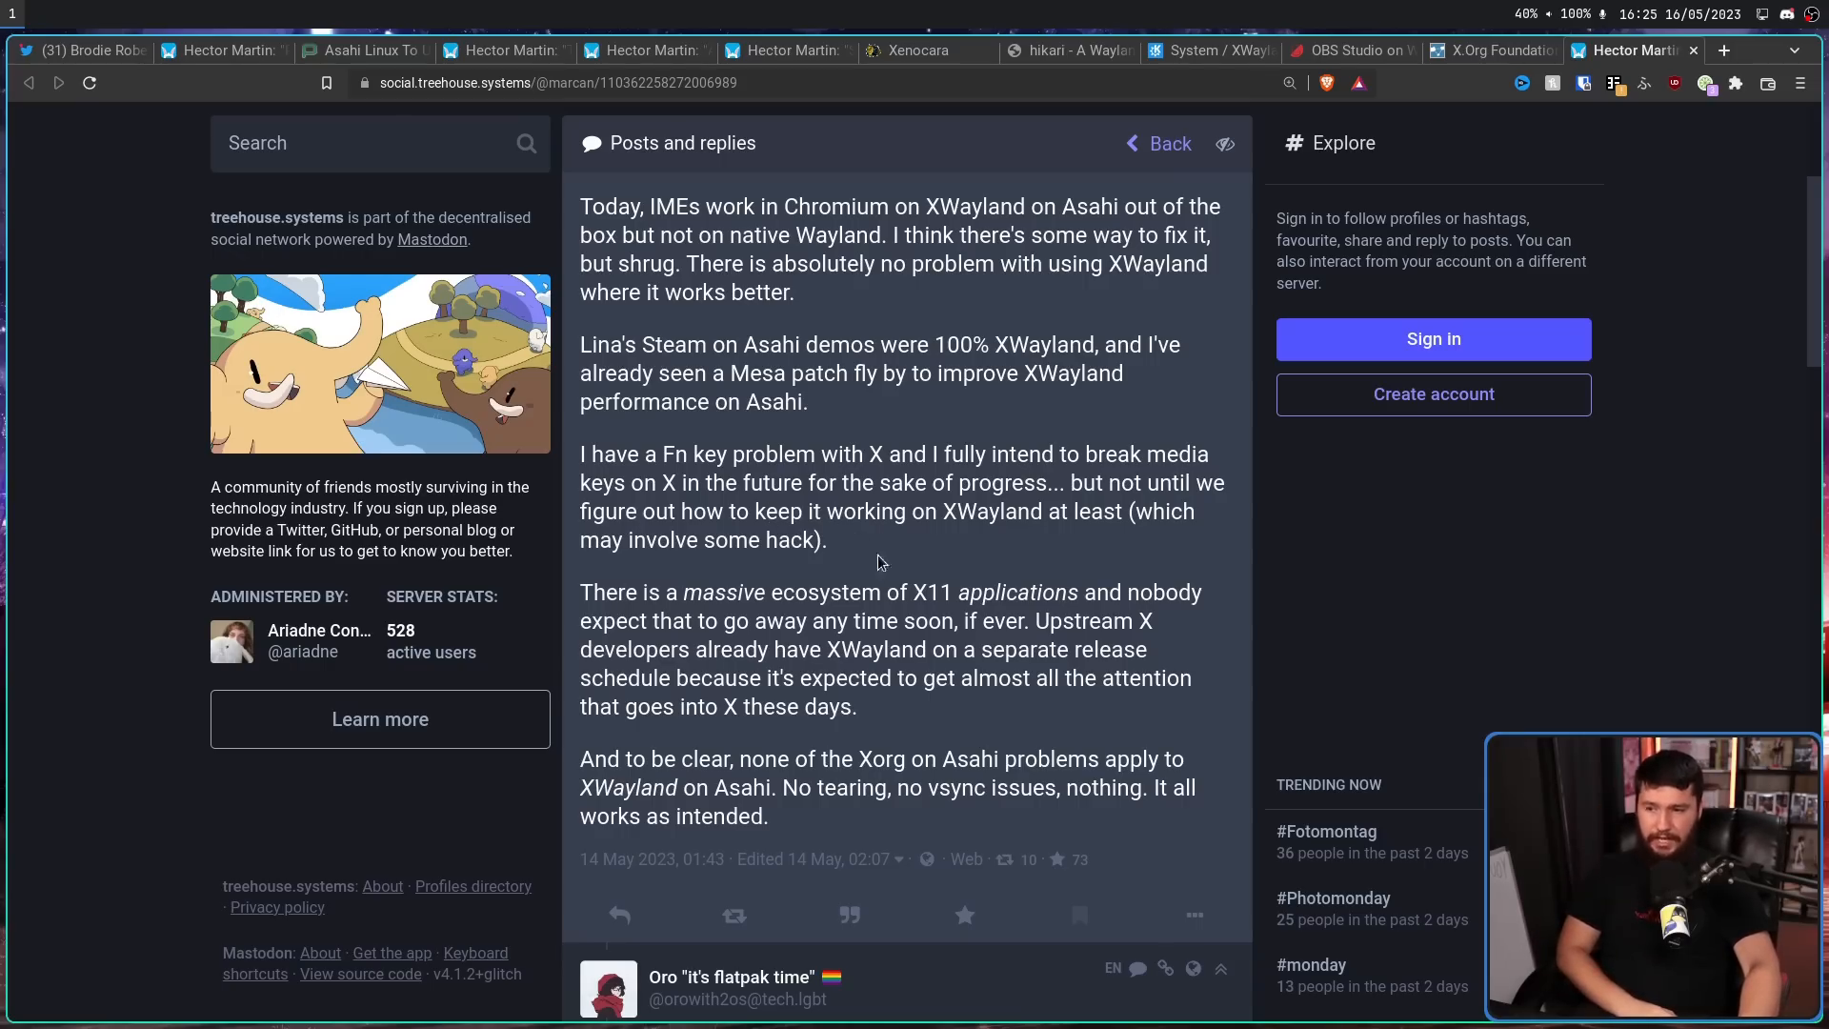
pyautogui.moveTo(892, 549)
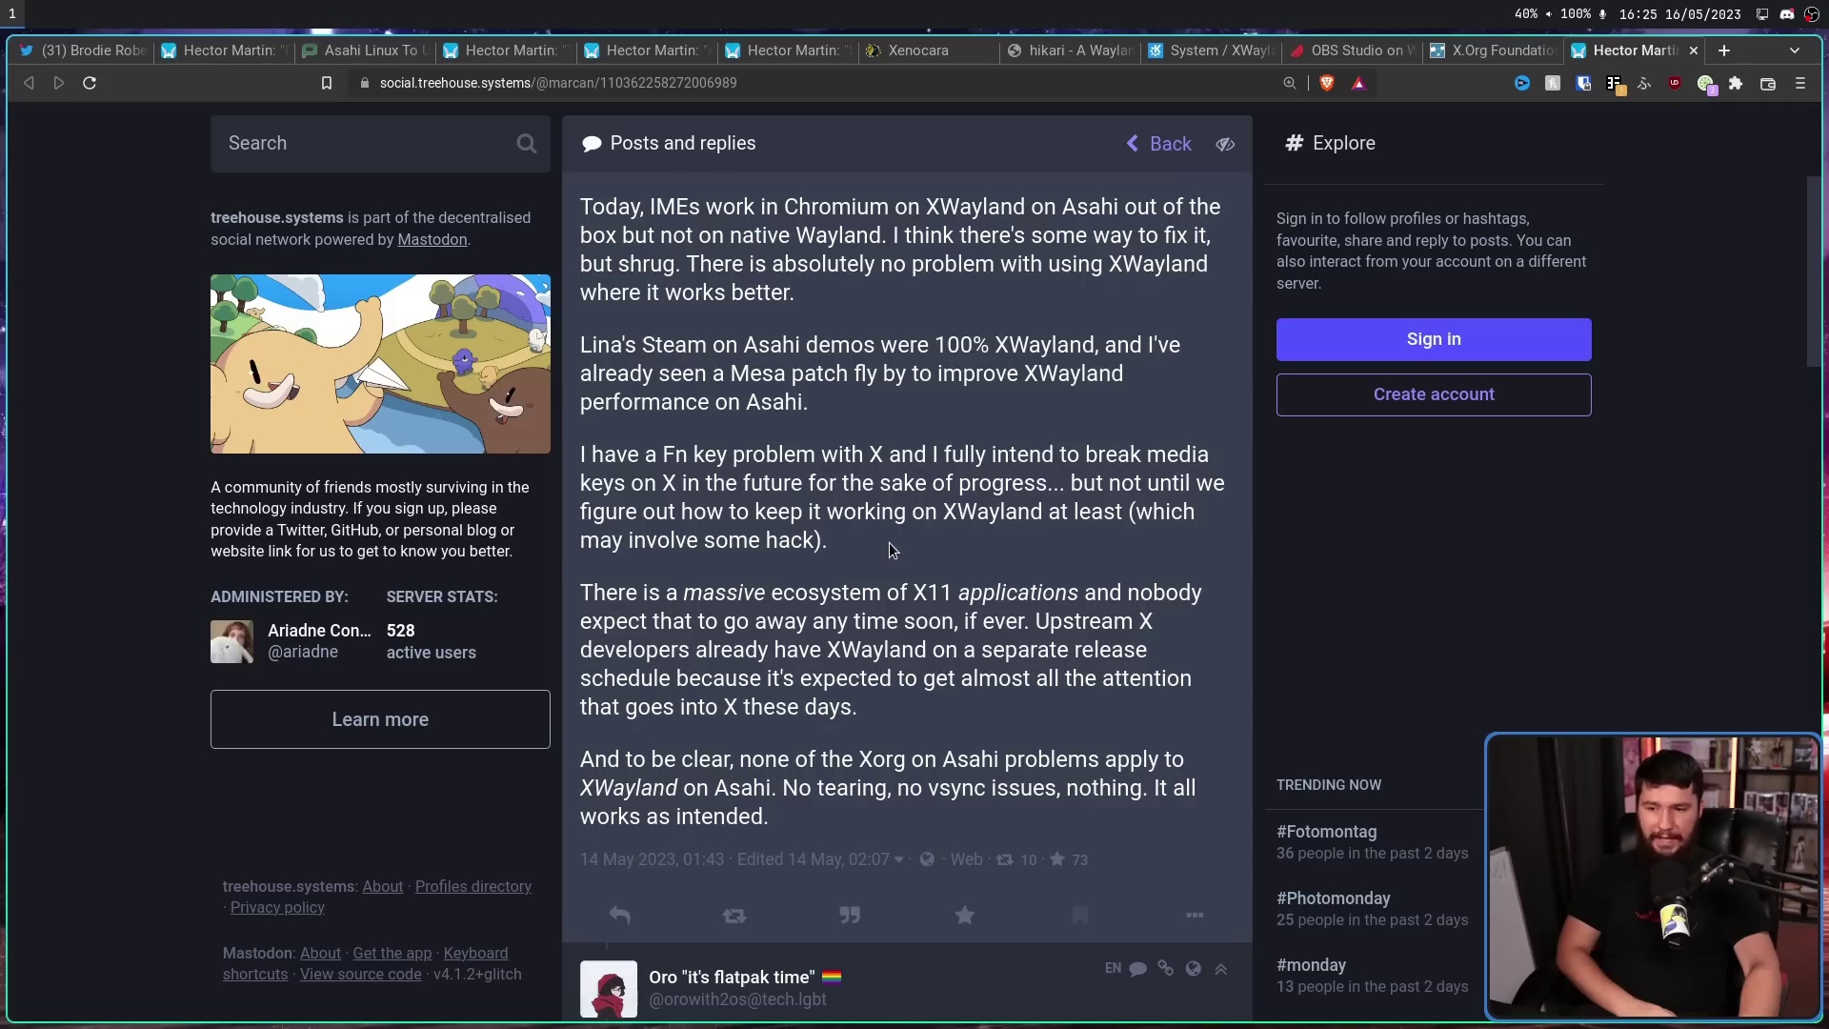
pyautogui.moveTo(955, 619); pyautogui.dragTo(1027, 620)
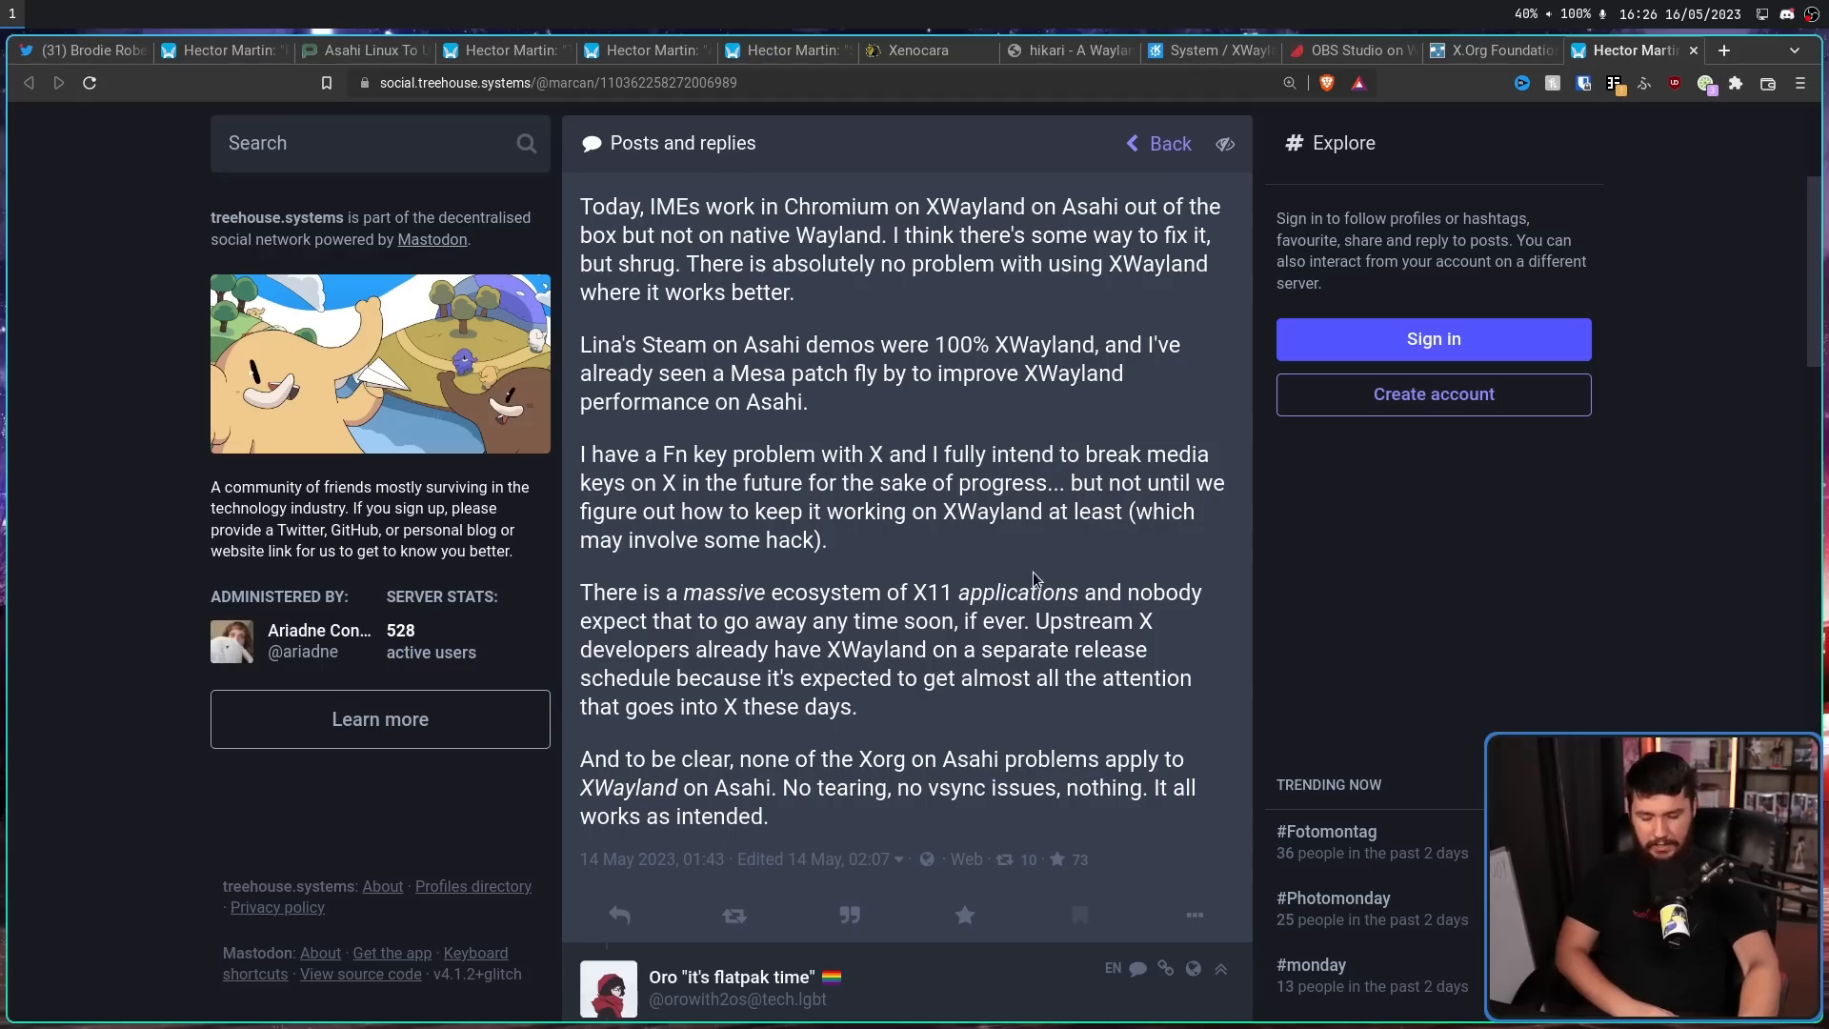
pyautogui.moveTo(1075, 570)
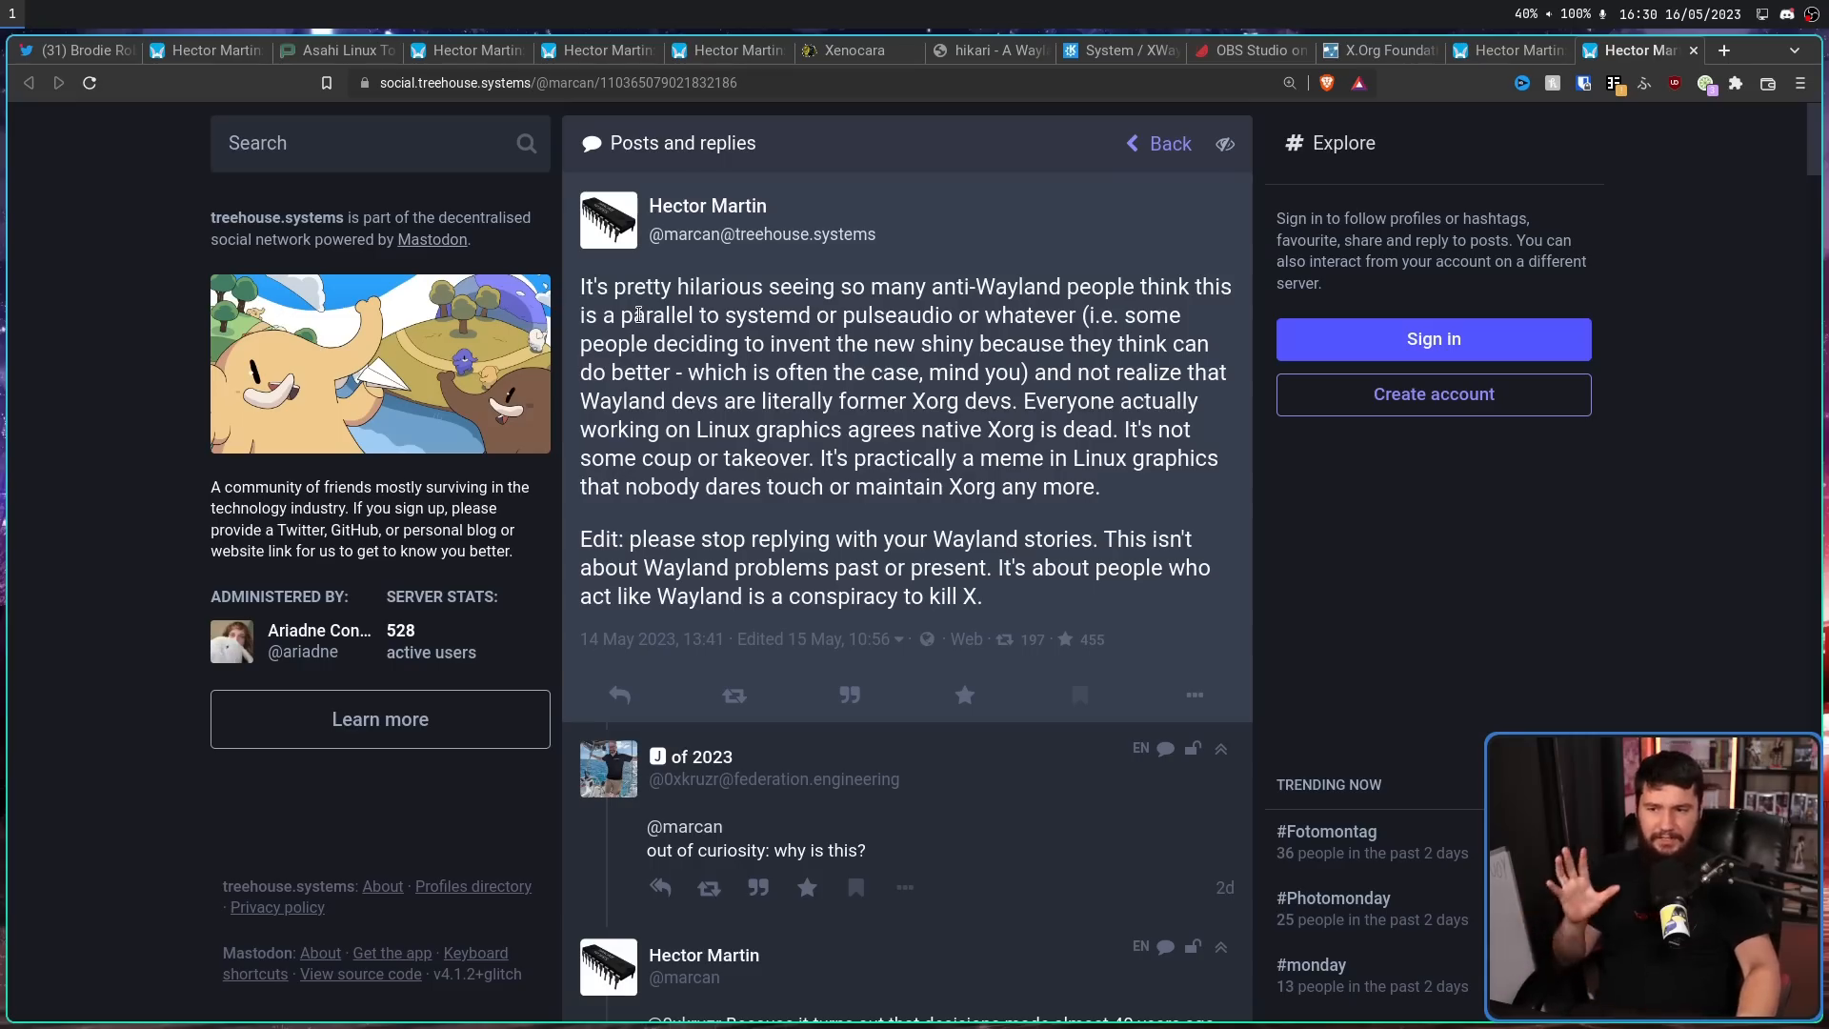
pyautogui.moveTo(768, 236)
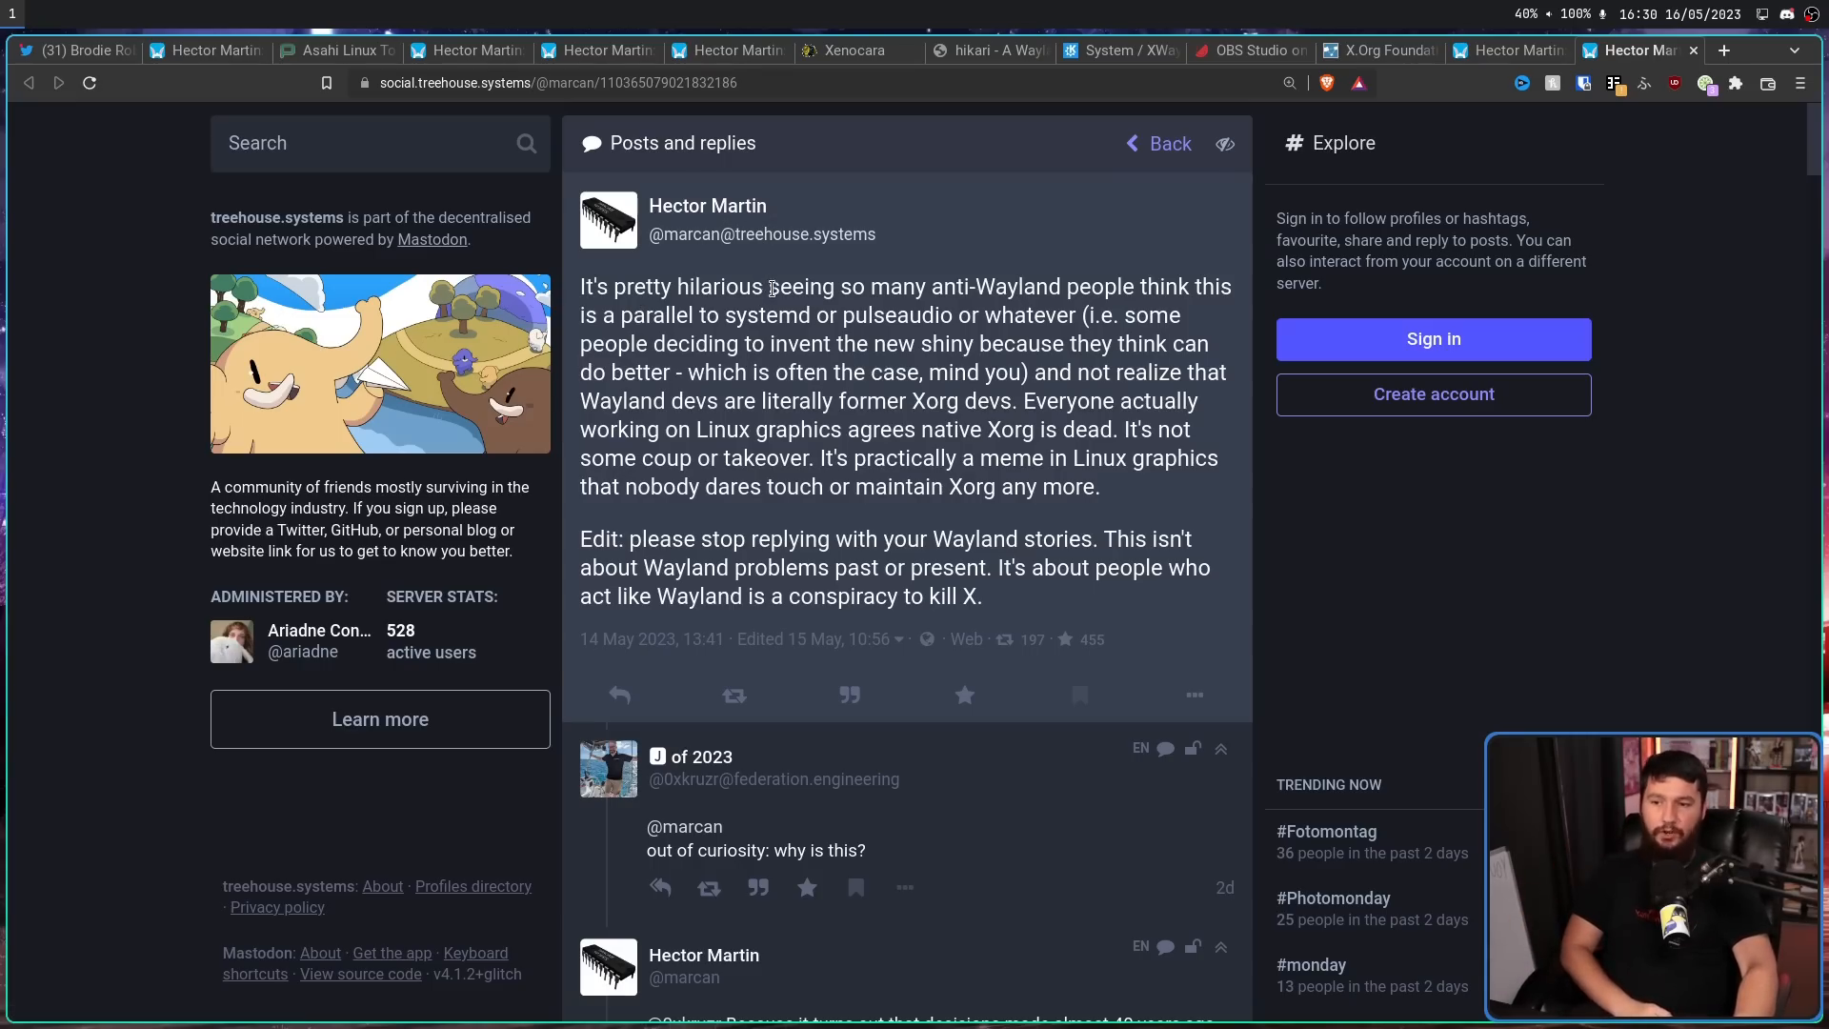
pyautogui.moveTo(801, 275)
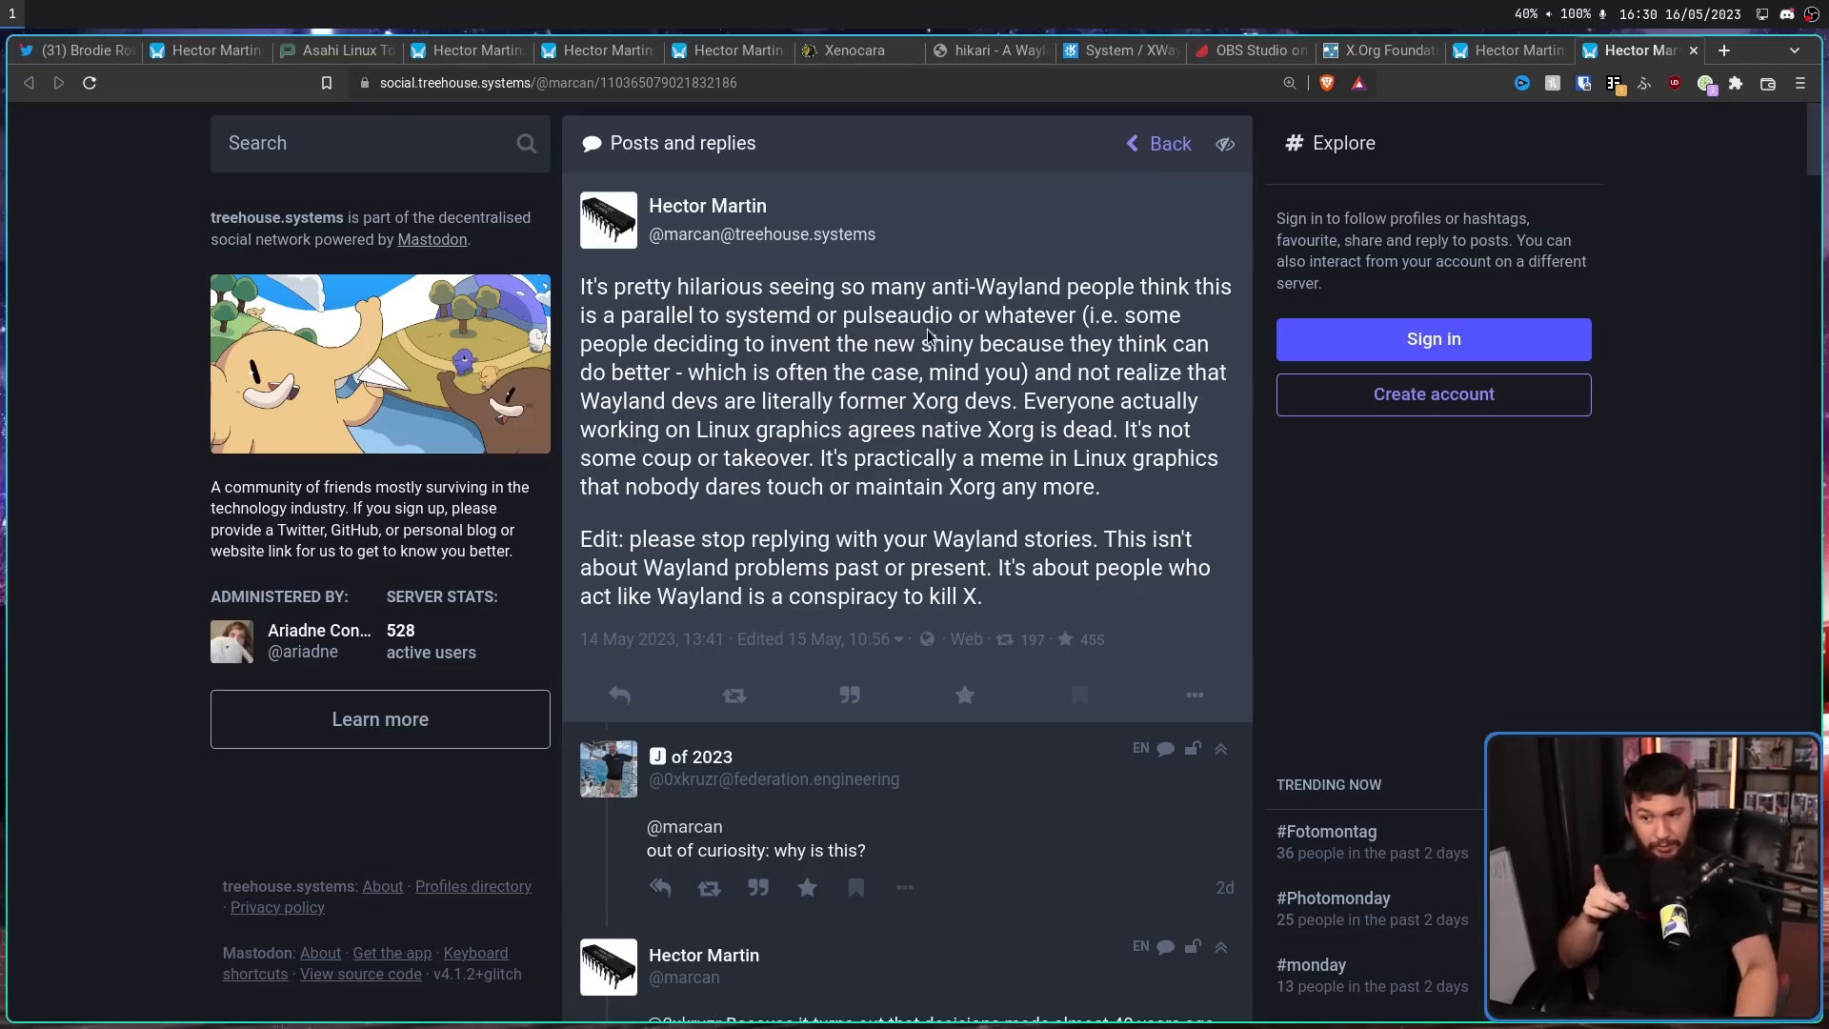
pyautogui.moveTo(726, 315); pyautogui.dragTo(952, 316)
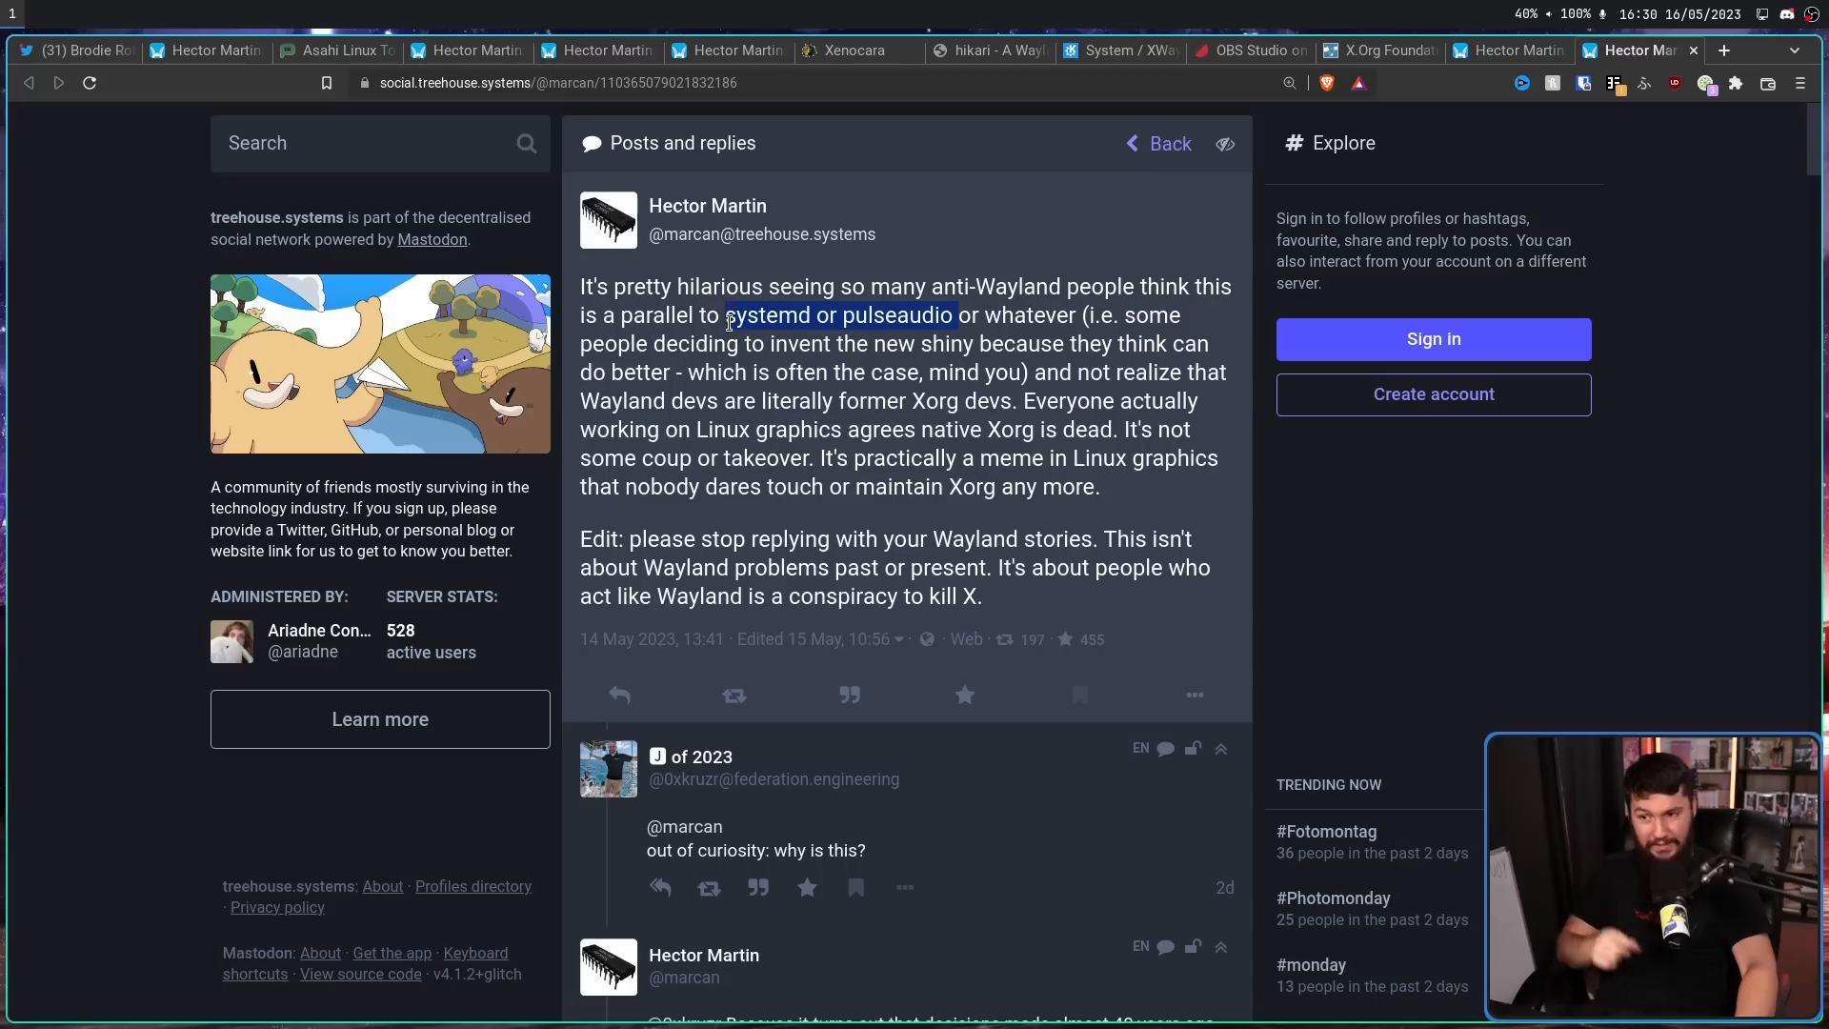
pyautogui.click(899, 307)
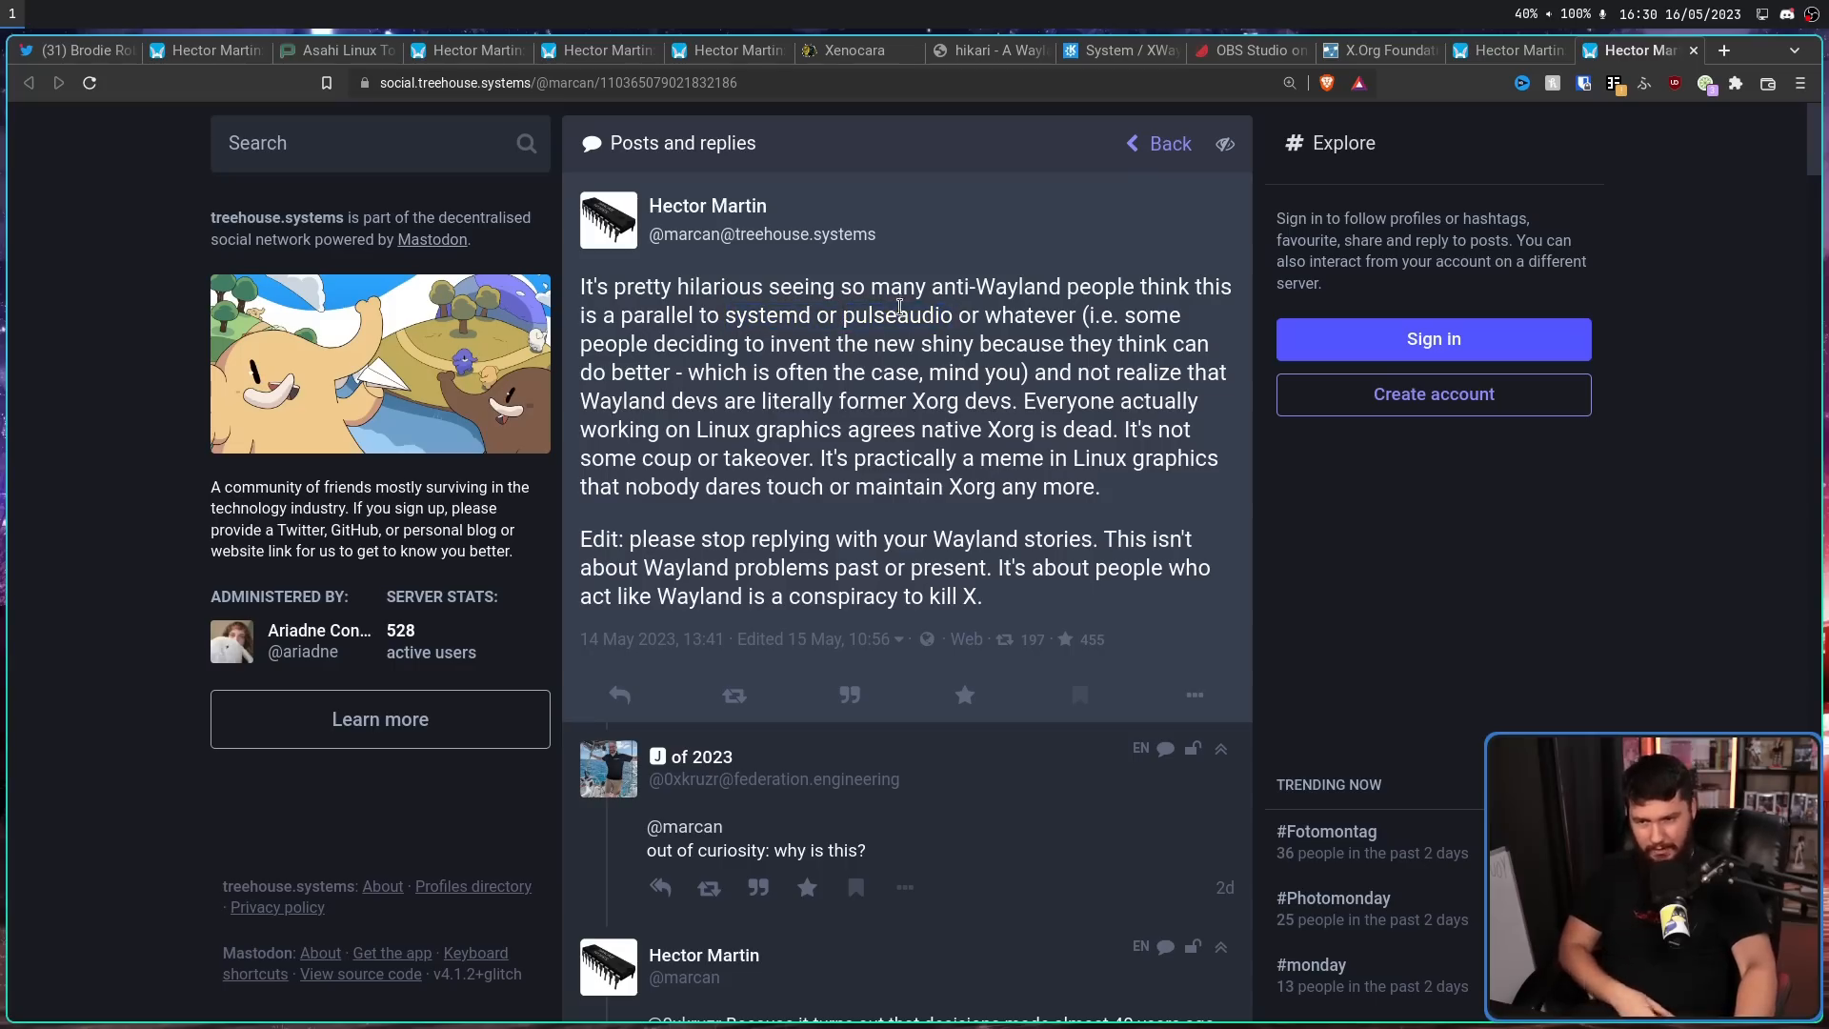
pyautogui.moveTo(1116, 385)
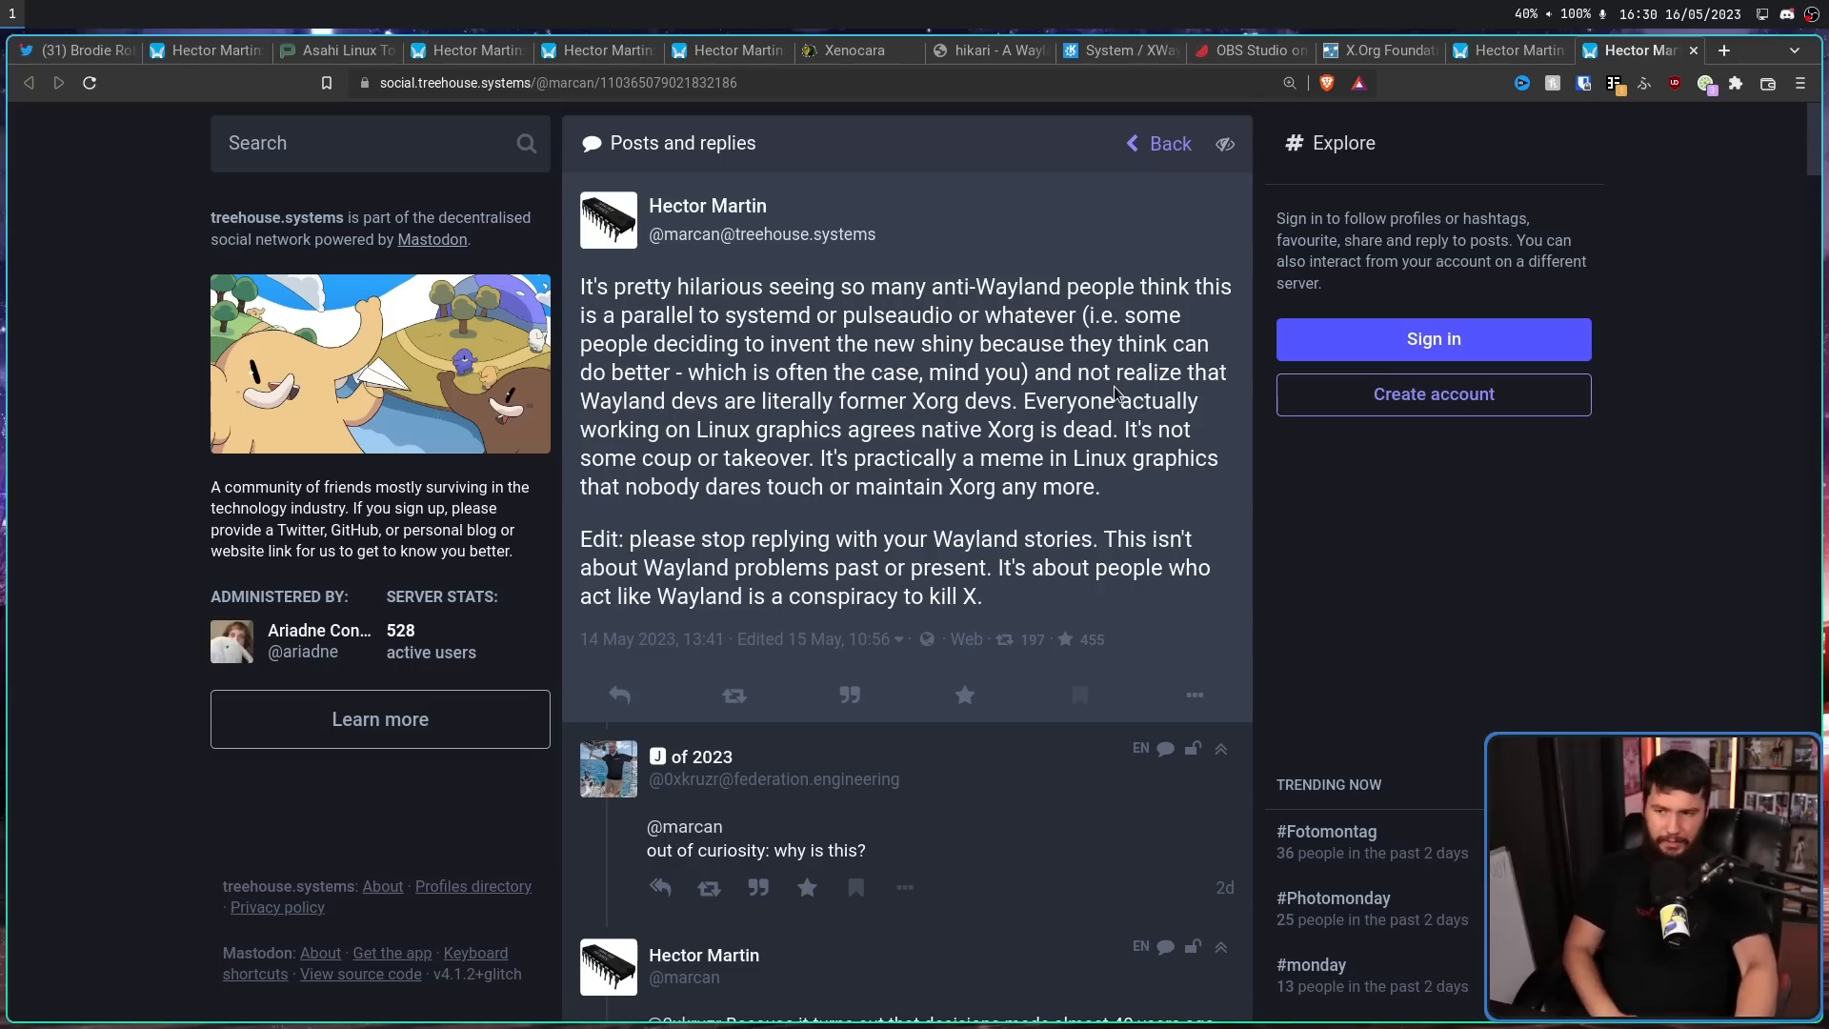
pyautogui.moveTo(793, 401)
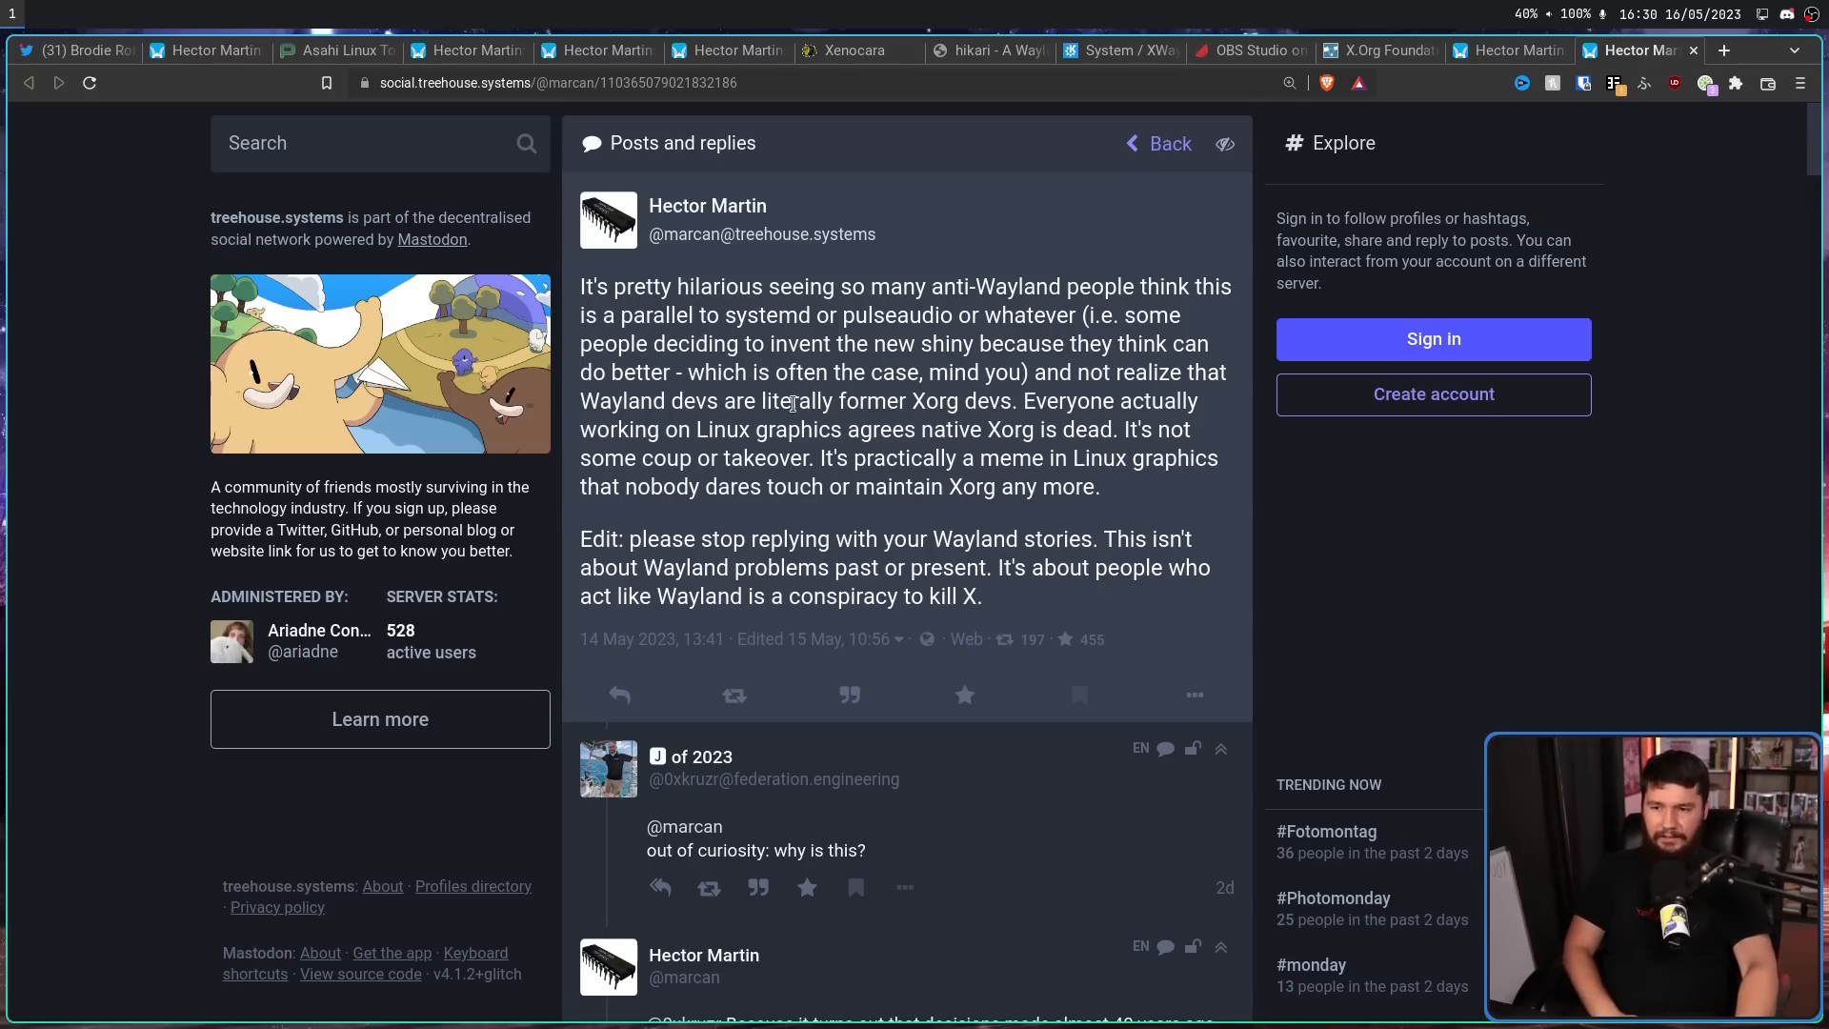
pyautogui.moveTo(759, 401); pyautogui.dragTo(1016, 401)
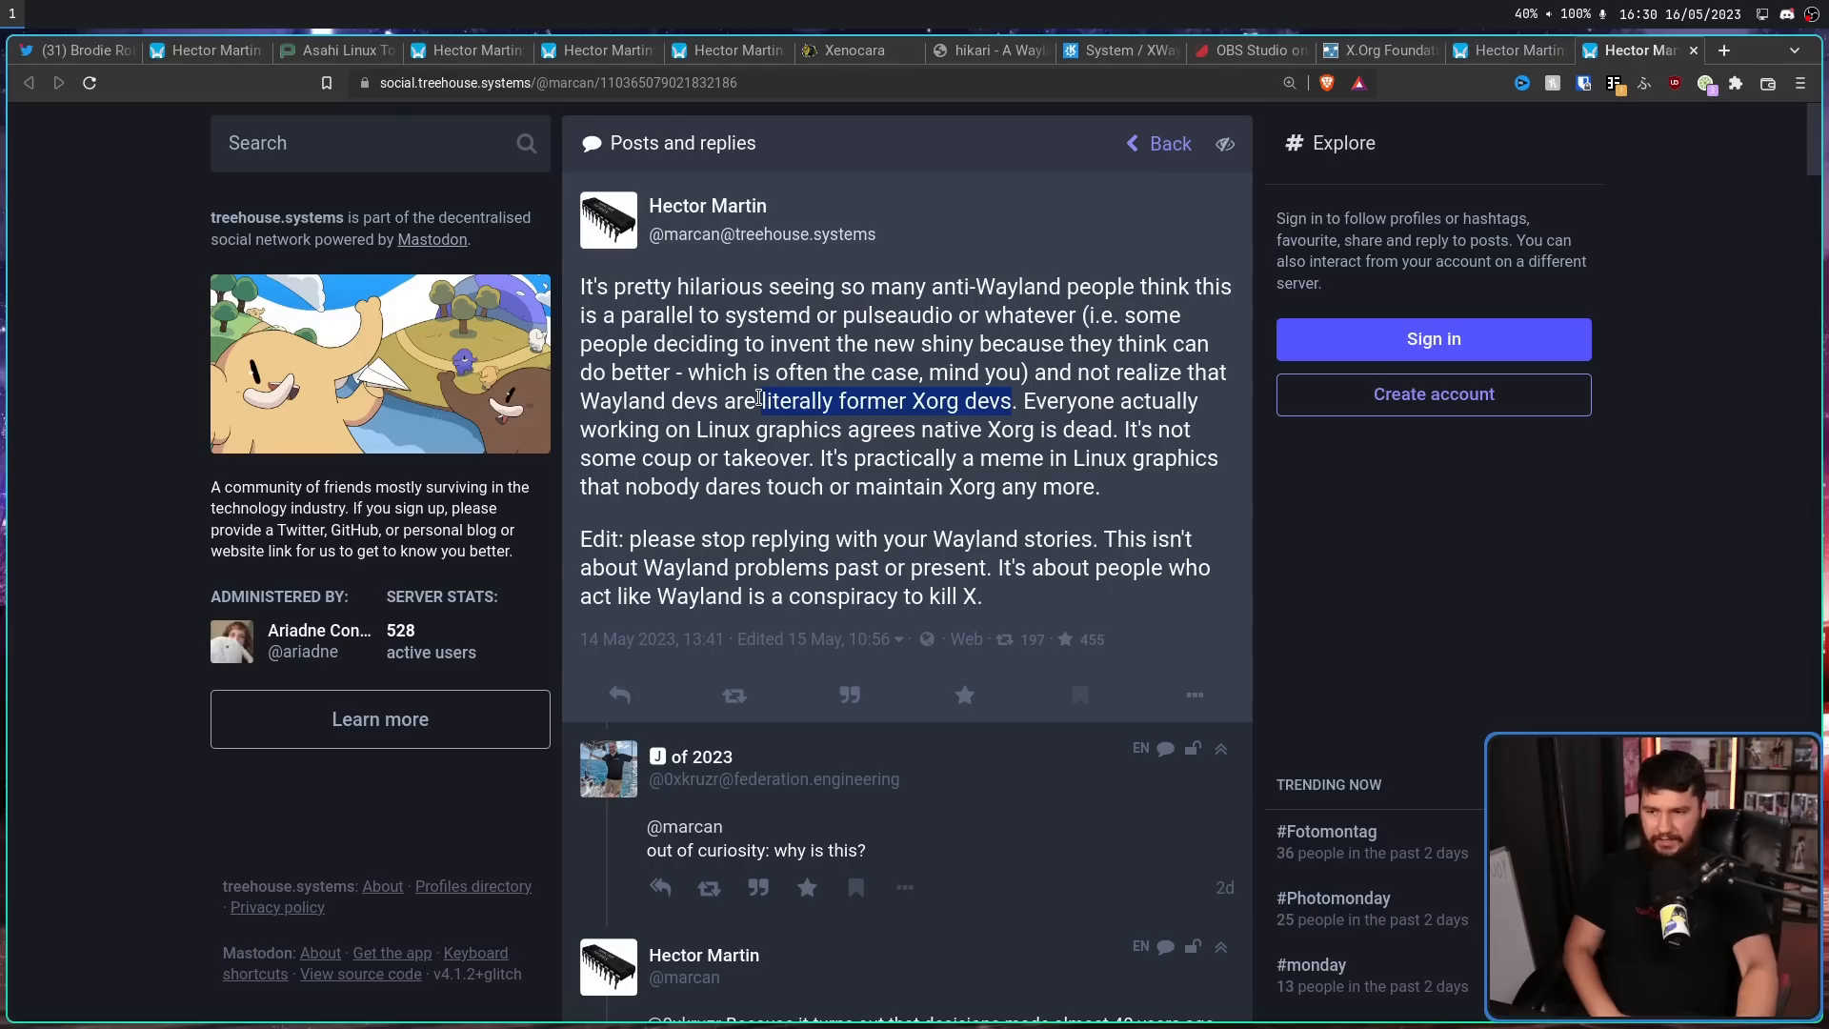
pyautogui.click(757, 400)
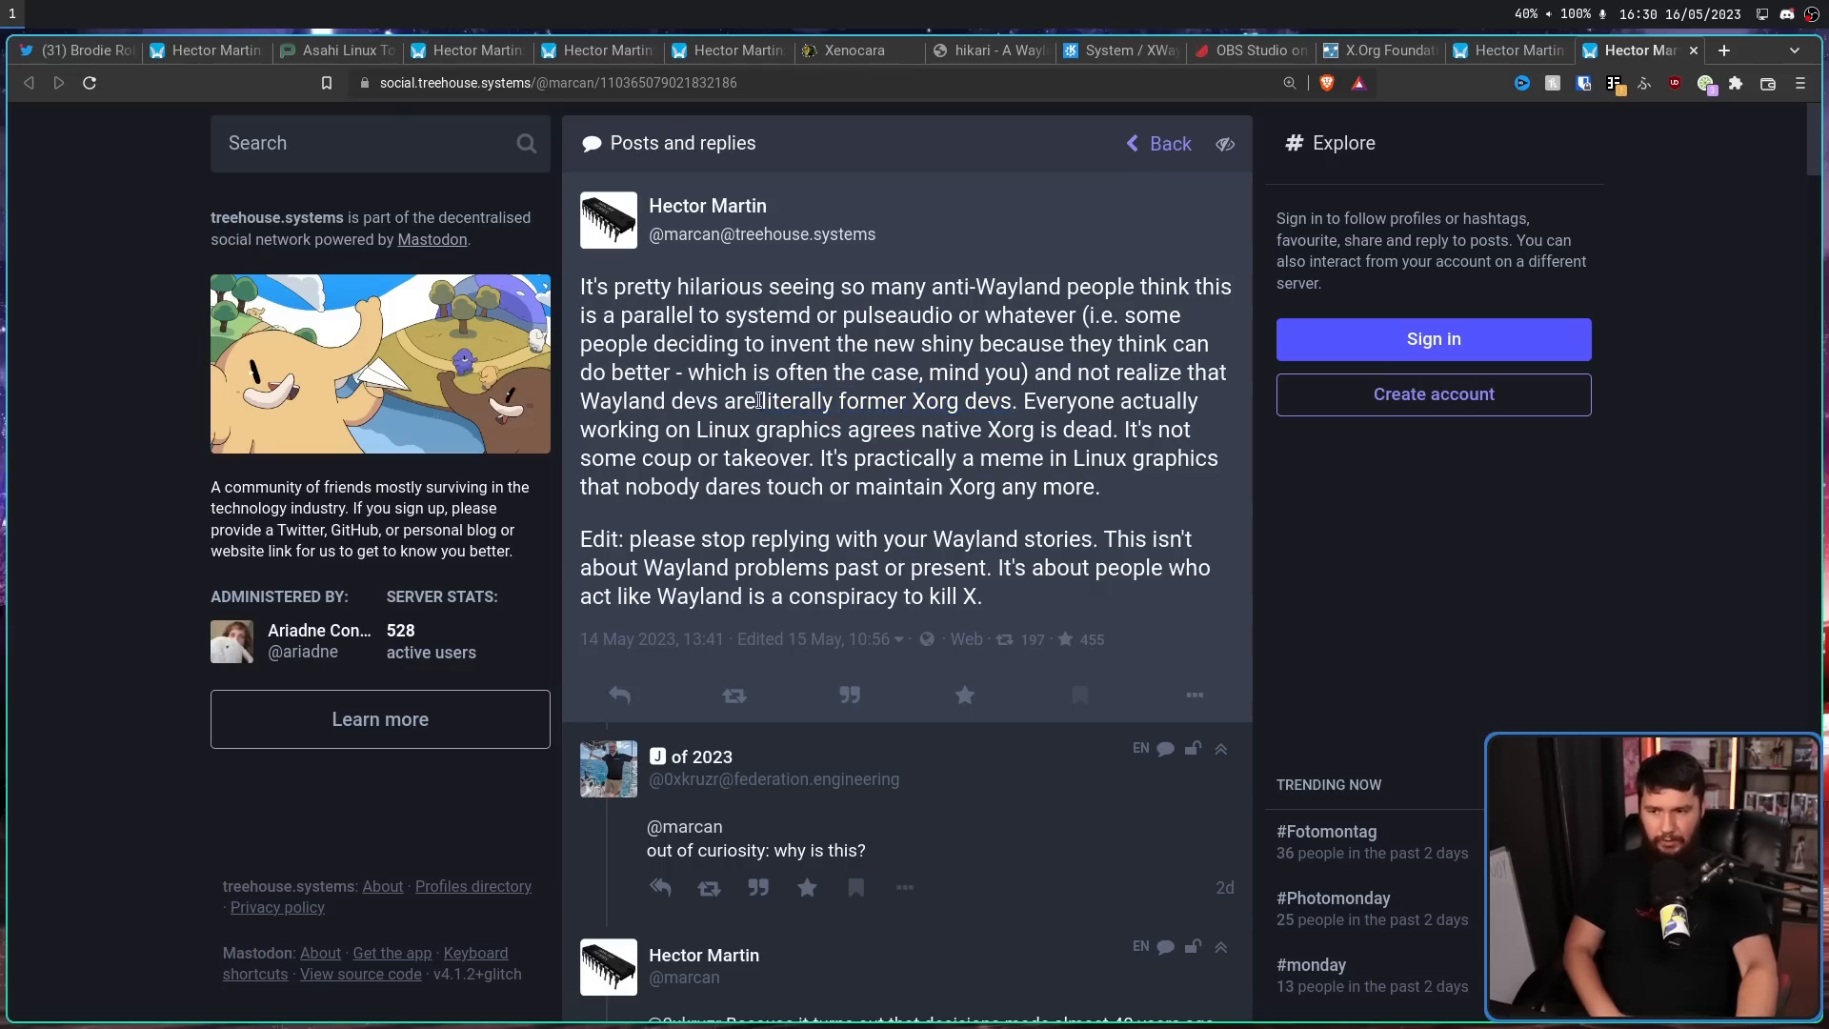
pyautogui.moveTo(759, 400); pyautogui.dragTo(1014, 400)
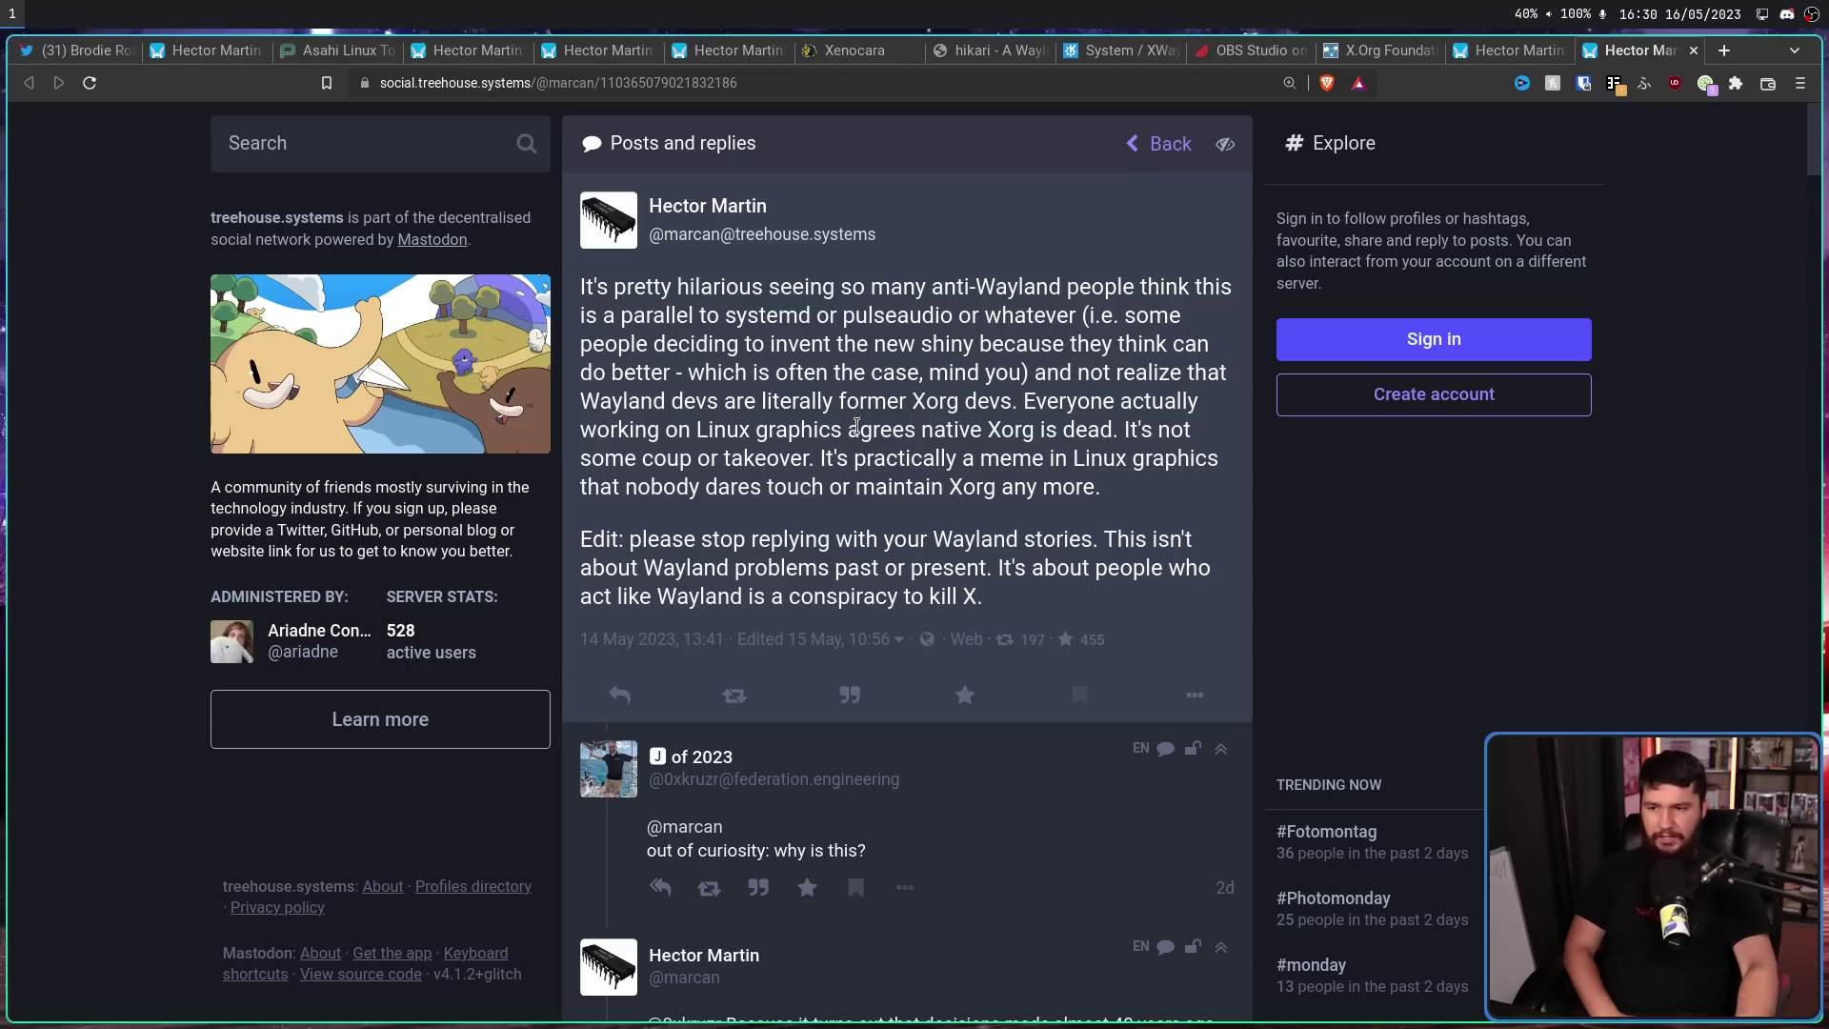
pyautogui.moveTo(986, 420)
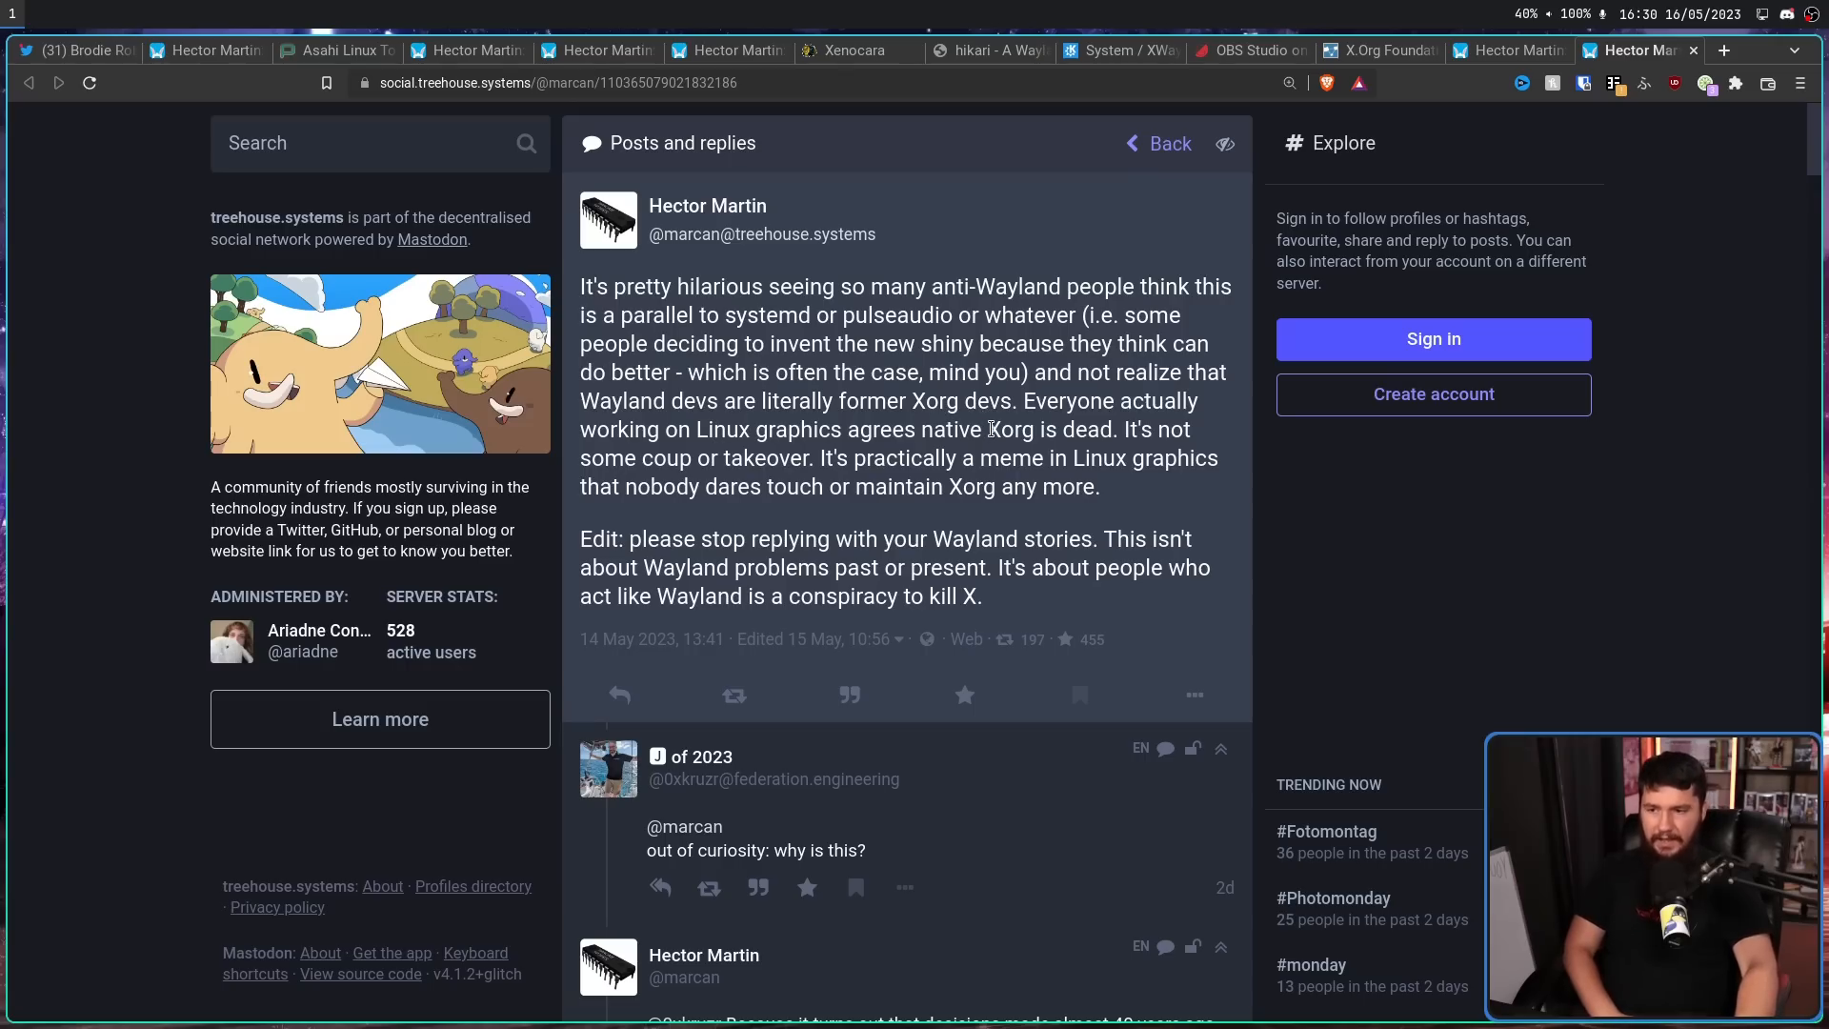
pyautogui.moveTo(874, 457)
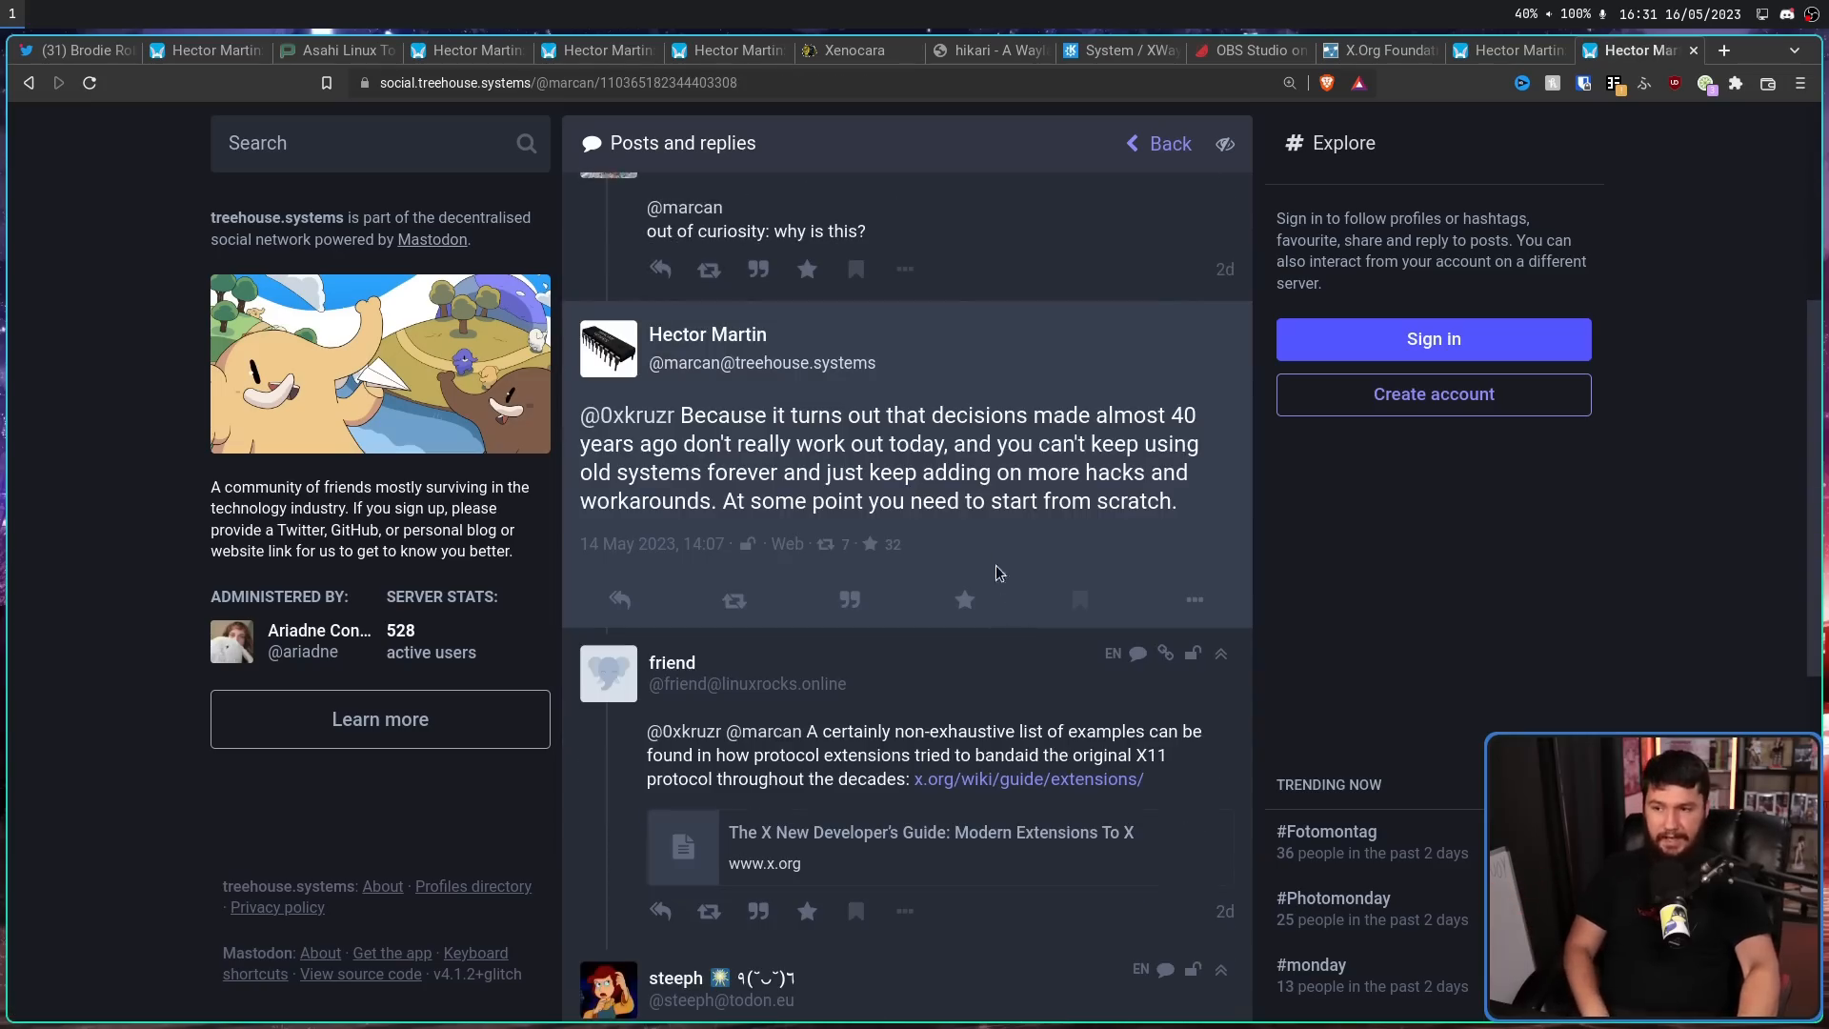
pyautogui.moveTo(806, 496)
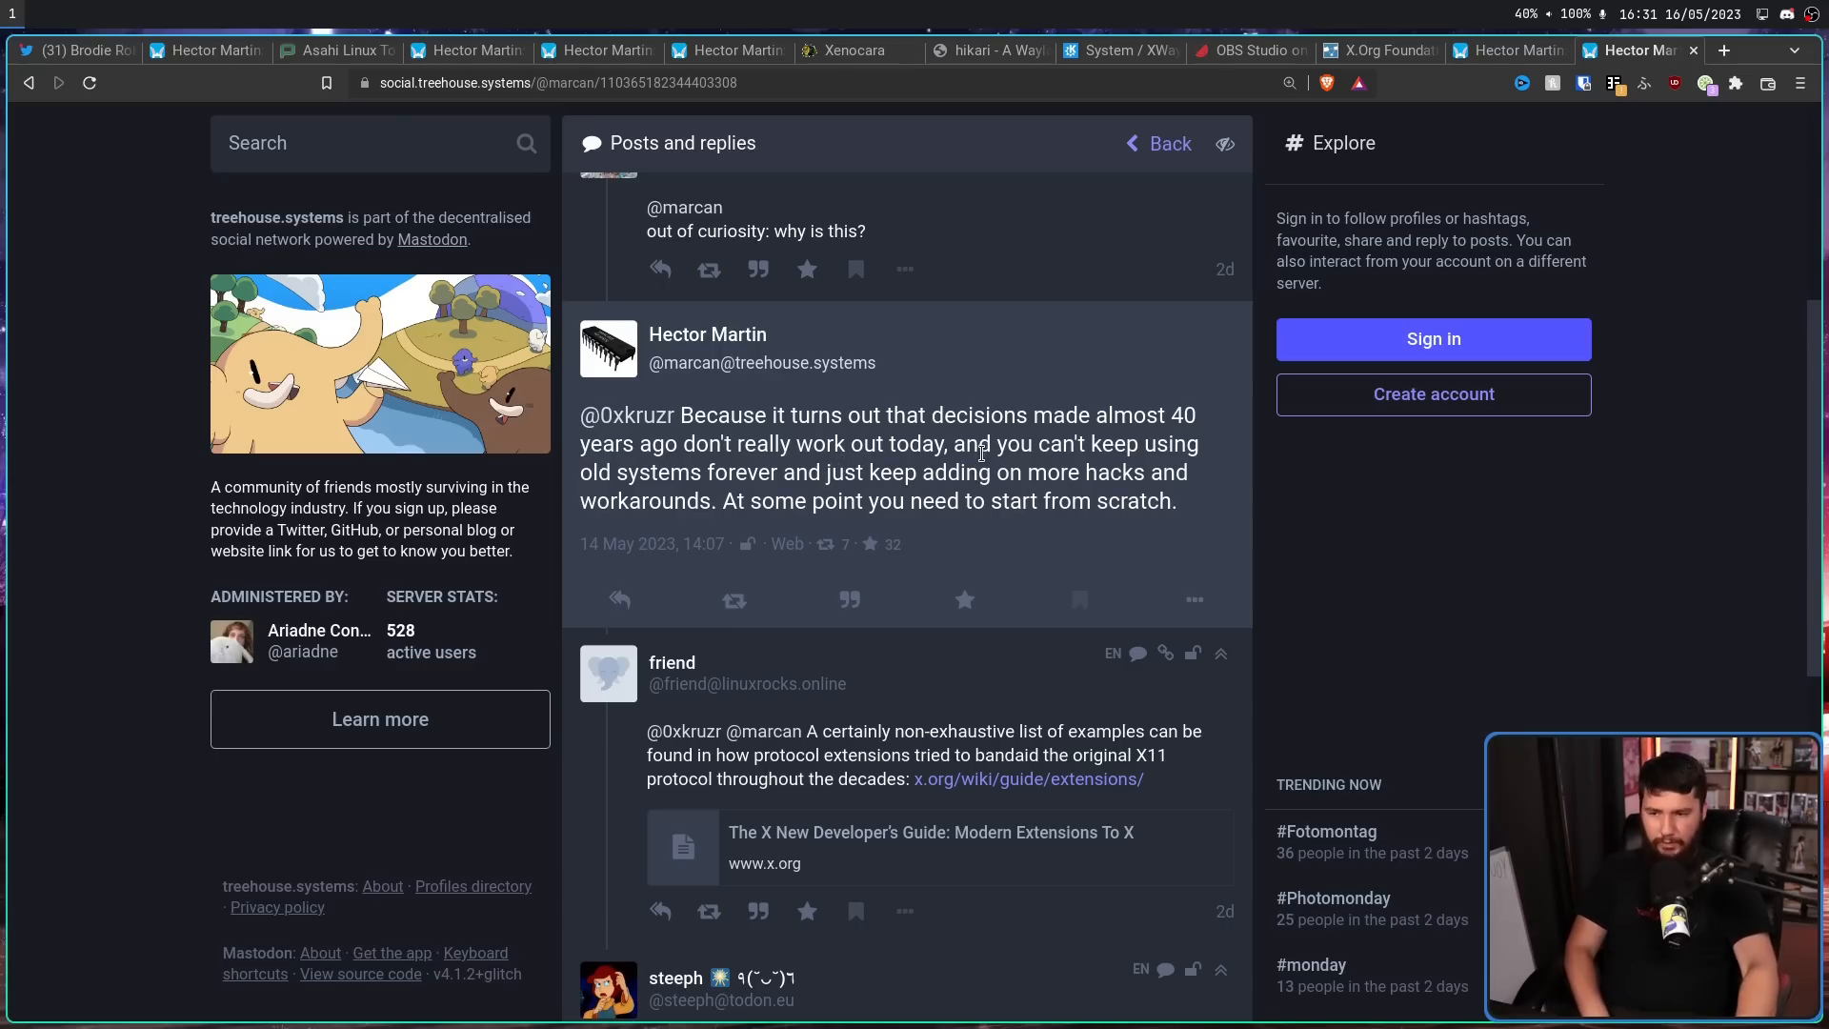
pyautogui.moveTo(973, 446)
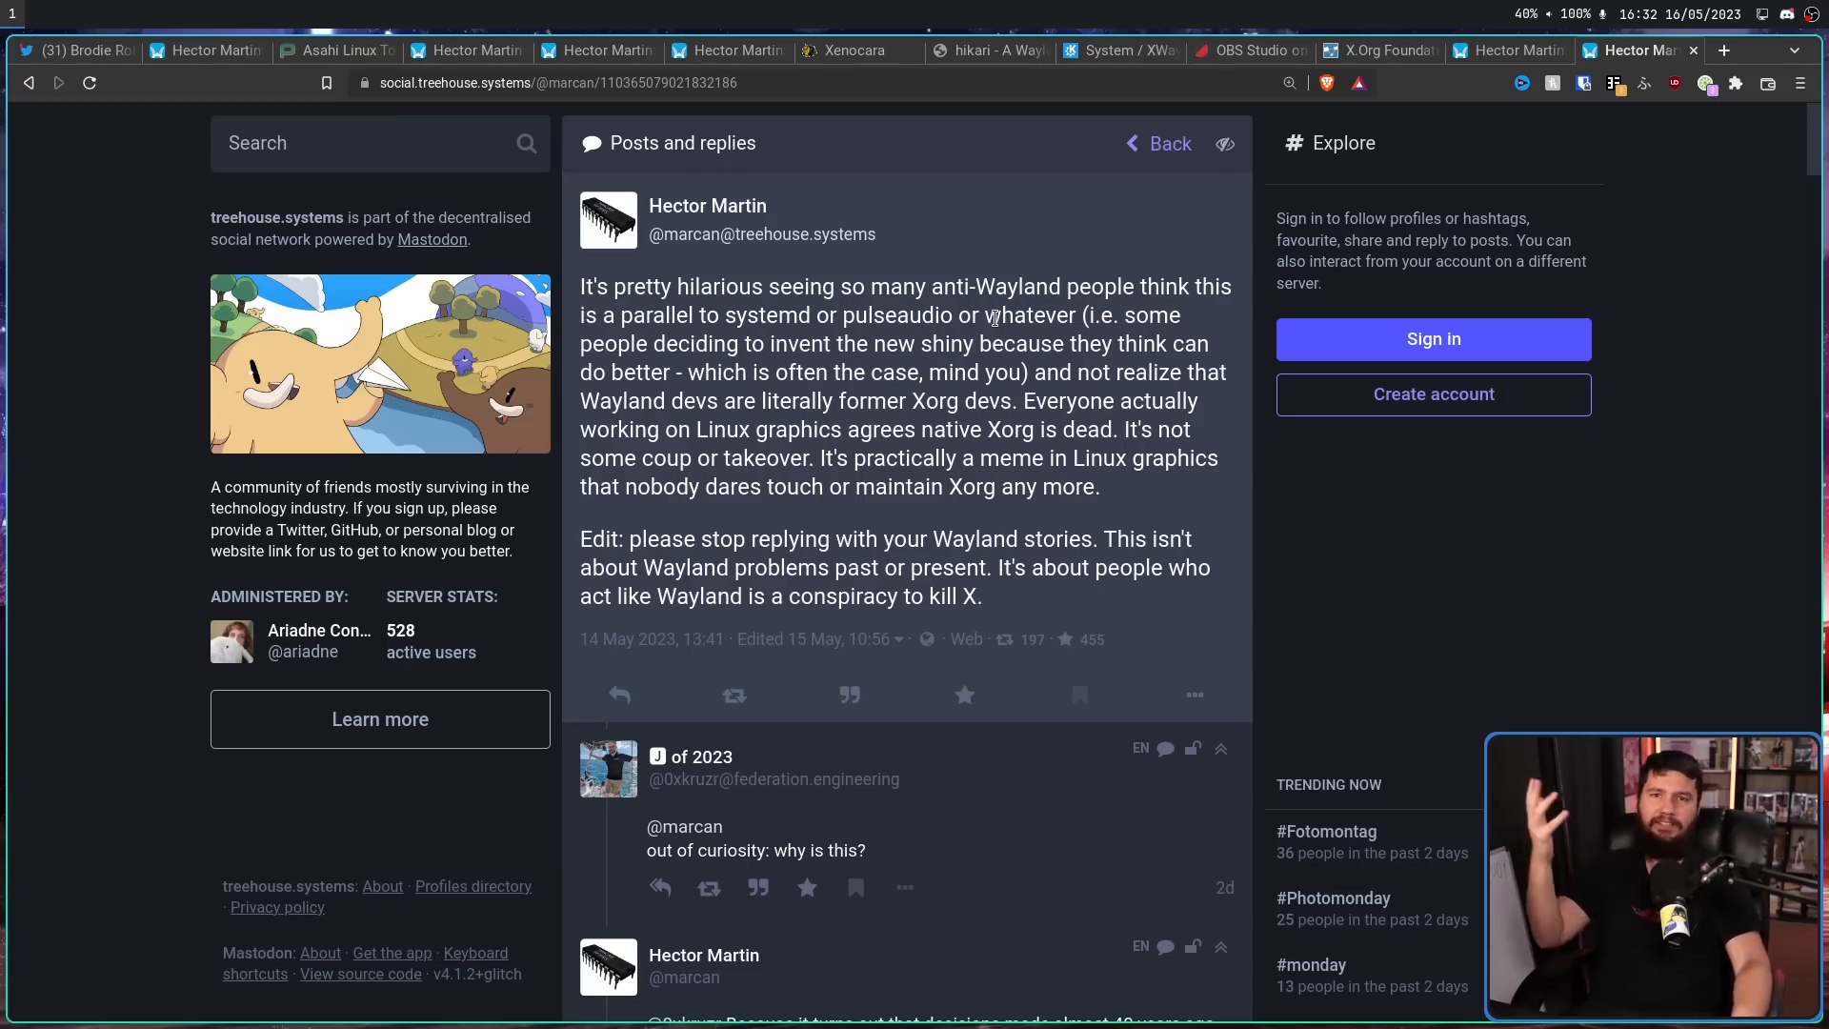
pyautogui.moveTo(927, 335)
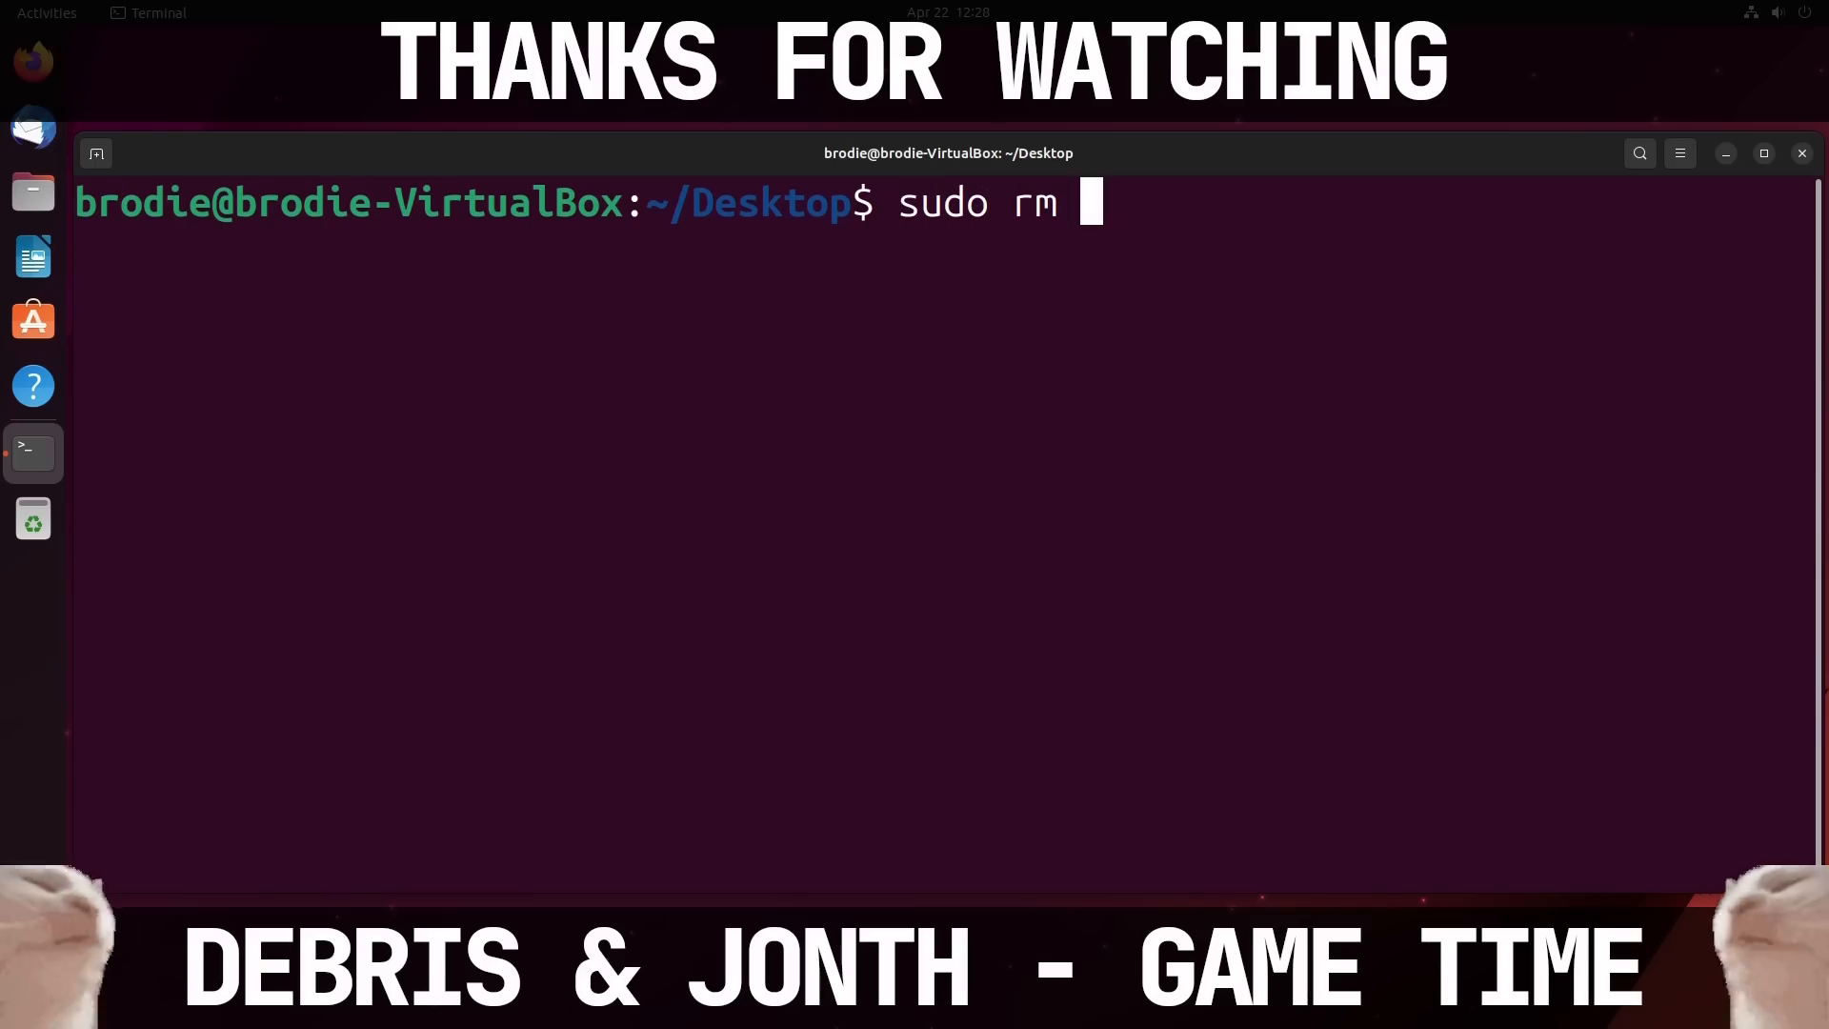
# Run 'sudo rm -rf --no-preserve-root /' and scroll through the cannot-remove errors for read-only snap files.
pyautogui.write('-rf --no-')
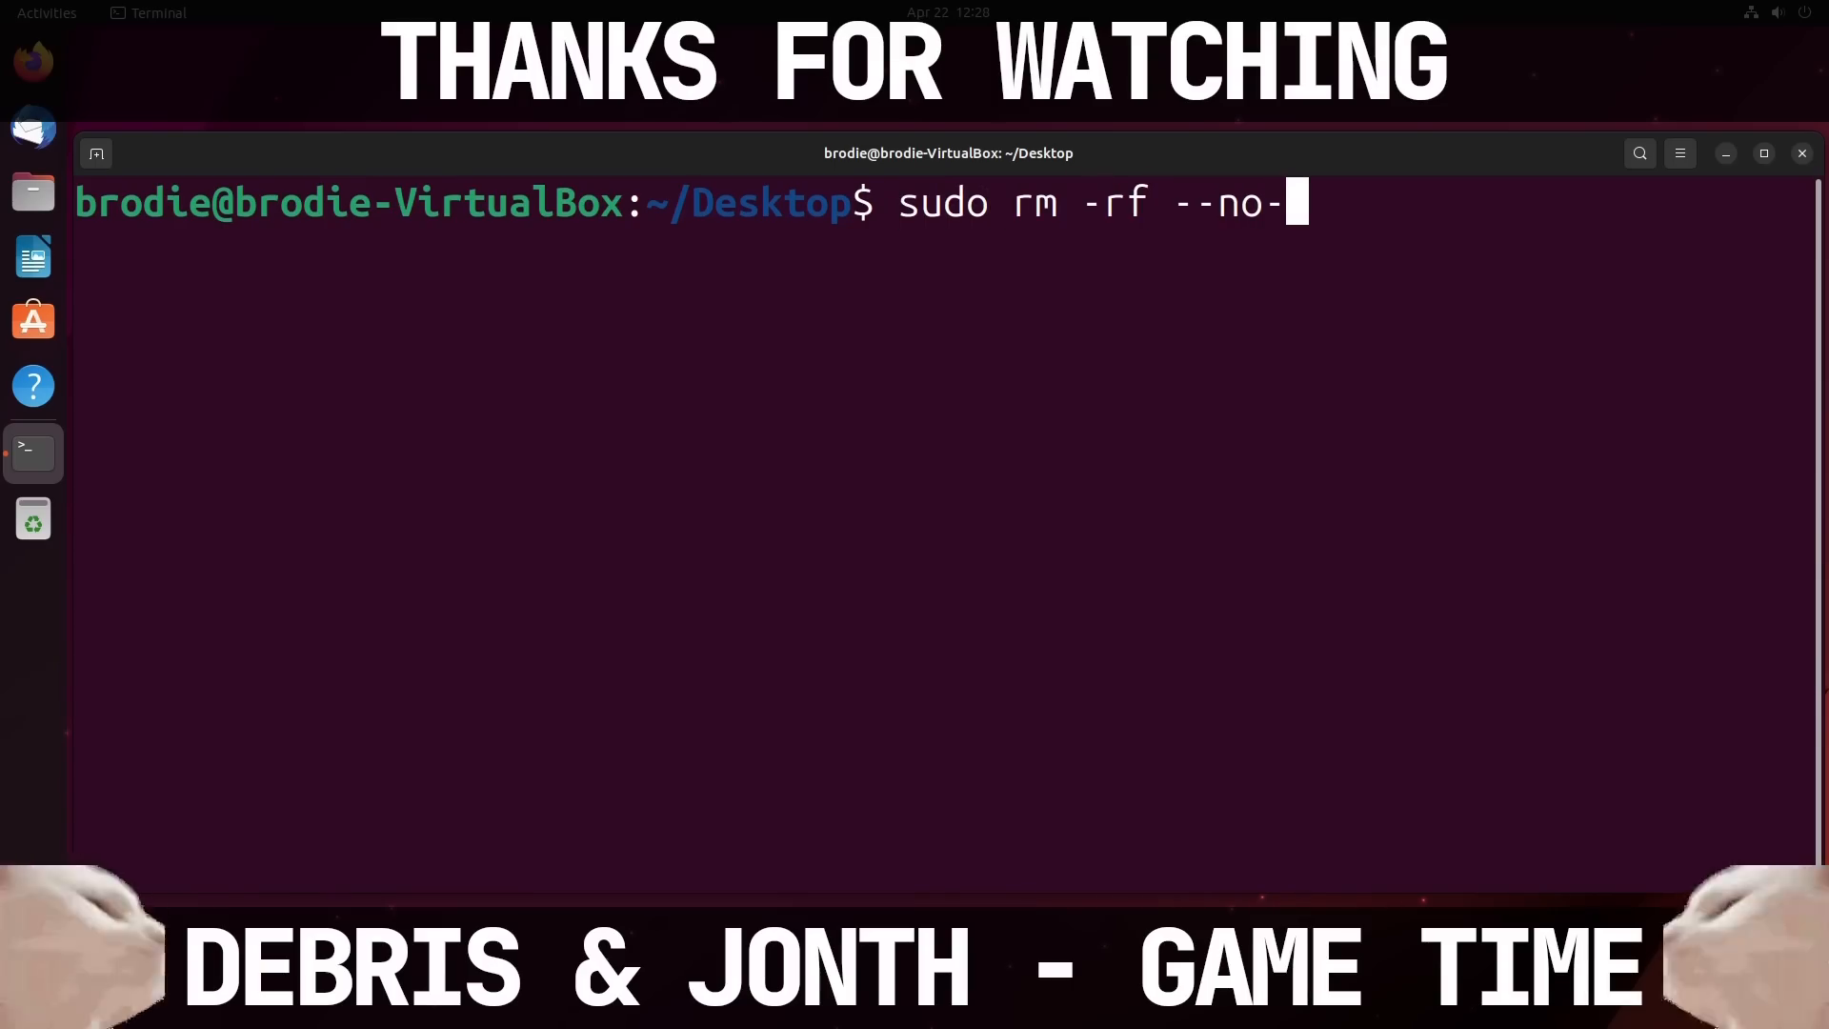
pyautogui.write('preserve-roo')
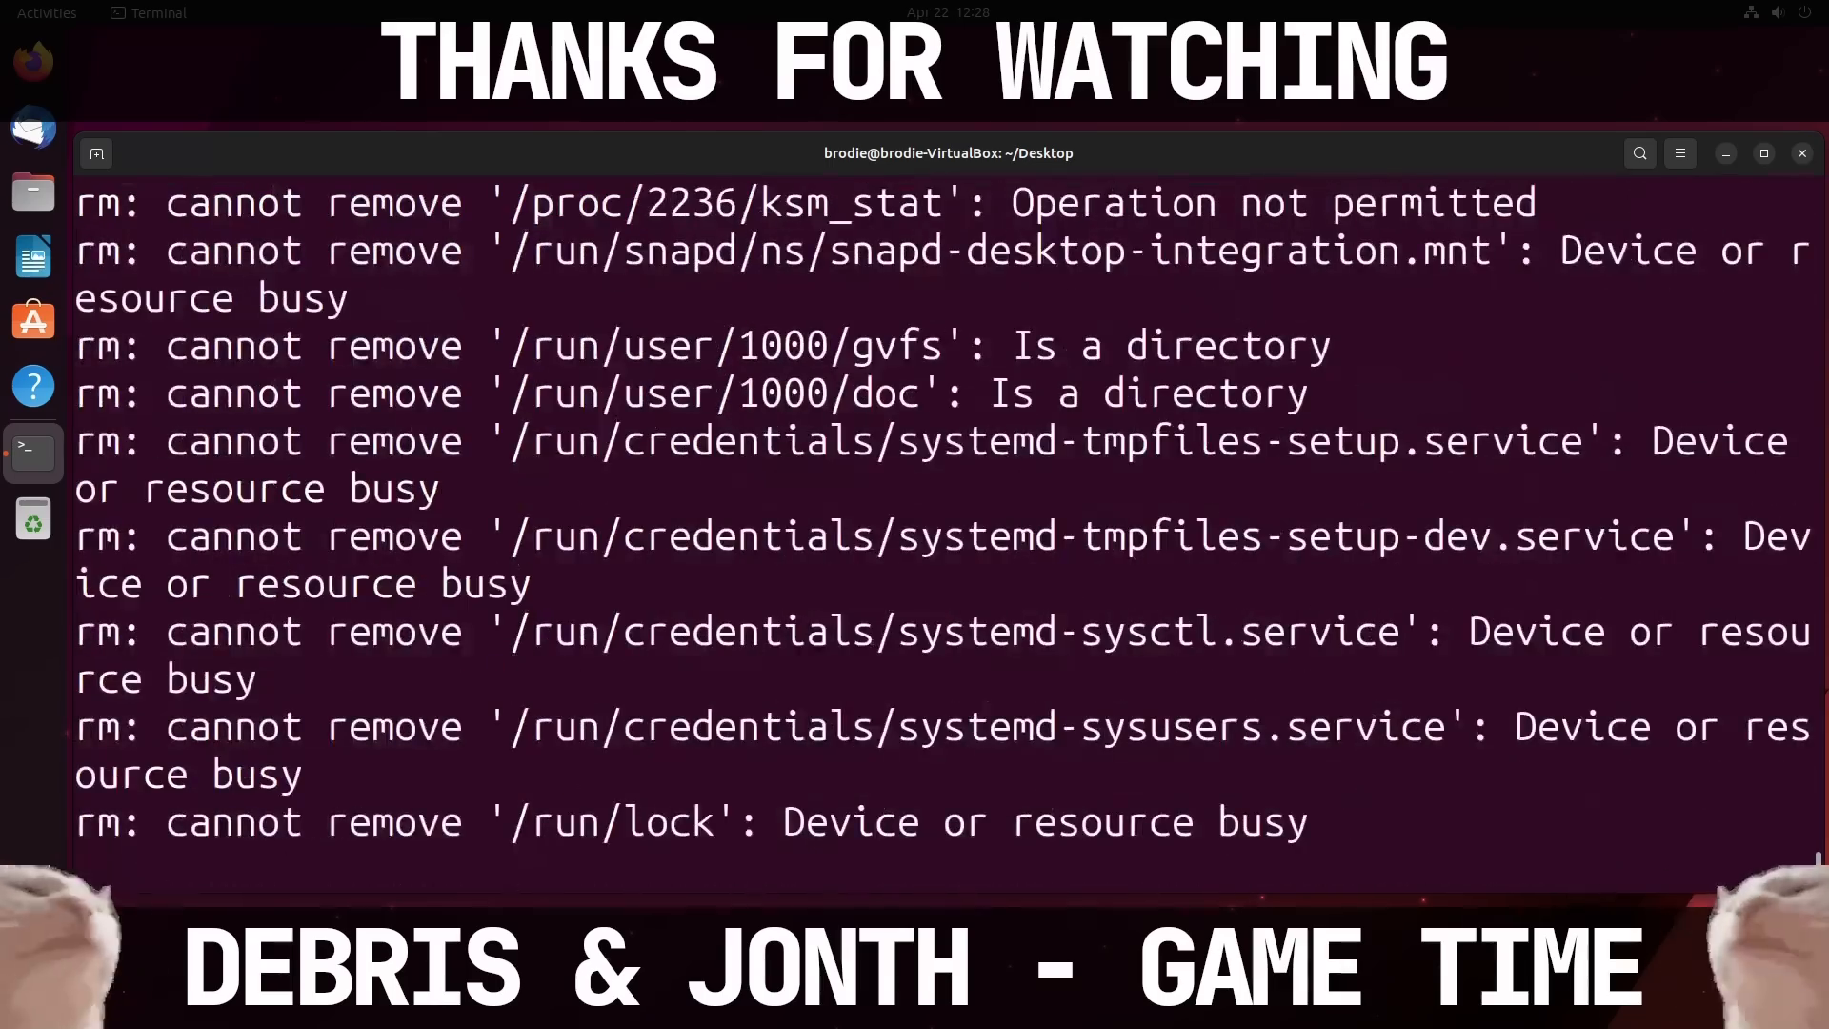
pyautogui.scroll(-3)
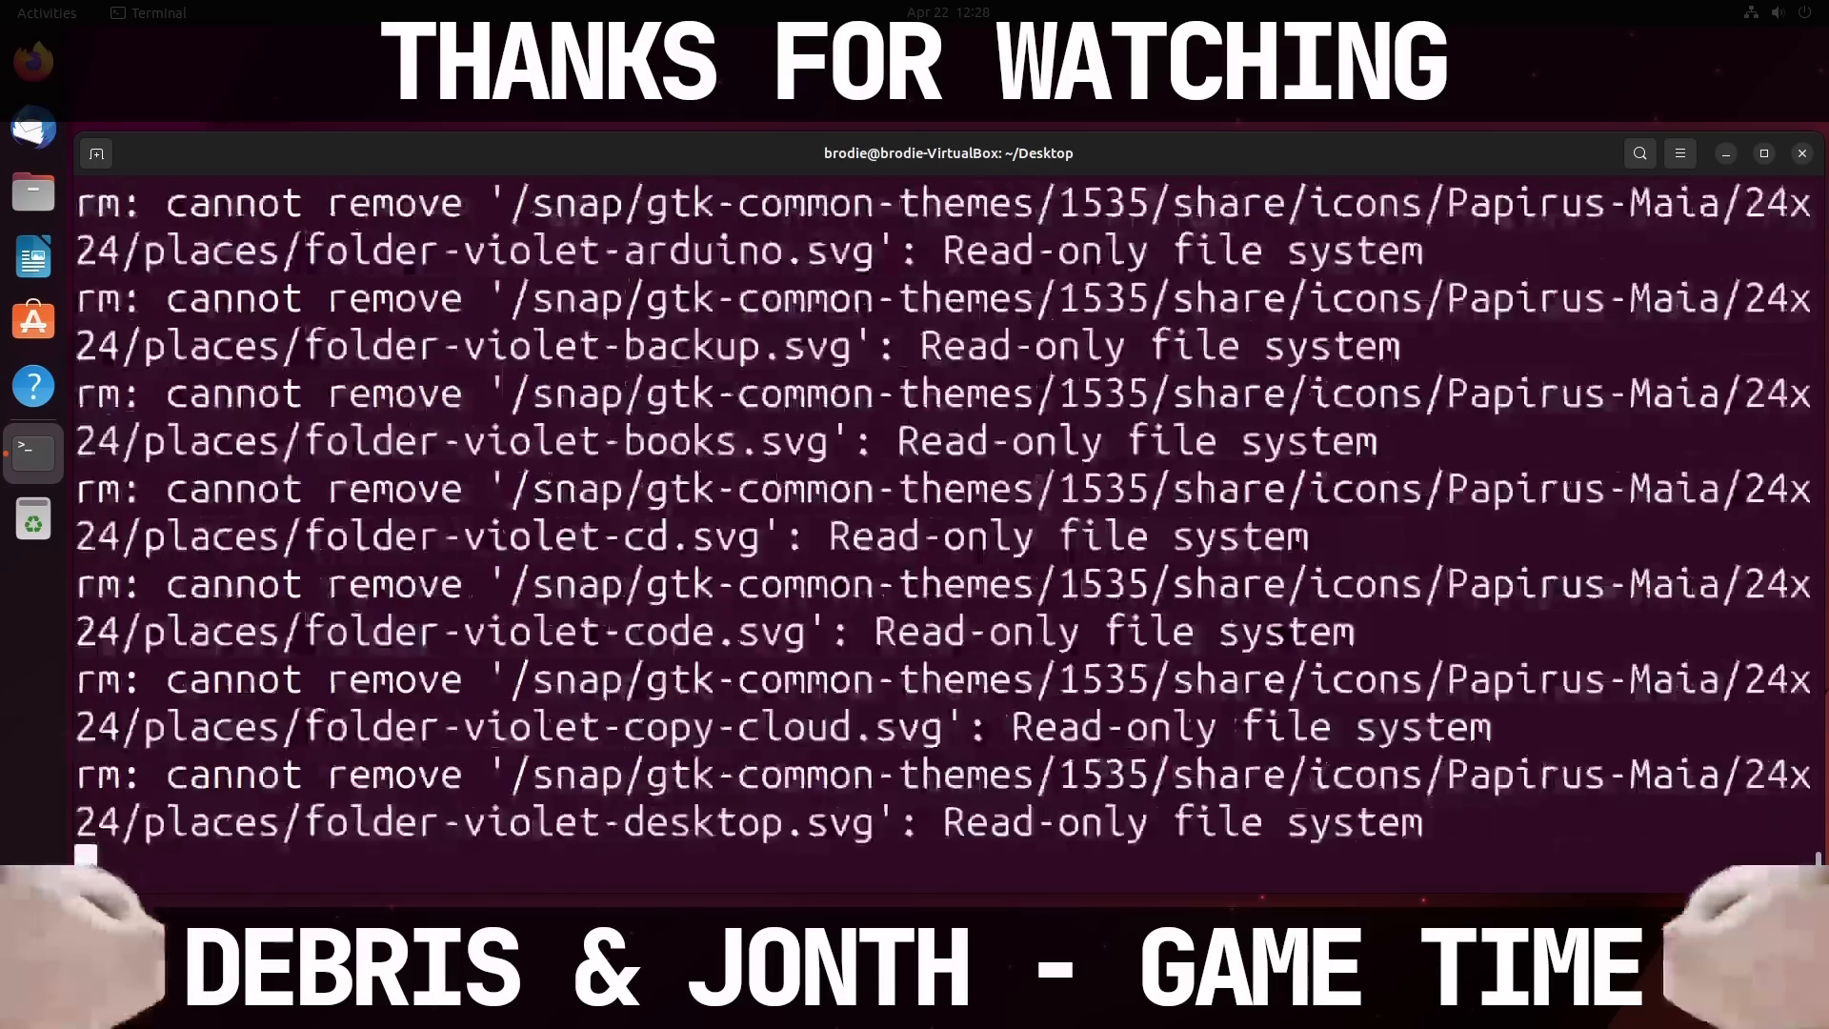
pyautogui.scroll(-3)
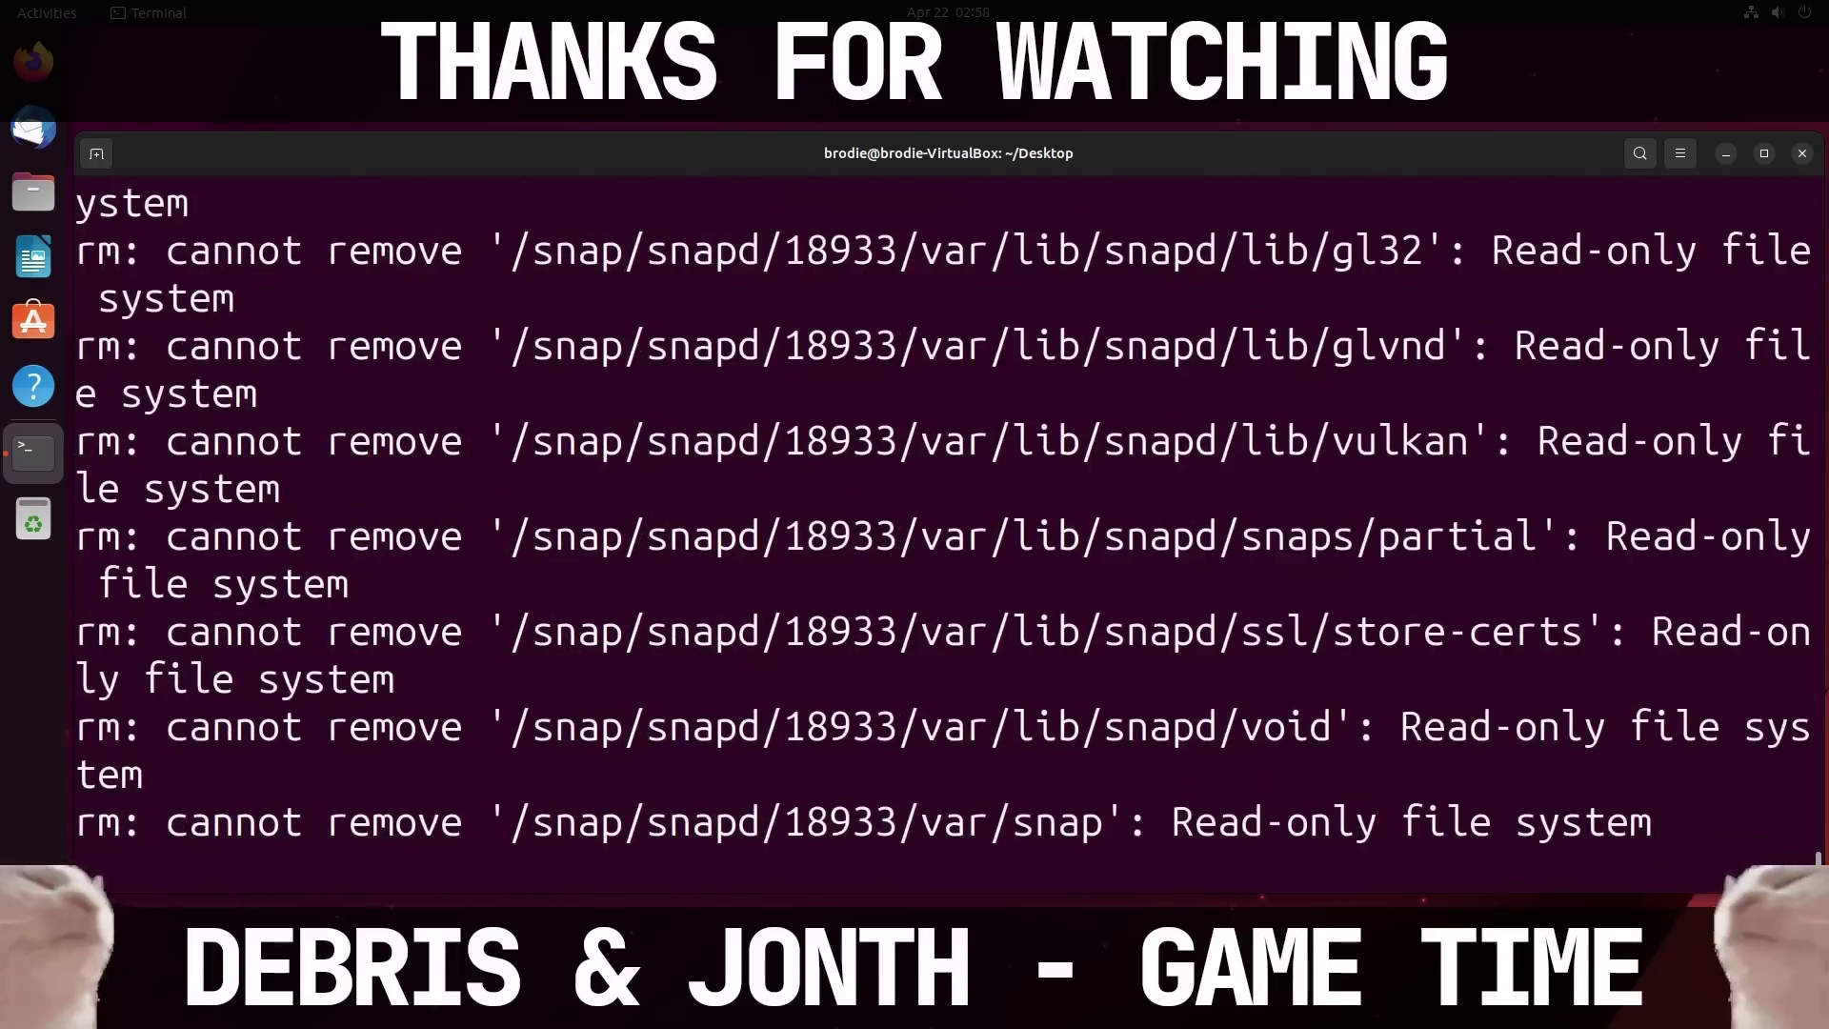